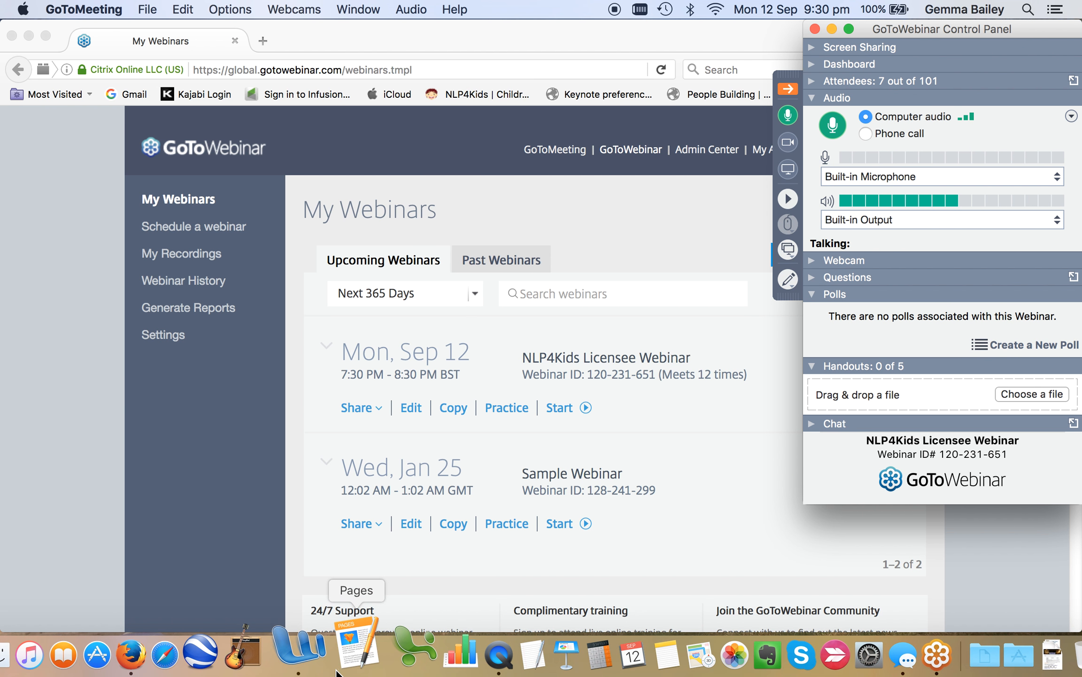
# - Launch Pages, start a Blank document, and expand the GoToWebinar Attendees list
pyautogui.click(355, 653)
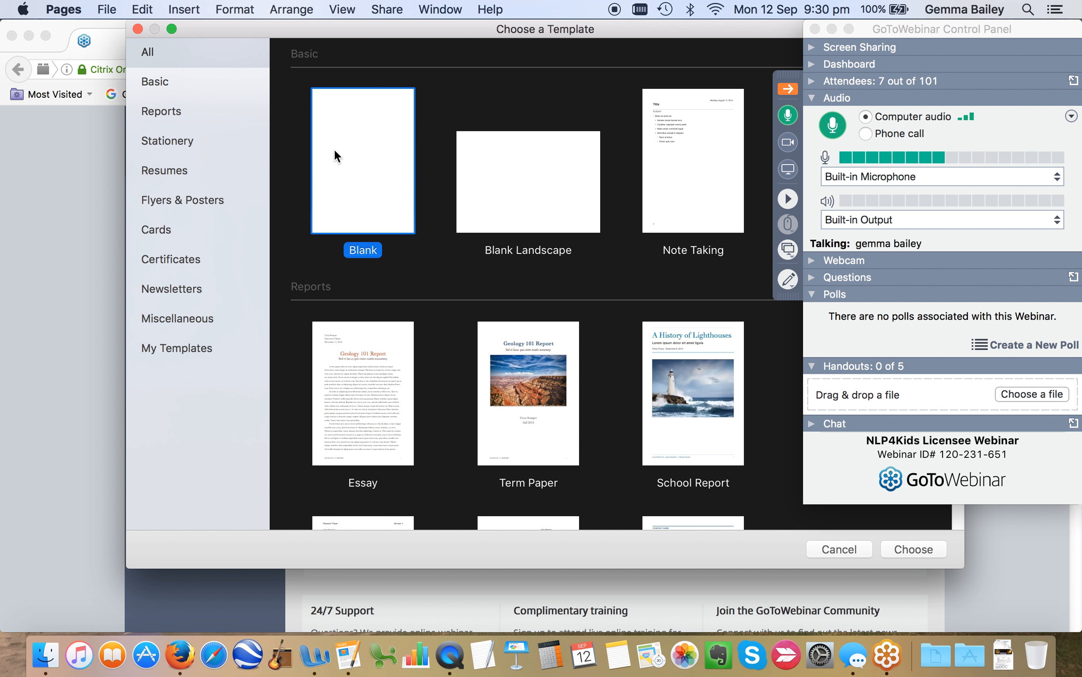
pyautogui.click(912, 549)
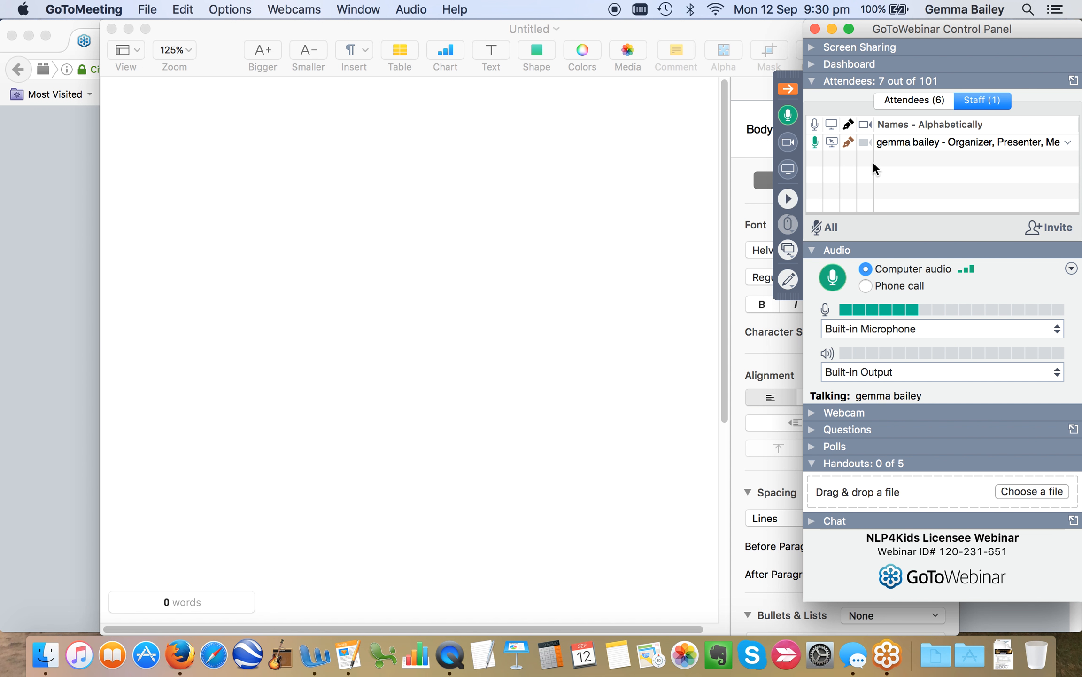
pyautogui.click(913, 101)
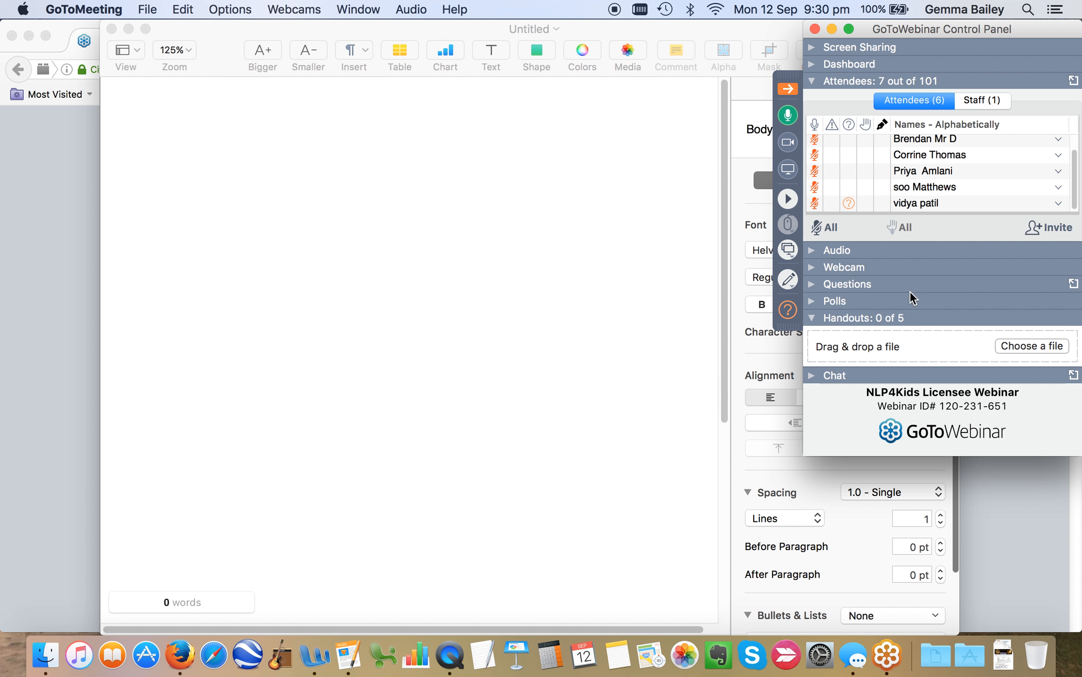
pyautogui.moveTo(810, 288)
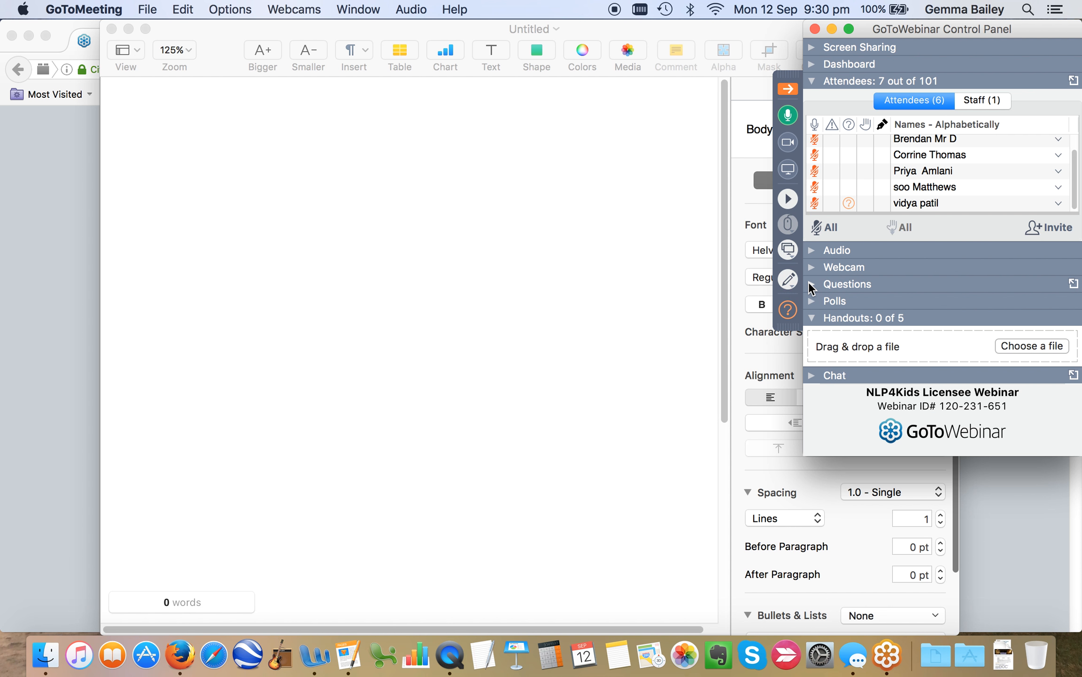
# - Expand the Questions section in the GoToWebinar control panel to read incoming questions
pyautogui.click(847, 284)
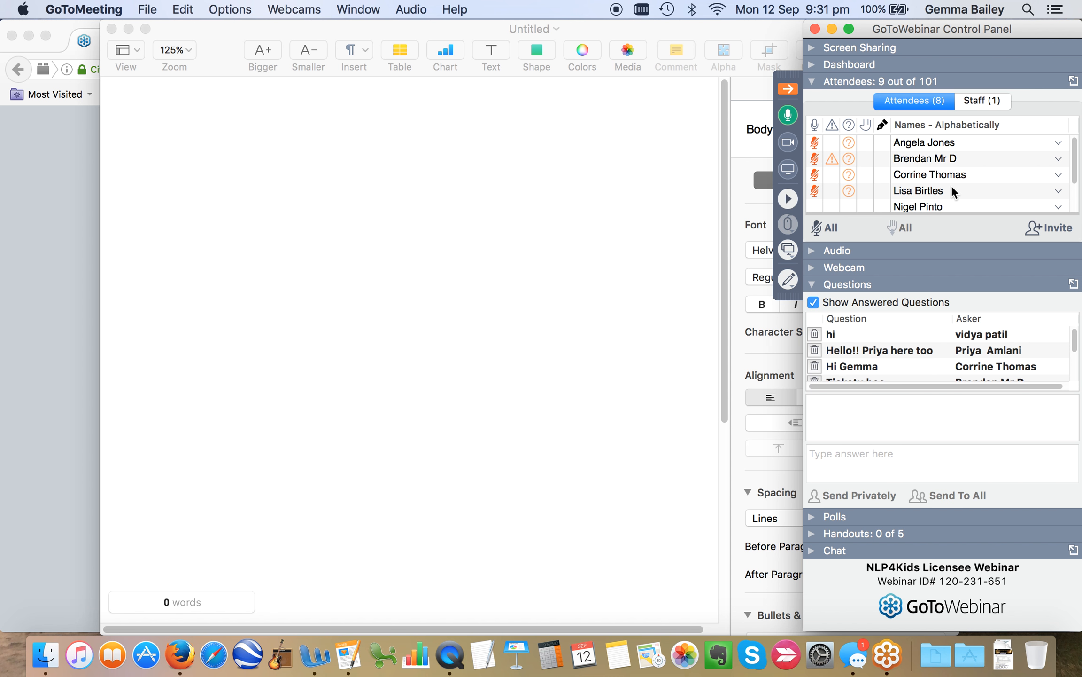
pyautogui.moveTo(954, 191)
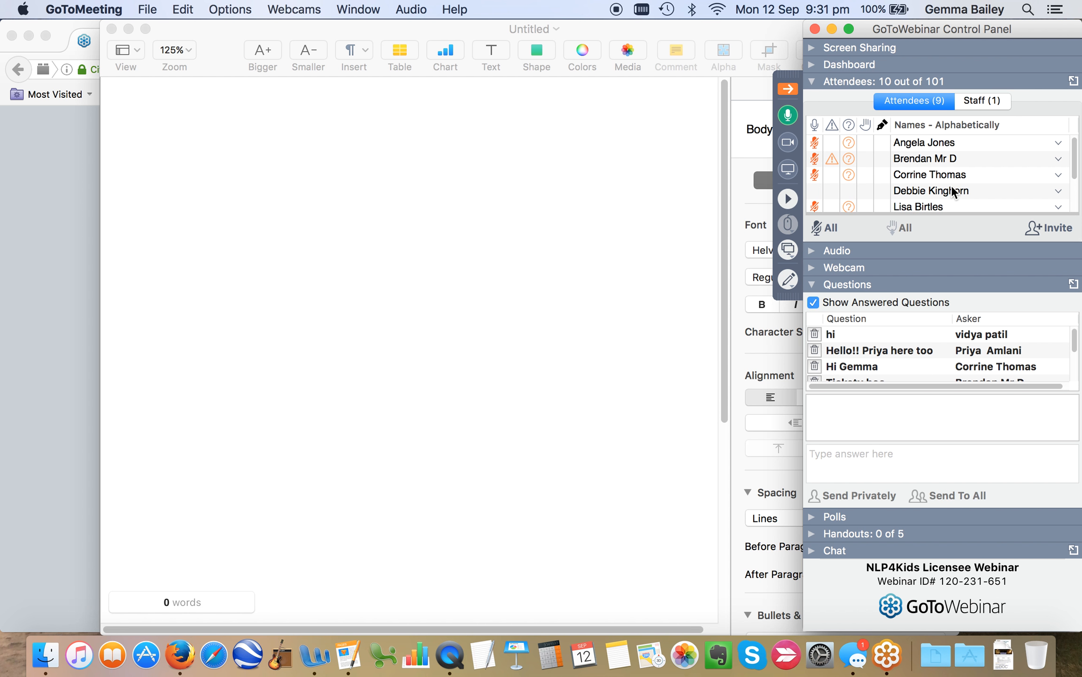
pyautogui.moveTo(931, 191)
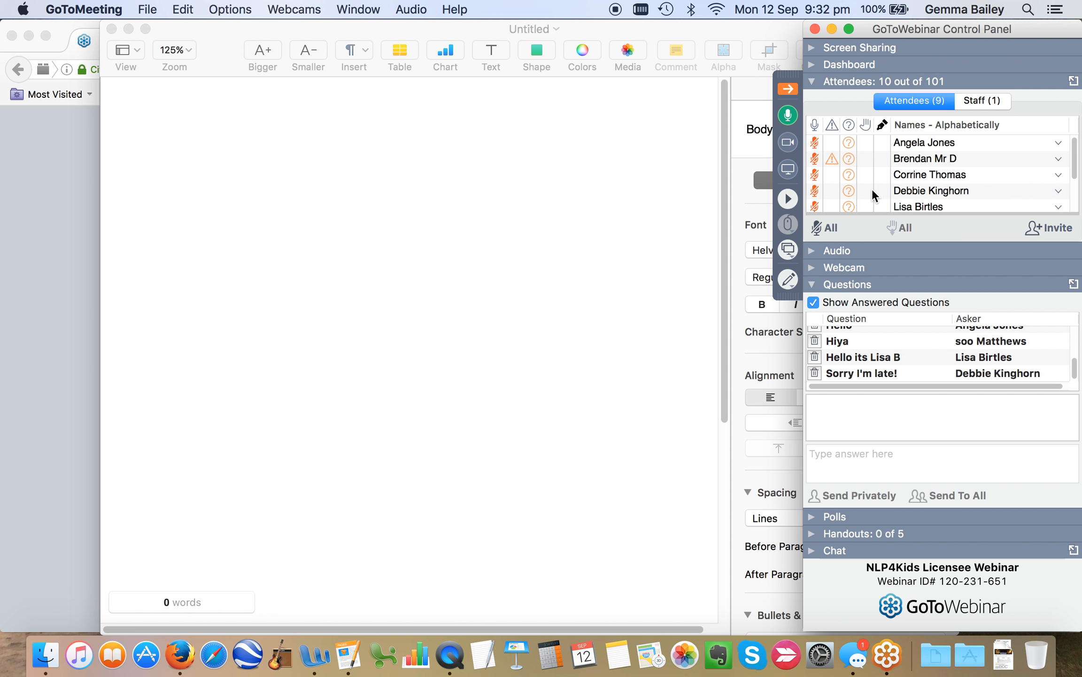
pyautogui.scroll(-3)
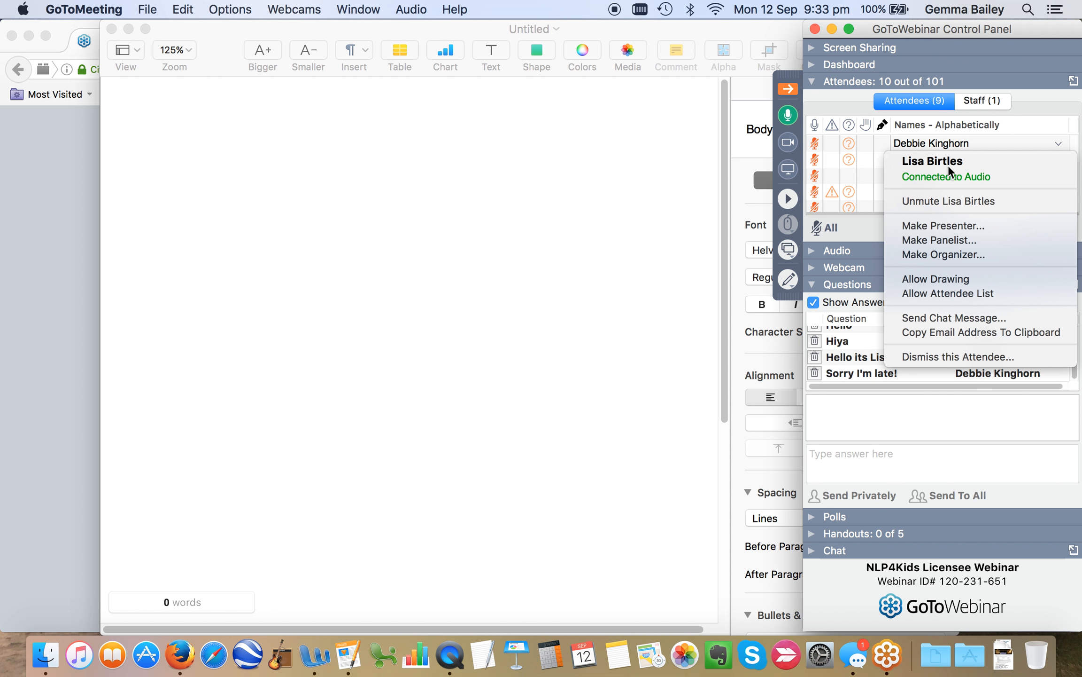
pyautogui.click(932, 160)
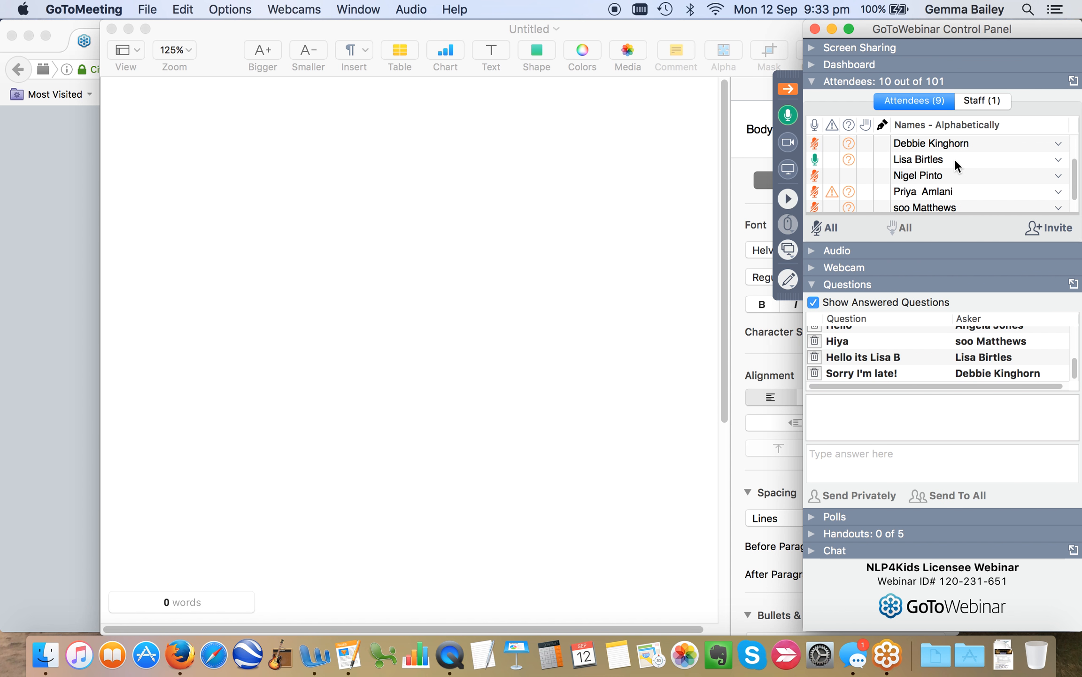
pyautogui.moveTo(957, 159)
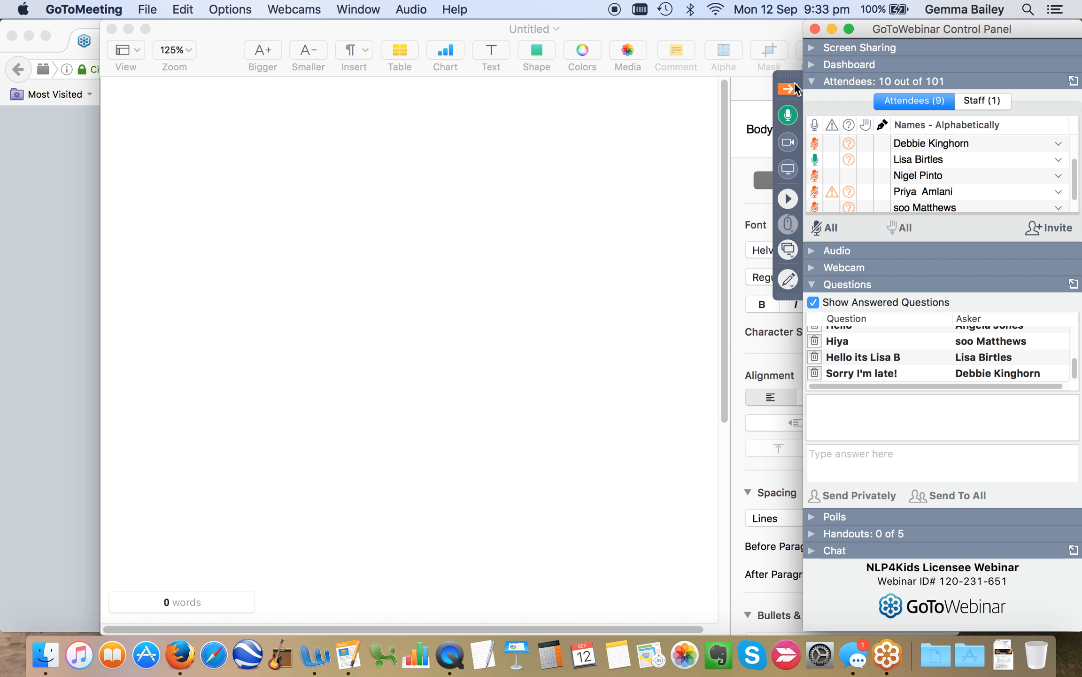
pyautogui.moveTo(787, 88)
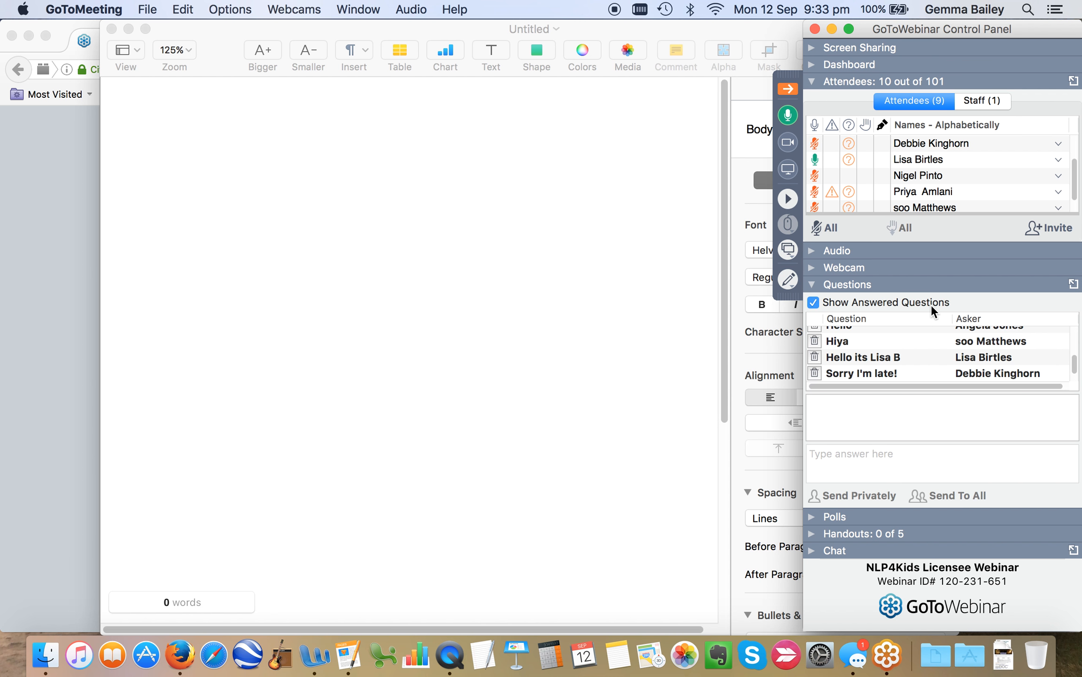
pyautogui.moveTo(790, 92)
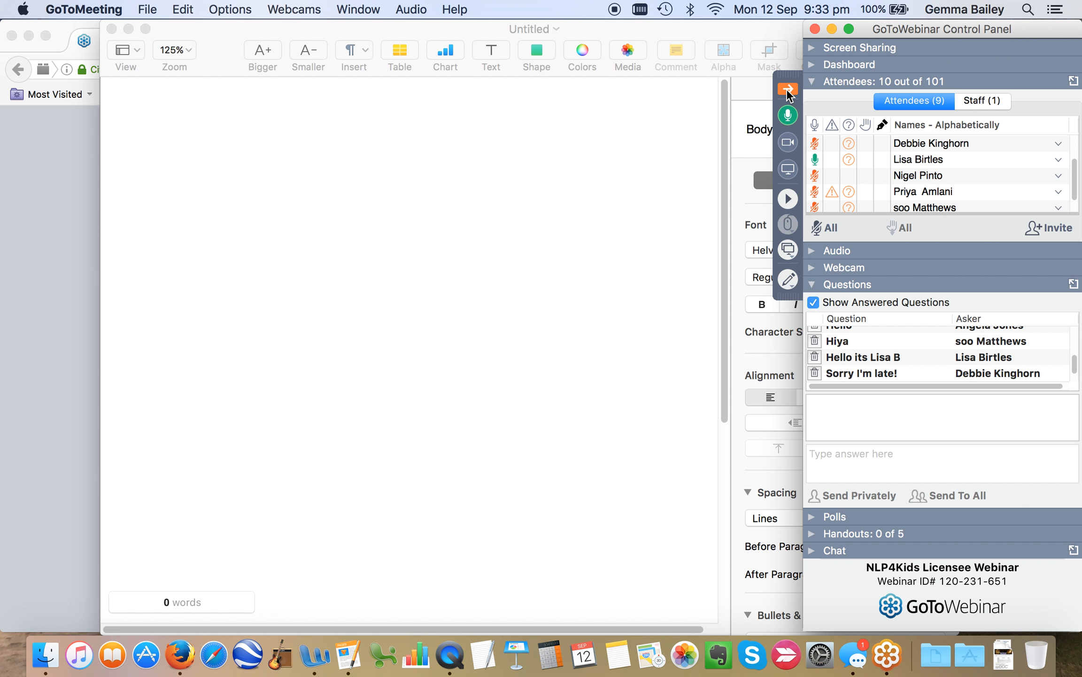
pyautogui.moveTo(787, 90)
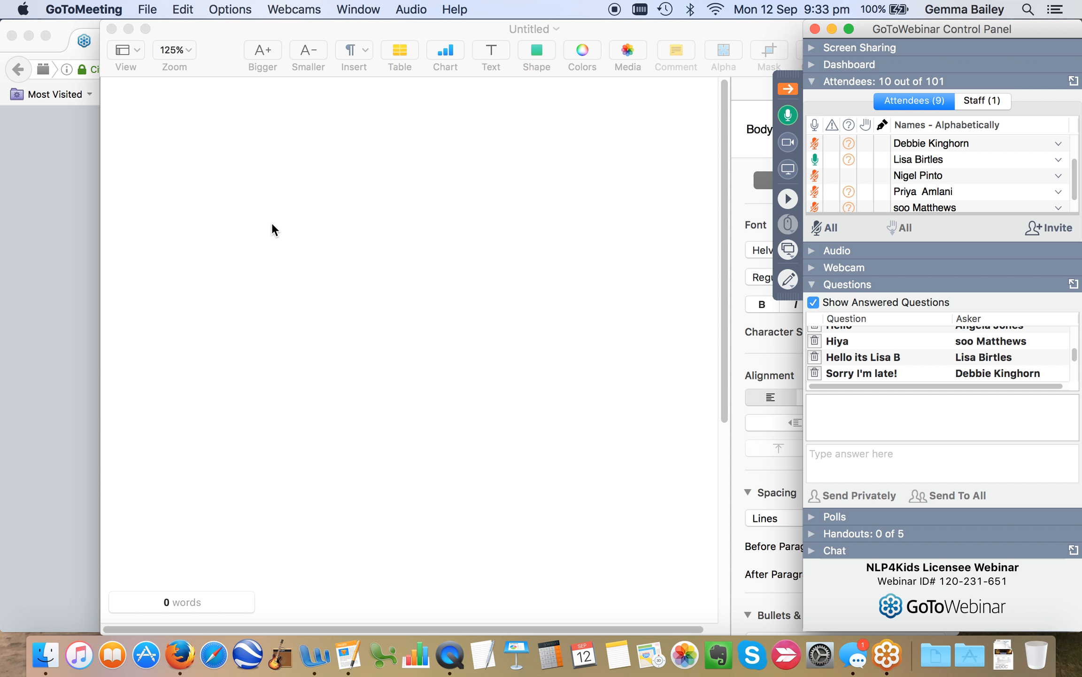
# - Add the heading 'Lisa's feedback on her webinars' at the top of the document
pyautogui.click(276, 221)
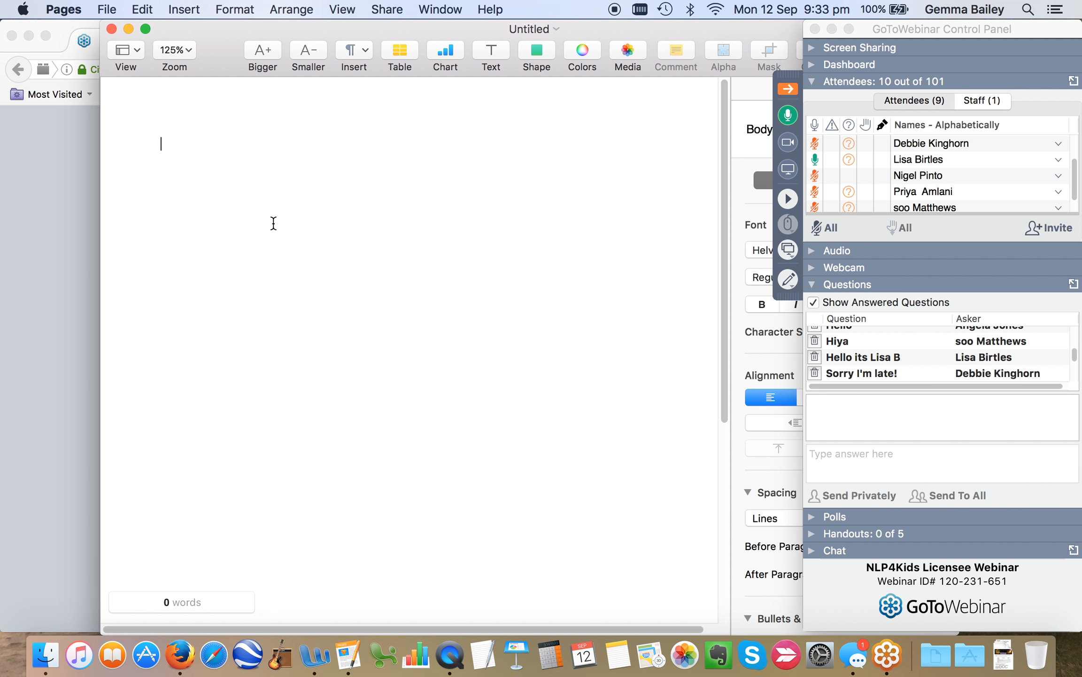
pyautogui.write('h')
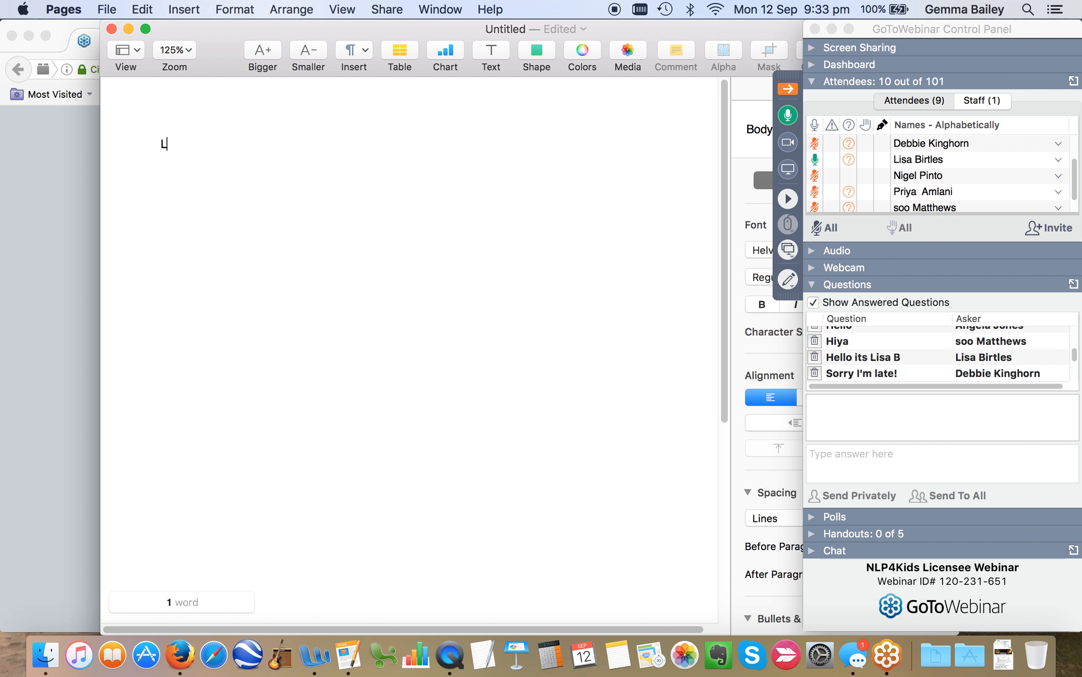
pyautogui.write("Lisa's f")
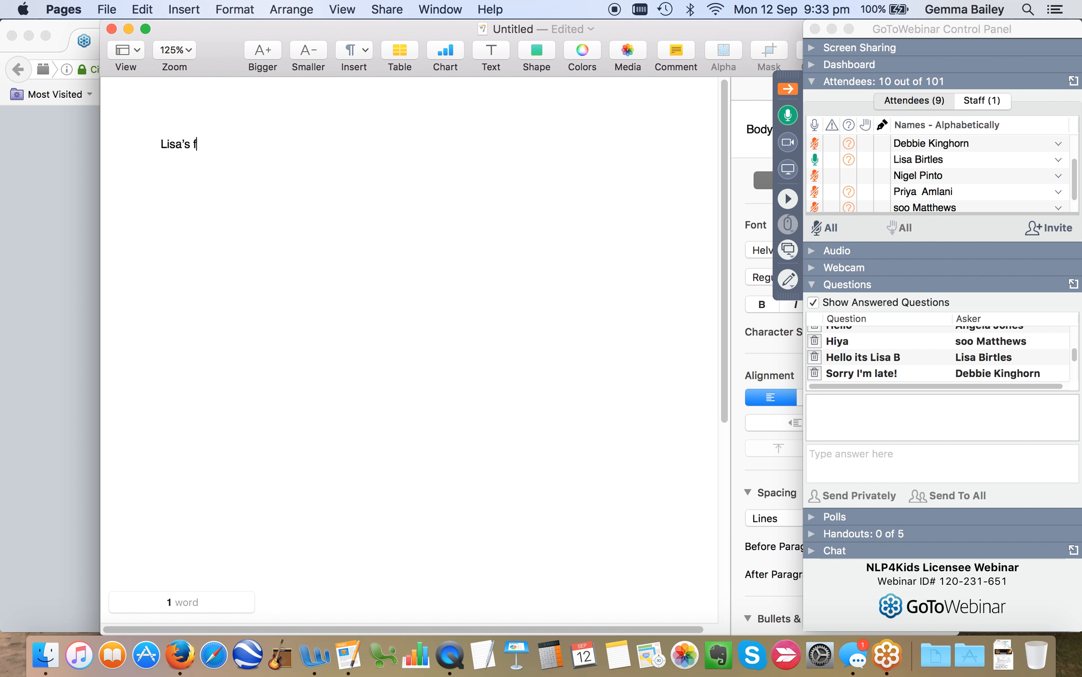
pyautogui.write('eedback on')
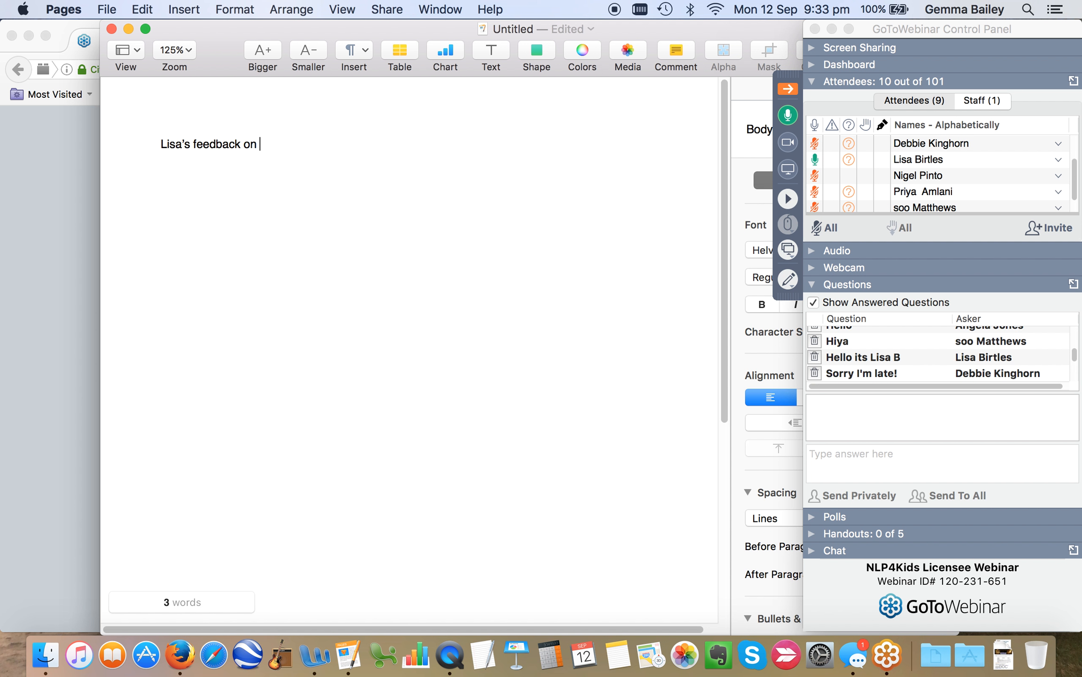
pyautogui.write('her webi')
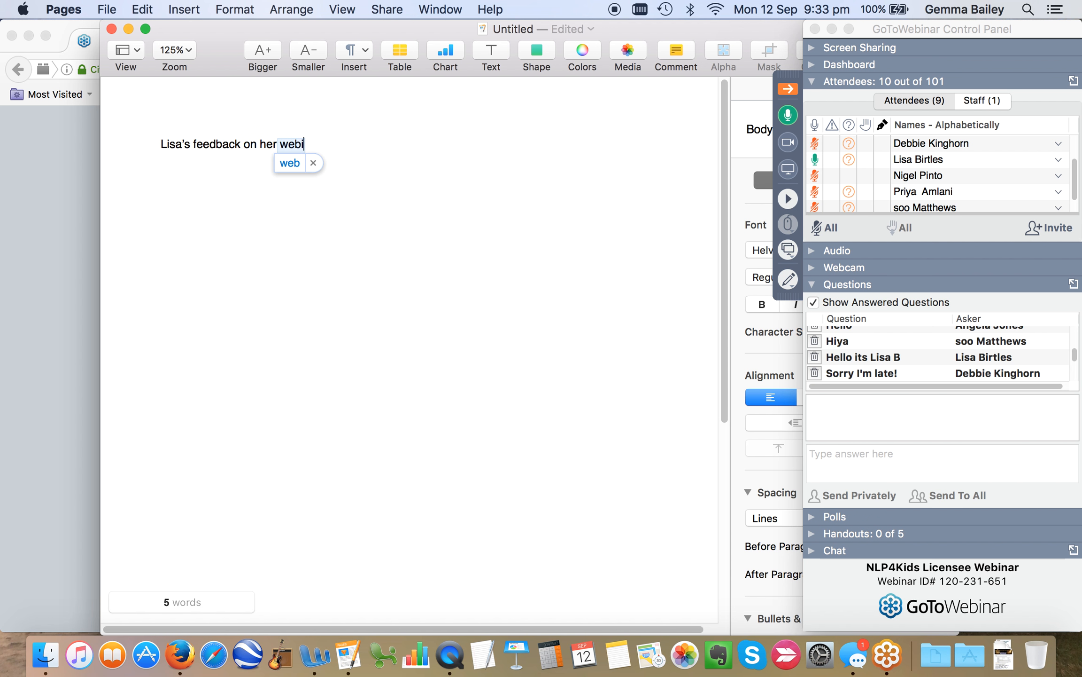
pyautogui.write('nars…')
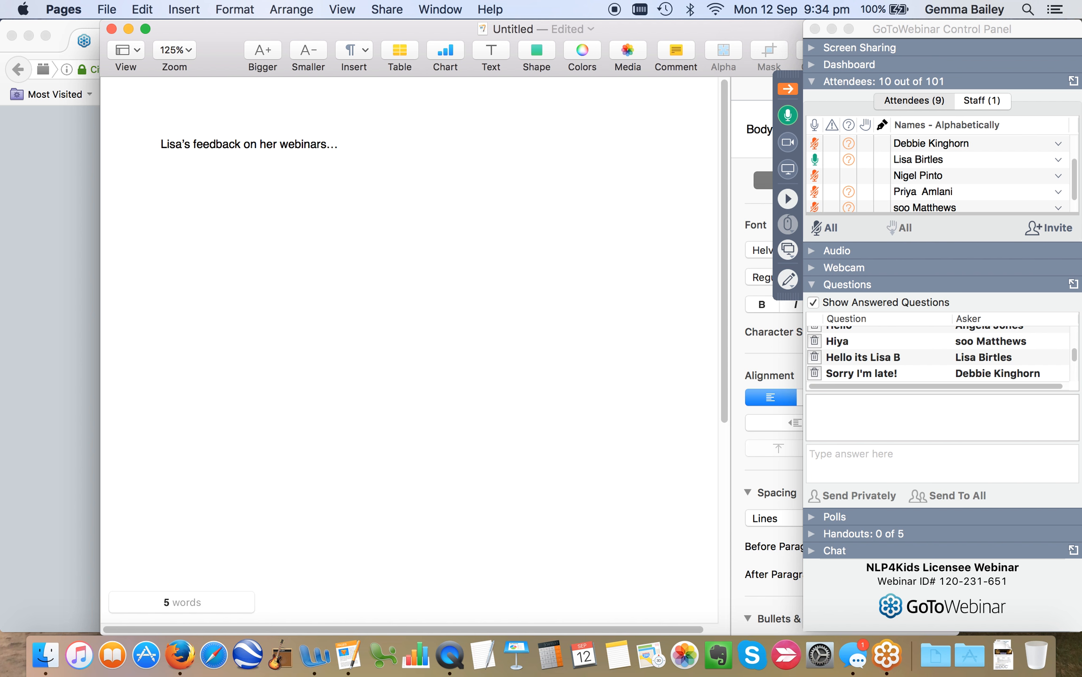
pyautogui.press('return')
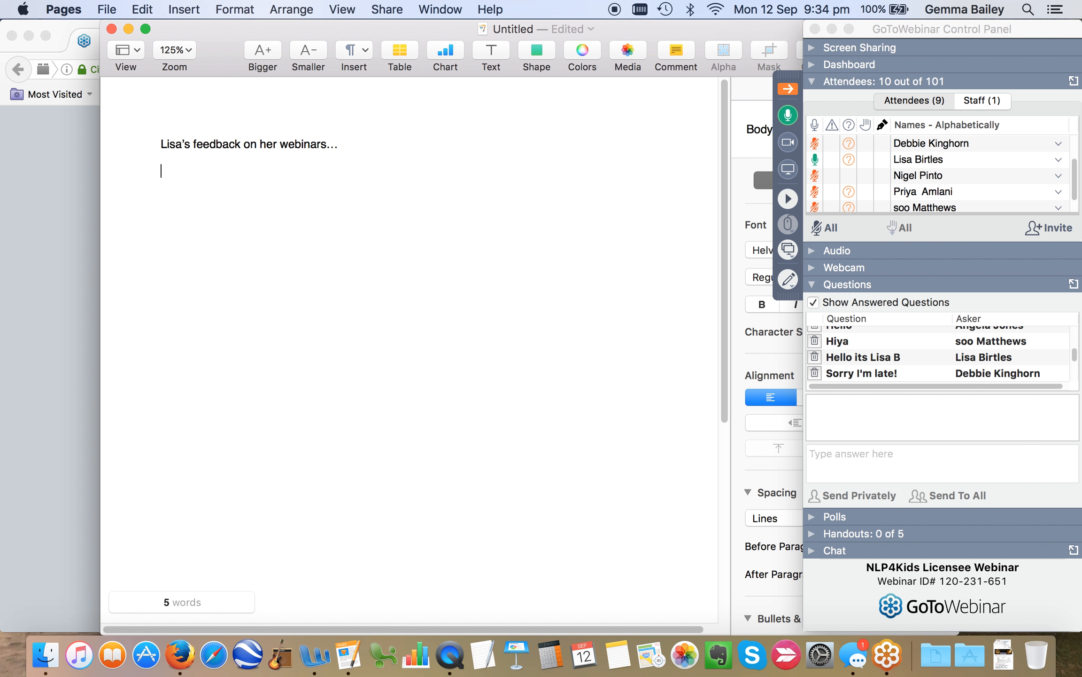
# - Write the first tip 'Be prepared for a learning curve' as its own paragraph
pyautogui.write('Be prep')
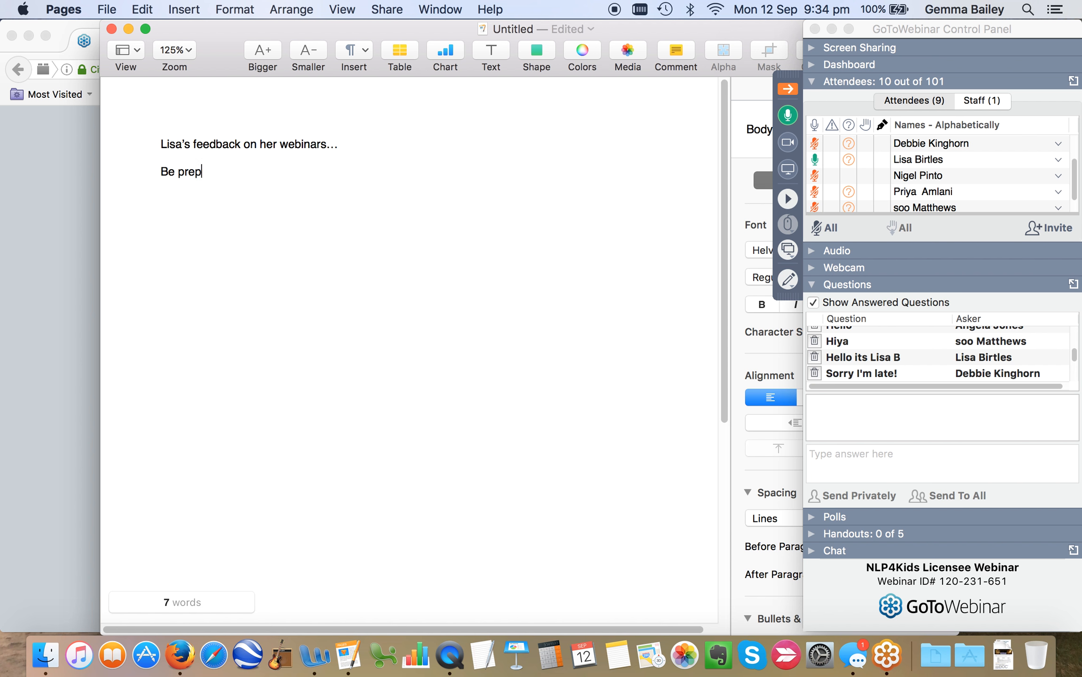
pyautogui.write('ared for a lea')
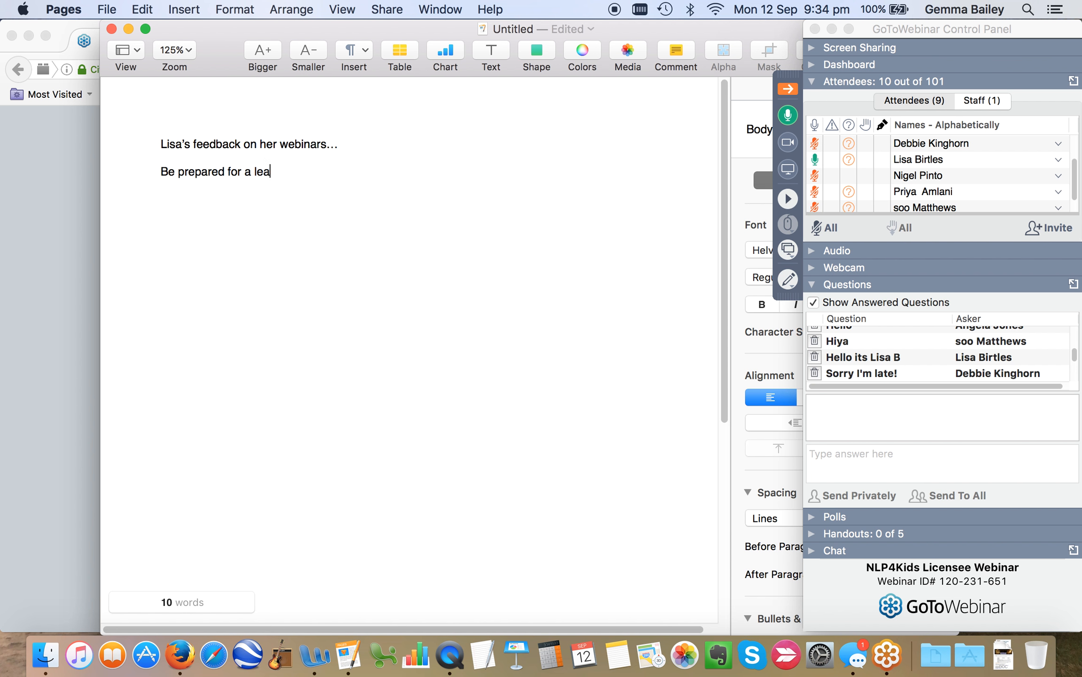
pyautogui.write('rning curve!')
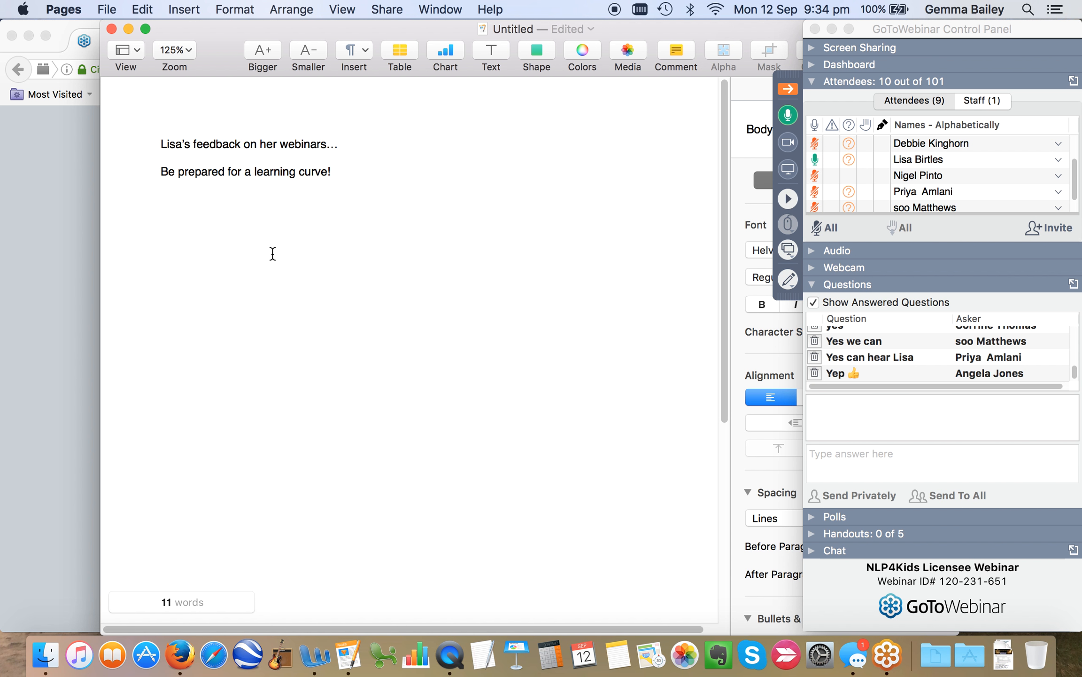
pyautogui.press('Return')
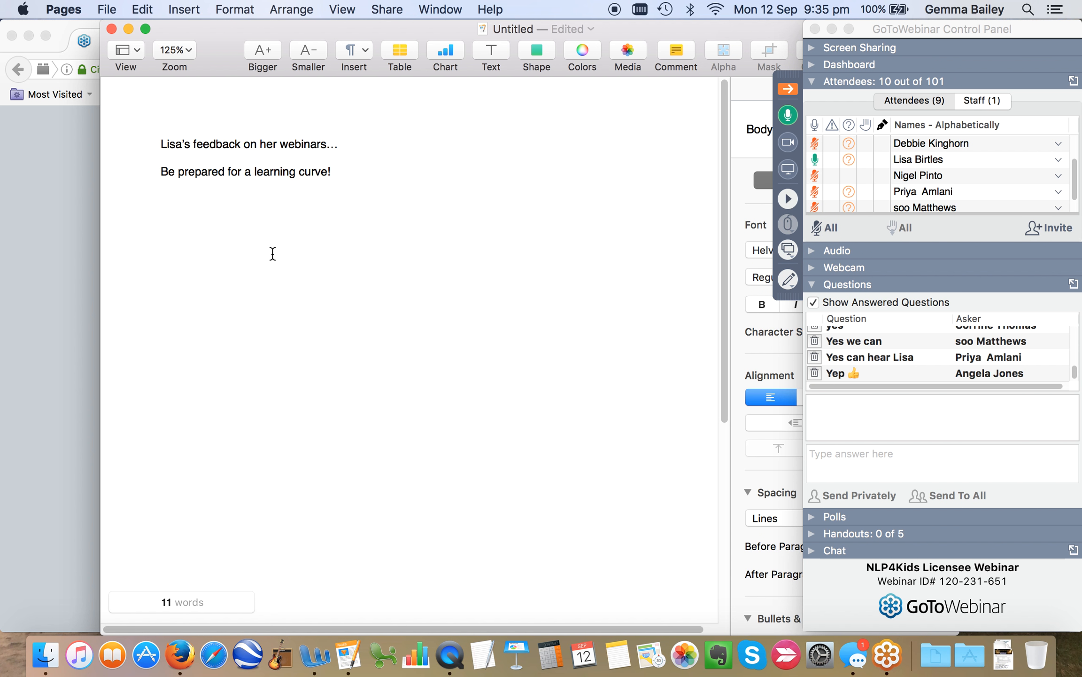
pyautogui.press('Return')
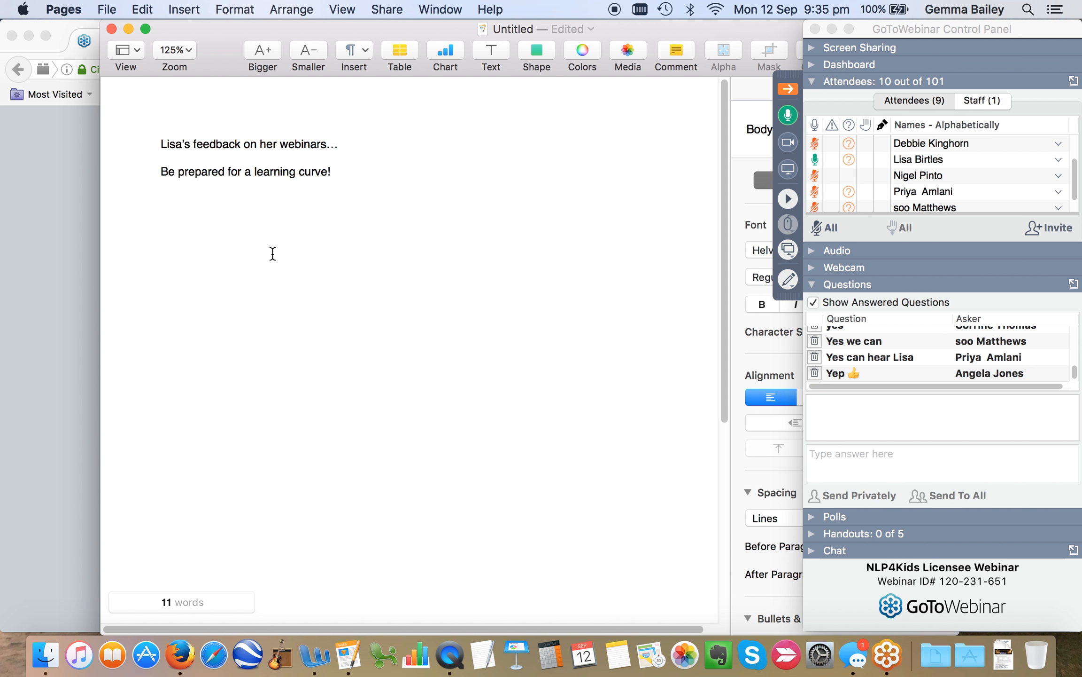
# - Write the tip 'Be flexible on the tech' and begin noting that some set-up is required
pyautogui.write('Be prepared to be fl')
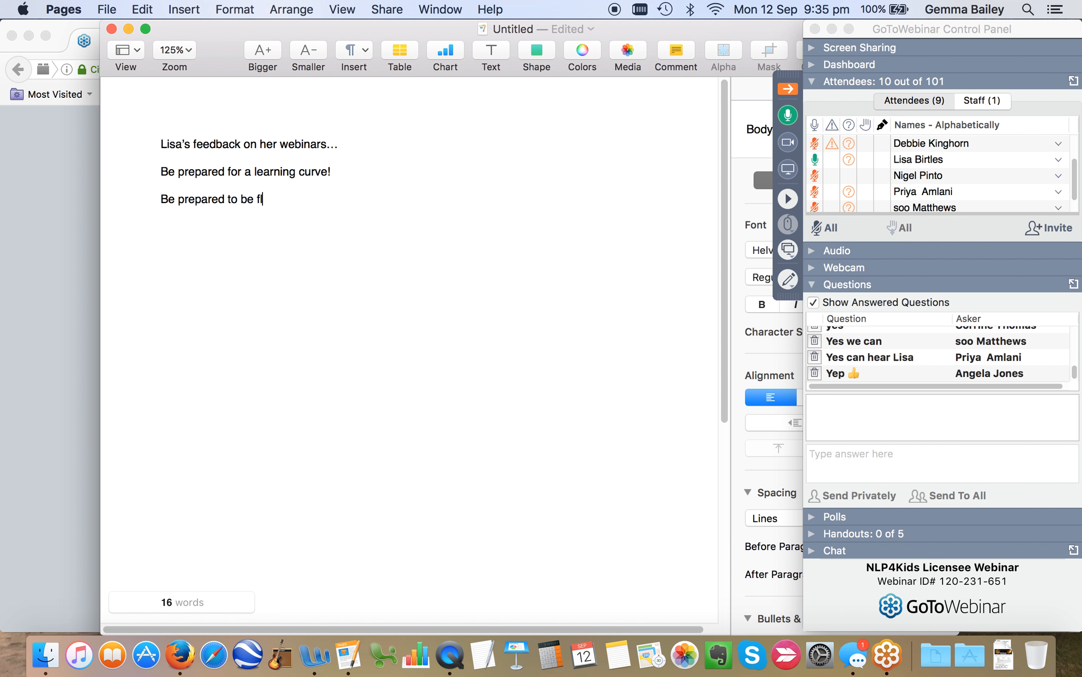
pyautogui.write('exible on the')
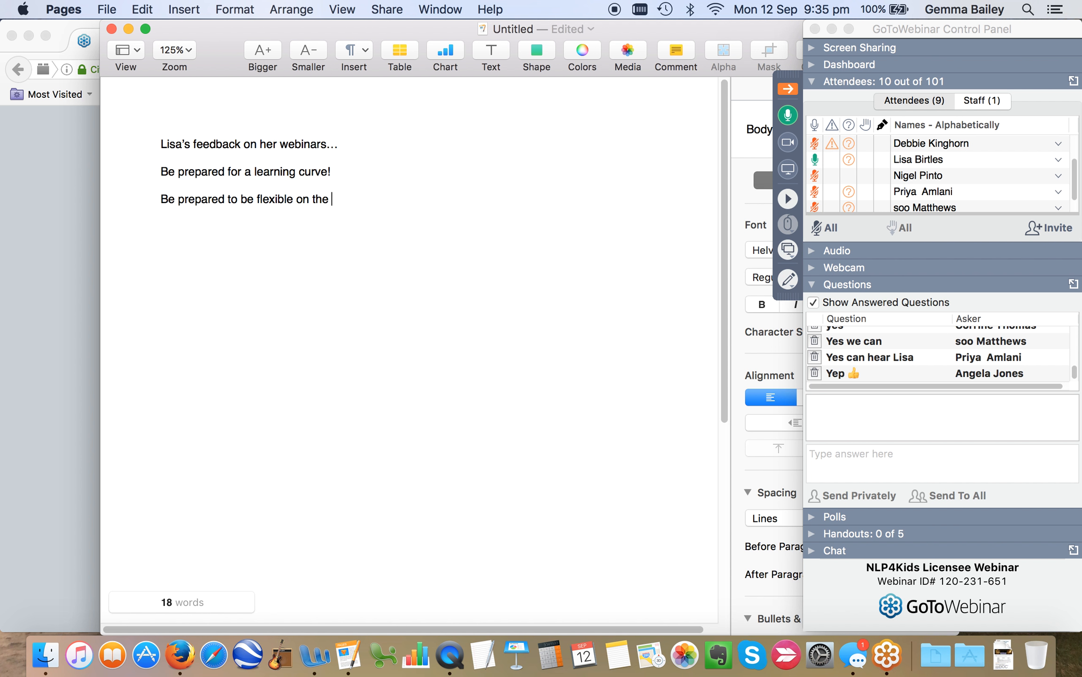
pyautogui.write('tech')
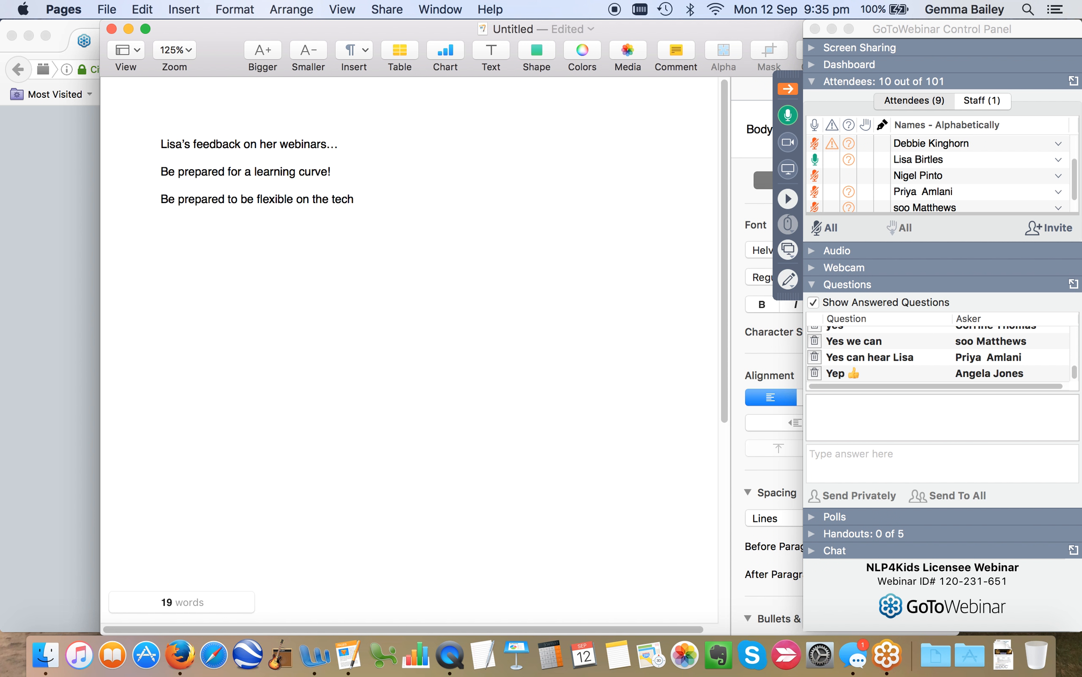
pyautogui.click(354, 199)
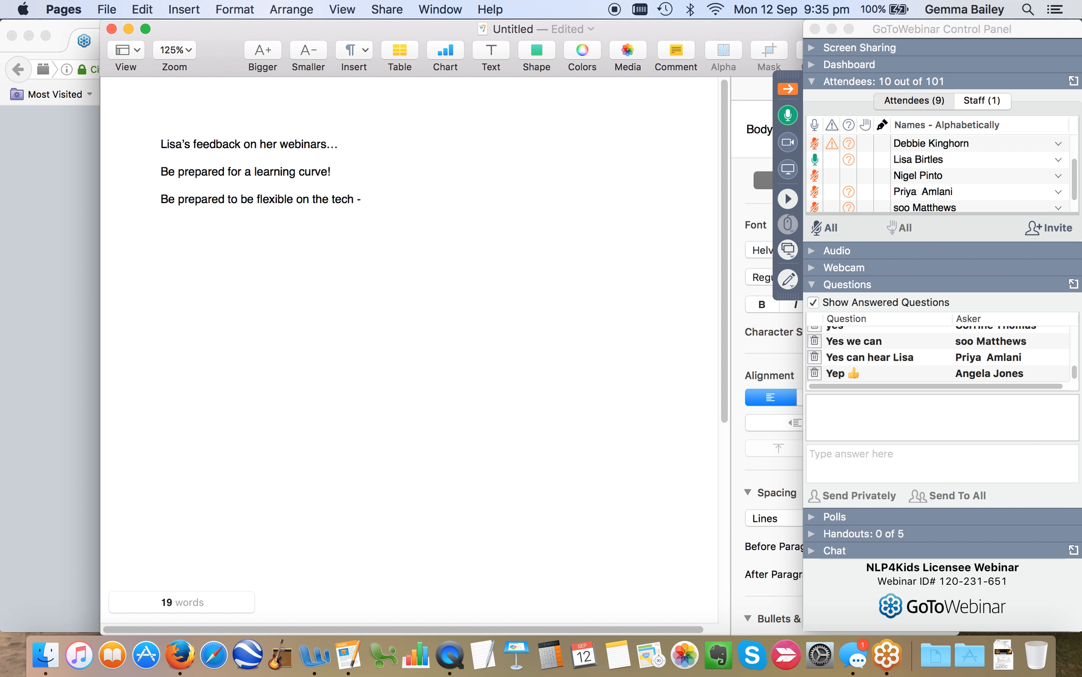
pyautogui.write('There will be so')
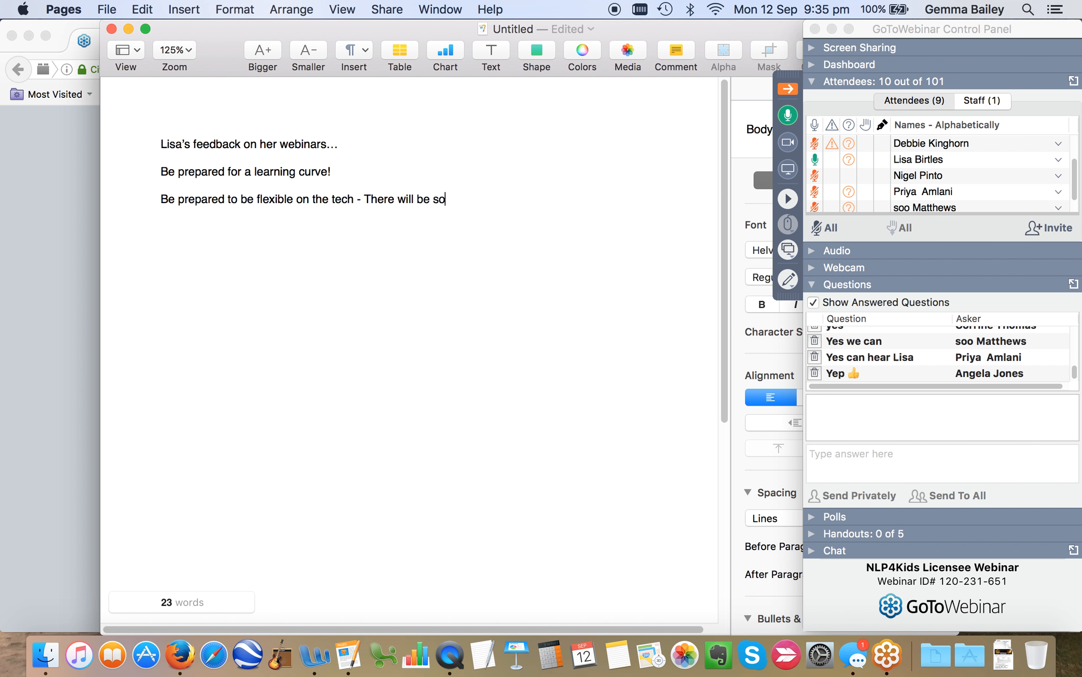
pyautogui.write('me set up')
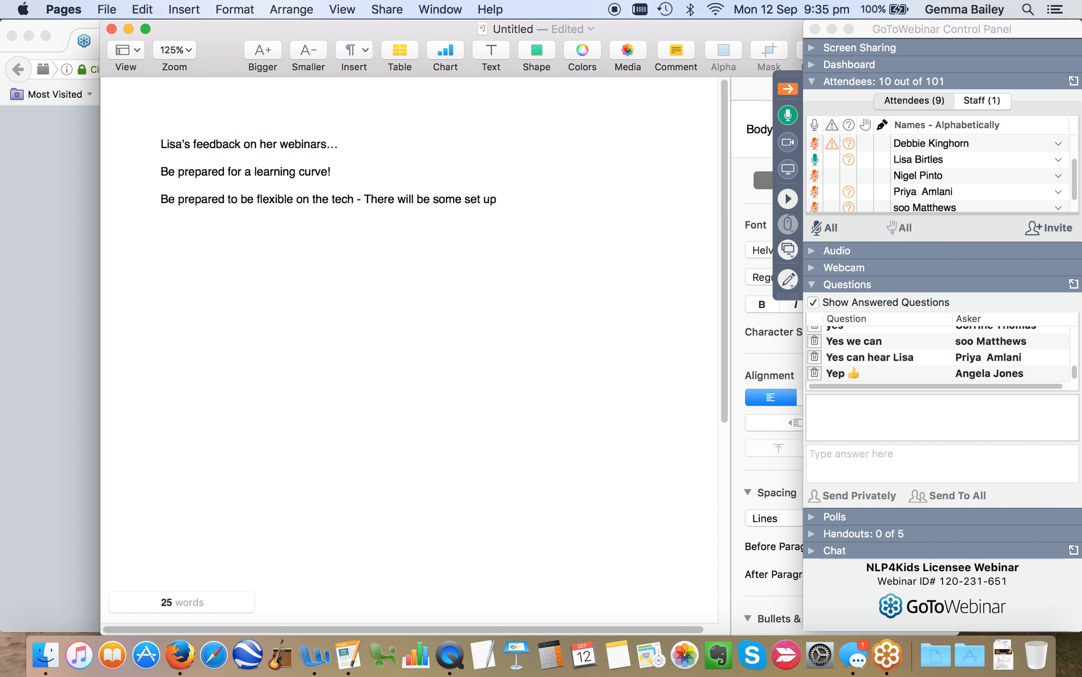
pyautogui.write('required')
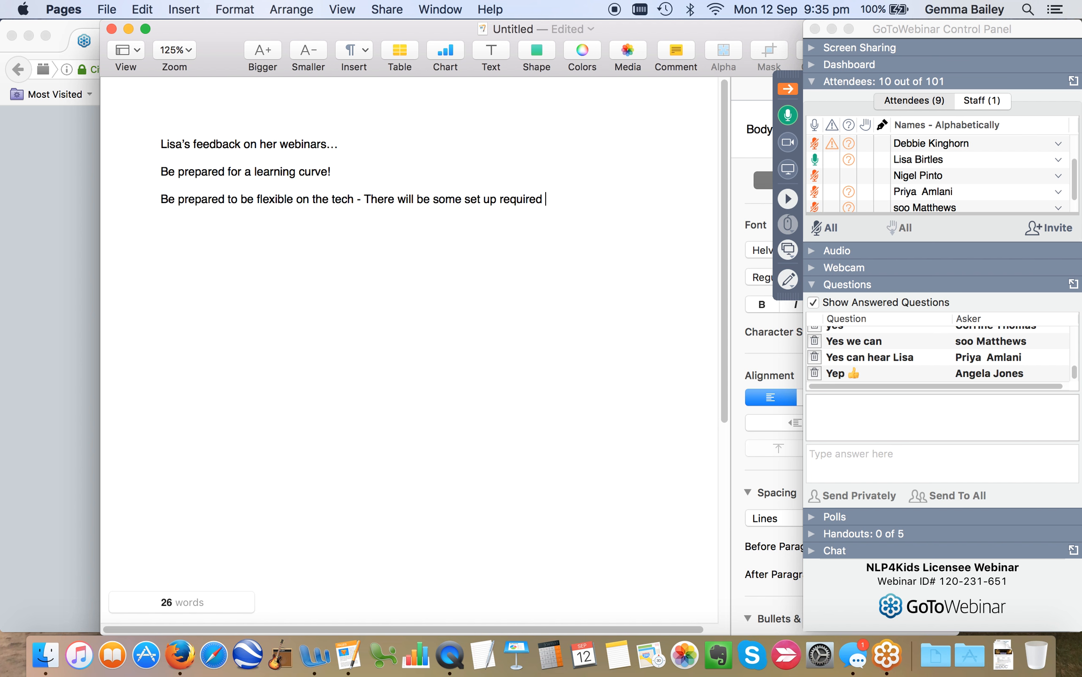
pyautogui.write("and if you're")
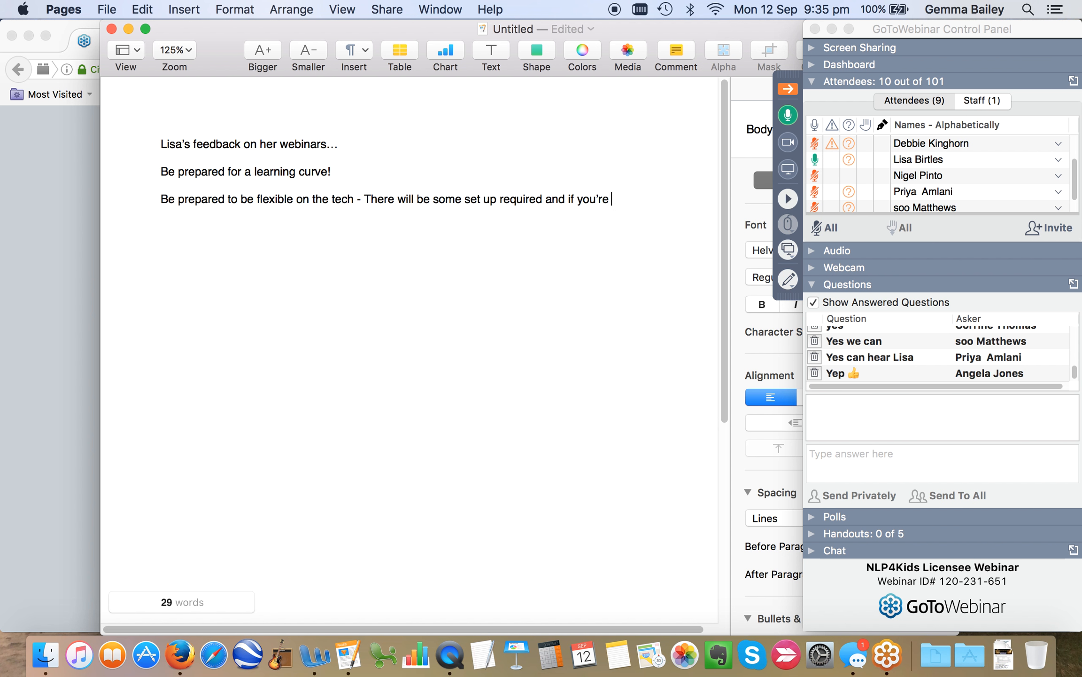
# - Finish the sentence: non-infusionsoft users will have to put in a bit more effort
pyautogui.write('not using')
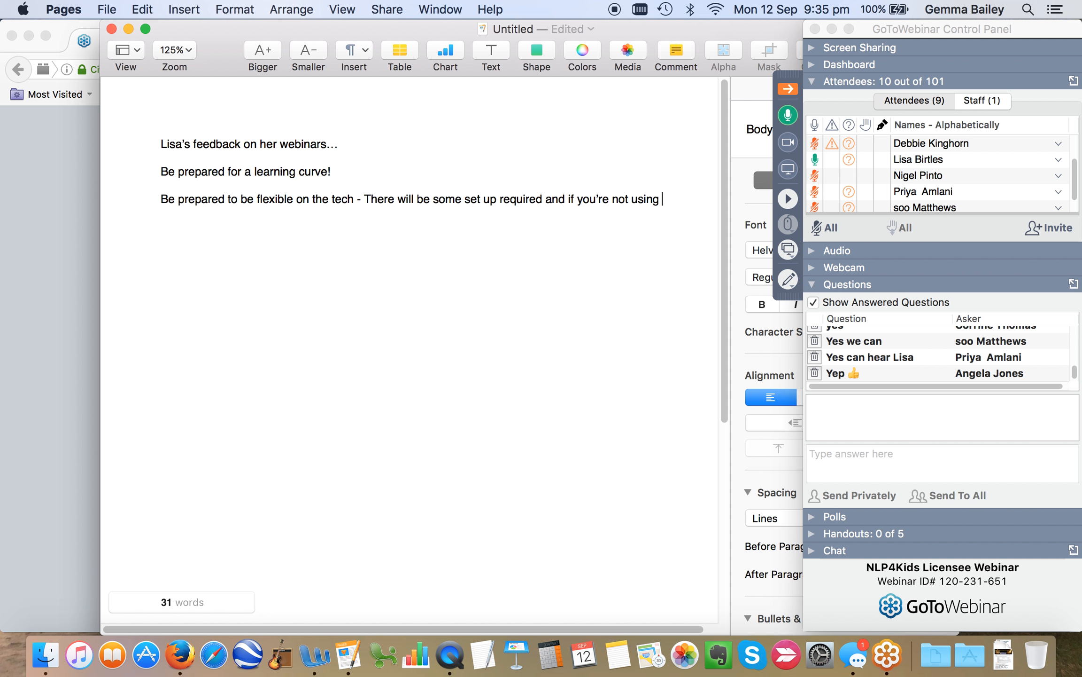
pyautogui.write('in')
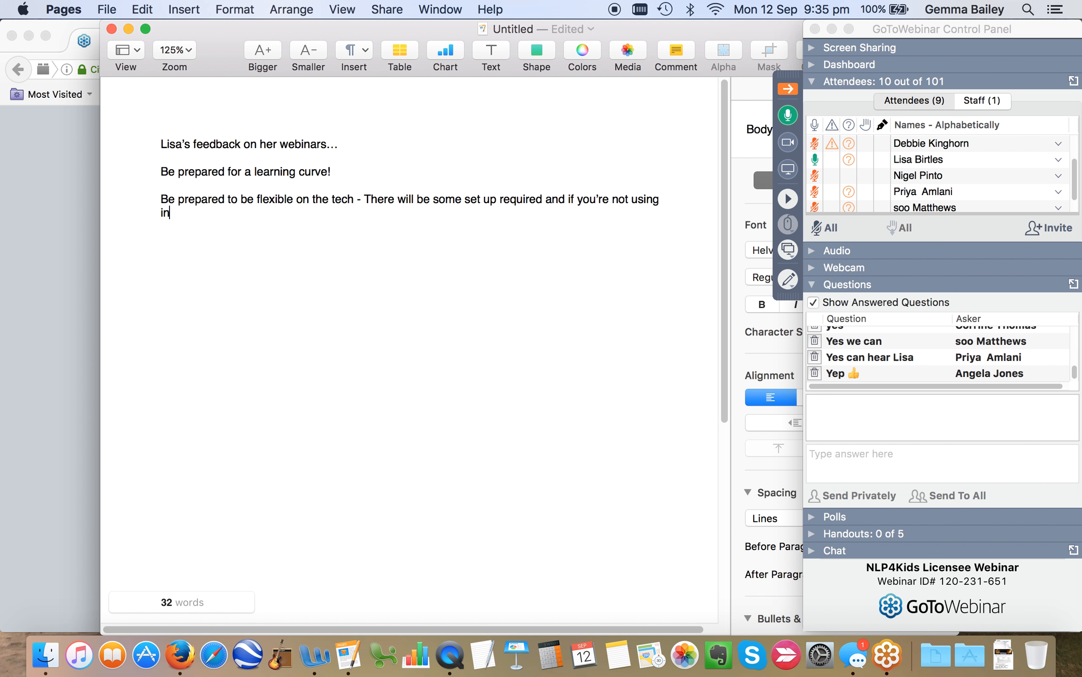
pyautogui.write('fusionsoft')
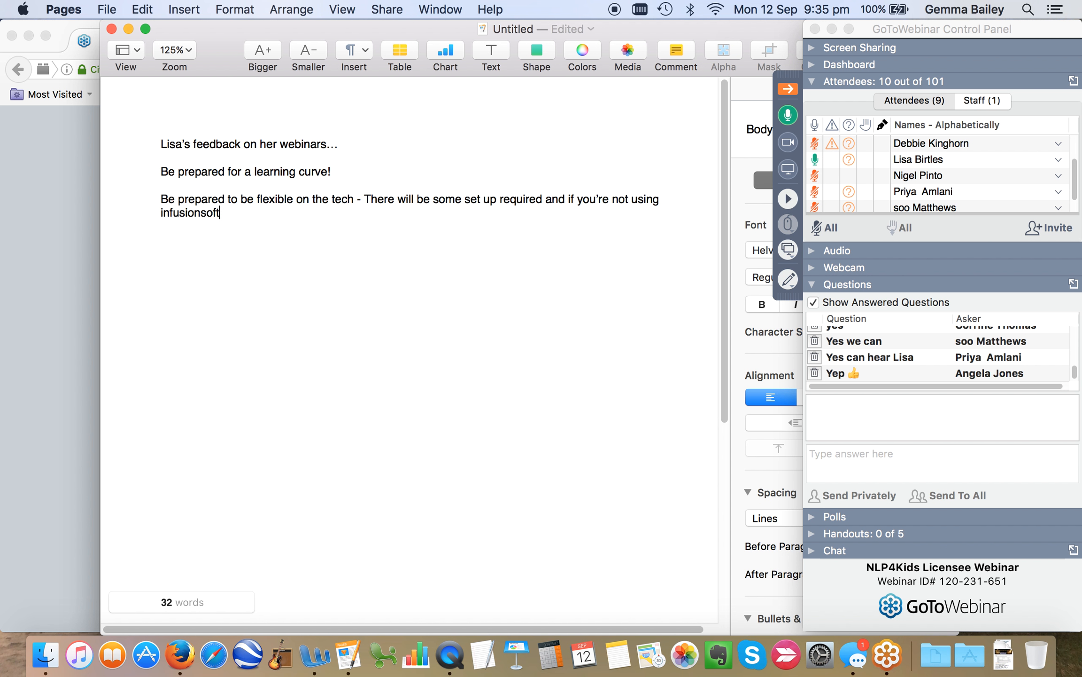
pyautogui.write('you will have to')
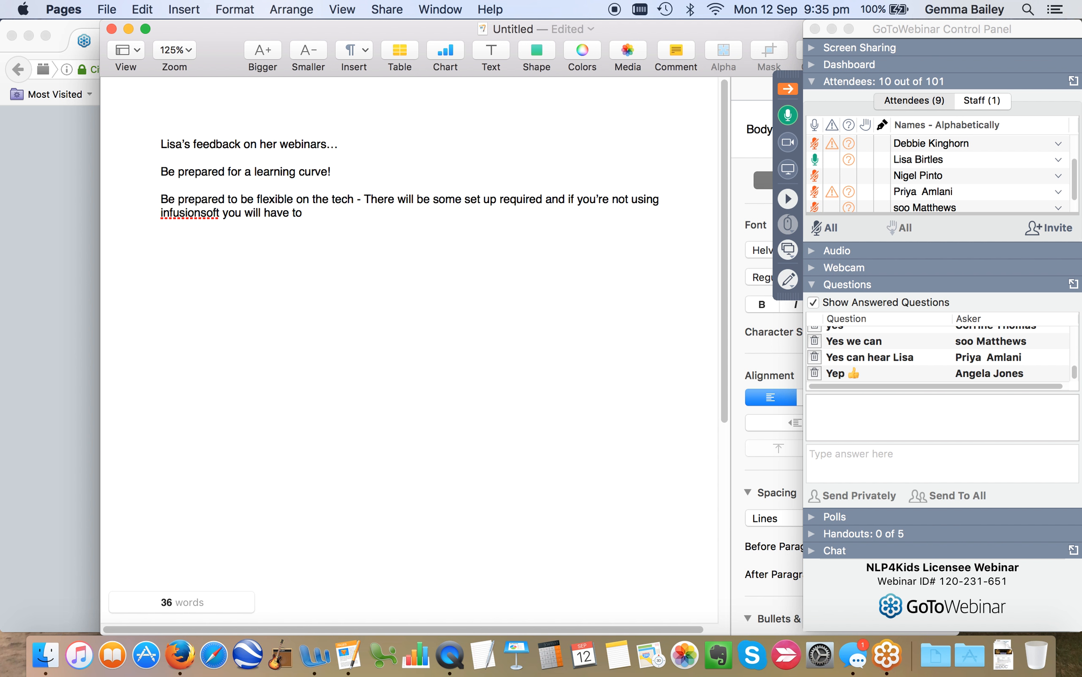
pyautogui.write('put')
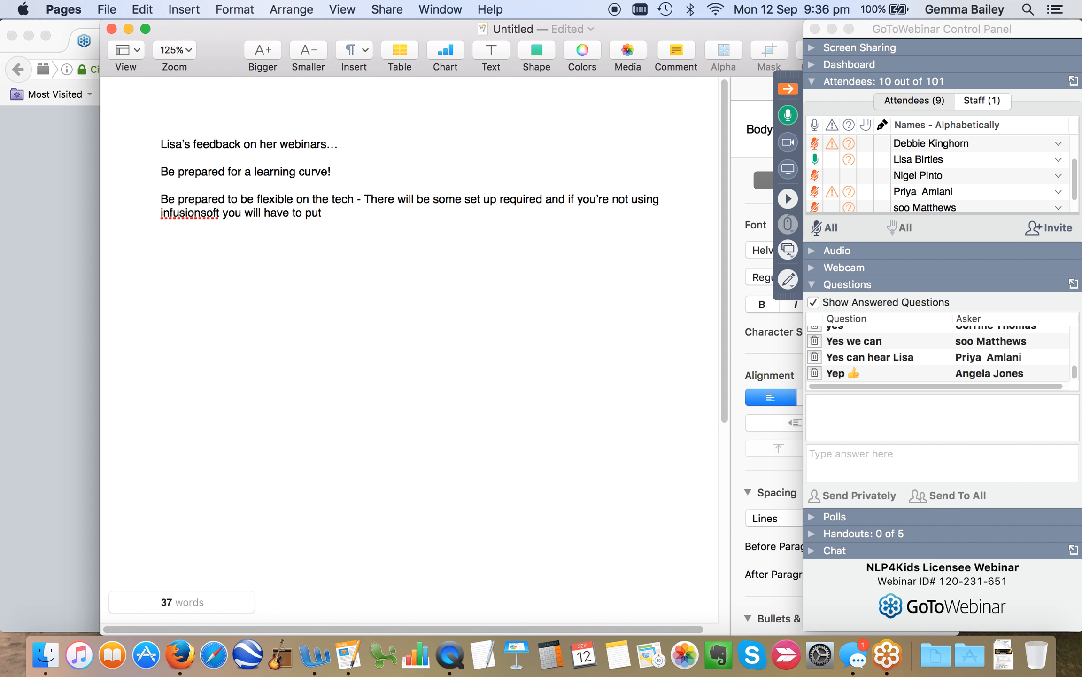
pyautogui.write('in a bit')
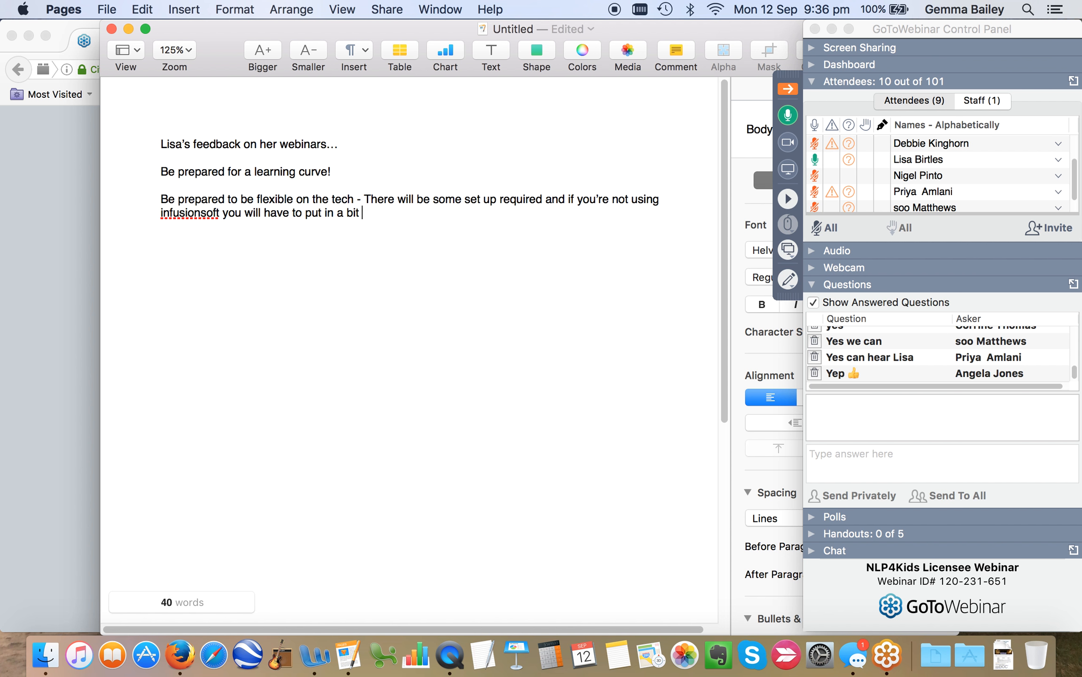
pyautogui.write('more effort')
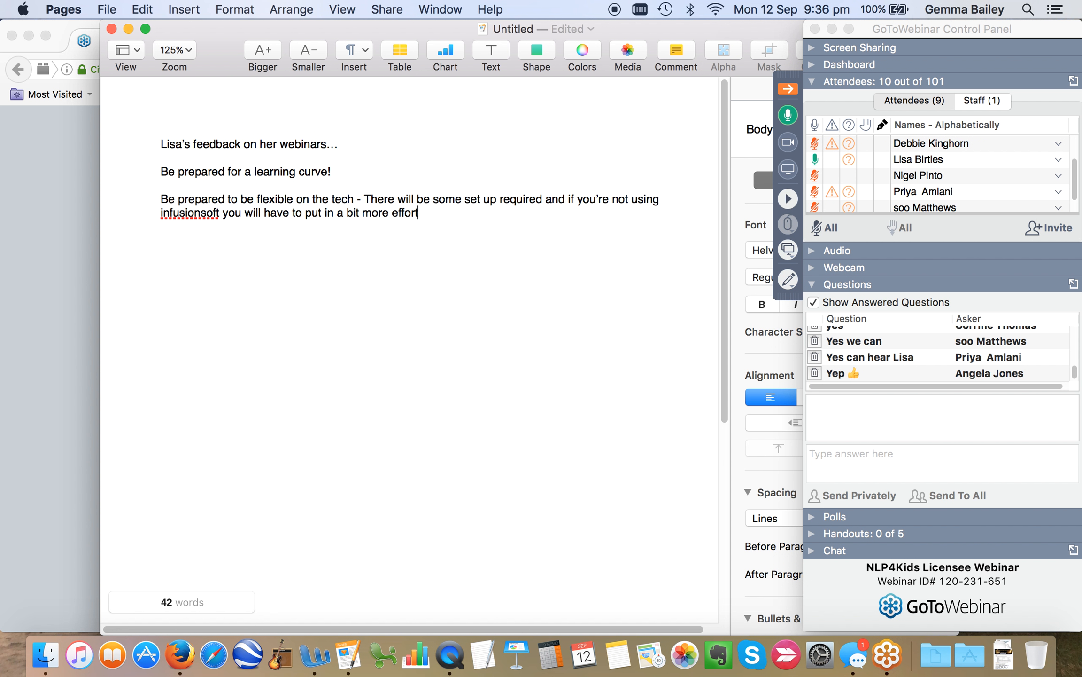
pyautogui.press('Return')
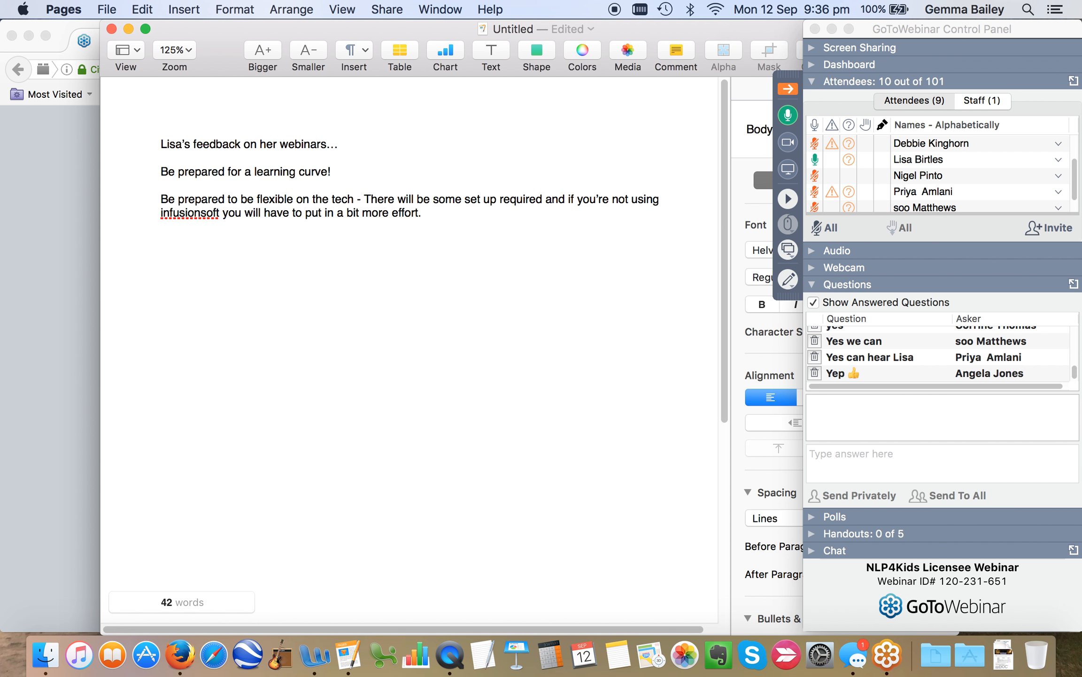
# - Write the tip 'Export your linked in database but build it up as much as possible first.'
pyautogui.write('Export')
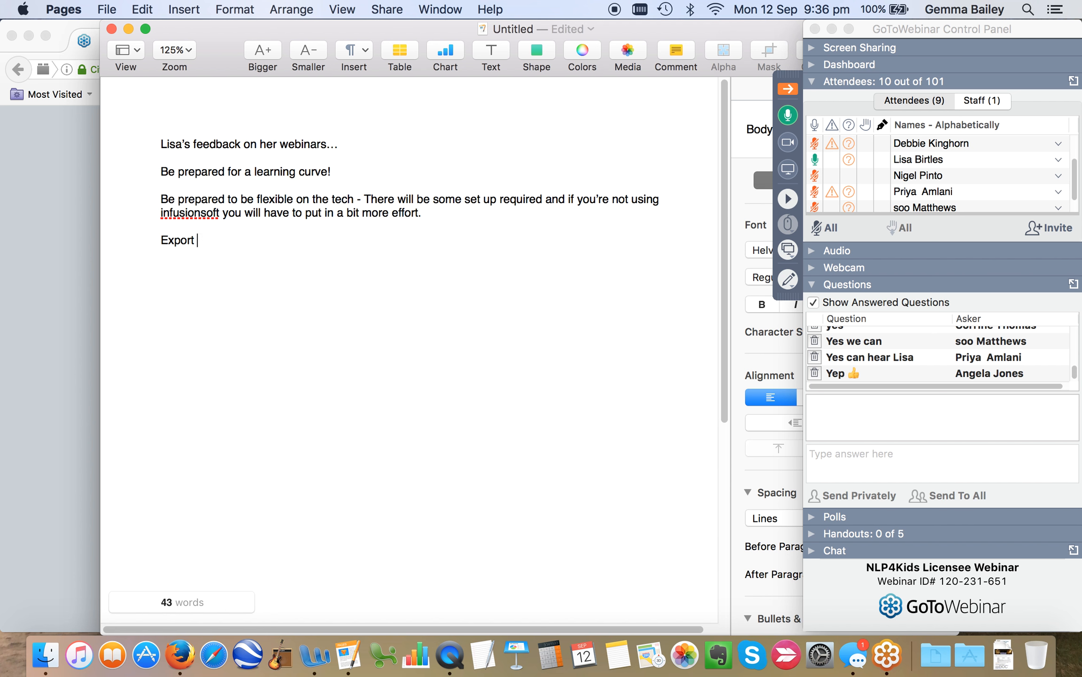
pyautogui.write('your linked in')
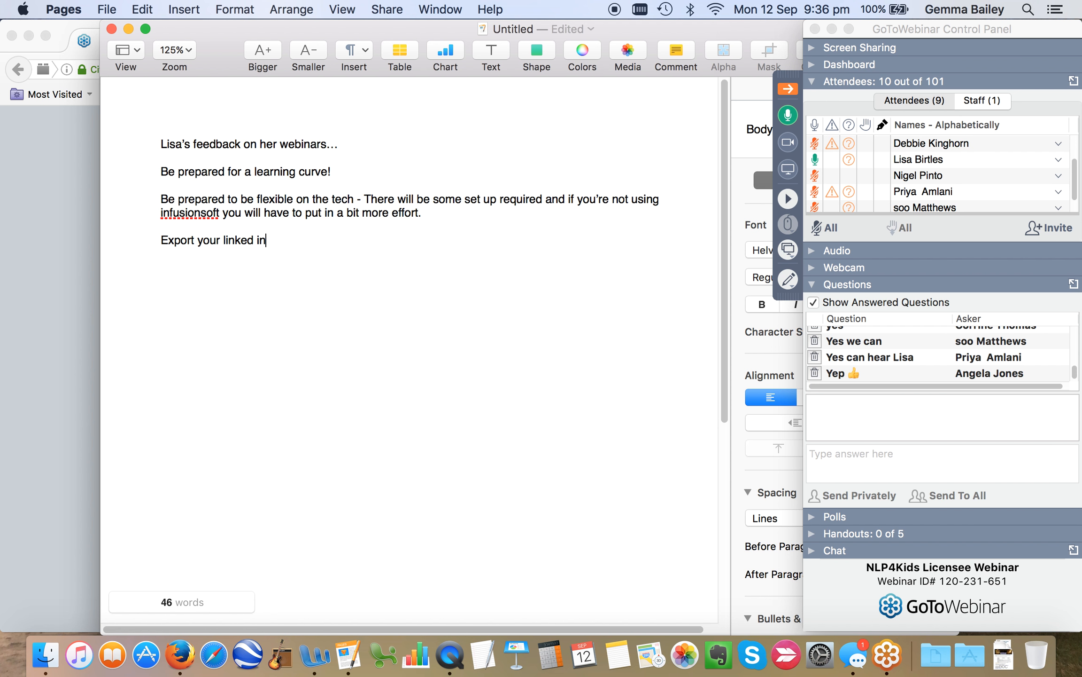
pyautogui.write('database')
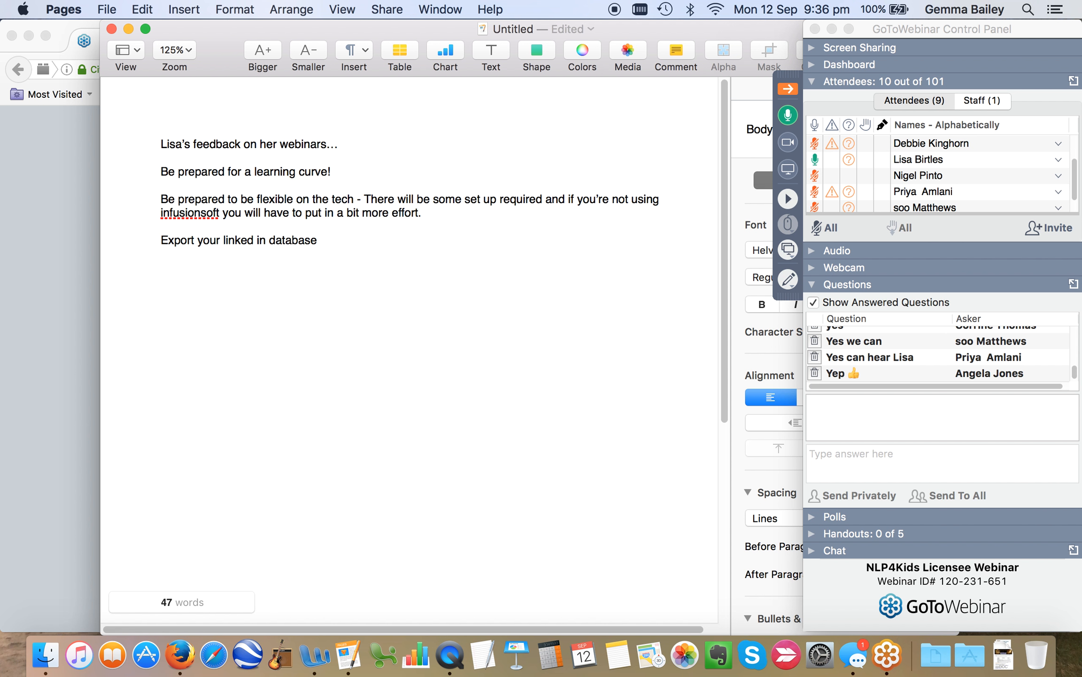
pyautogui.write('but')
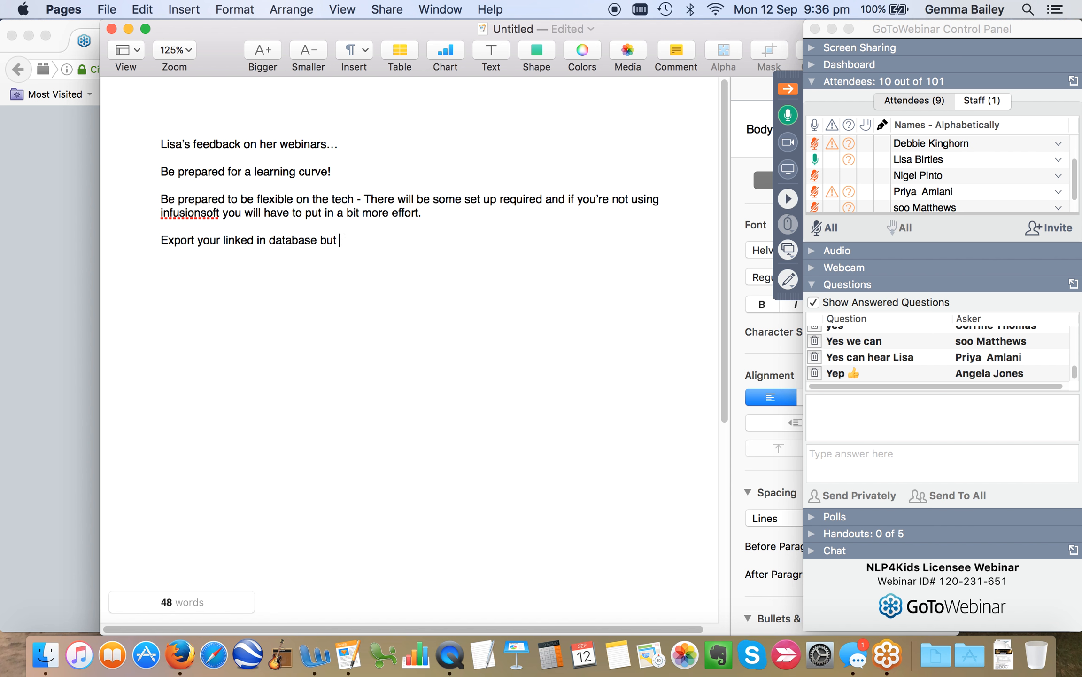
pyautogui.write('build it up')
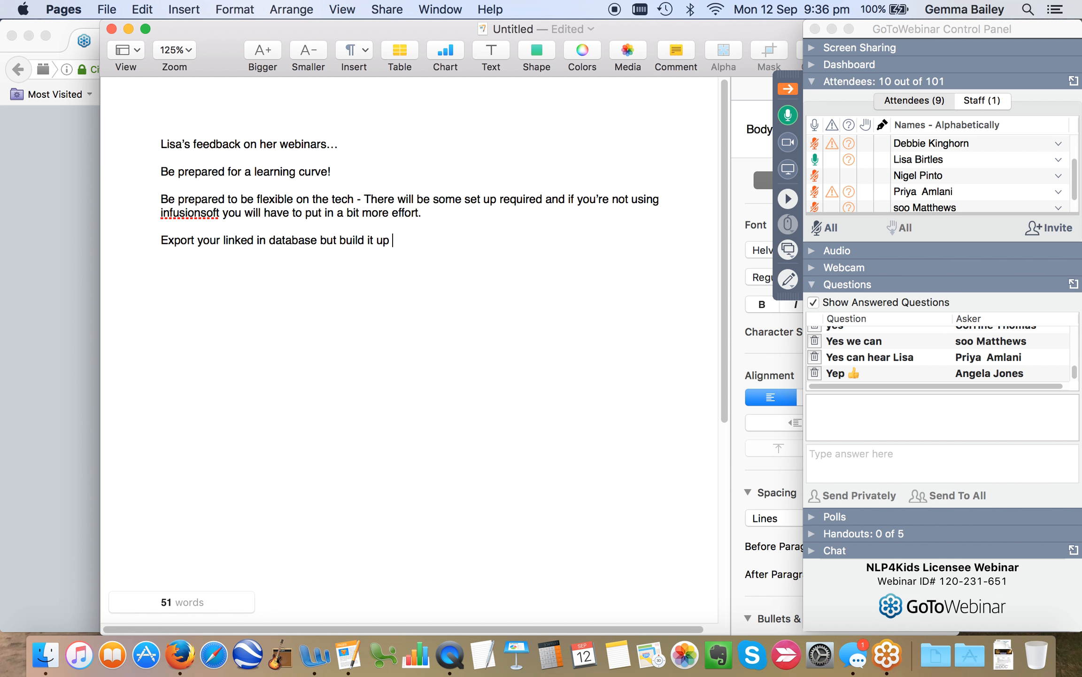
pyautogui.write('as much as')
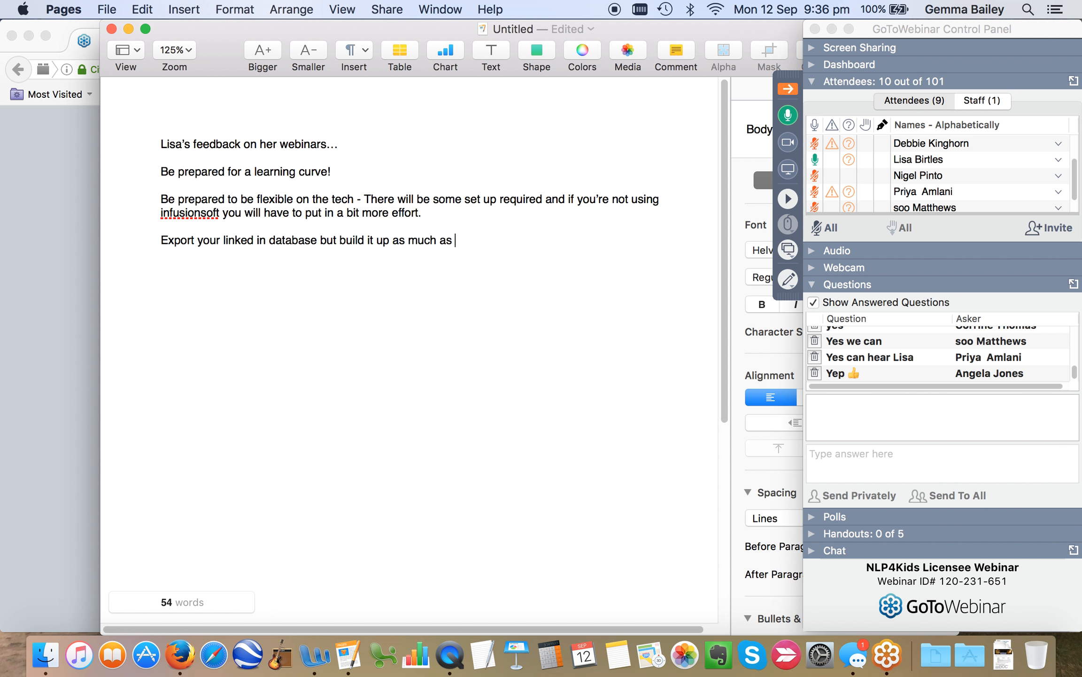
pyautogui.write('possible first')
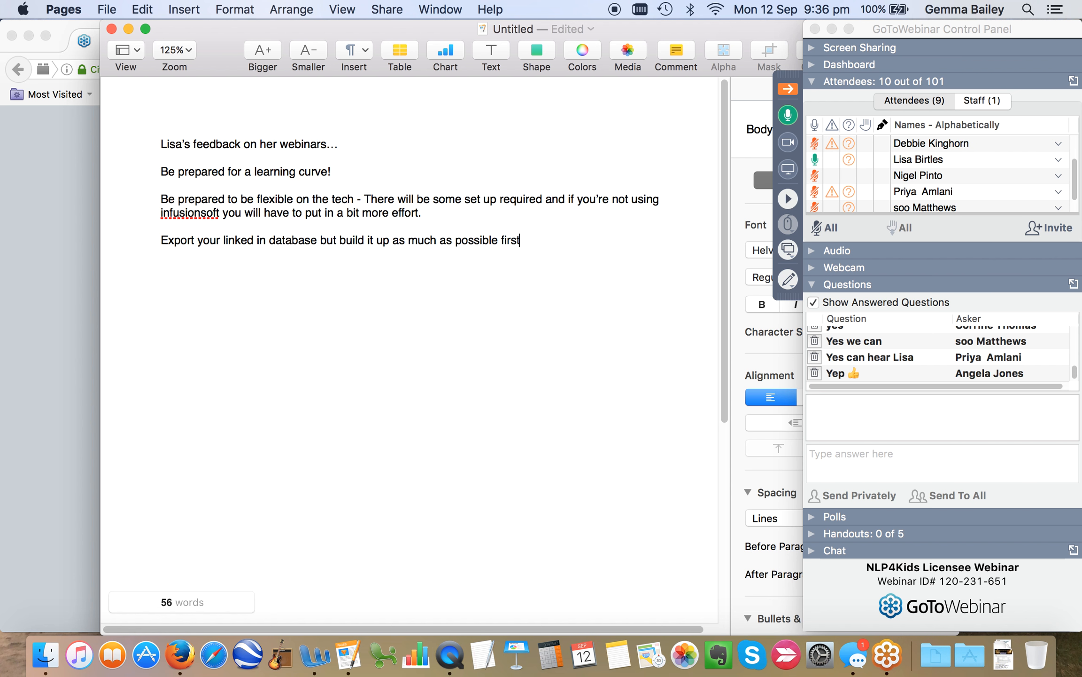
pyautogui.write('.')
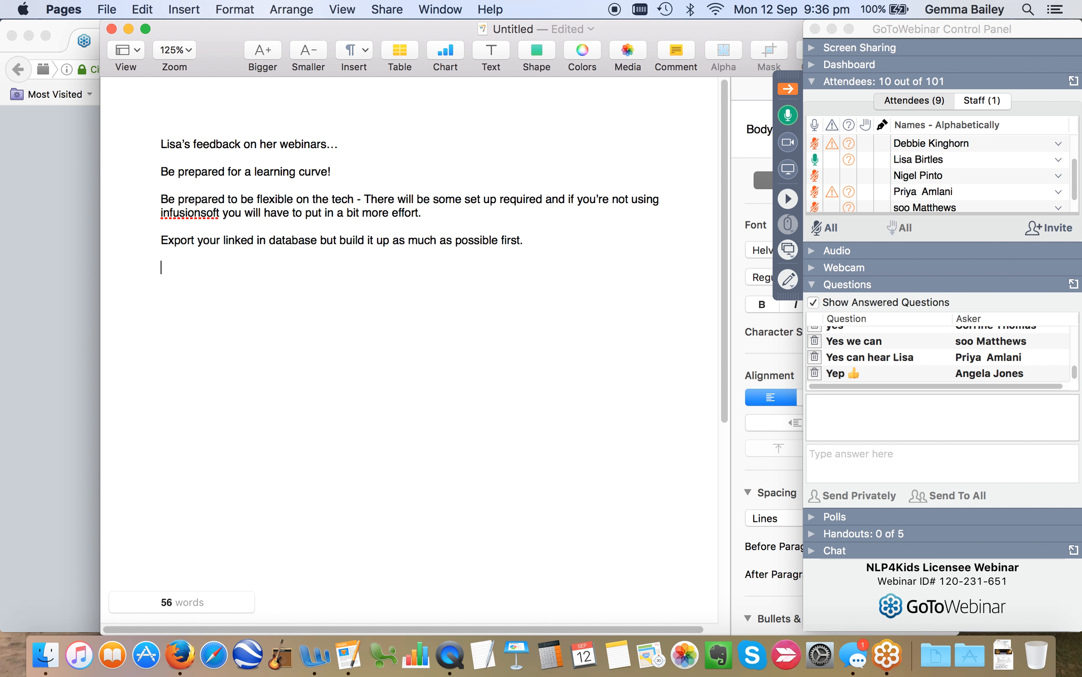
# - Write the tip that Mail chimp is free and straight forward
pyautogui.write('Mailchi')
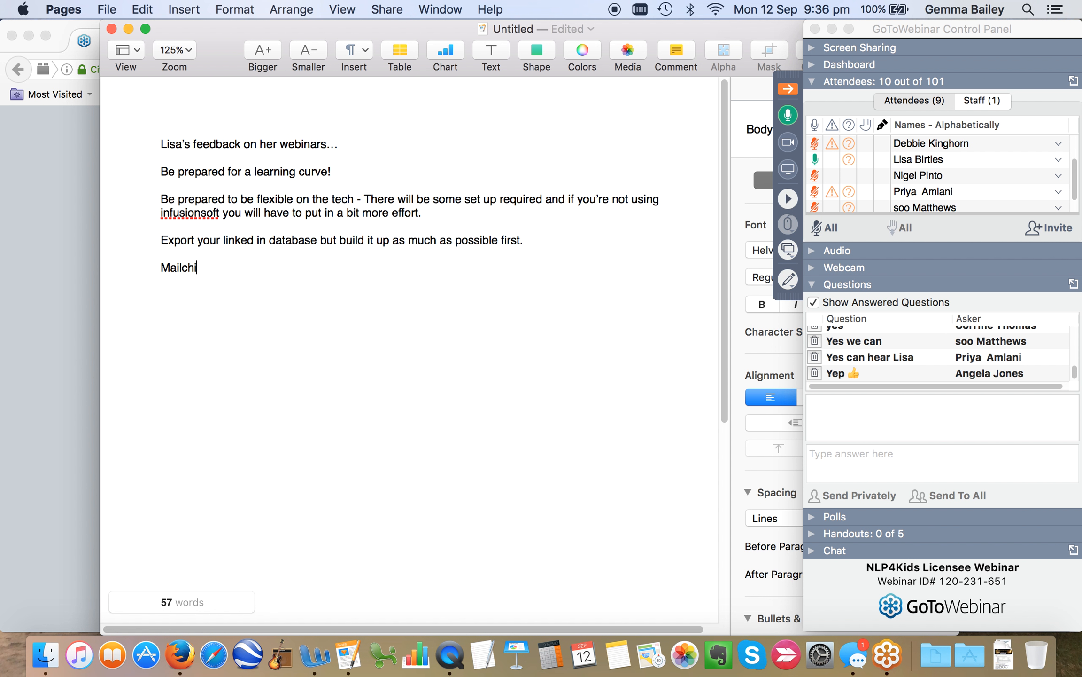
pyautogui.write('mp is free and')
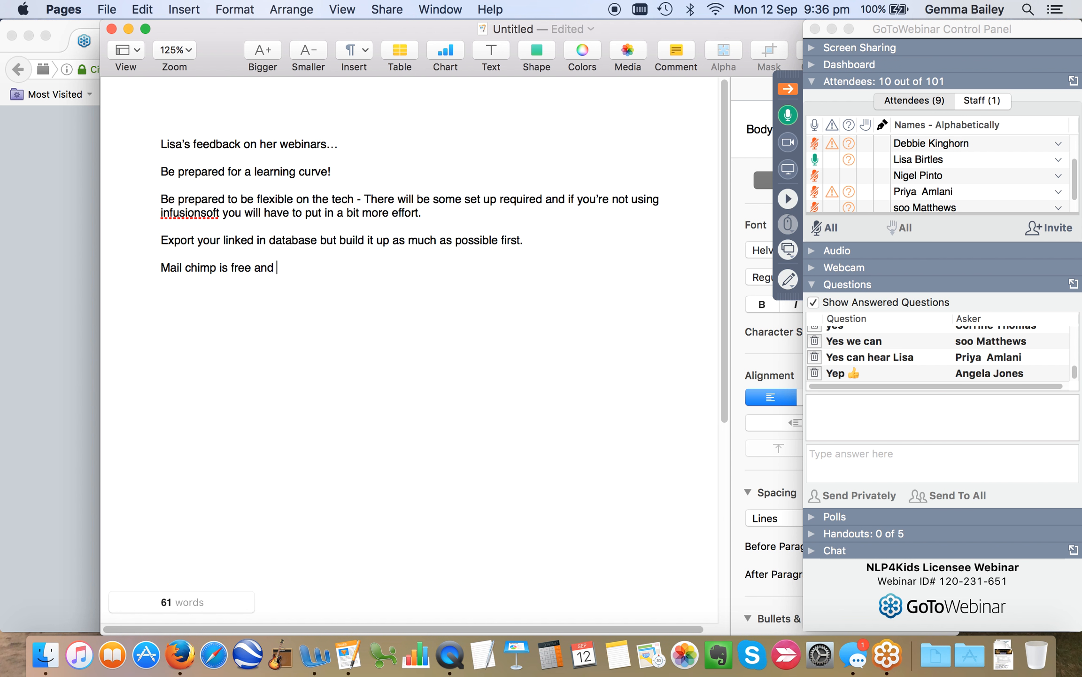
pyautogui.write('straight')
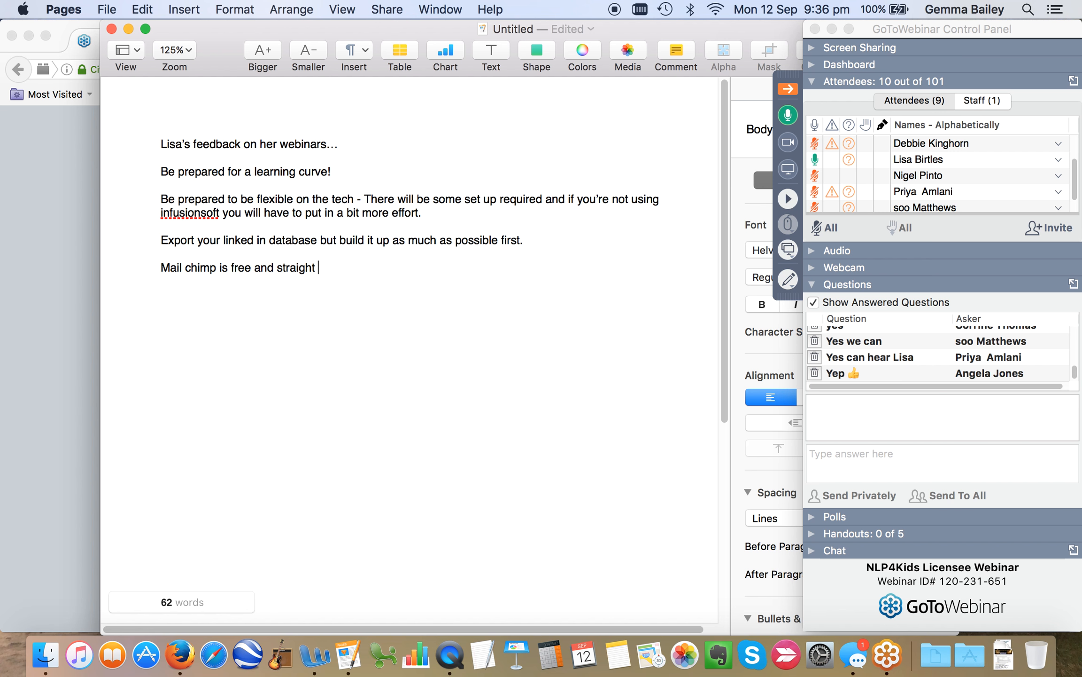
pyautogui.write('forward')
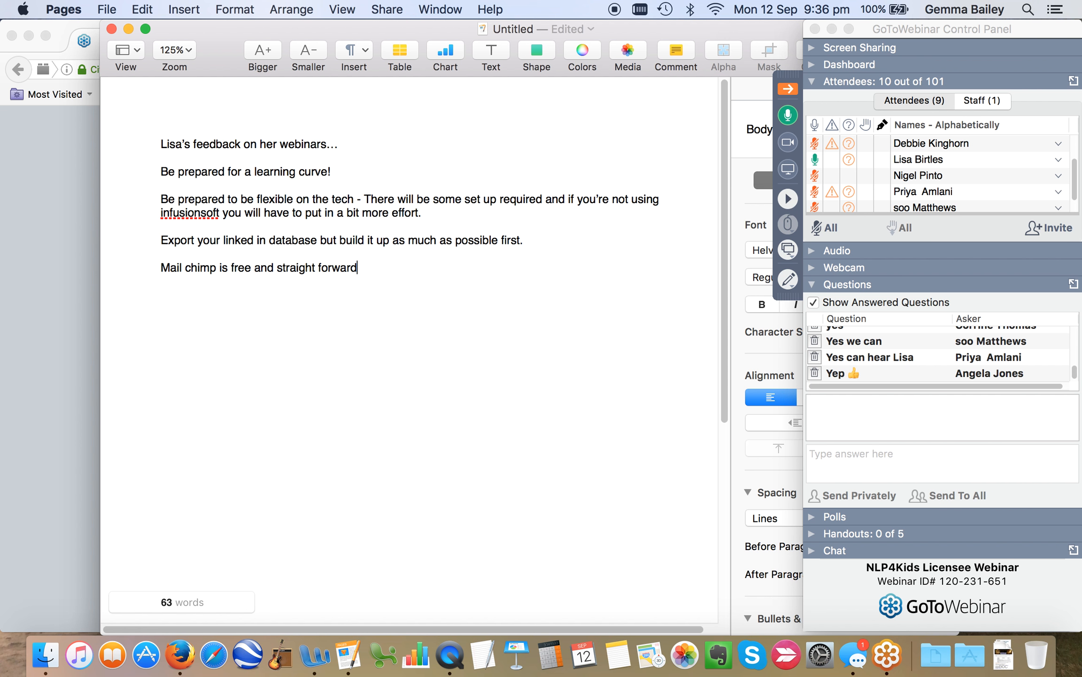
# - Write the tip 'Paypal is trusted and people will use it.'
pyautogui.write('P')
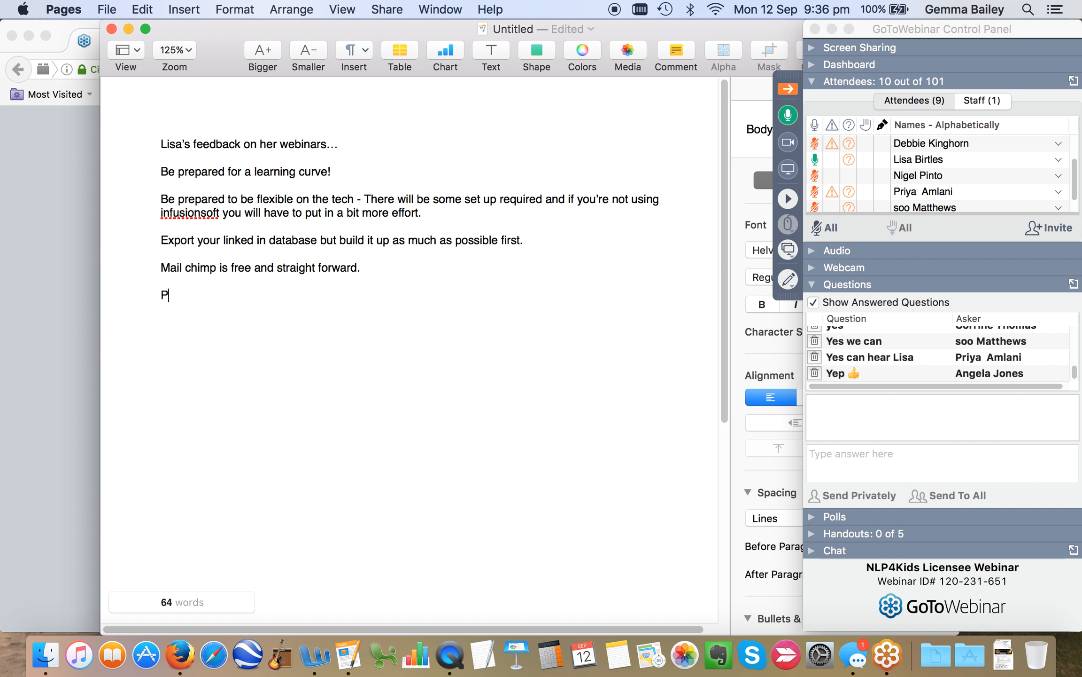
pyautogui.write('aypal')
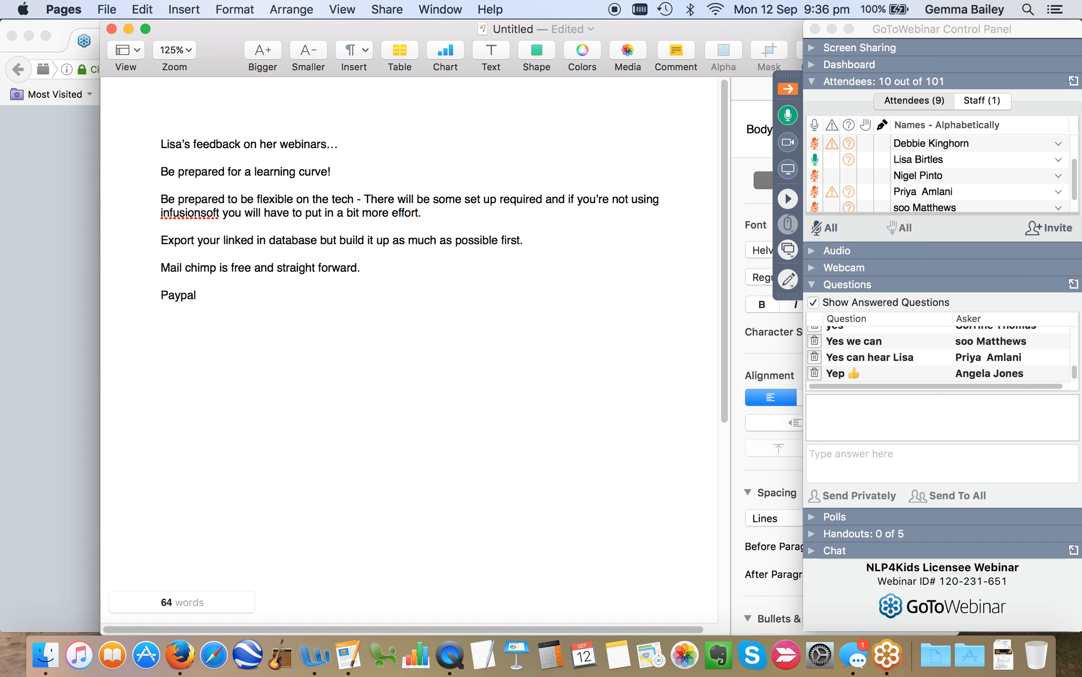
pyautogui.write('is trusted')
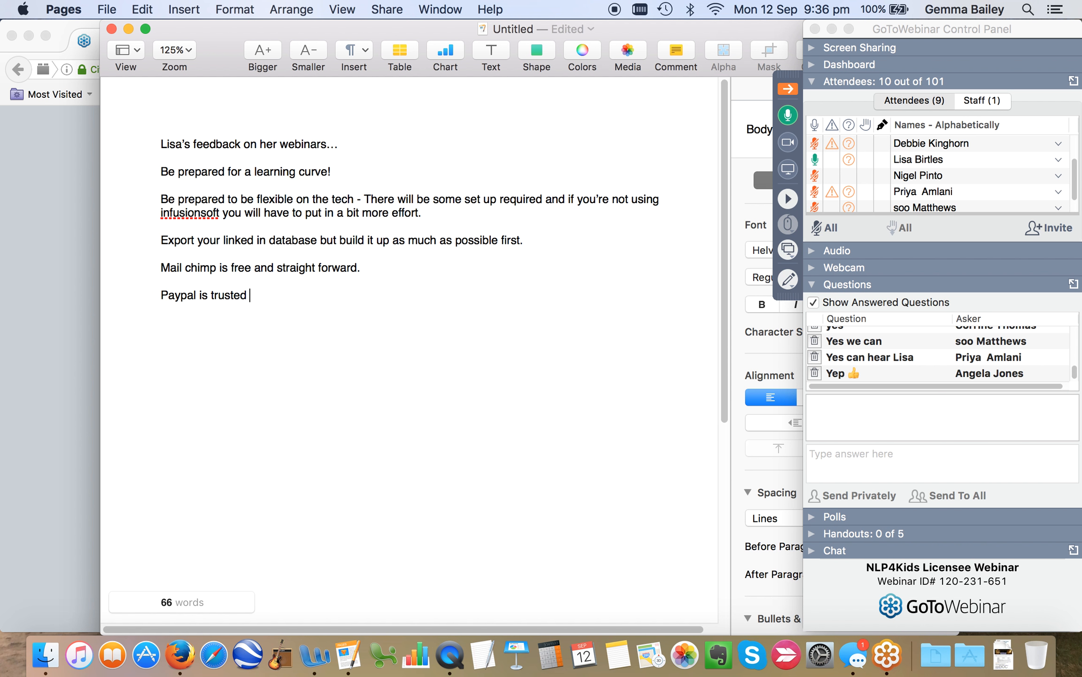
pyautogui.write('and')
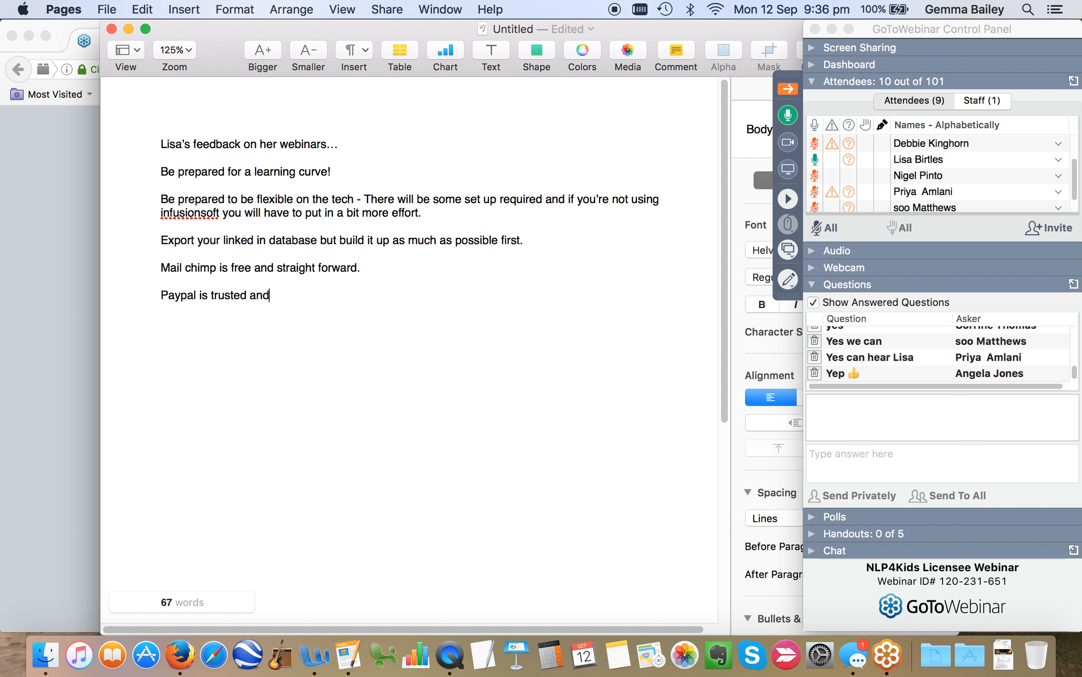
pyautogui.write('people will')
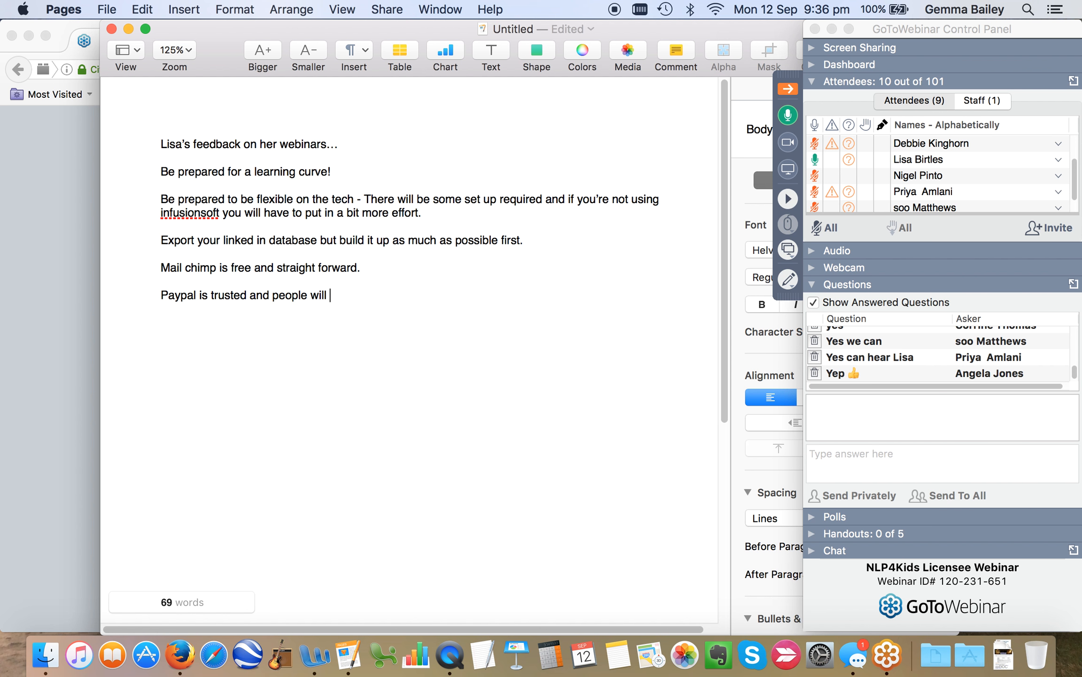
pyautogui.write('use it.')
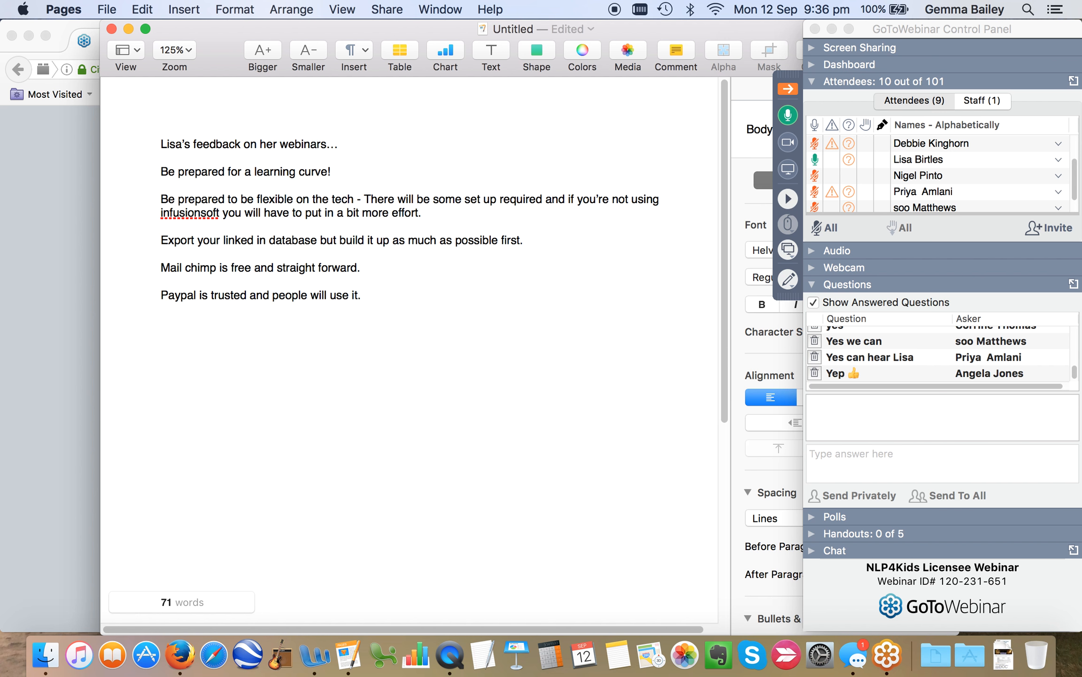
# - Extend the PayPal tip: set up a separate business account so you can create payment buttons
pyautogui.click(361, 295)
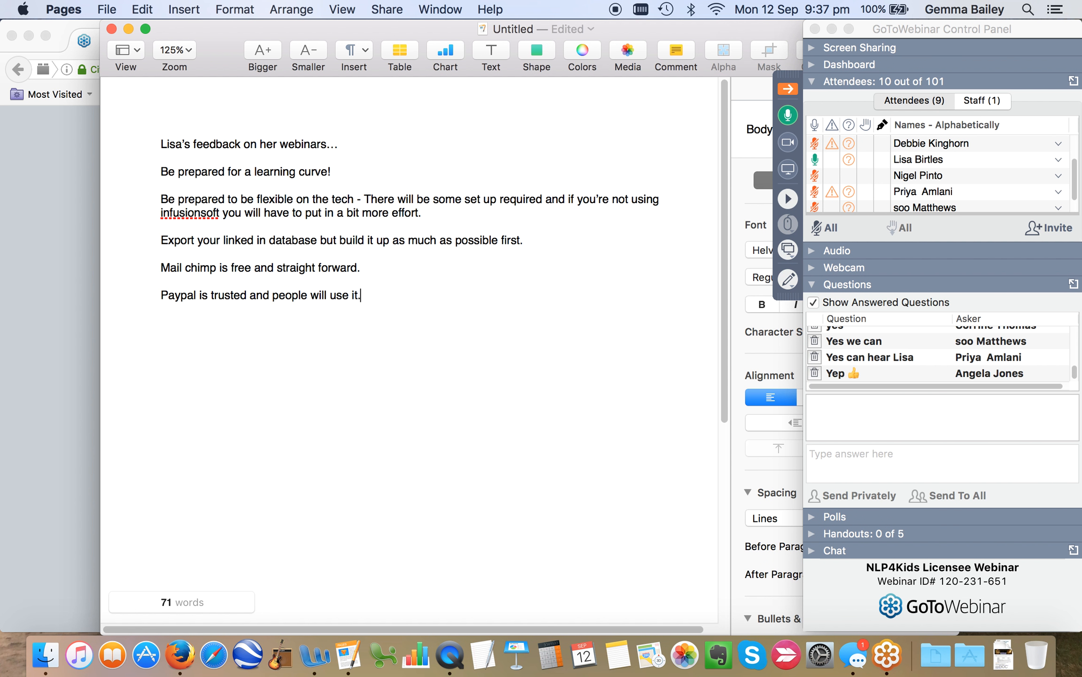
pyautogui.write('Set up a')
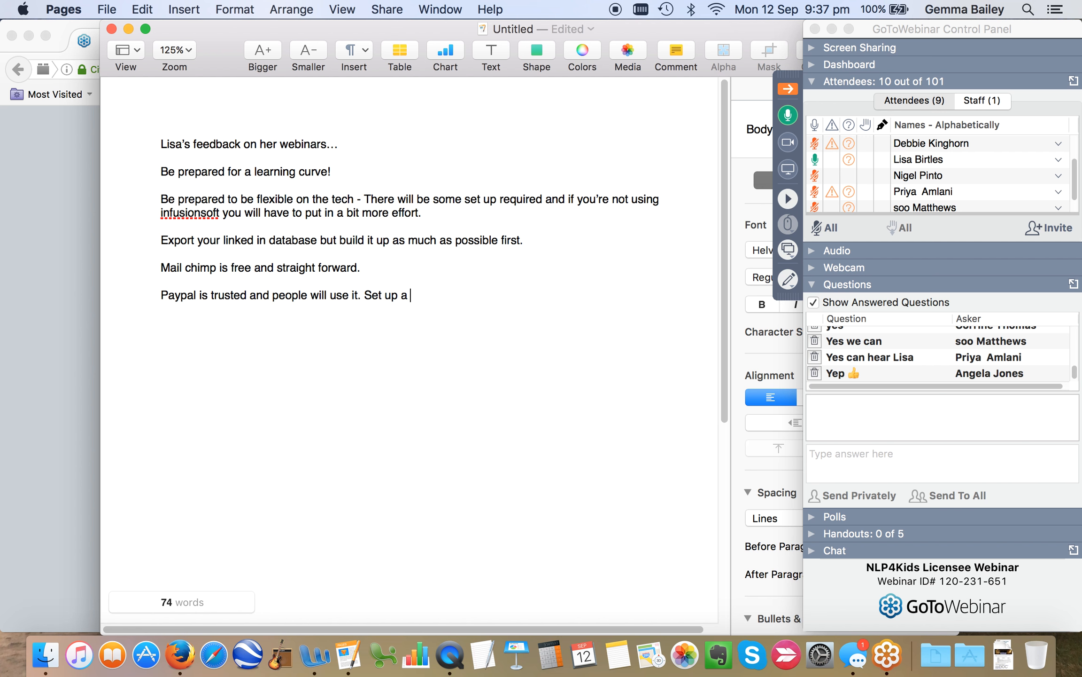
pyautogui.write('separate')
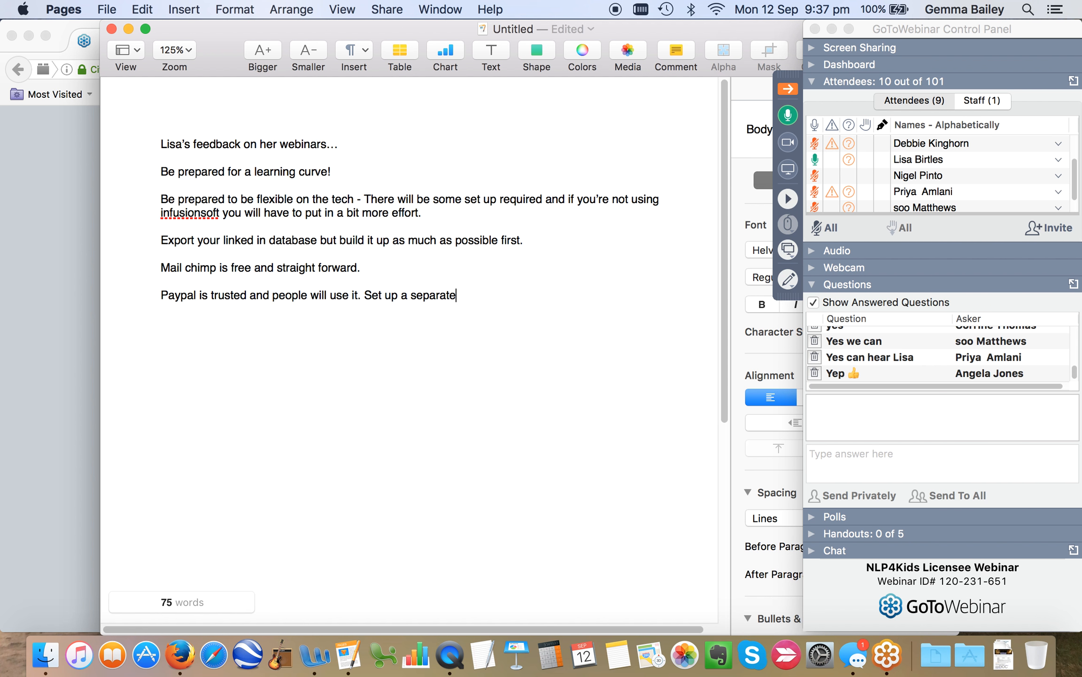
pyautogui.write('account to your per')
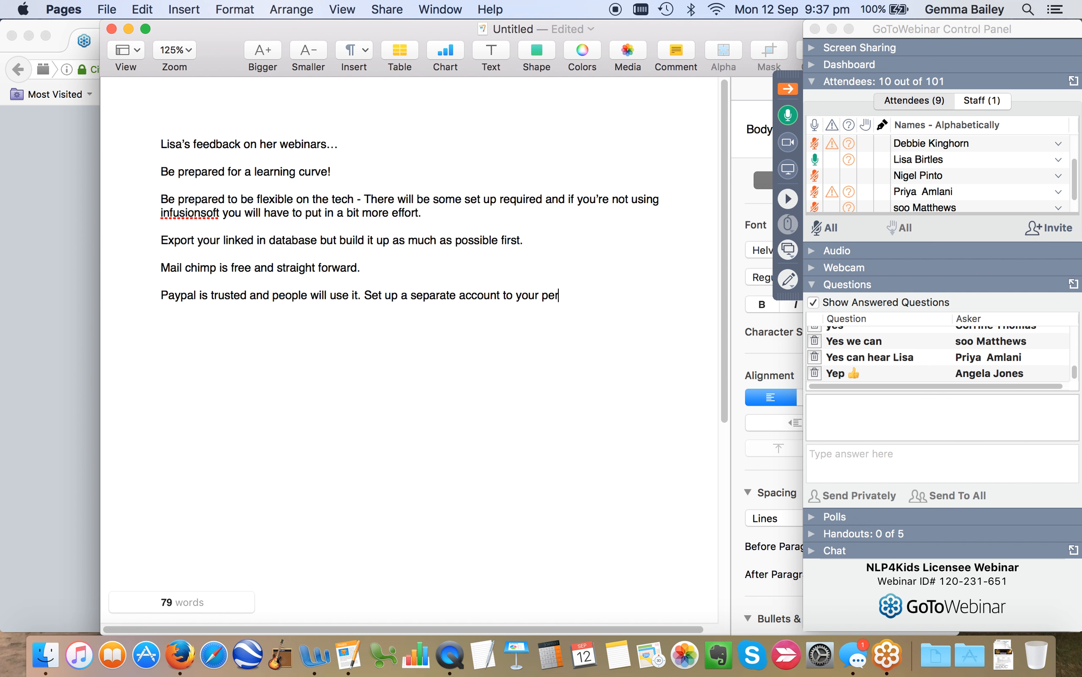
pyautogui.write('sonal one.')
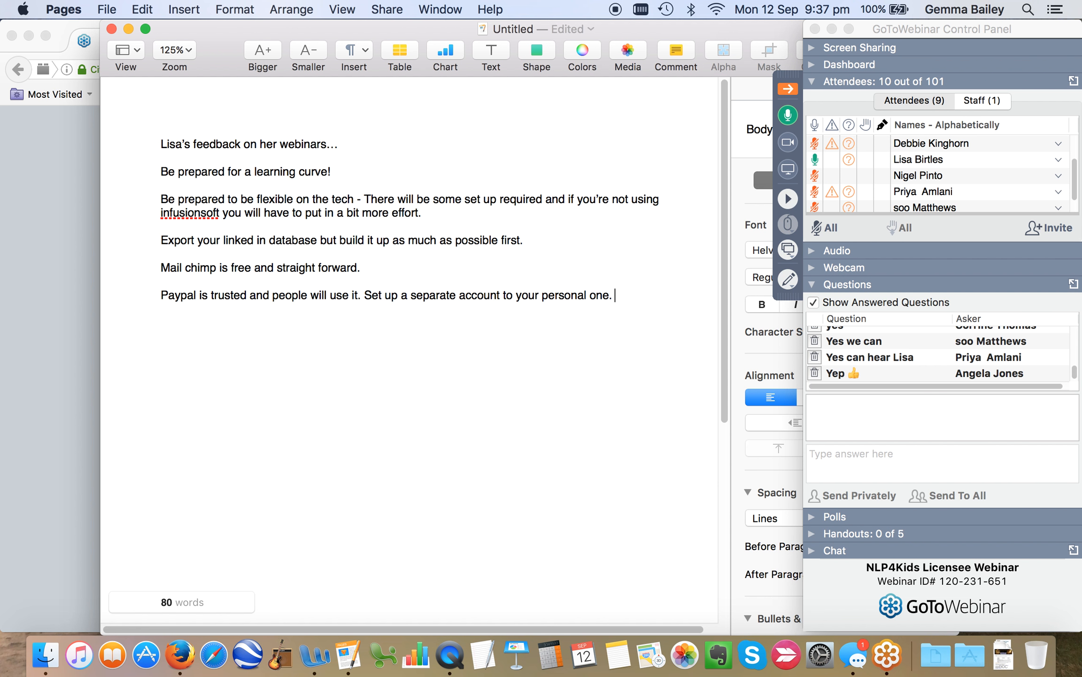
pyautogui.write('It should be a business one so tha')
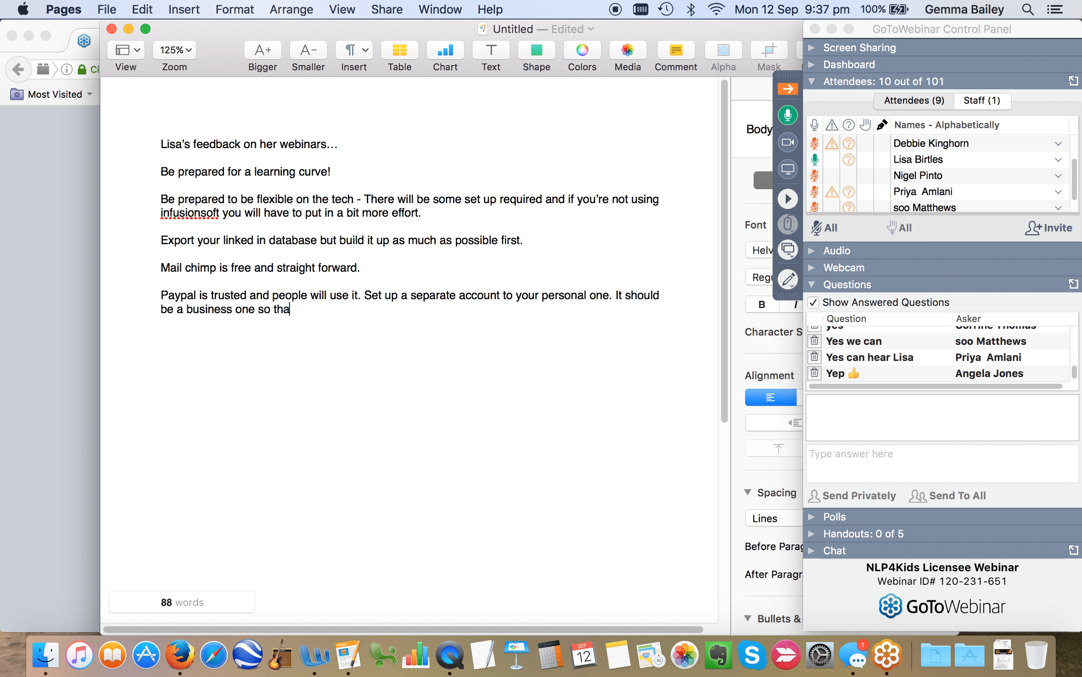
pyautogui.write('t you can create')
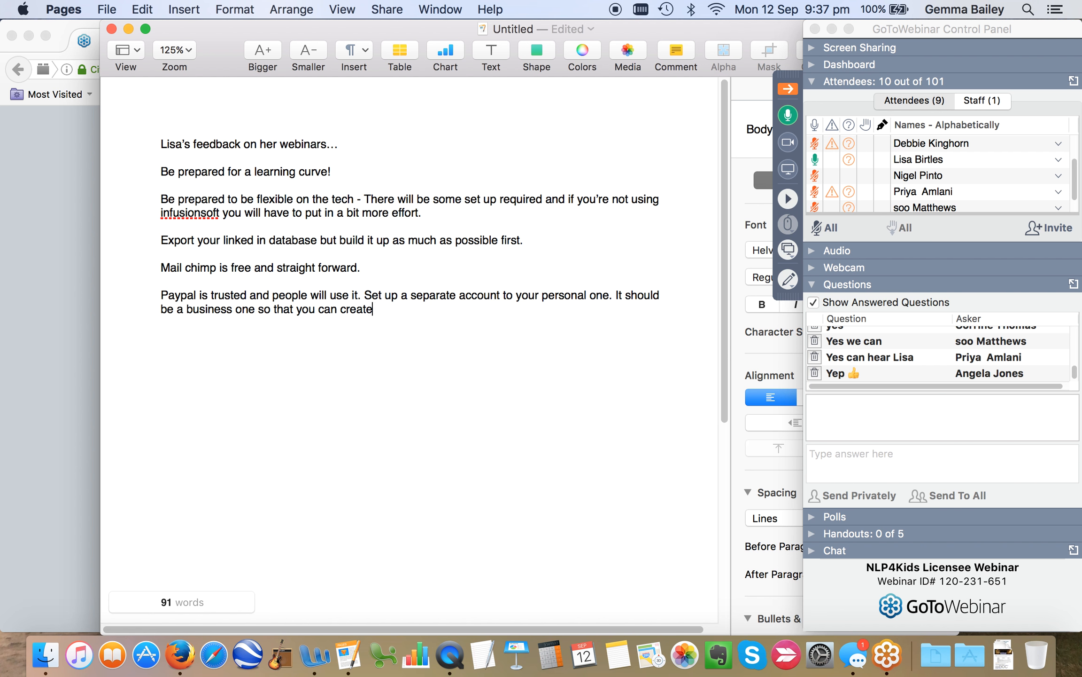
pyautogui.write('payment b')
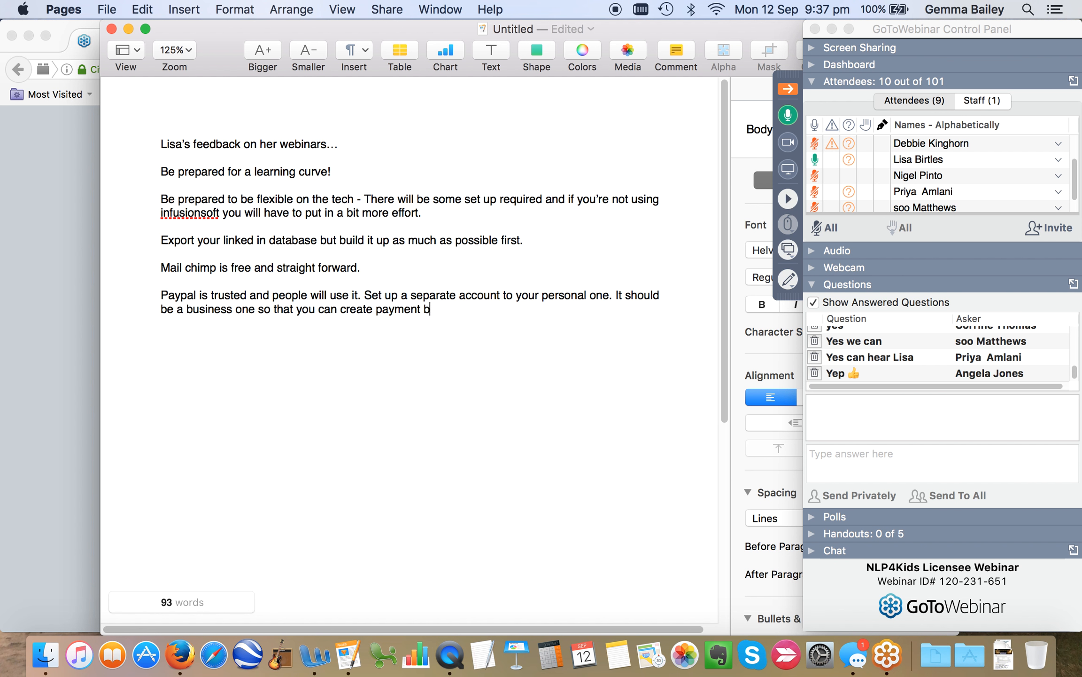
pyautogui.write('uttons.')
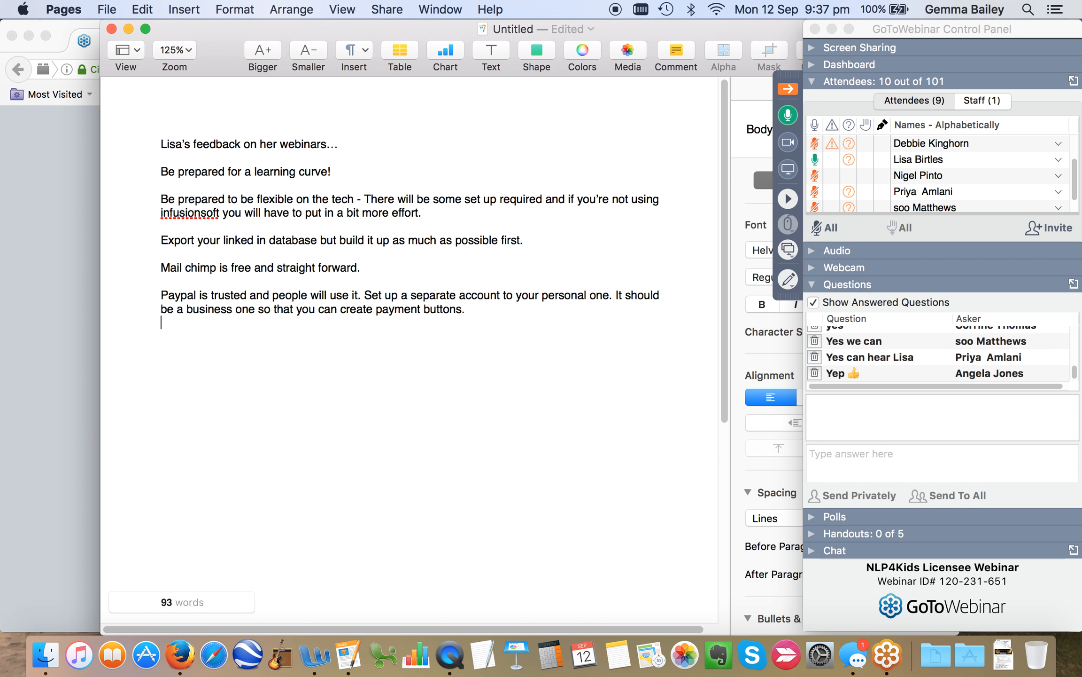
# - Write the tip to give choice, perhaps a cheaper price for the whole package
pyautogui.write('Give s')
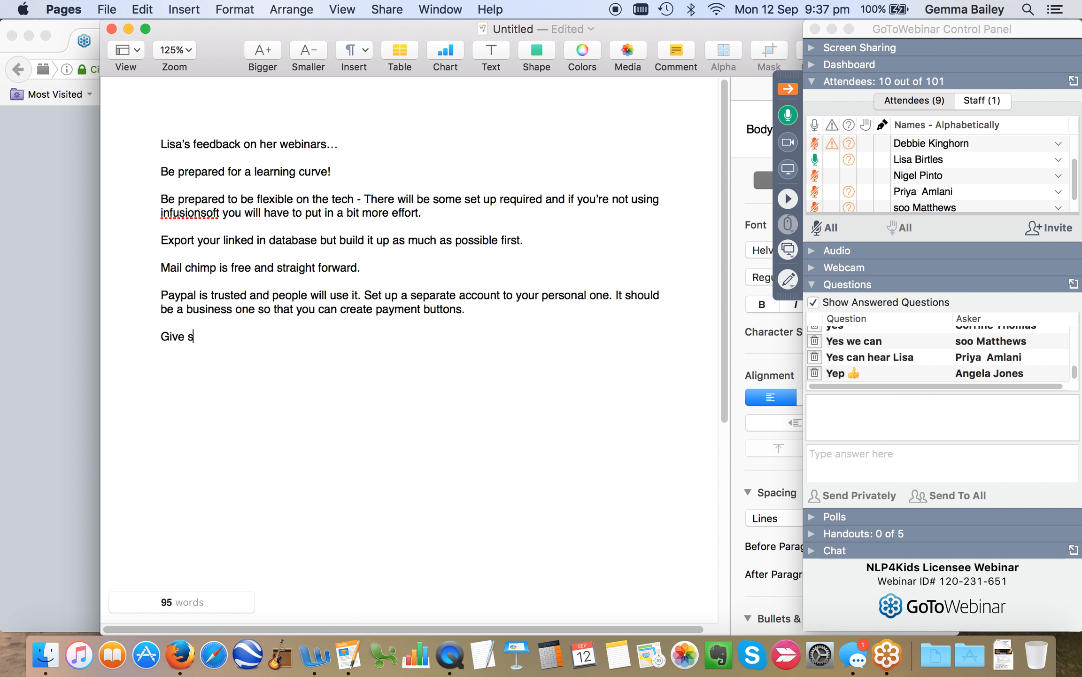
pyautogui.write('choisd')
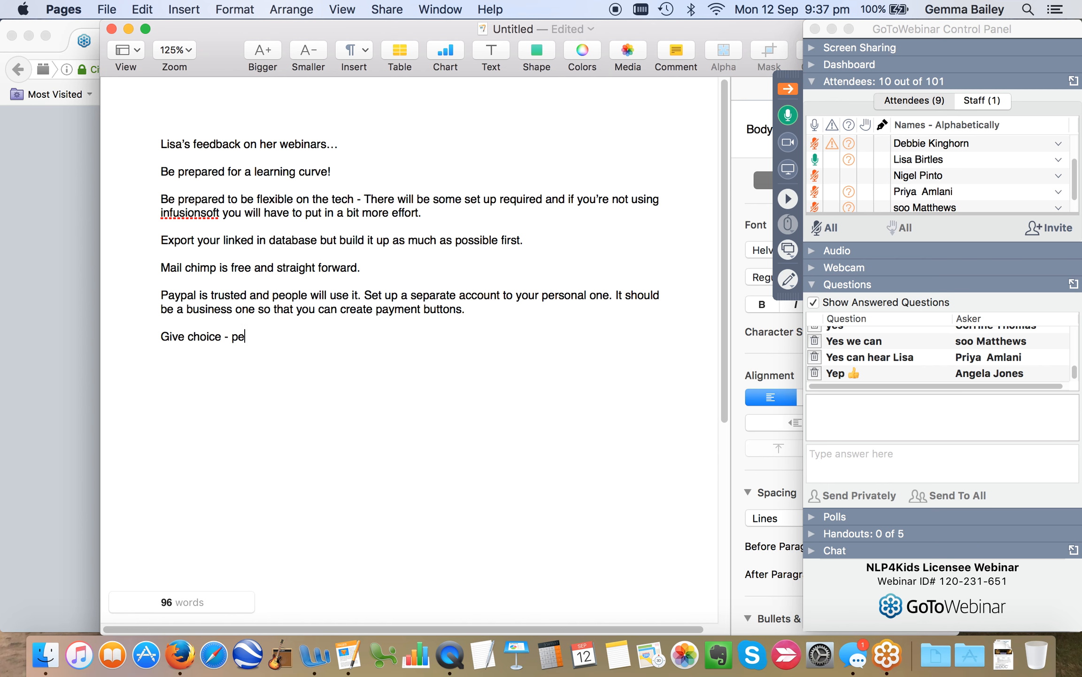
pyautogui.write('rhaps a ch')
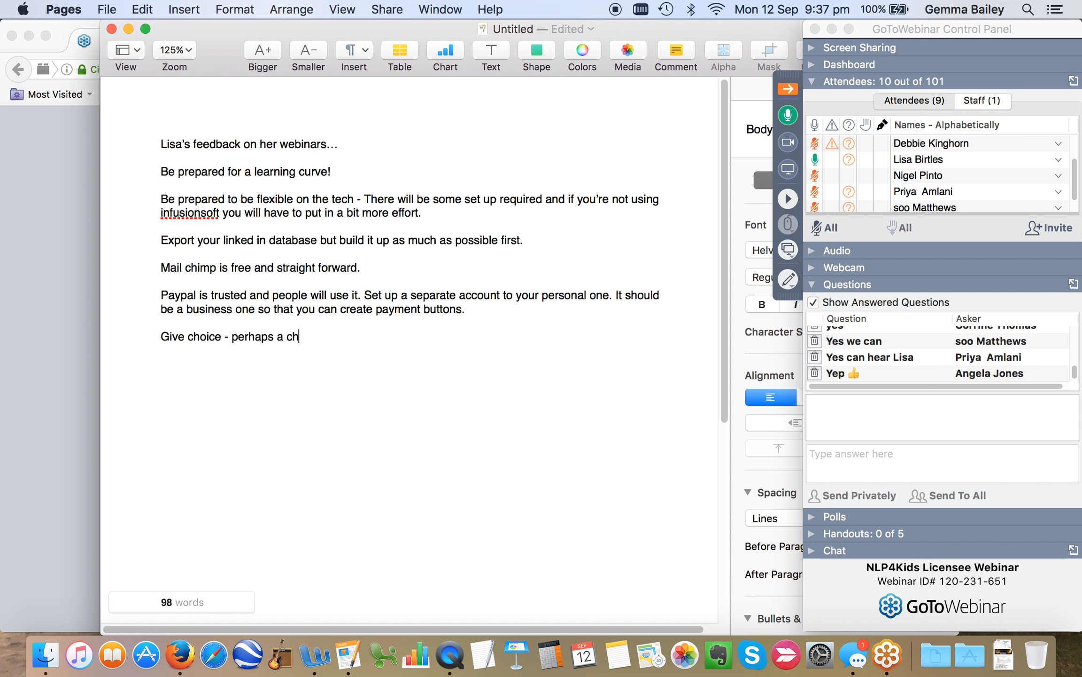
pyautogui.write('eaper price for')
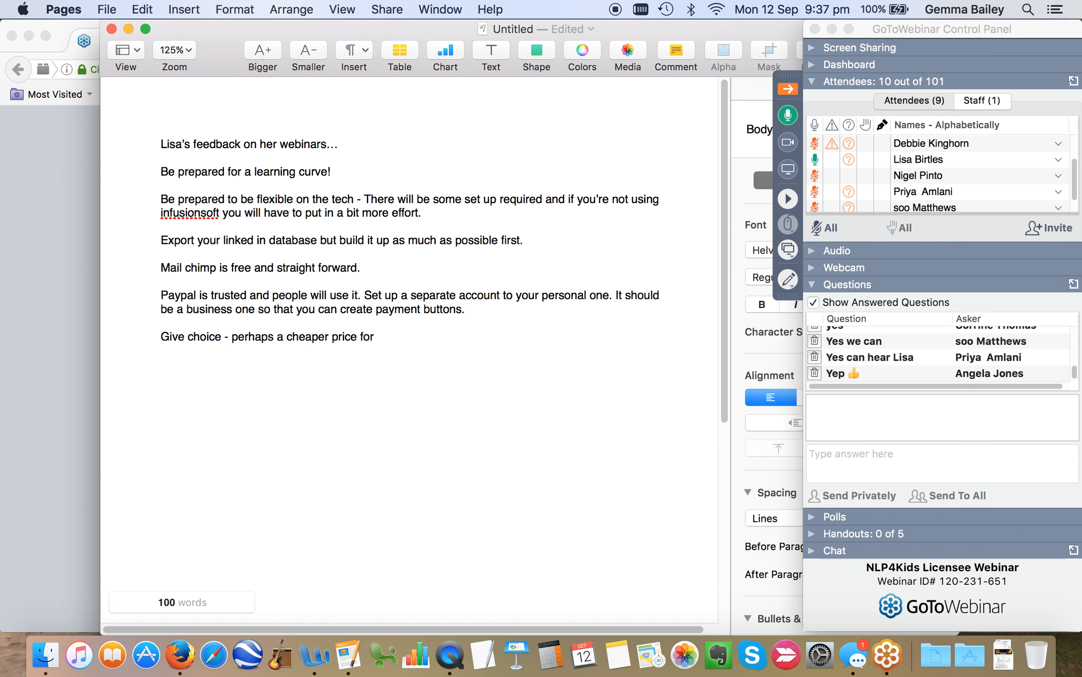
pyautogui.write('the whole pad')
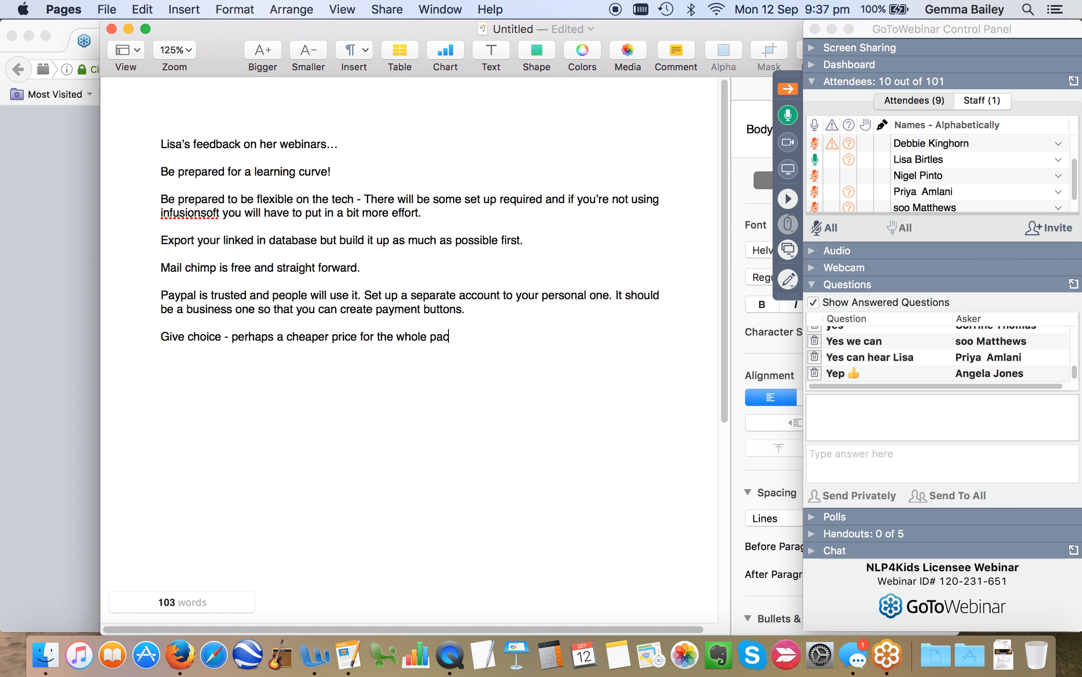
pyautogui.write('kage.')
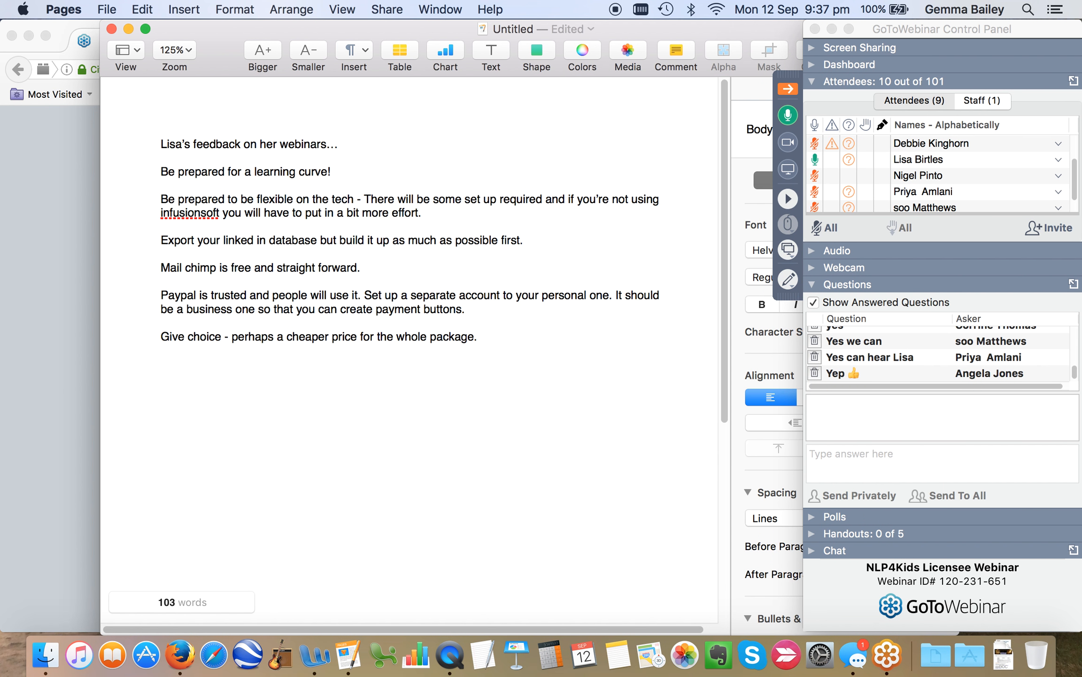
pyautogui.click(478, 337)
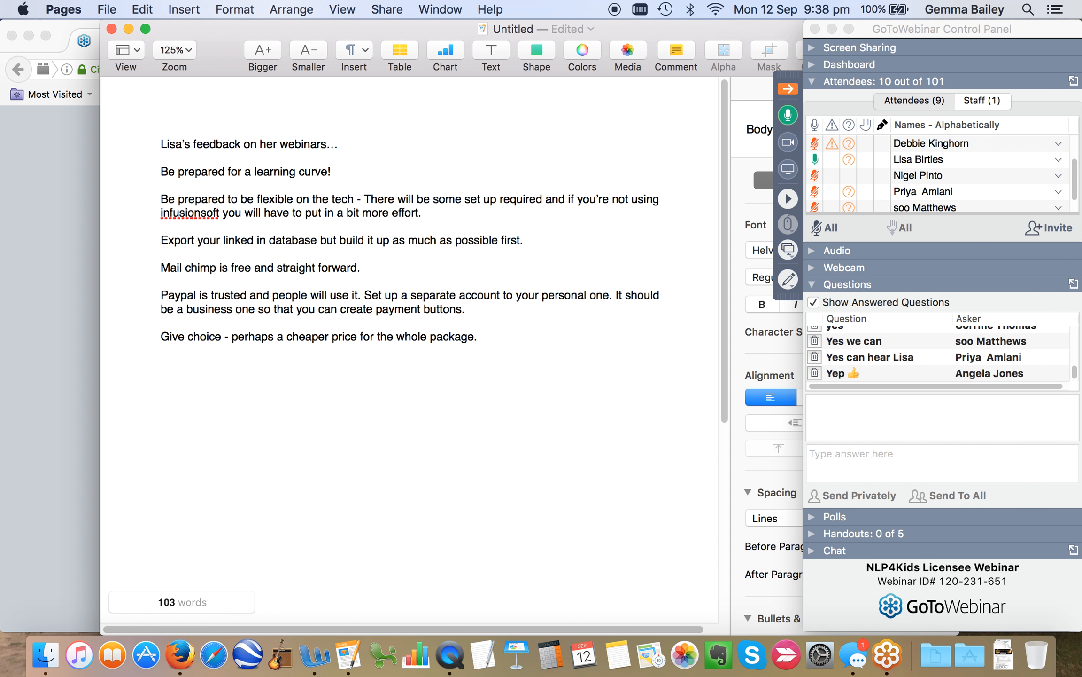
pyautogui.click(160, 350)
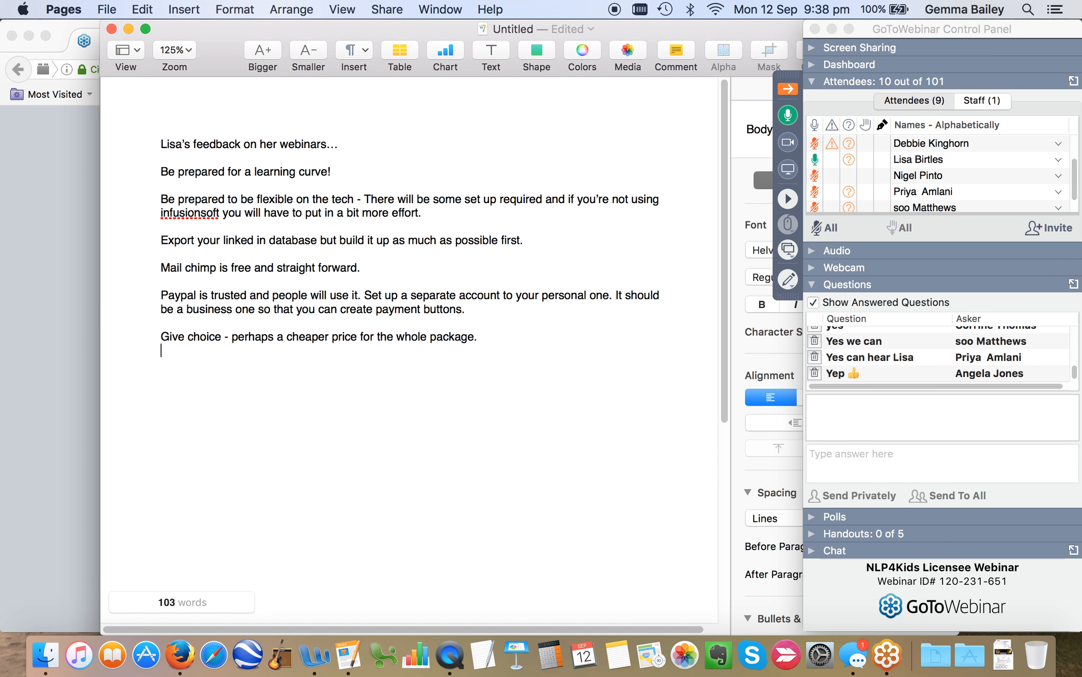
# - Write 'Get help from the experts. Most of the facilities you use' as a new tip
pyautogui.write('Get')
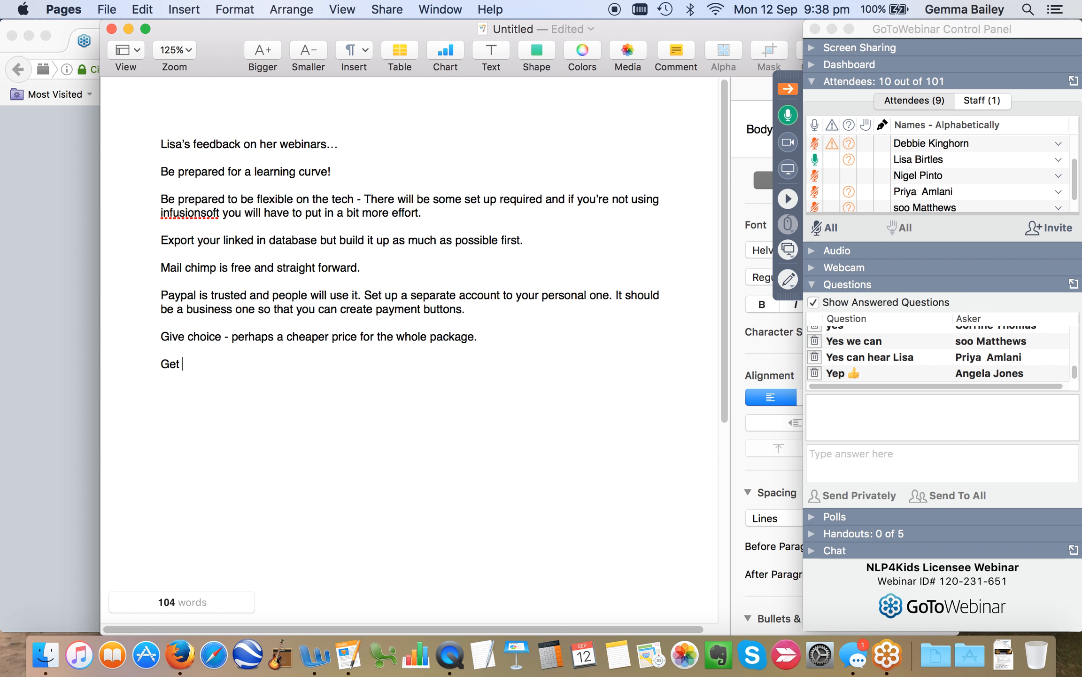
pyautogui.write('help from the')
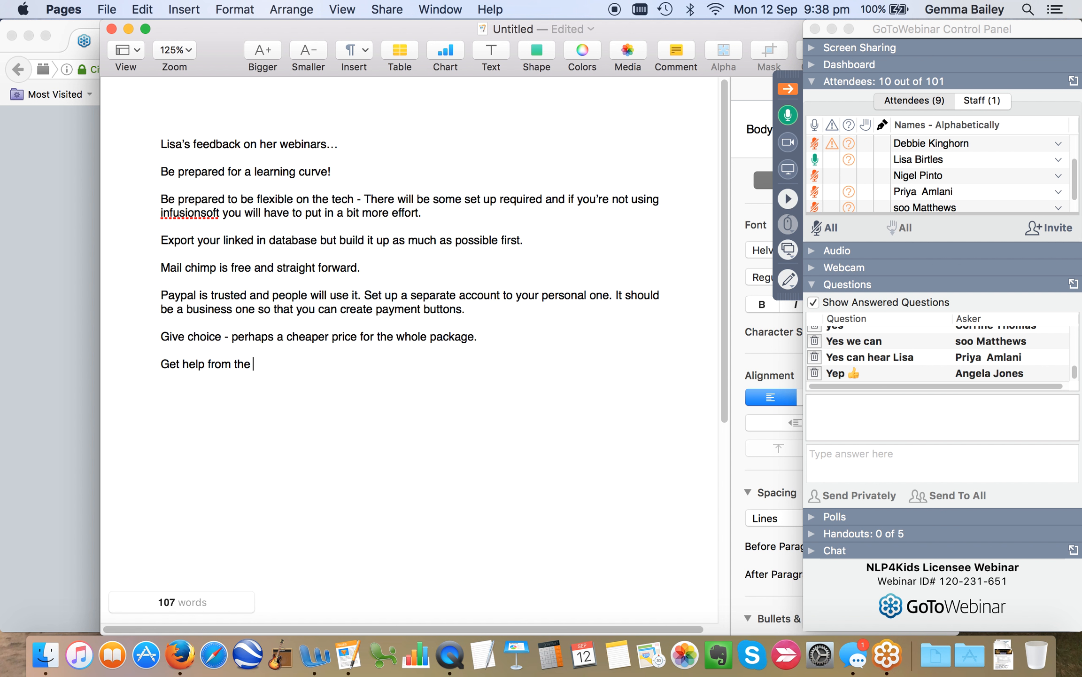
pyautogui.write('experts.')
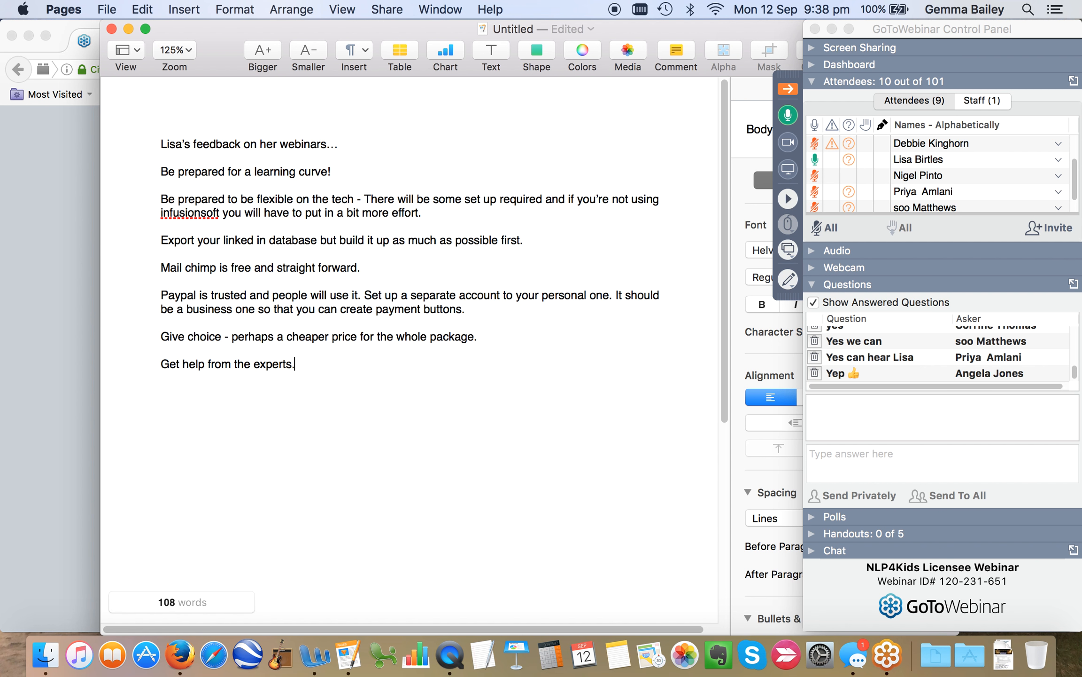
pyautogui.write('Most of')
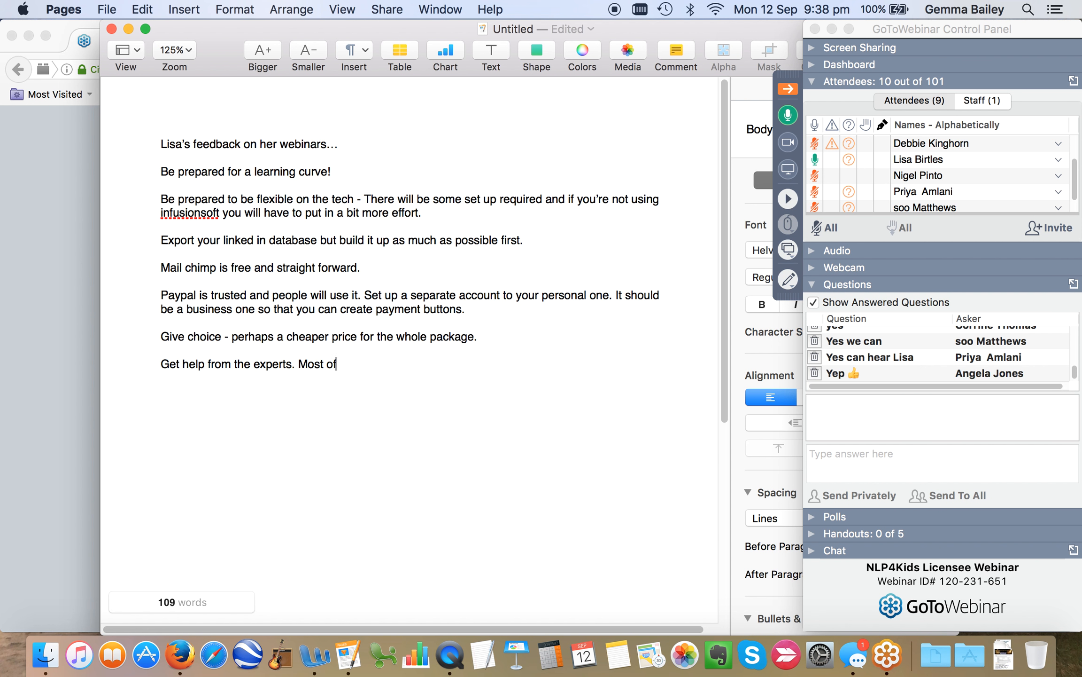
pyautogui.write('the fa')
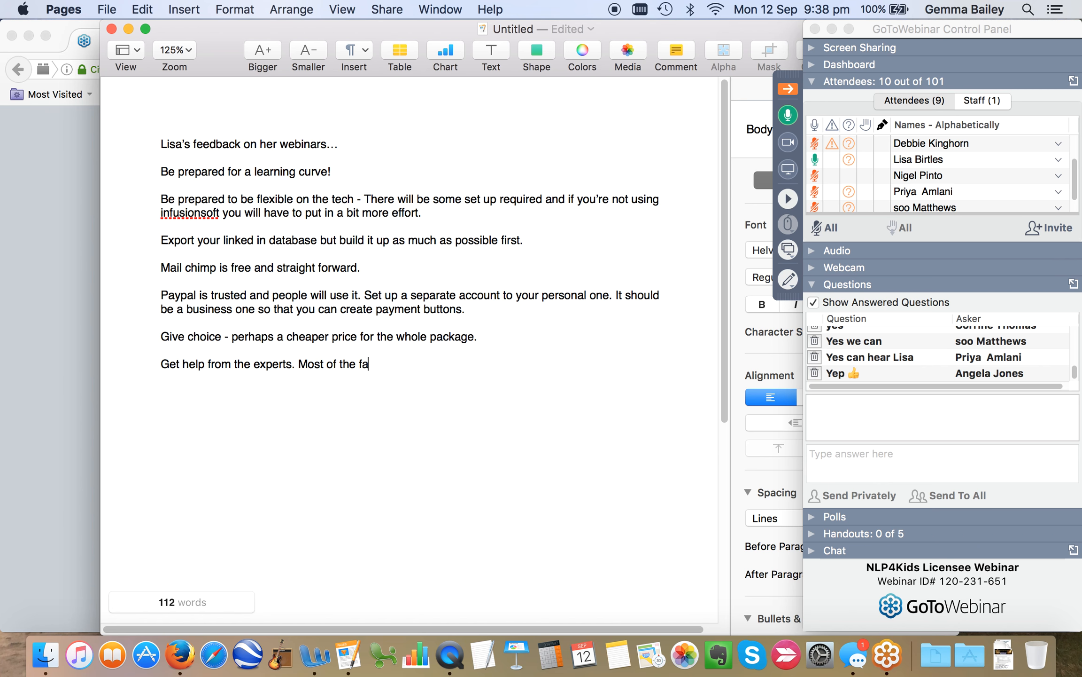
pyautogui.write('cilities you use will have a h')
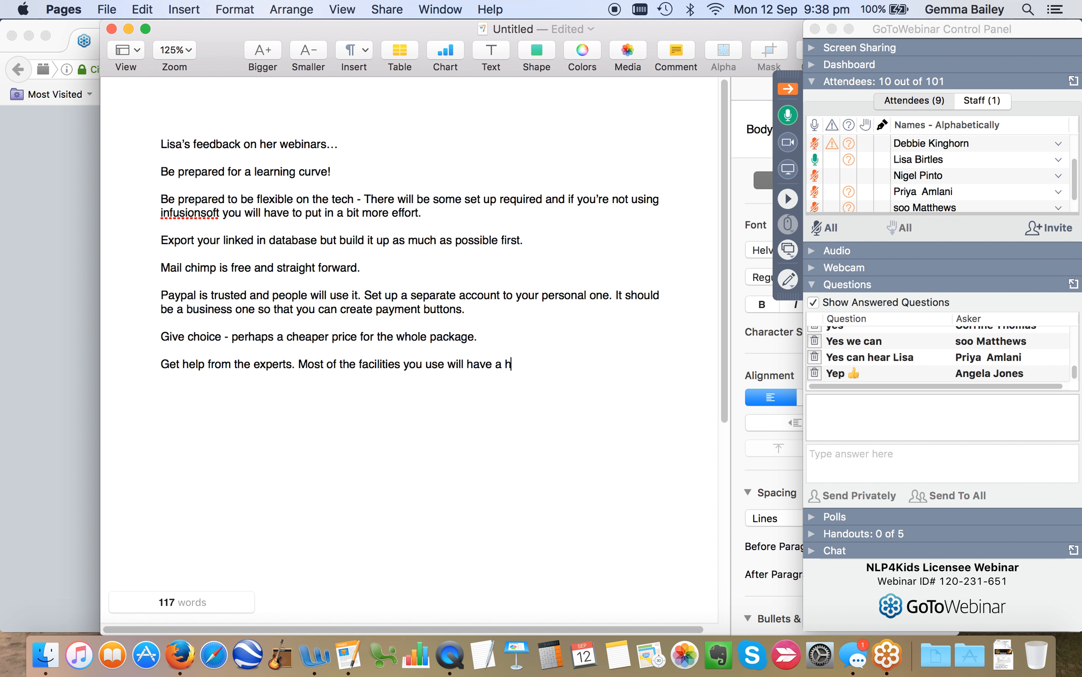
# - Finish the sentence 'will have a help/advice function.' and start a new paragraph
pyautogui.write('elp/')
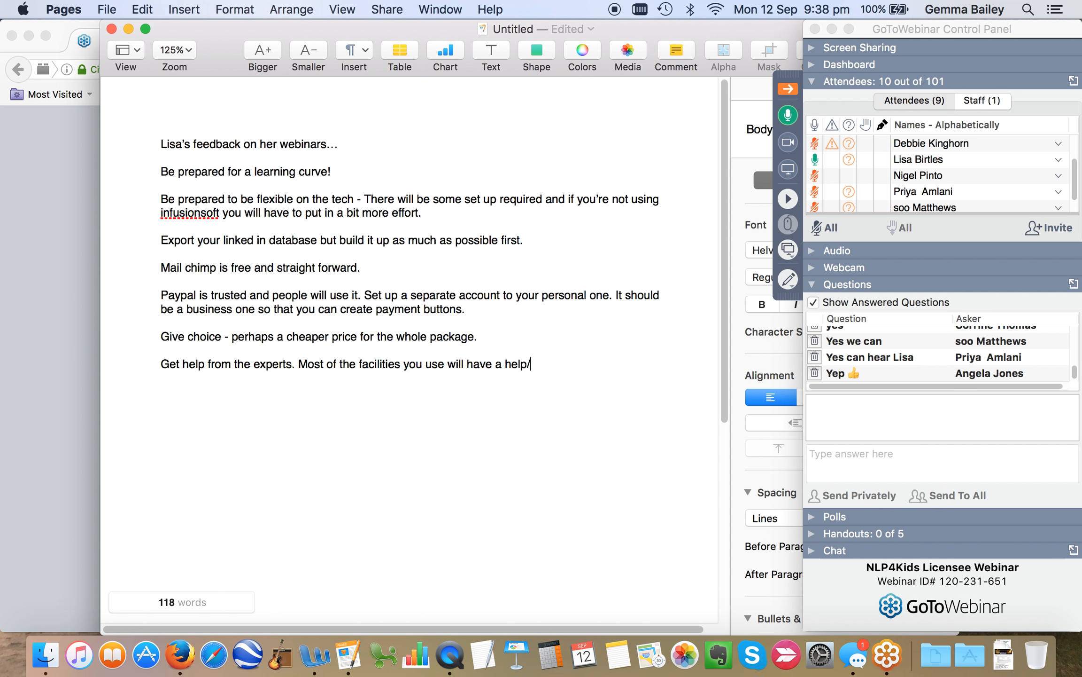
pyautogui.write('adi')
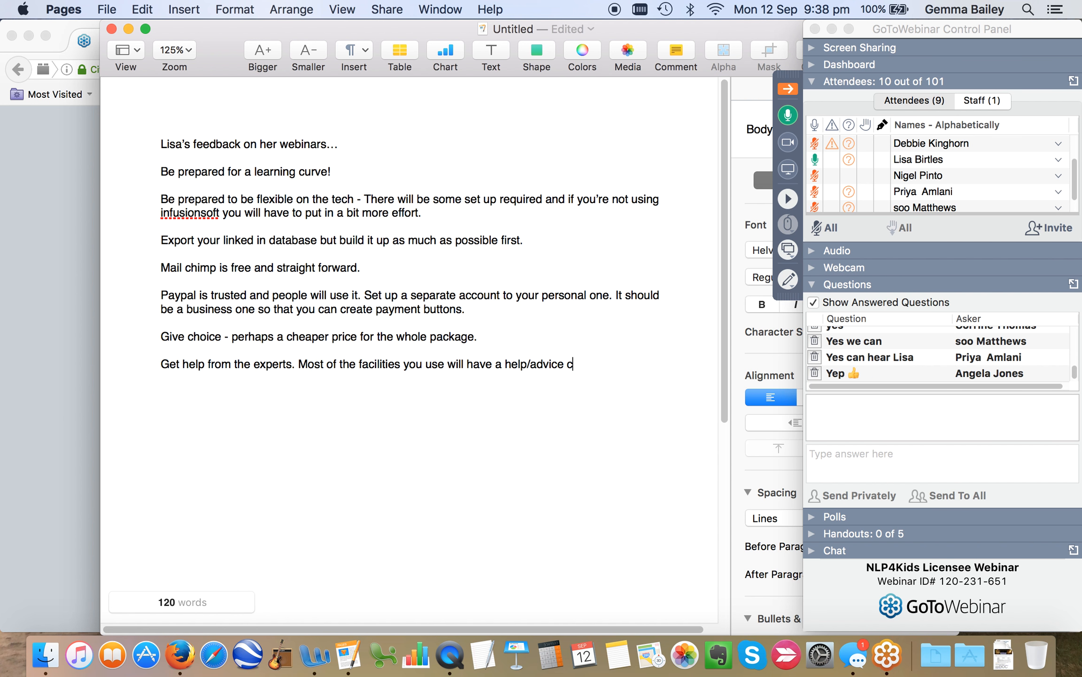
pyautogui.write('function.')
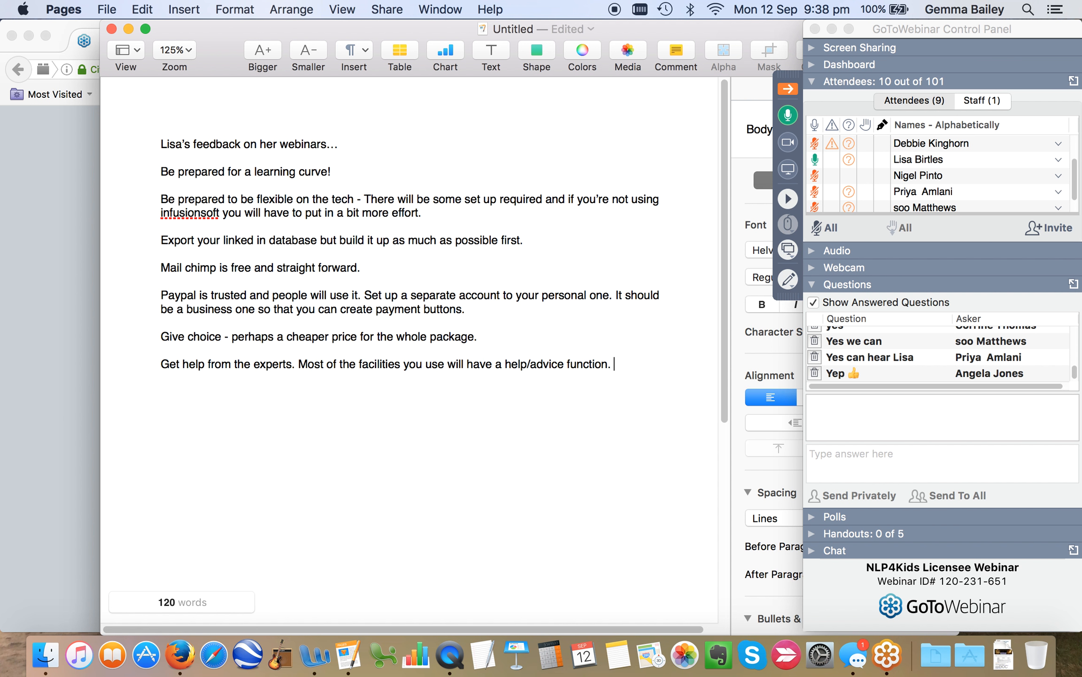
pyautogui.press('Return')
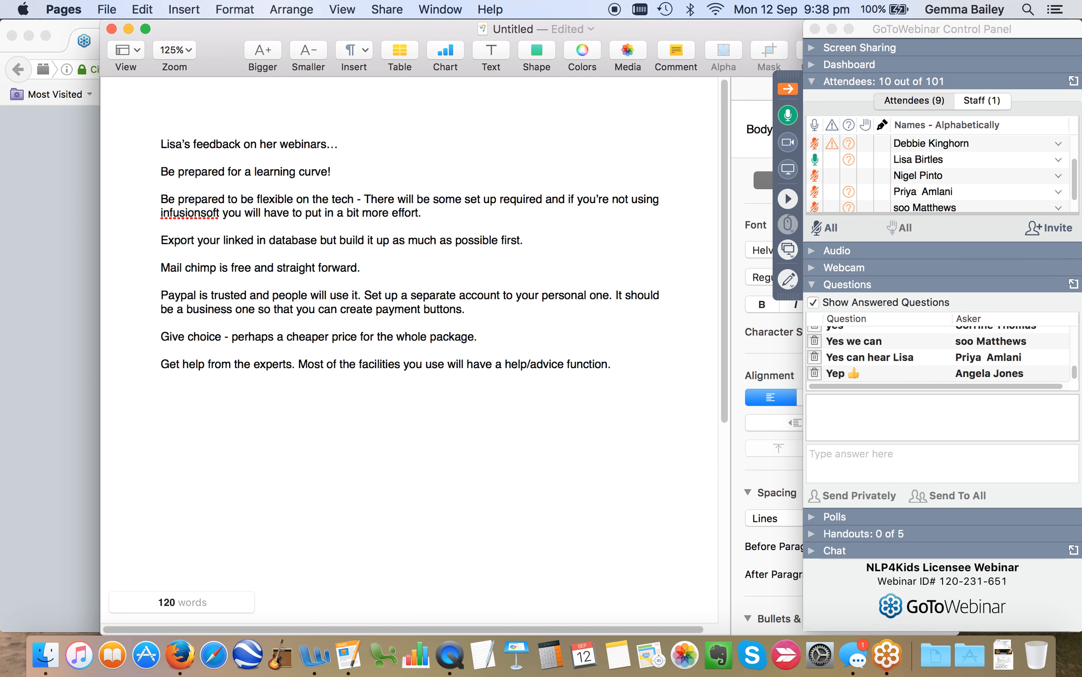
pyautogui.click(160, 390)
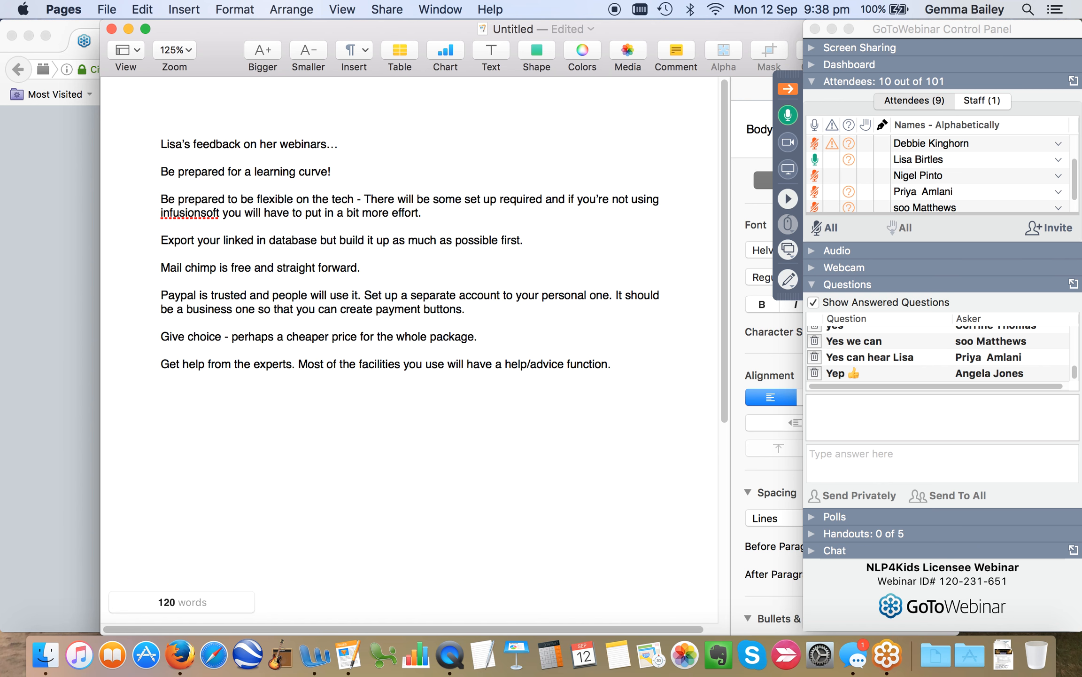
pyautogui.click(161, 390)
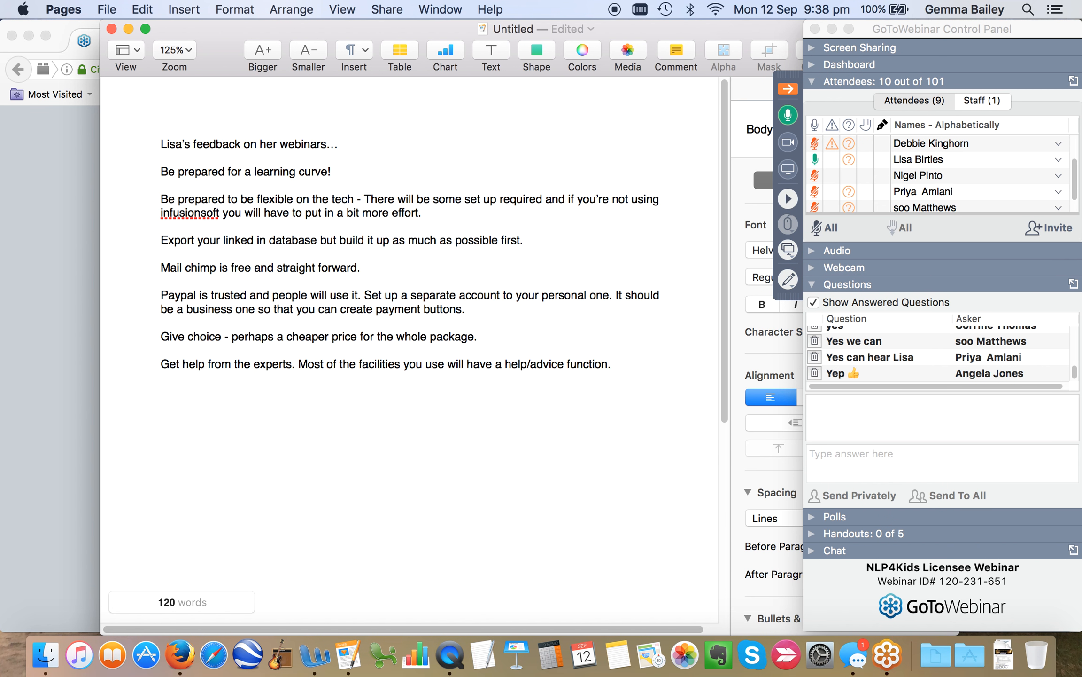
# - Write the tip that you need to invest the time up front
pyautogui.write('You will need to i')
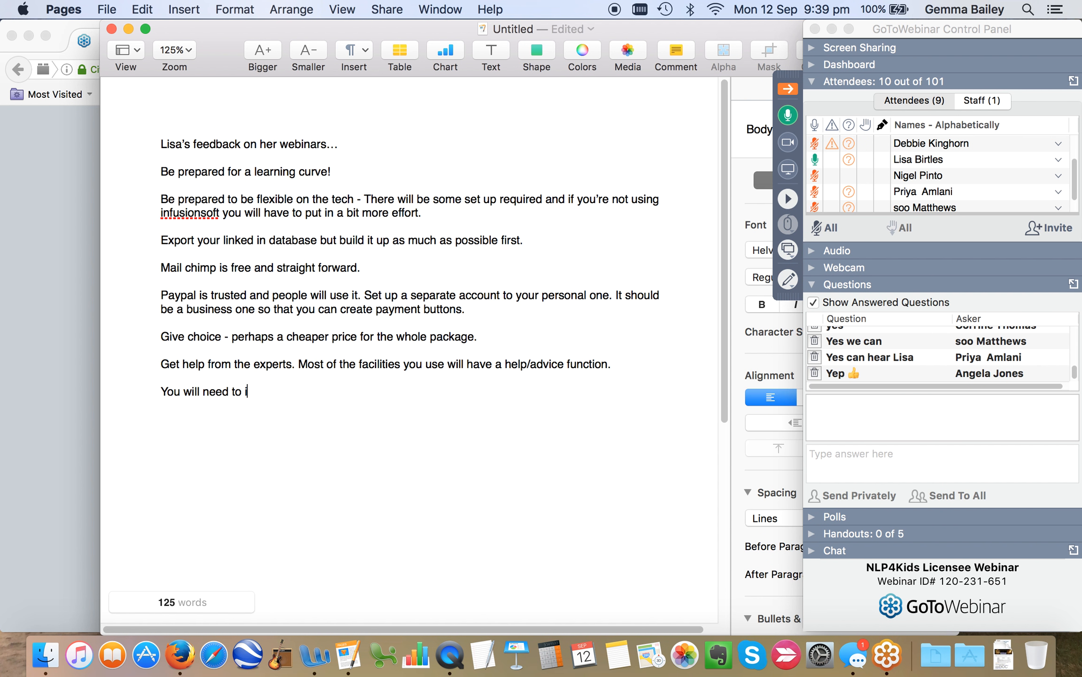
pyautogui.write('nvest the')
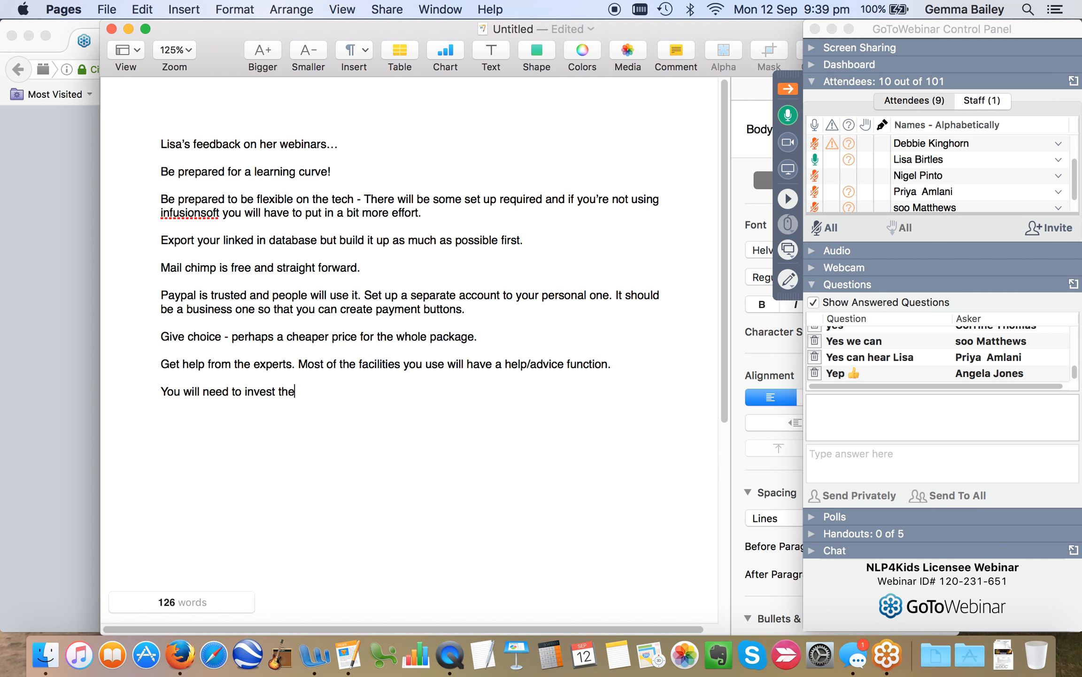
pyautogui.write('time')
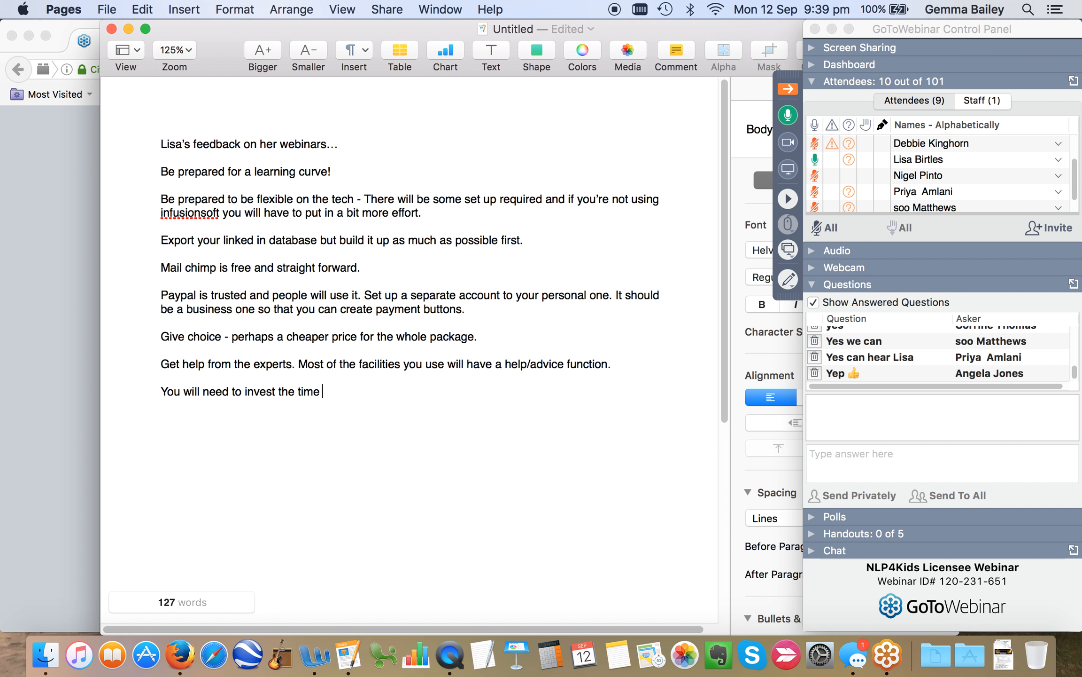
pyautogui.write('up front')
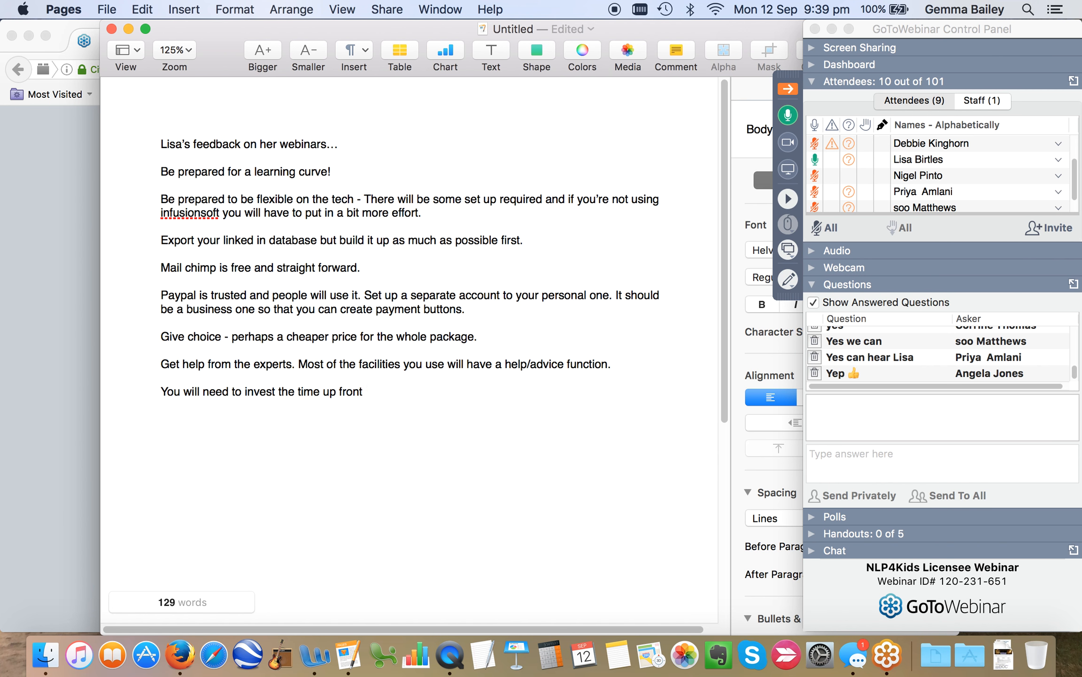
pyautogui.write('.')
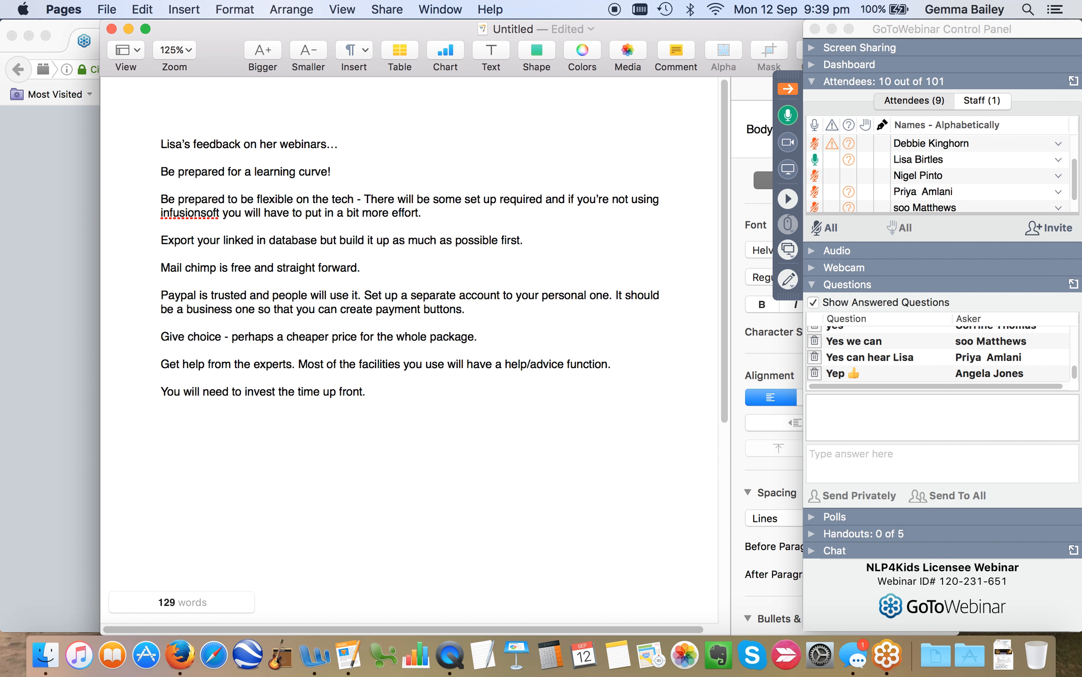
pyautogui.click(370, 392)
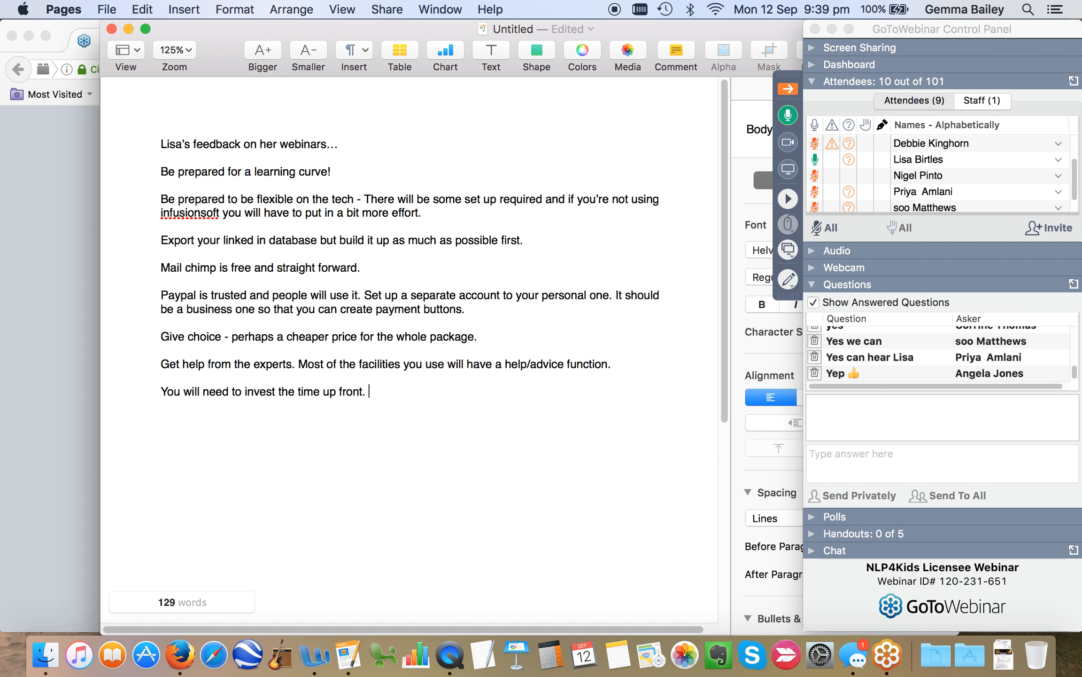
pyautogui.press('backspace')
pyautogui.write(' to set it up')
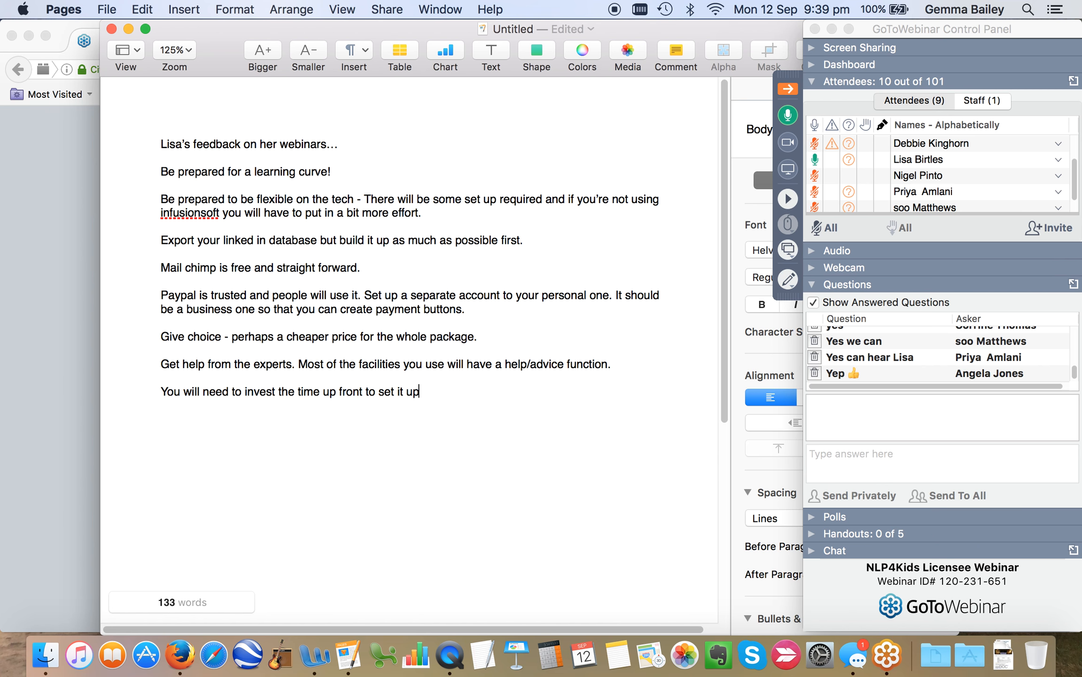
pyautogui.write('.')
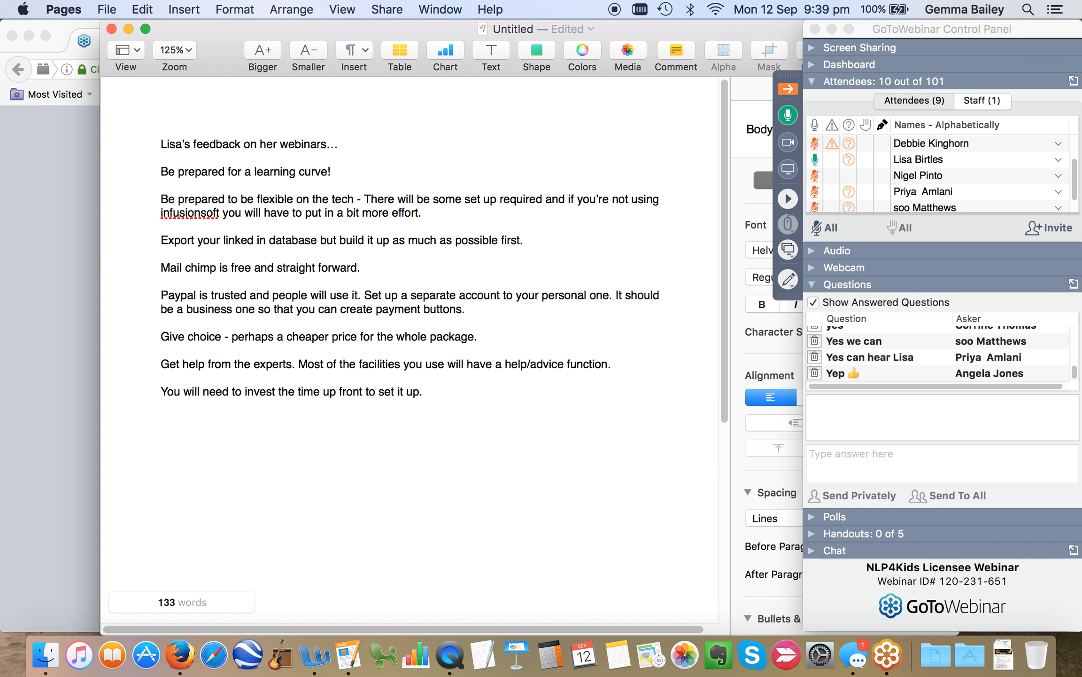
pyautogui.click(426, 392)
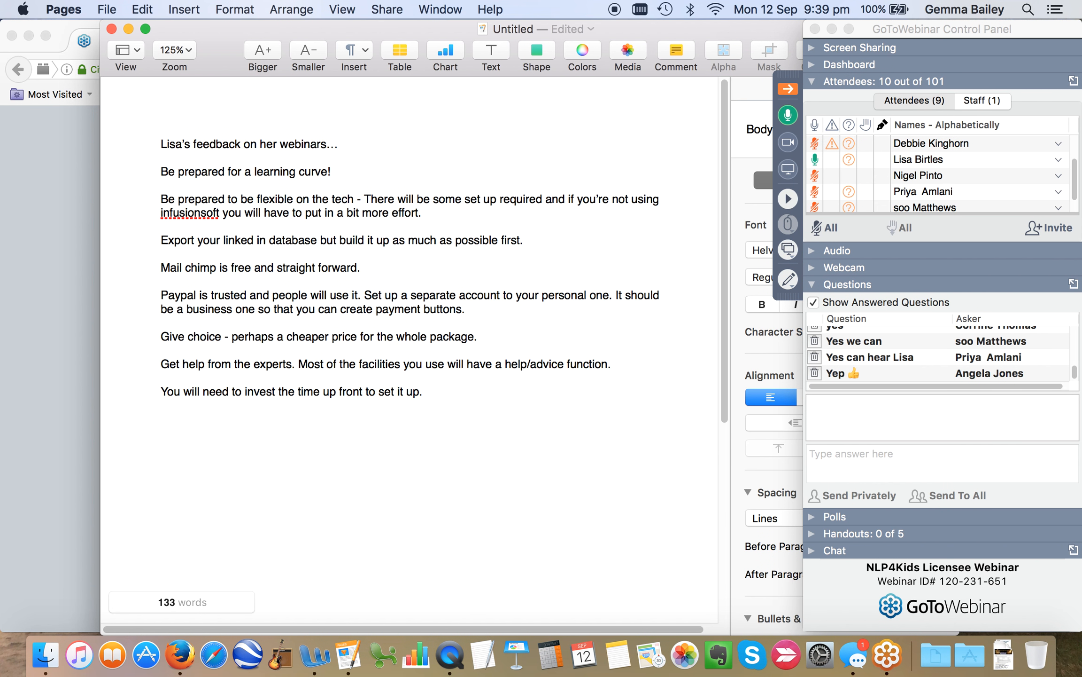
# - Extend it: it will take longer if you are inexperienced in using the technology
pyautogui.write('and')
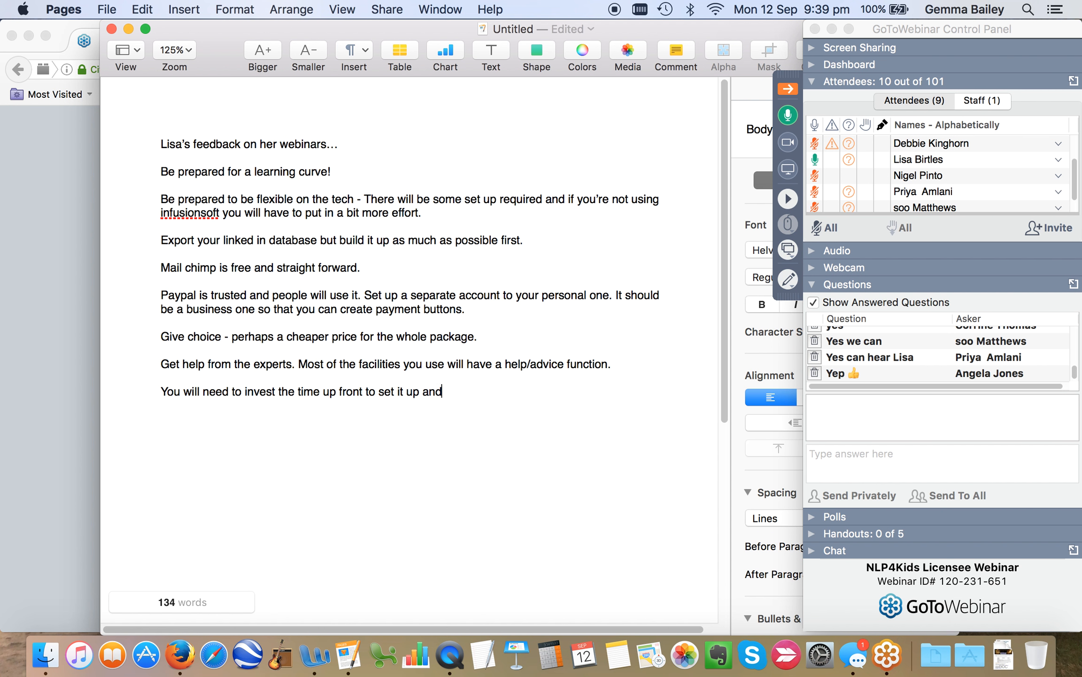
pyautogui.write('it will take longer if')
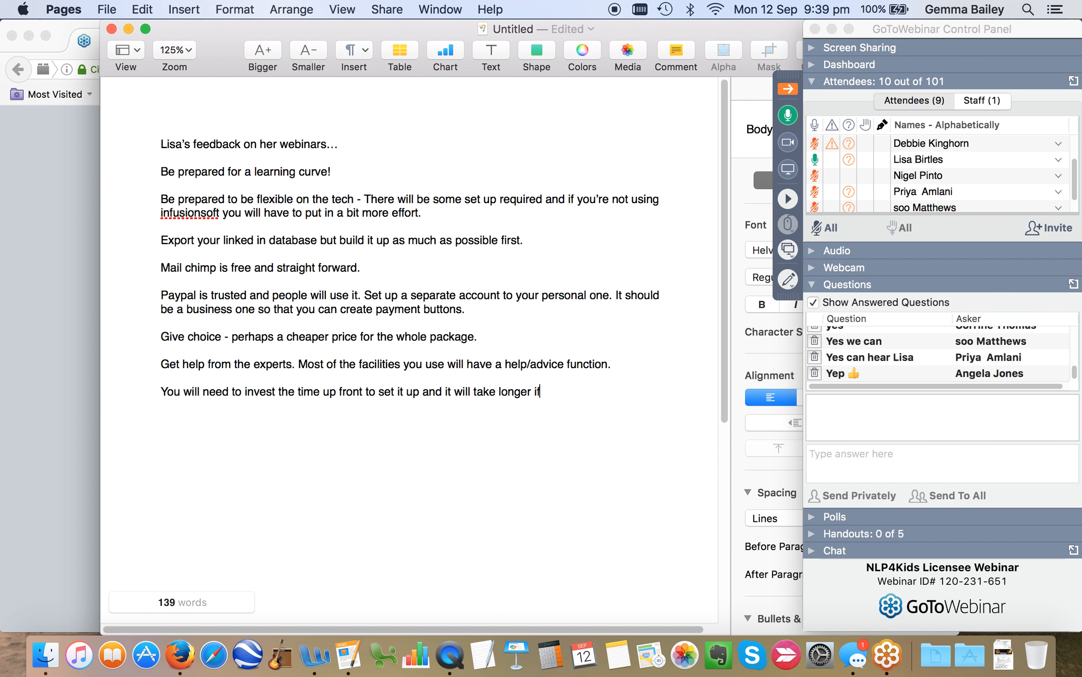
pyautogui.write('you re in')
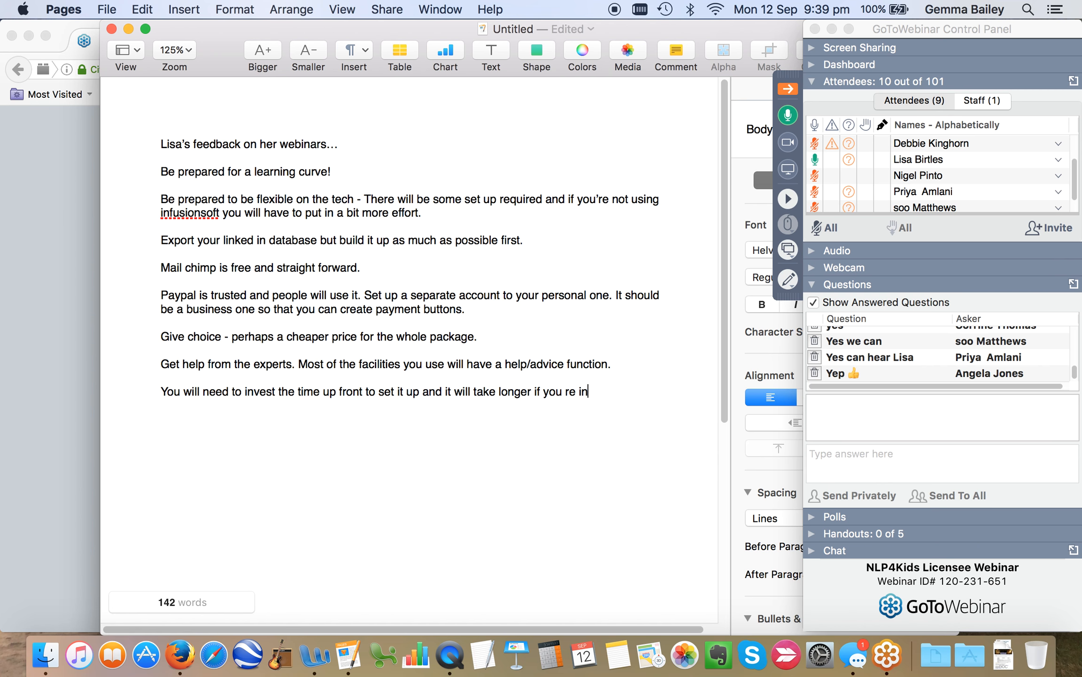
pyautogui.write('are')
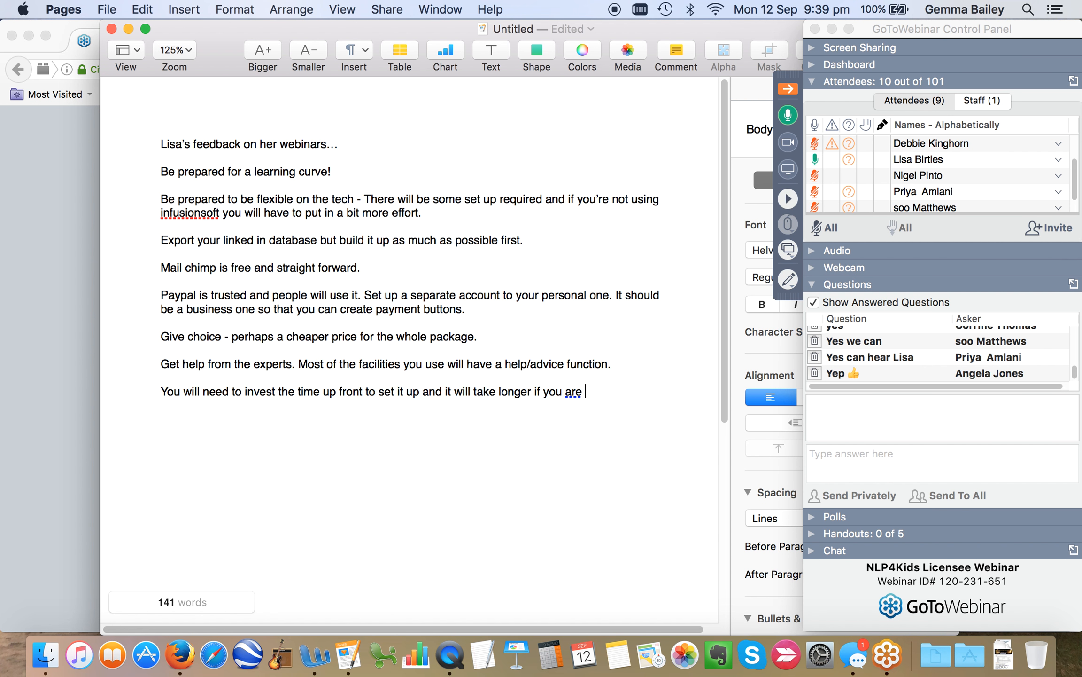
pyautogui.write('inexperienced of')
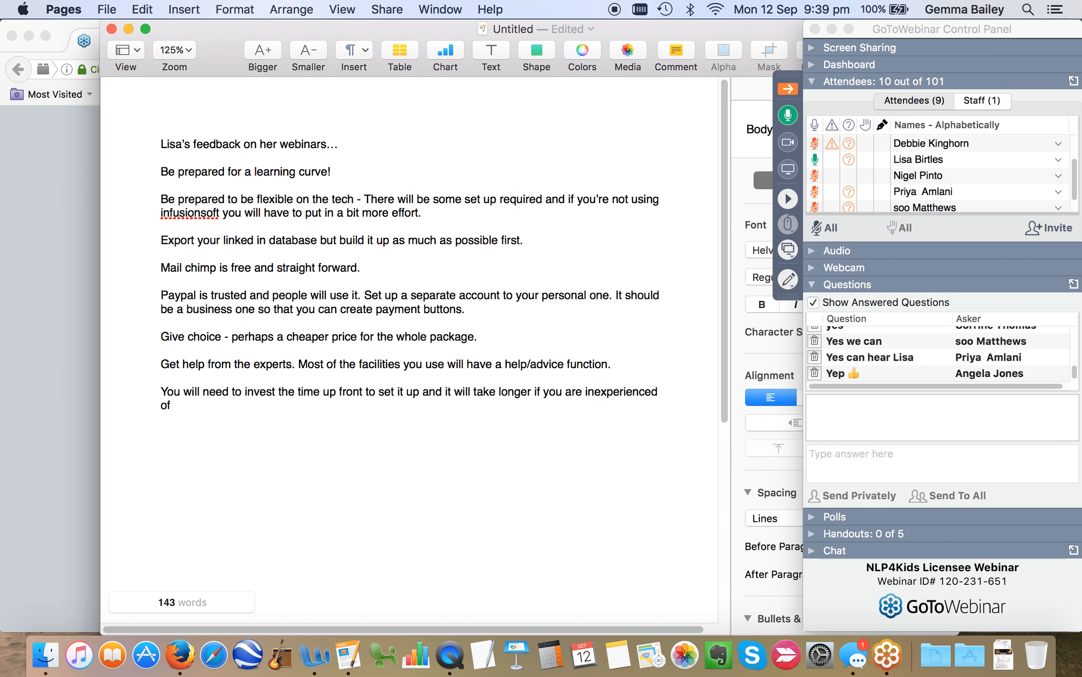
pyautogui.write('in')
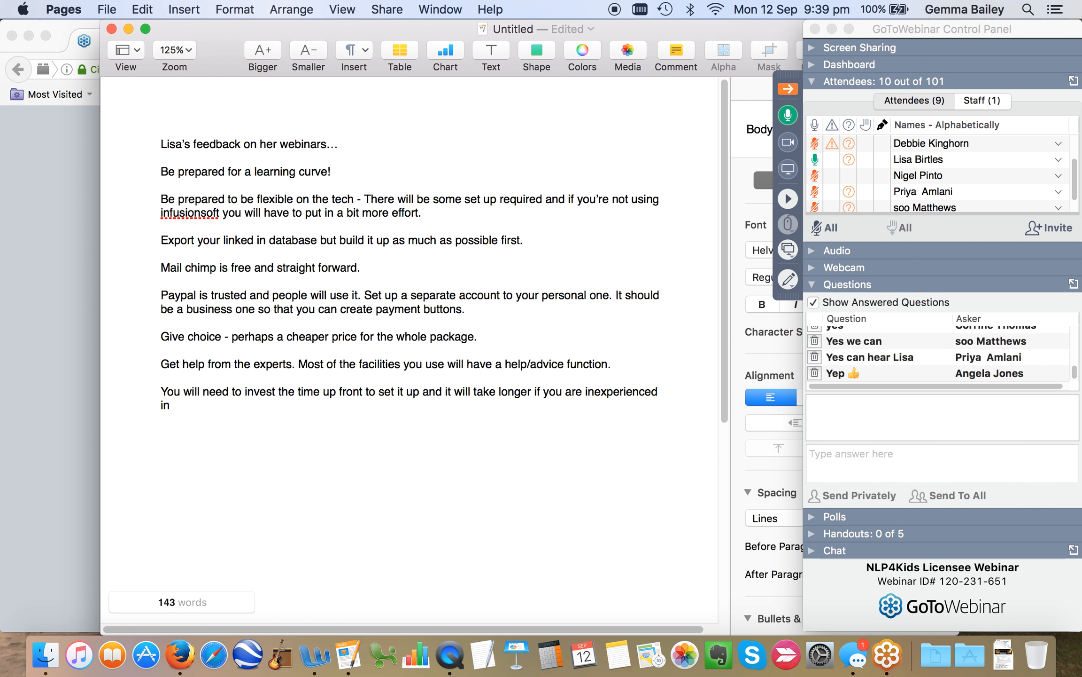
pyautogui.write('using the')
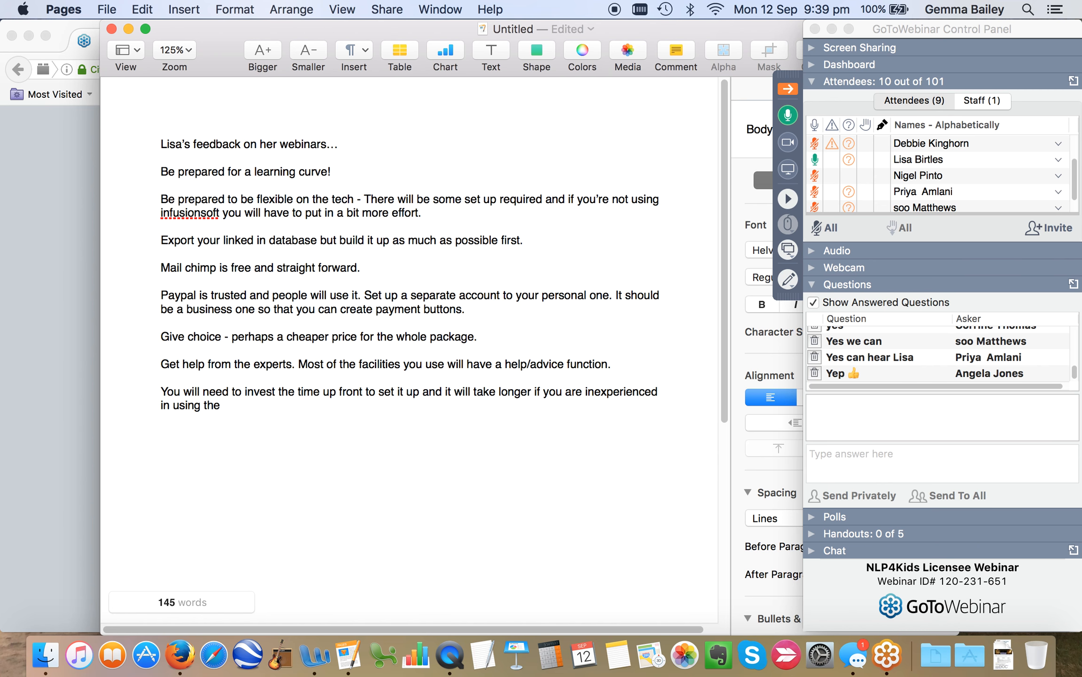
pyautogui.write('techno')
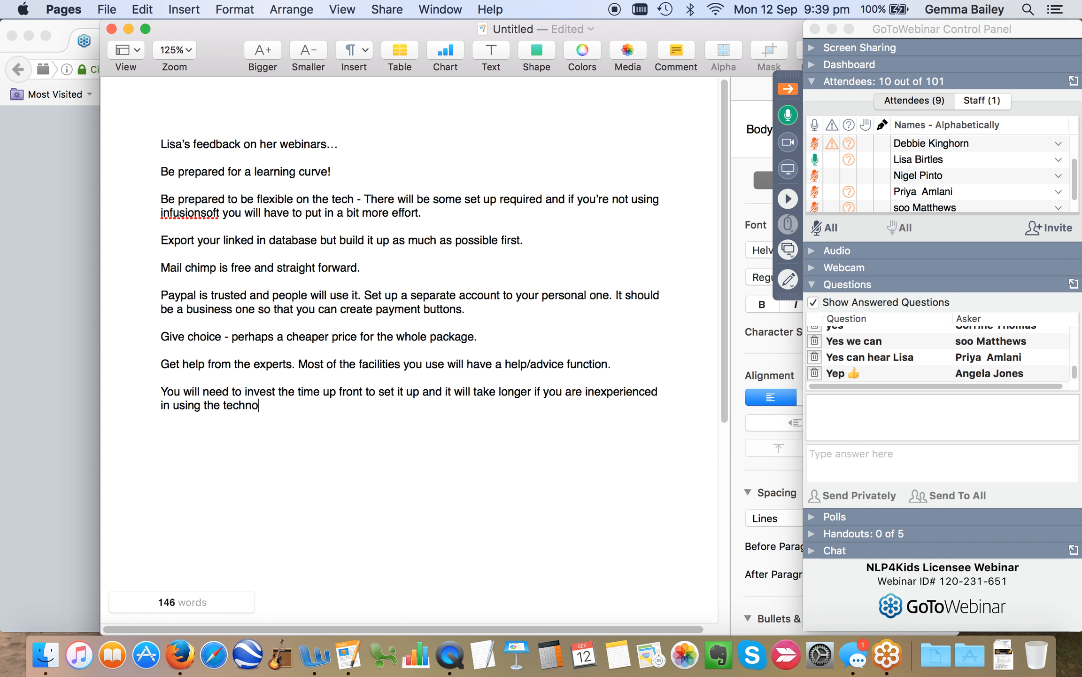
pyautogui.write('logy.')
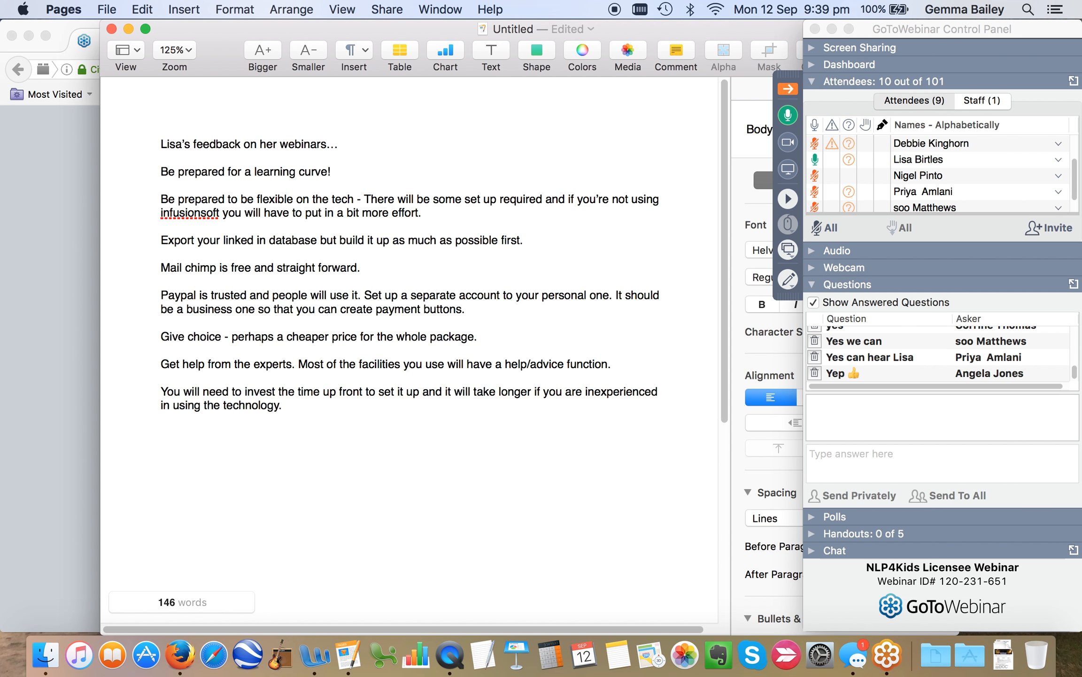
pyautogui.write('Set up a serie')
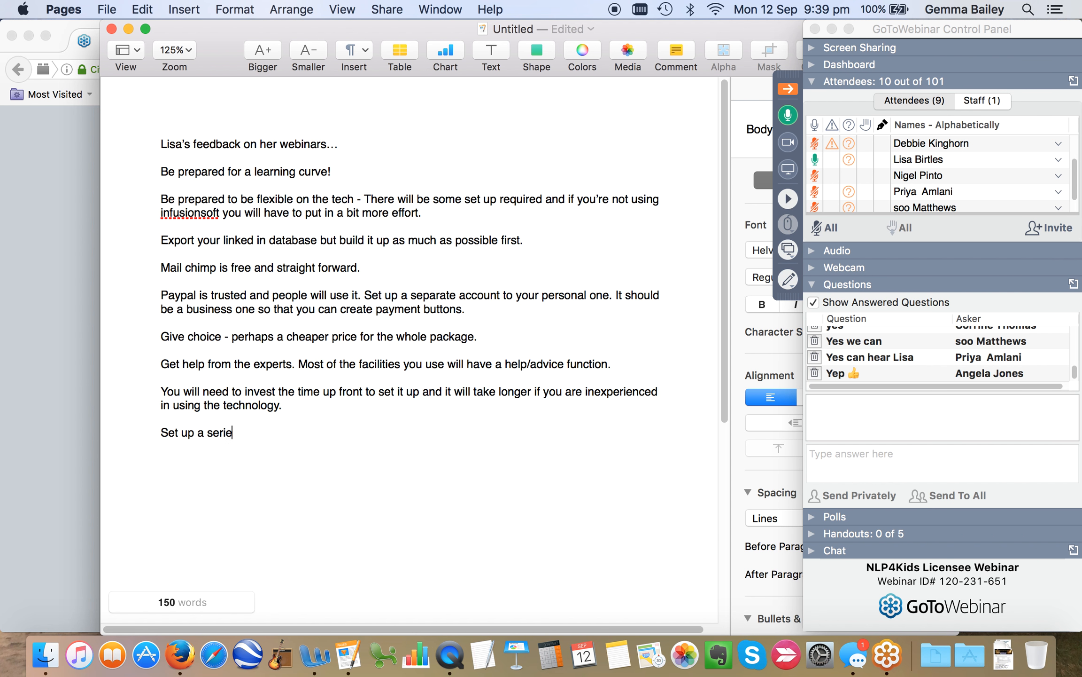
# - Write the tip 'Set up a series of one or two initially to test it out.'
pyautogui.write('s')
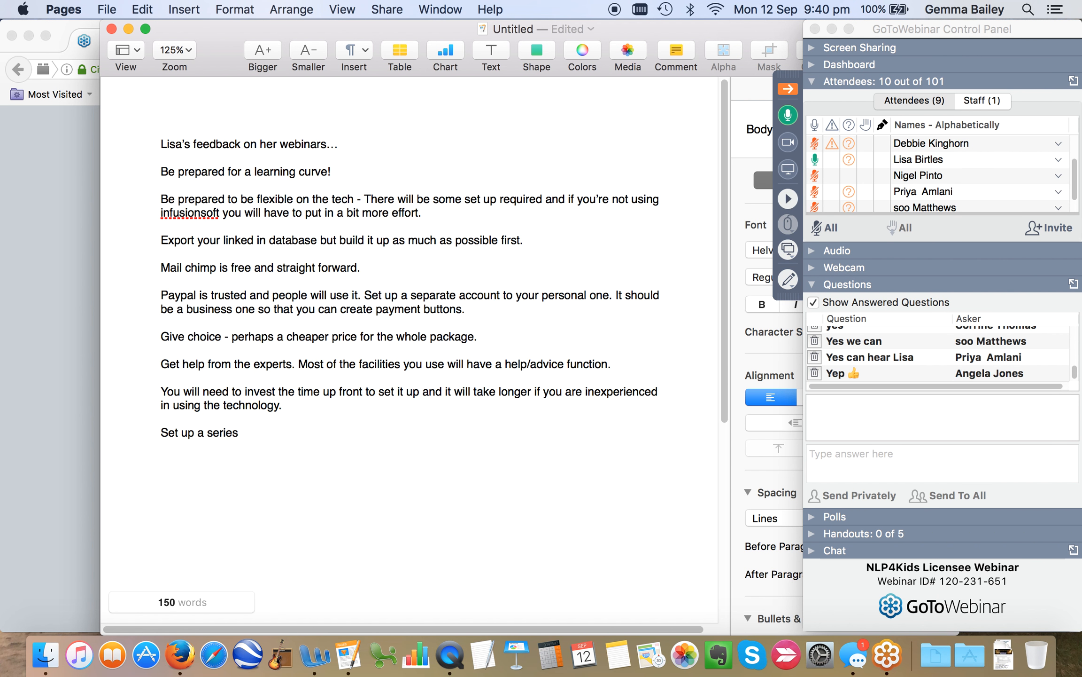
pyautogui.click(237, 433)
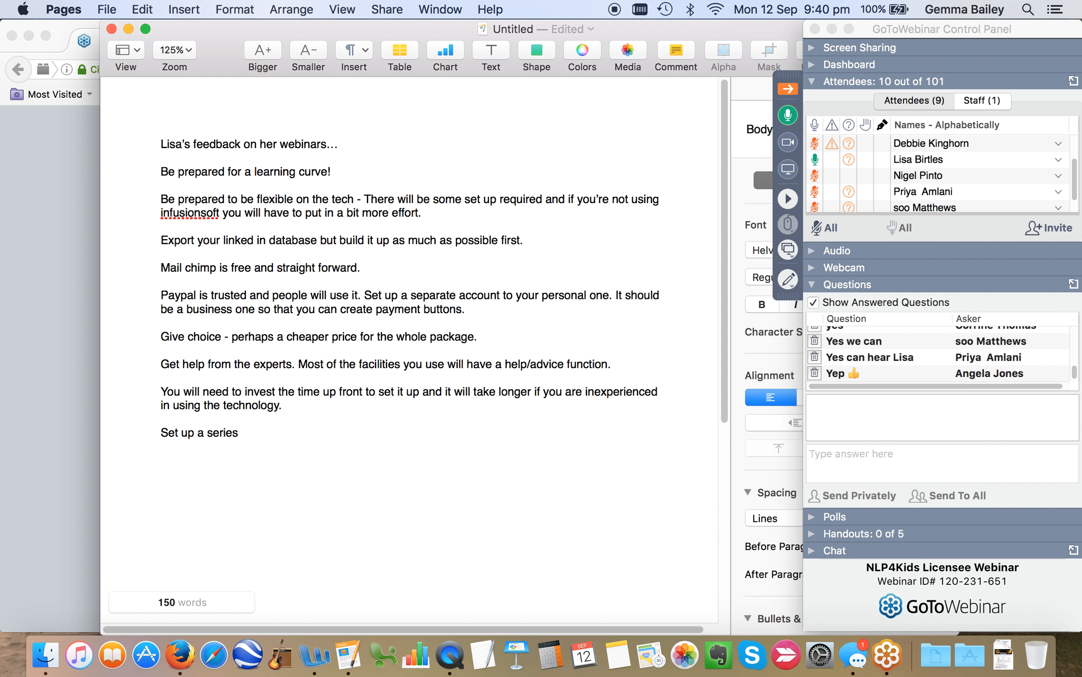
pyautogui.write('of')
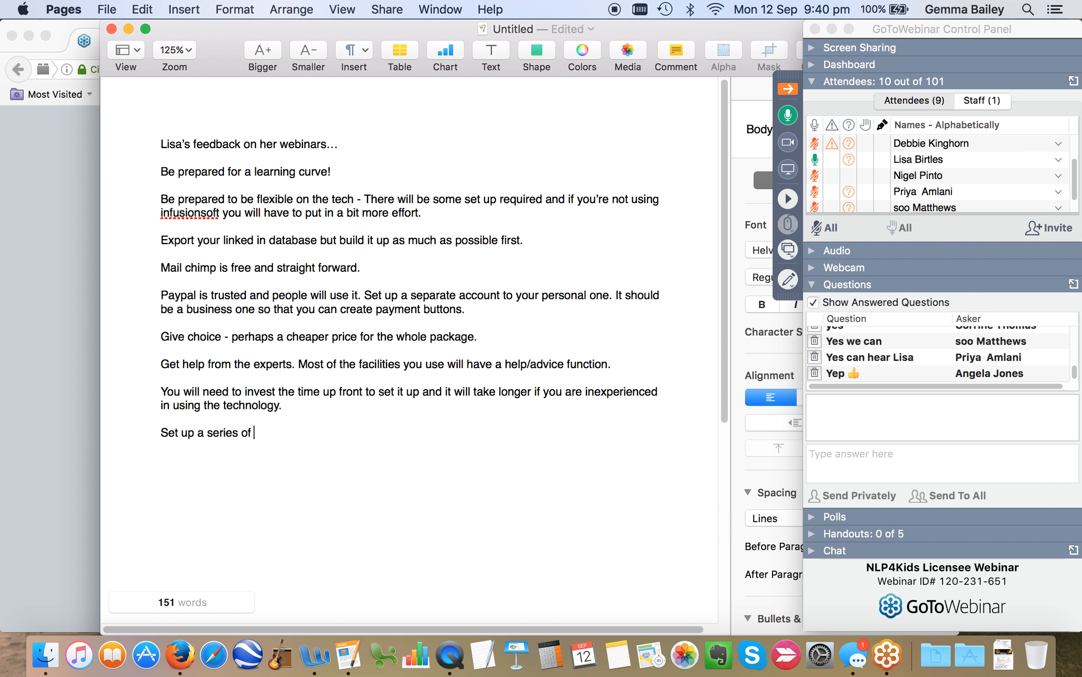
pyautogui.write('one or two')
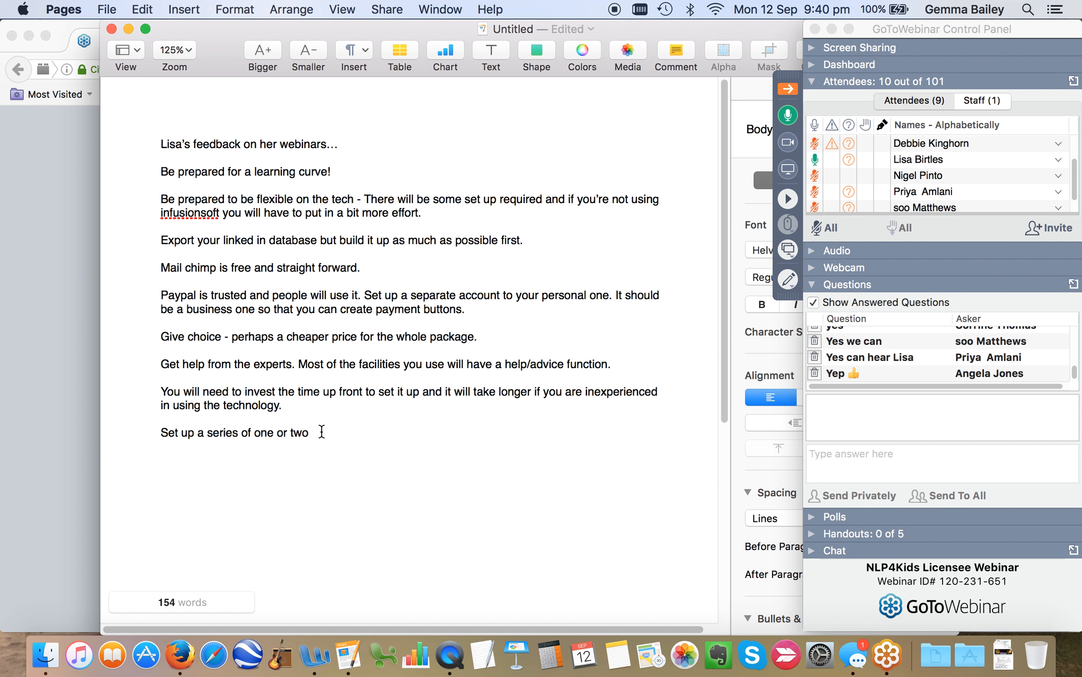
pyautogui.write('ini')
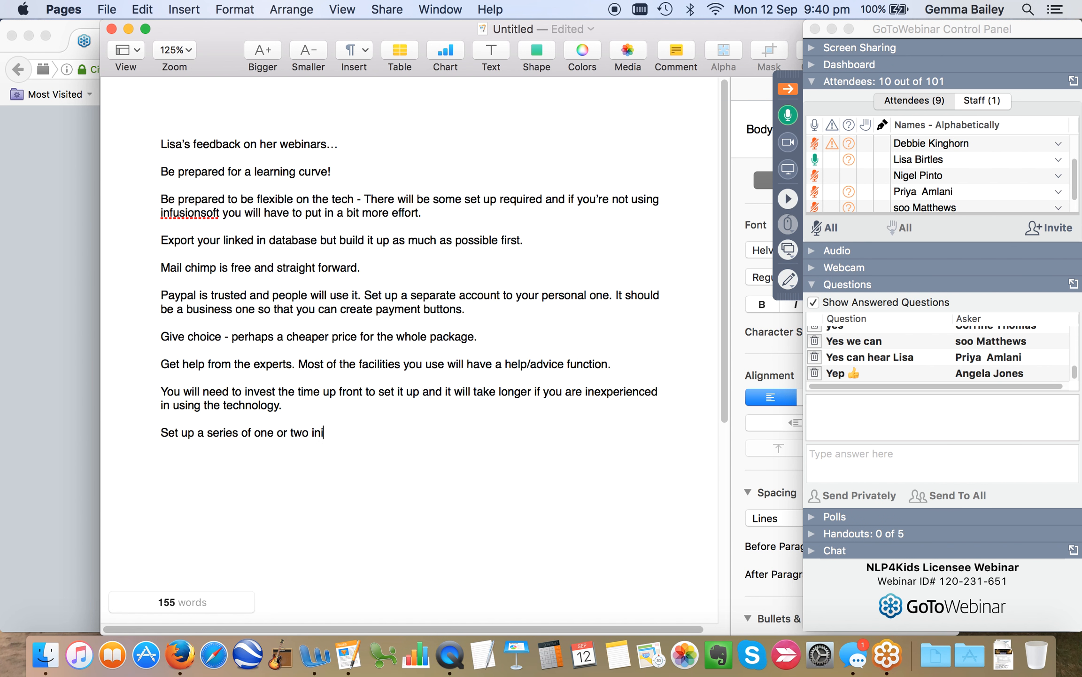
pyautogui.write('tially')
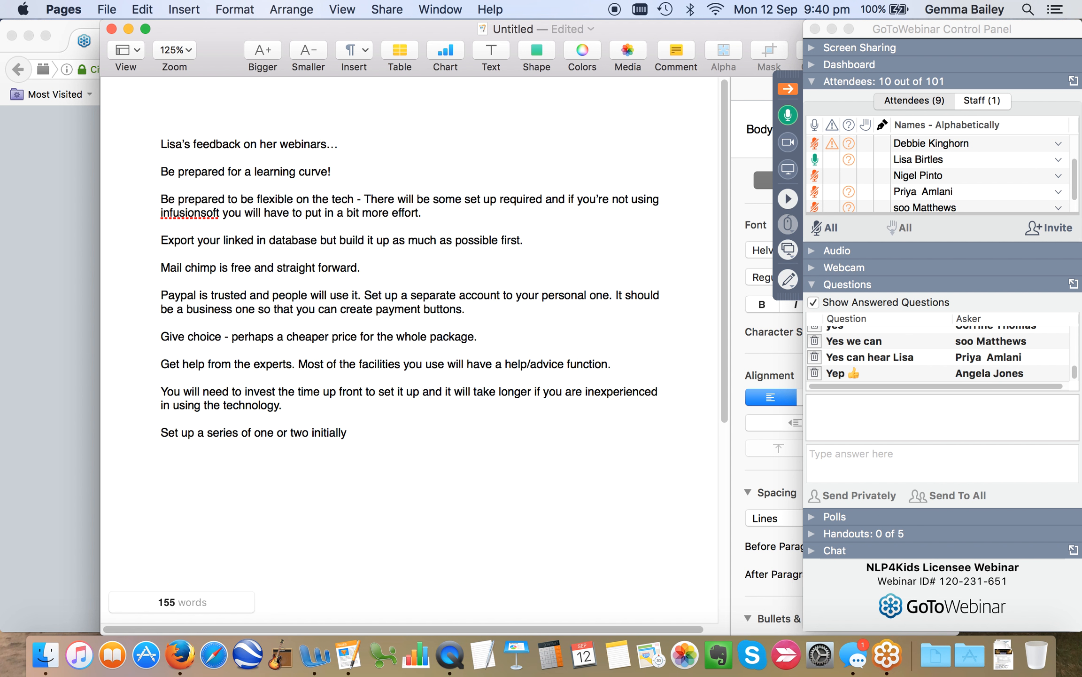
pyautogui.write('to test it')
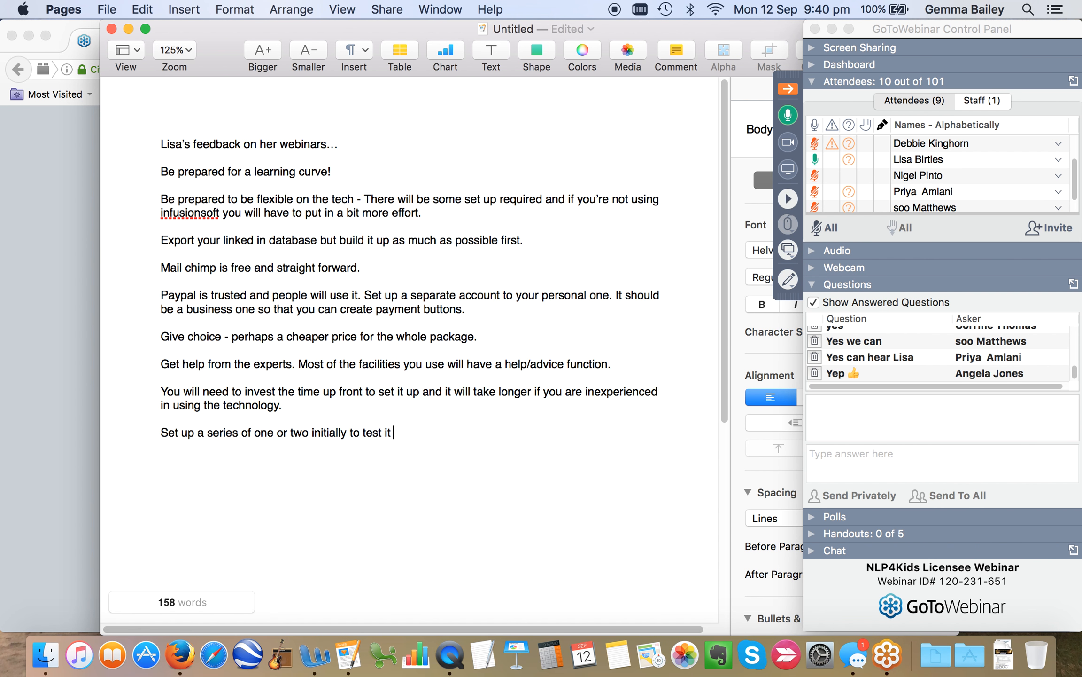
pyautogui.write('out.')
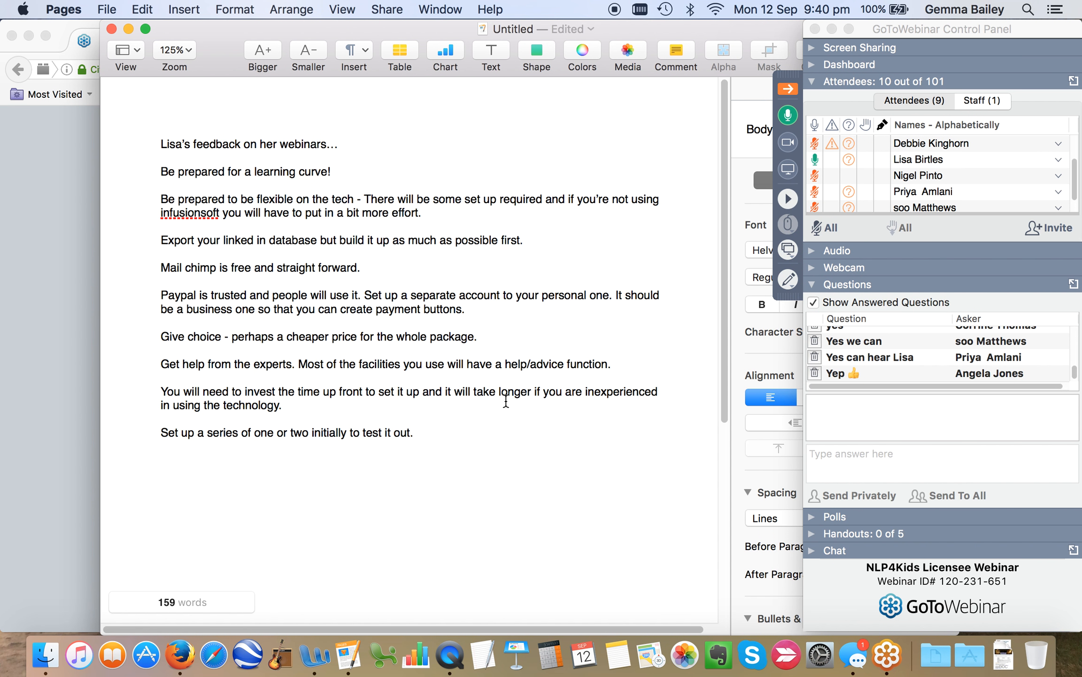
pyautogui.click(415, 433)
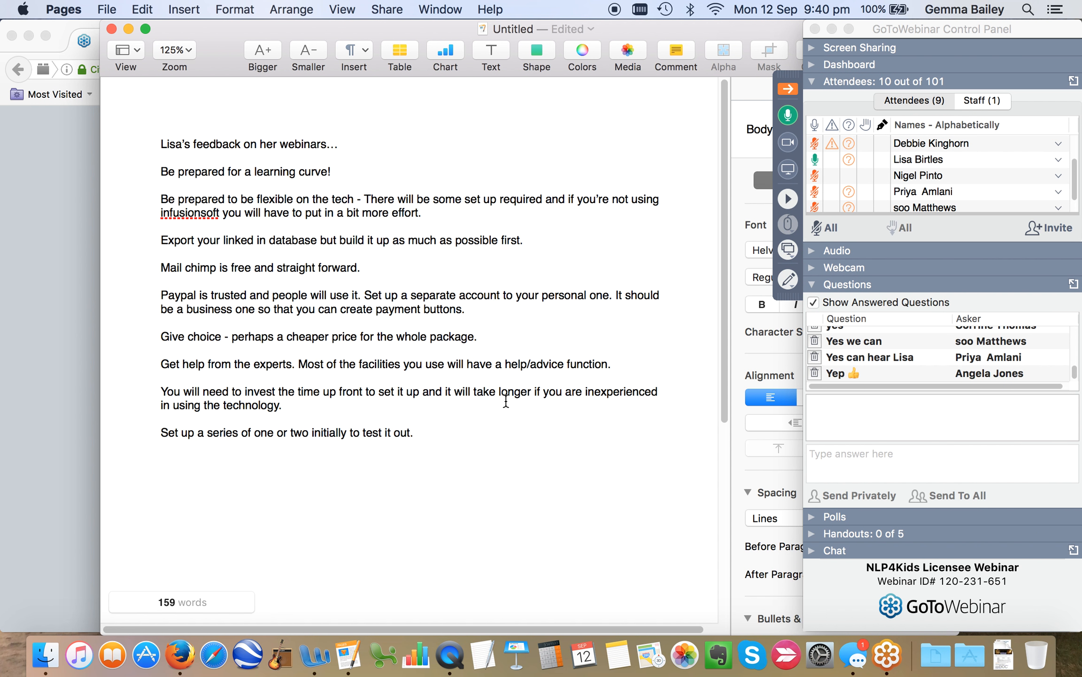
pyautogui.click(415, 432)
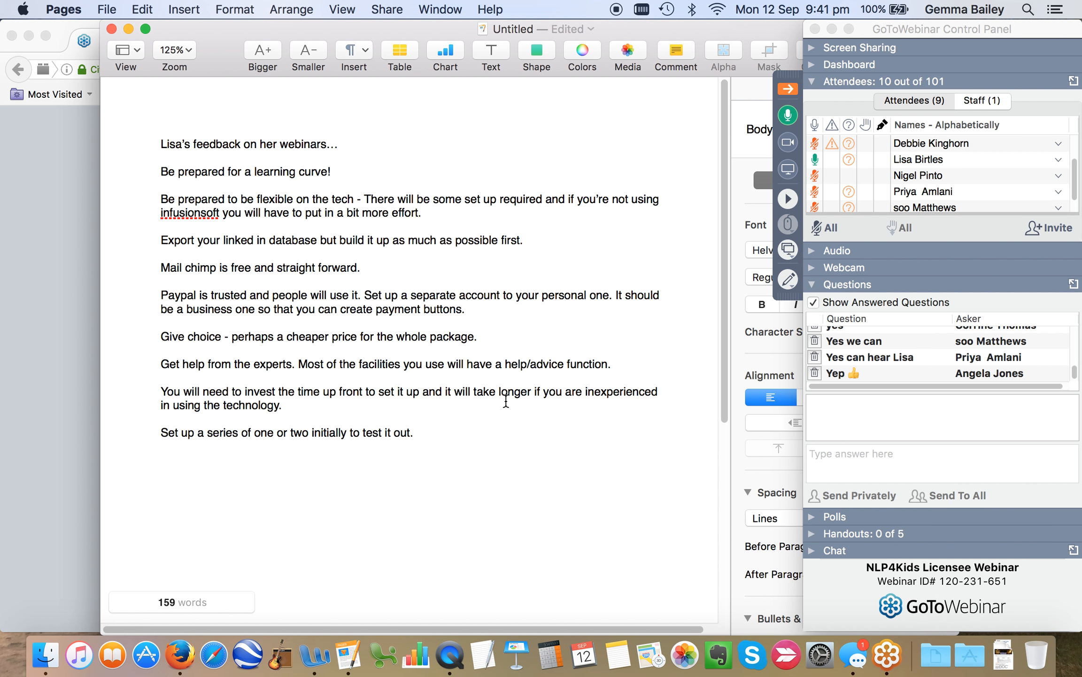
pyautogui.click(415, 432)
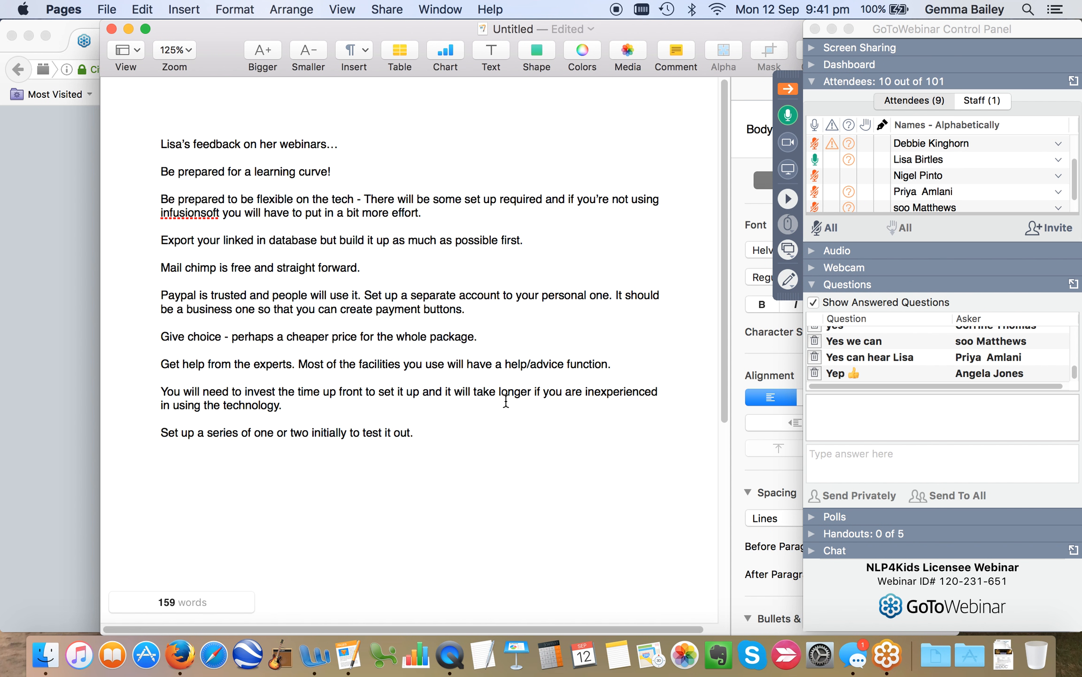
pyautogui.click(416, 432)
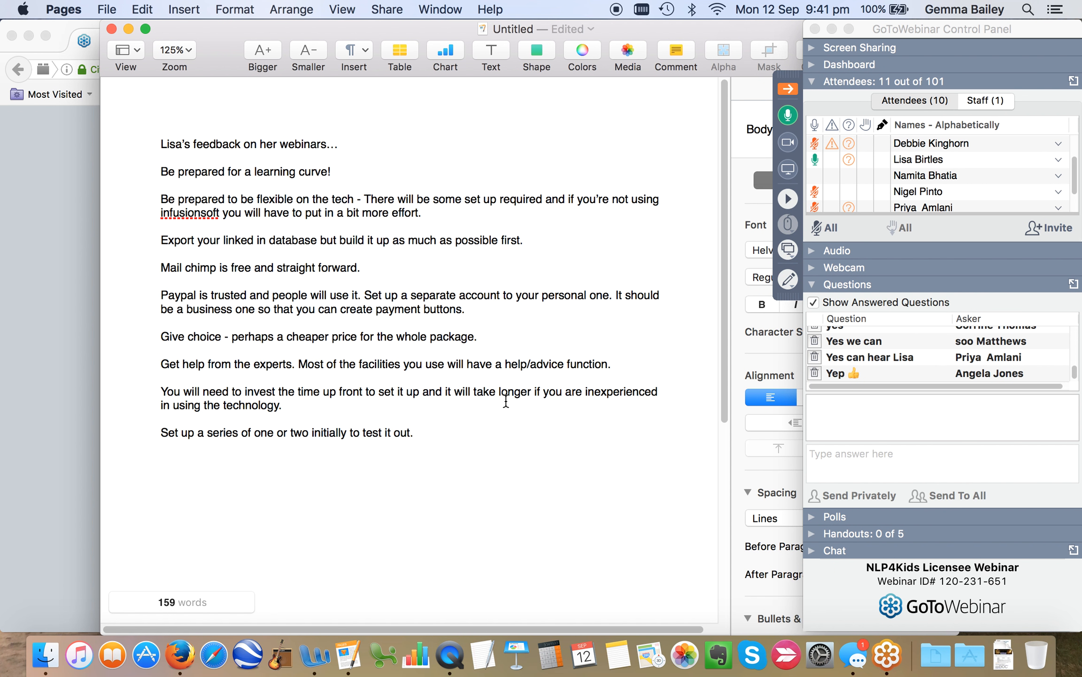
pyautogui.click(415, 432)
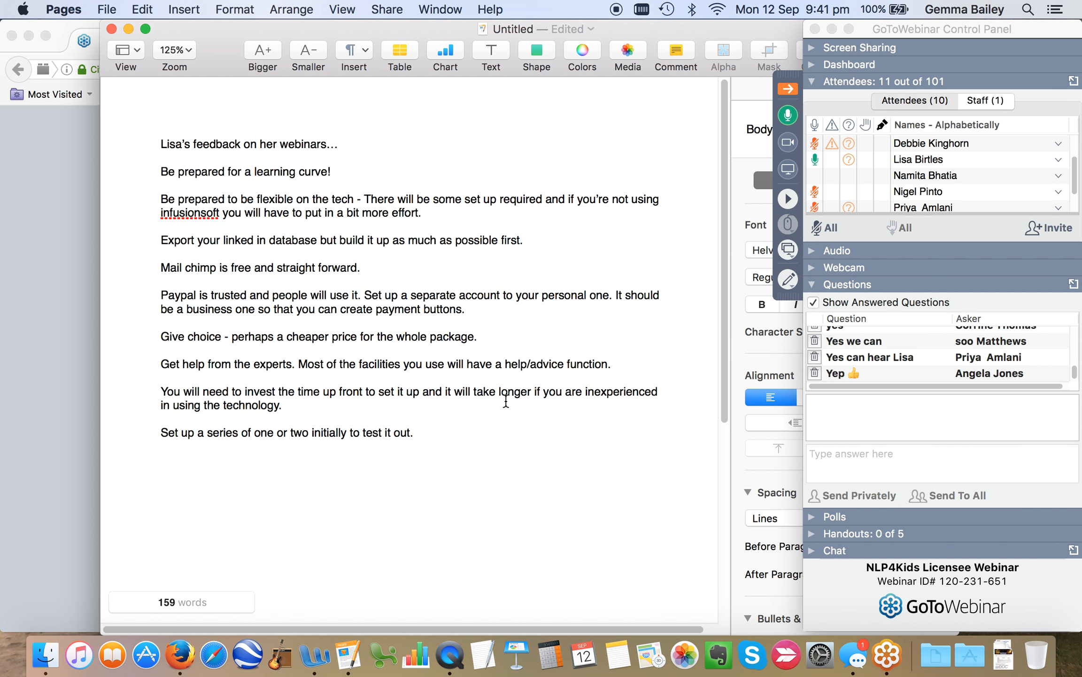
# - Extend the testing tip with 'and to get used to generating content.'
pyautogui.write('and to')
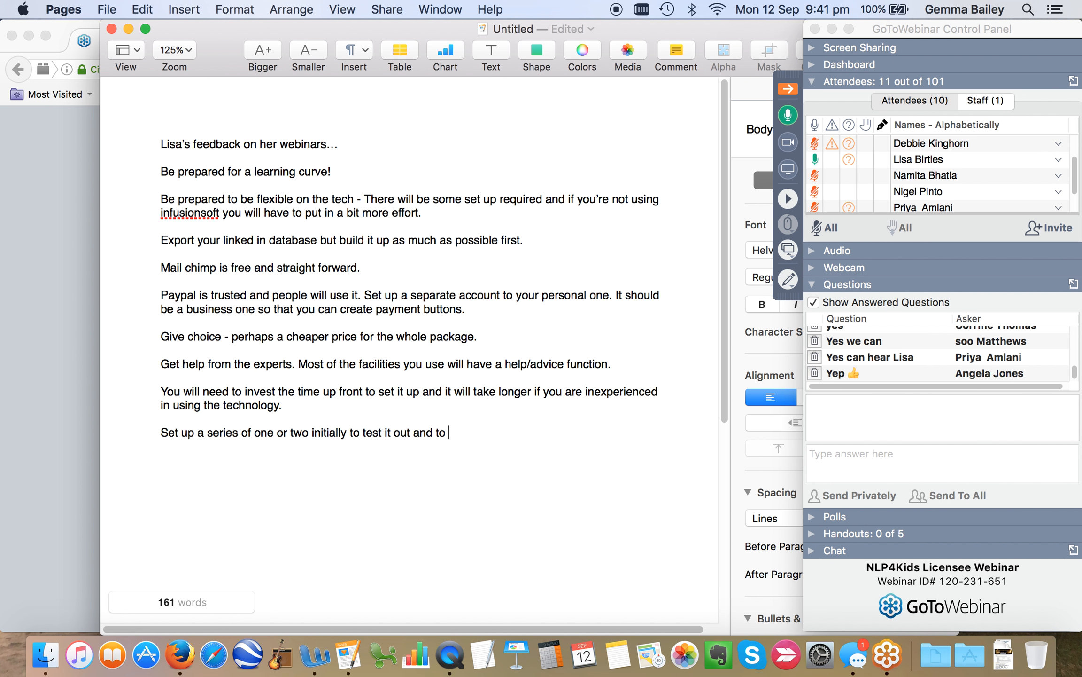
pyautogui.write('get used to')
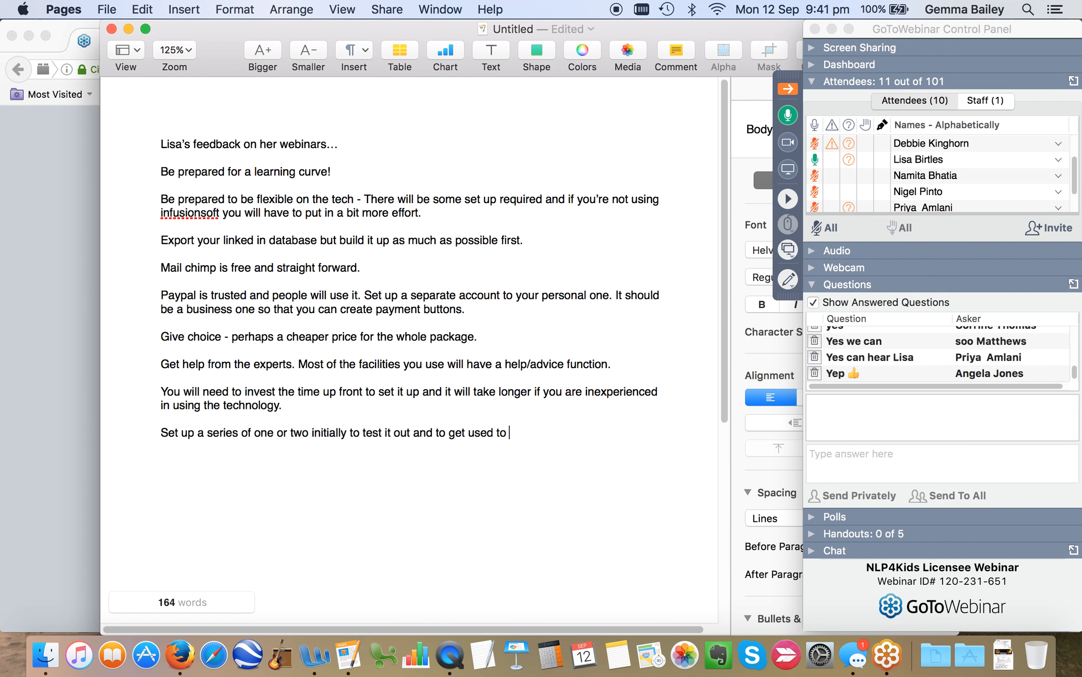
pyautogui.write('generating con')
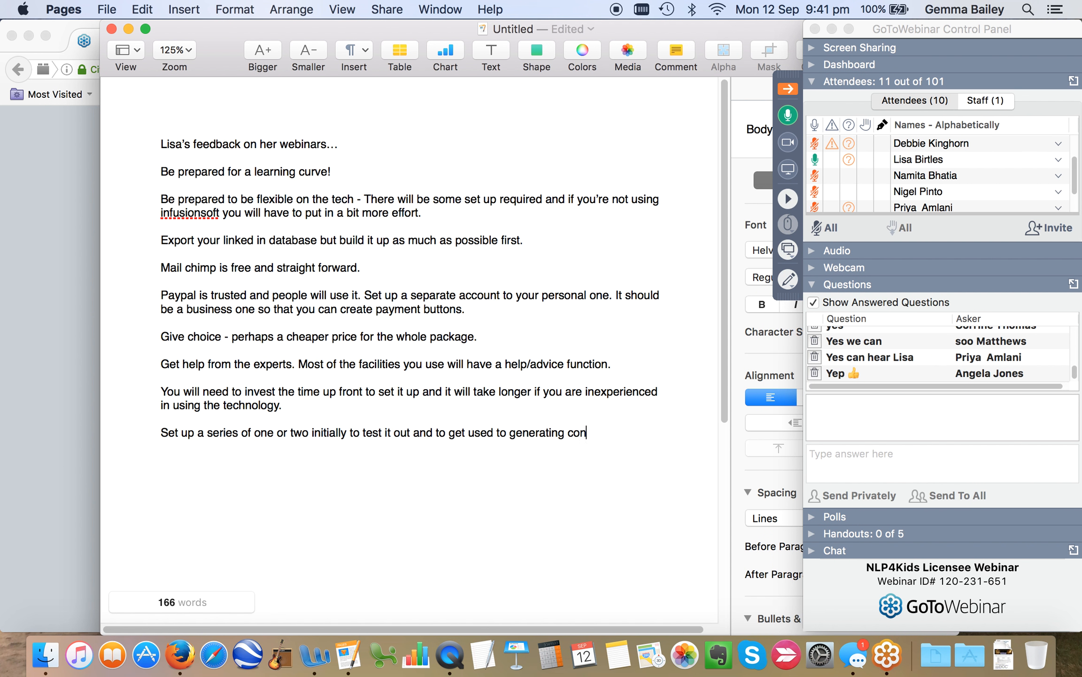
pyautogui.write('tent.')
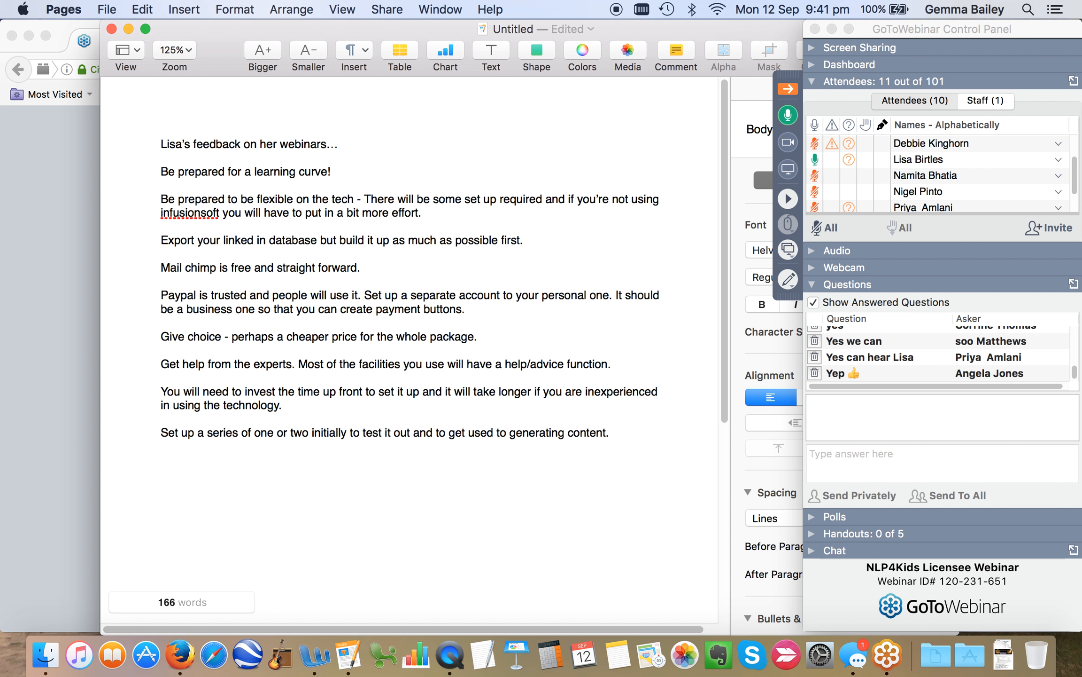
pyautogui.click(160, 460)
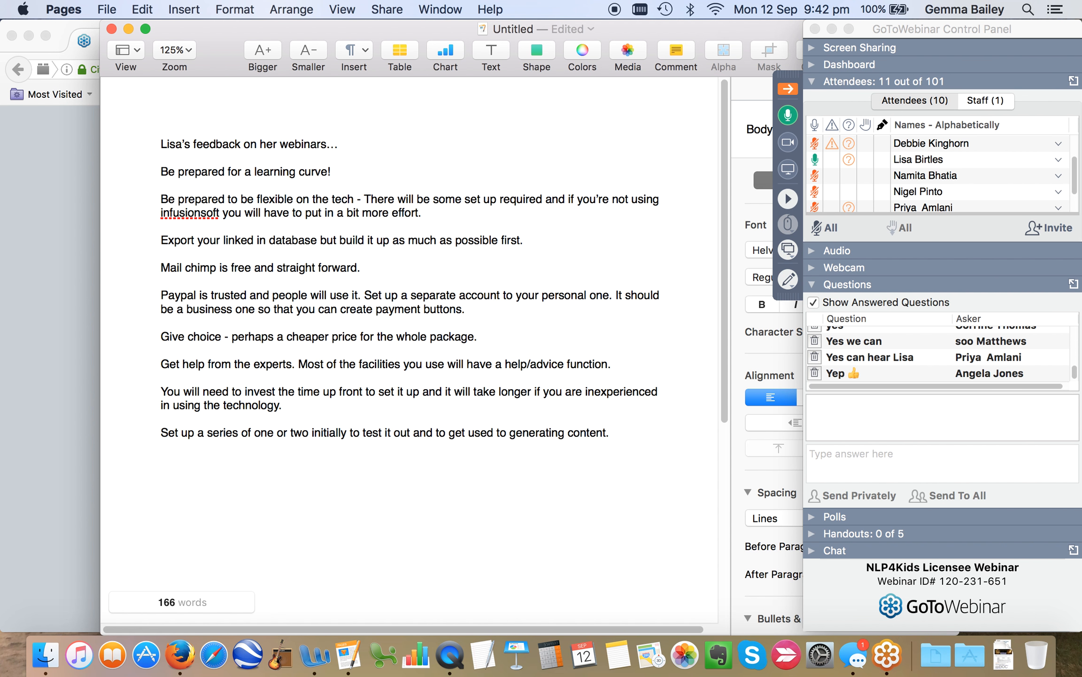
pyautogui.click(160, 459)
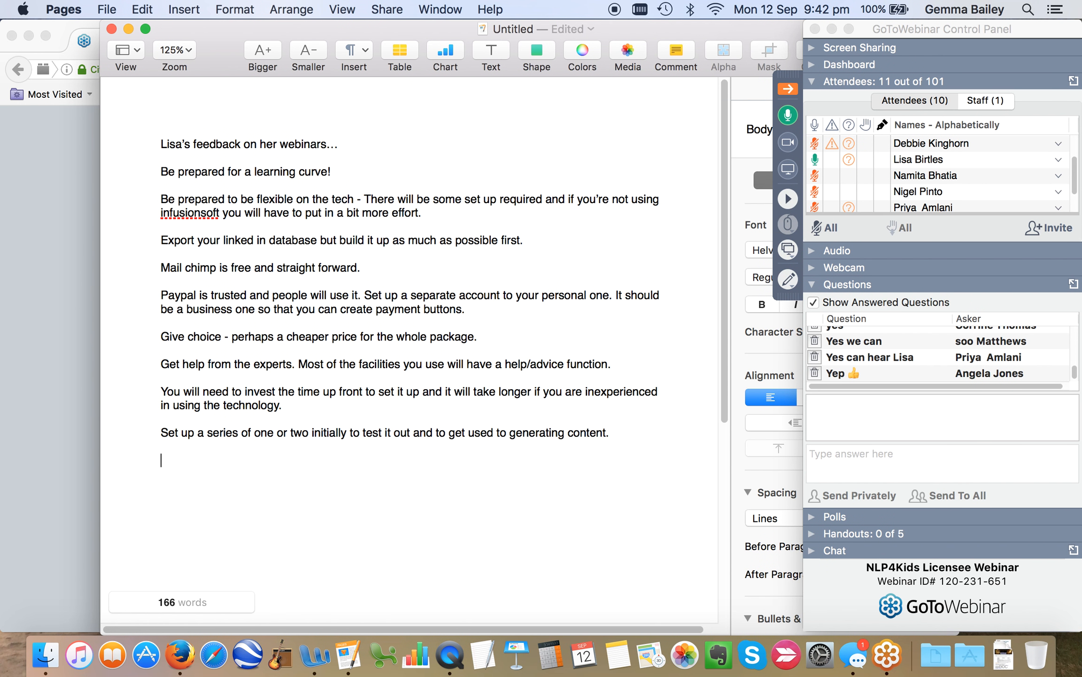
# - Write 'Be prepared, people will try to contact you via every other form of medium whilst you are mid webinar.'
pyautogui.write('Be prepared,')
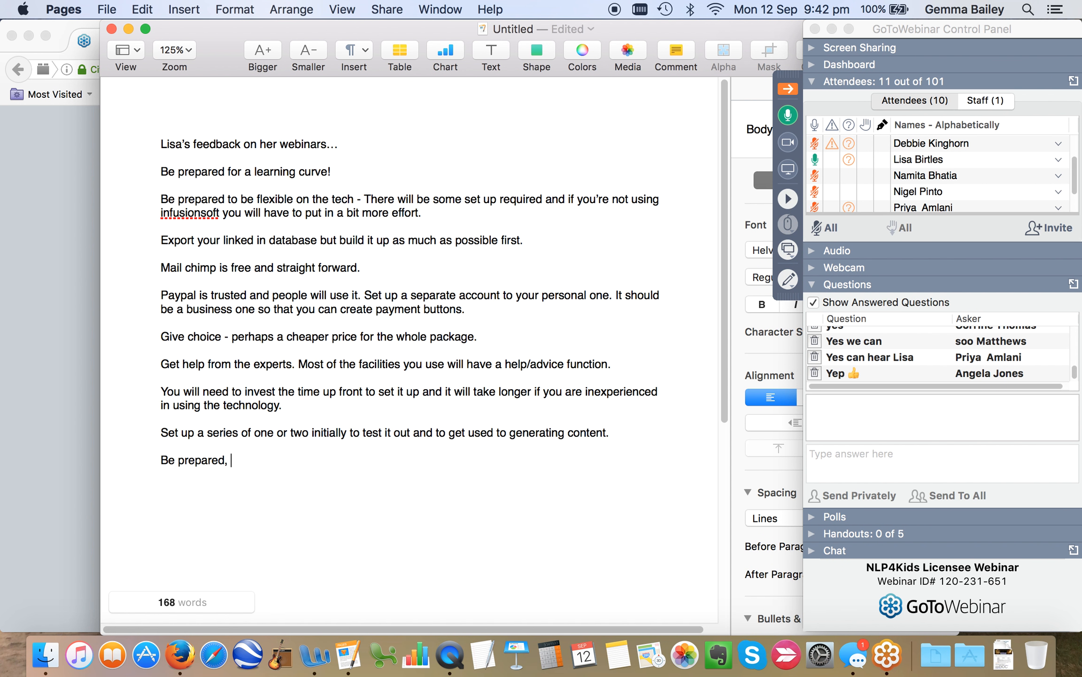
pyautogui.write('peop')
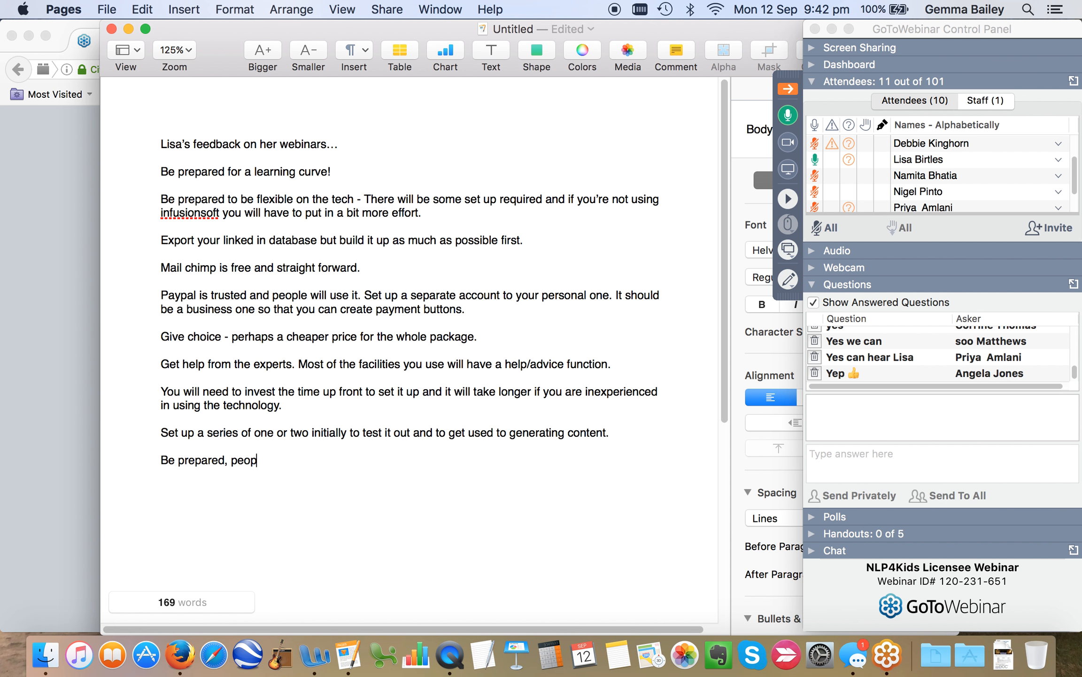
pyautogui.write('le will')
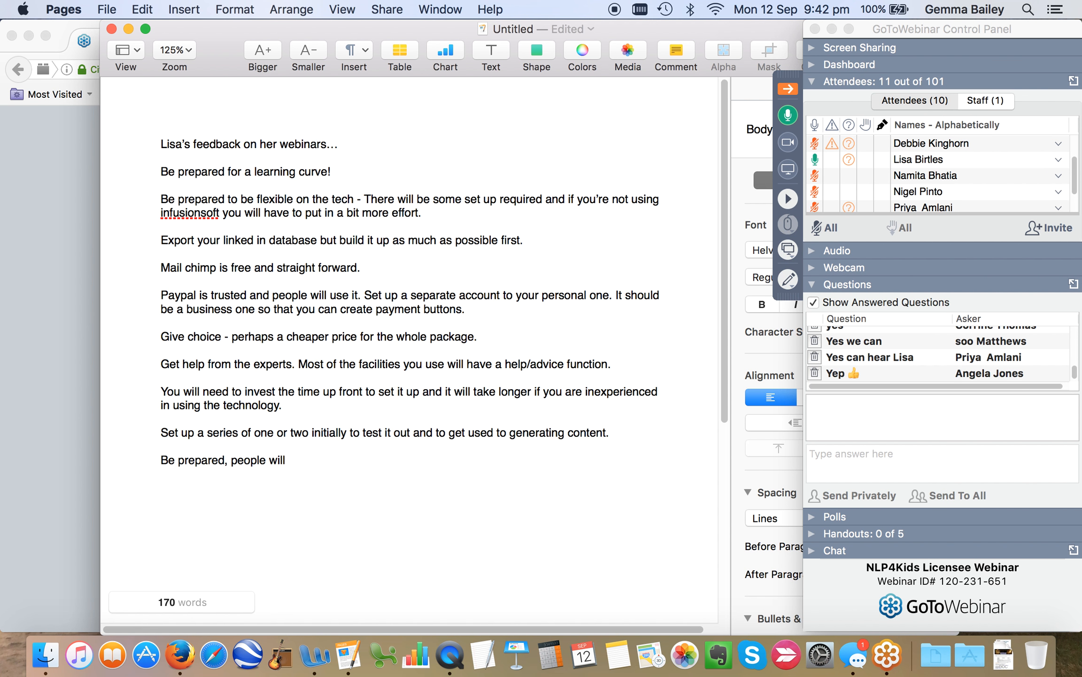
pyautogui.write('try to')
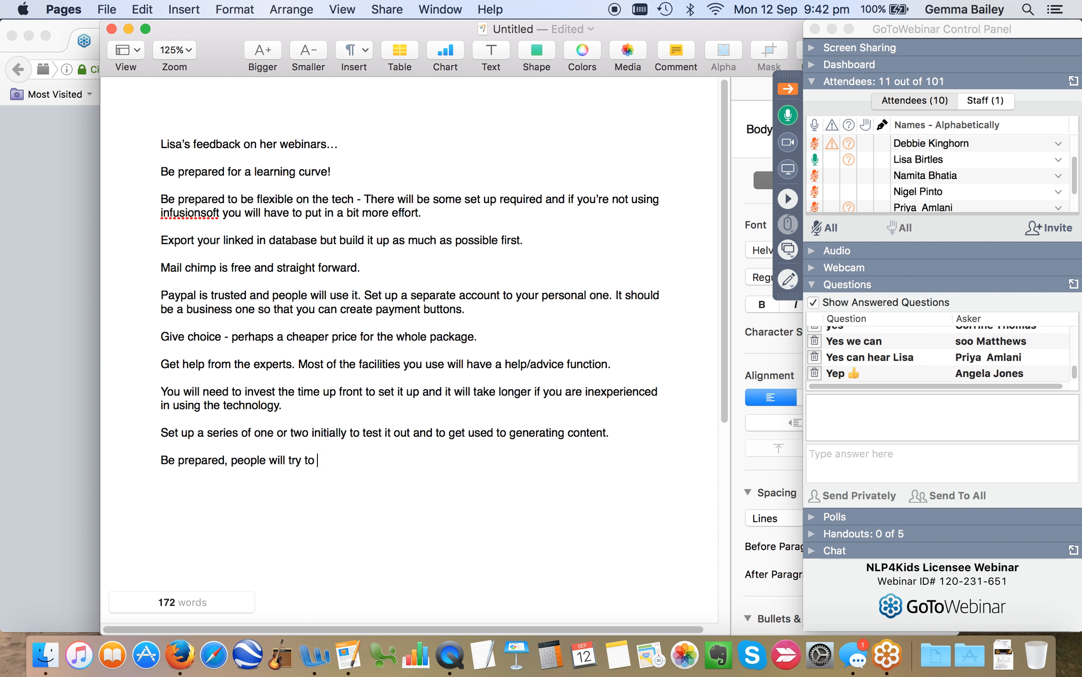
pyautogui.write('contact you via every')
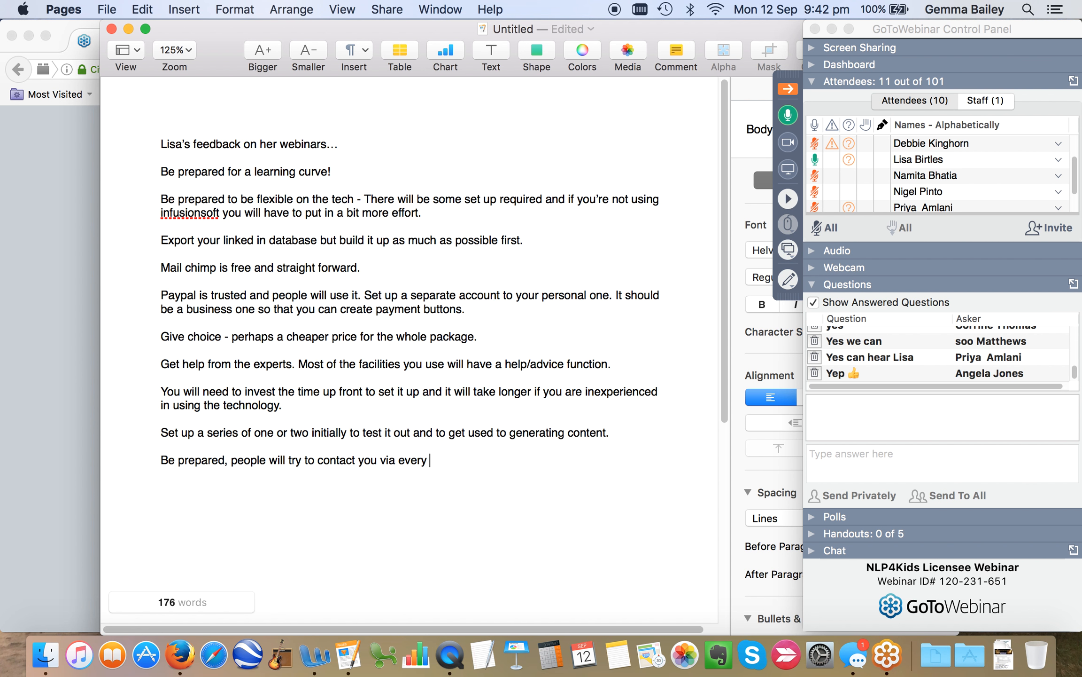
pyautogui.write('other form of')
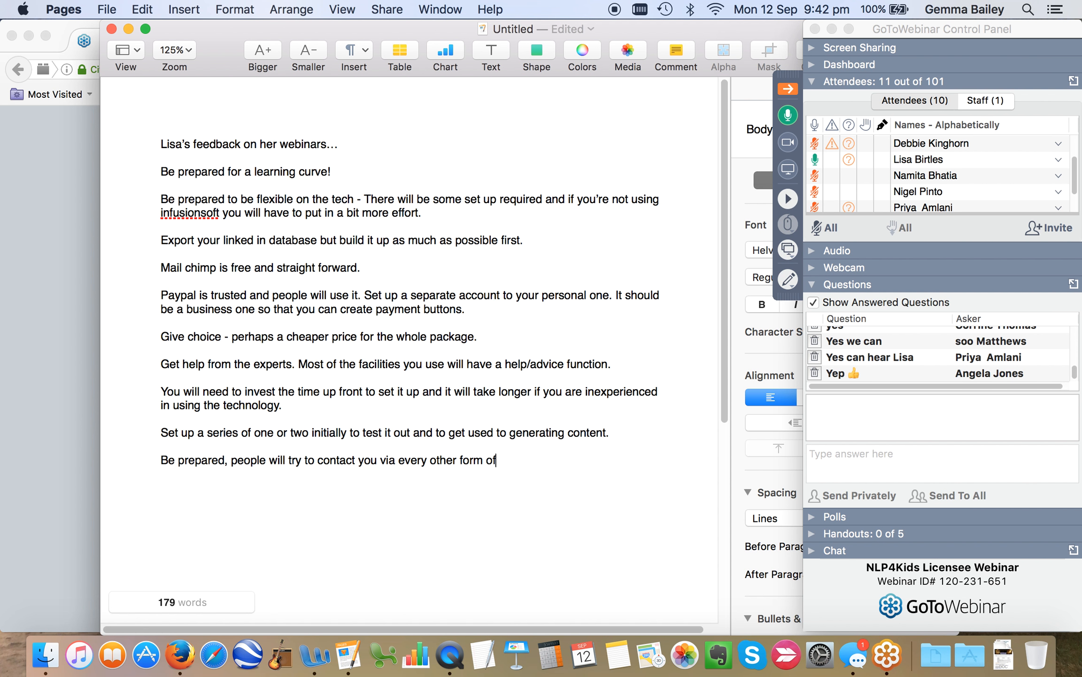
pyautogui.write('medium')
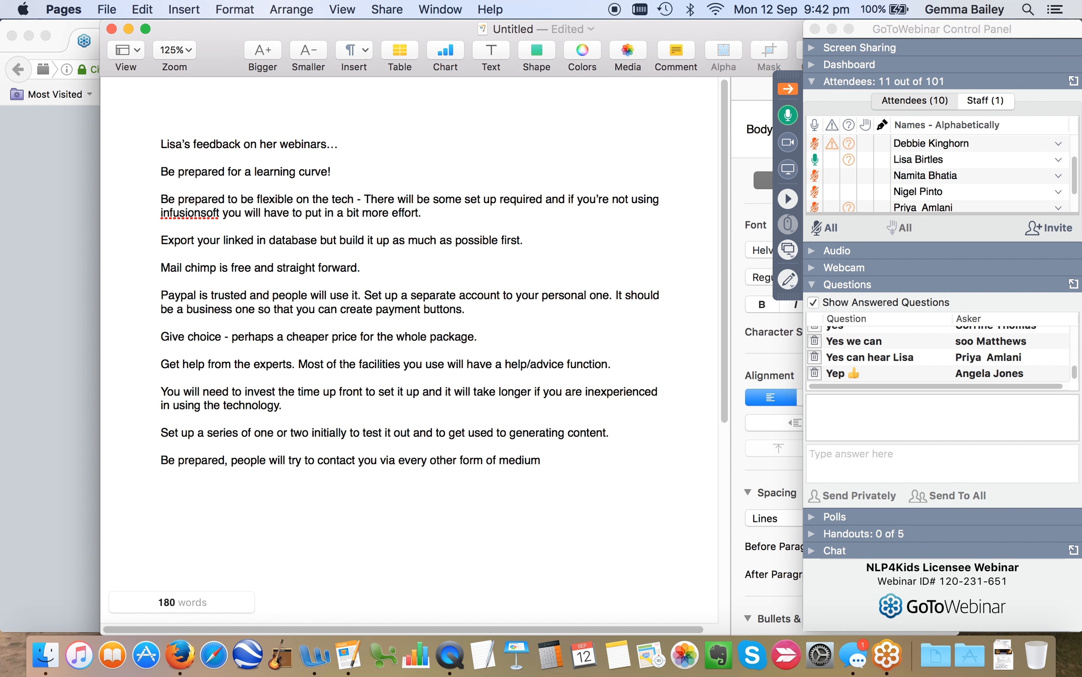
pyautogui.write('whilst you are')
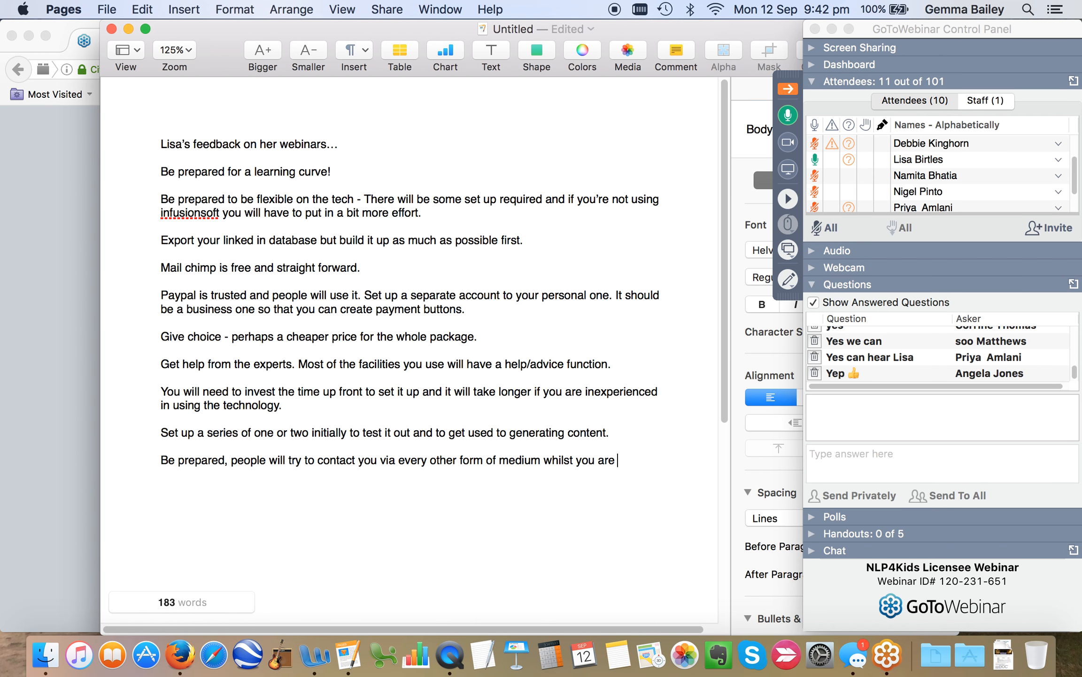
pyautogui.write('mid webinar.')
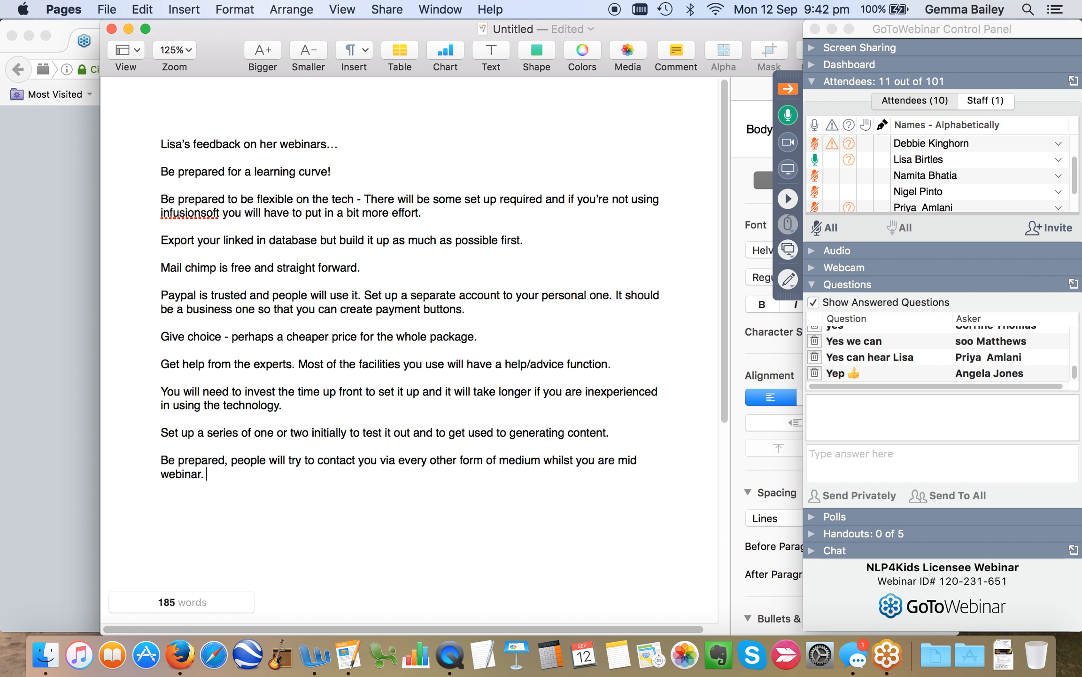
# - Add the aside '(I get this every webinar!!)' to the tip
pyautogui.write('(')
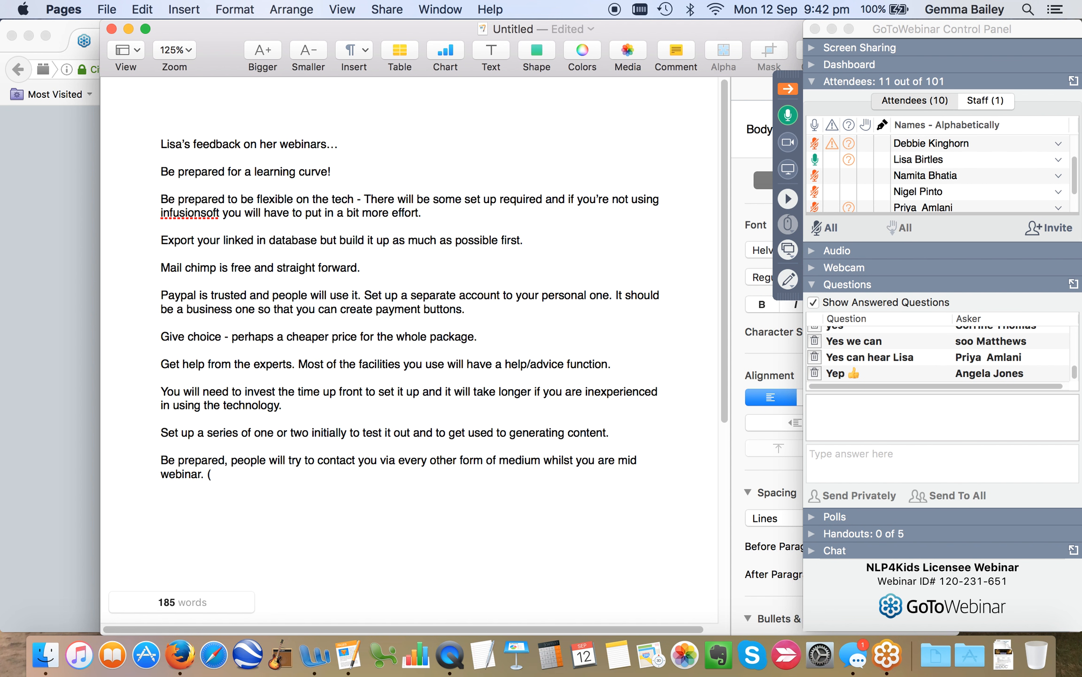
pyautogui.write('I')
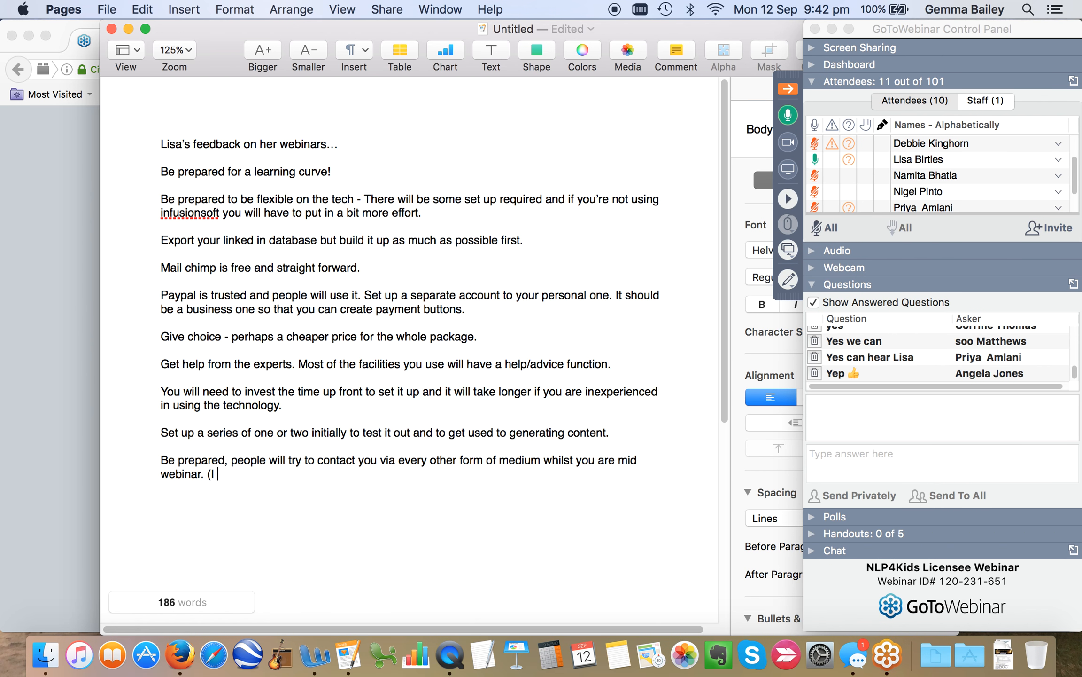
pyautogui.write('get this every webinar')
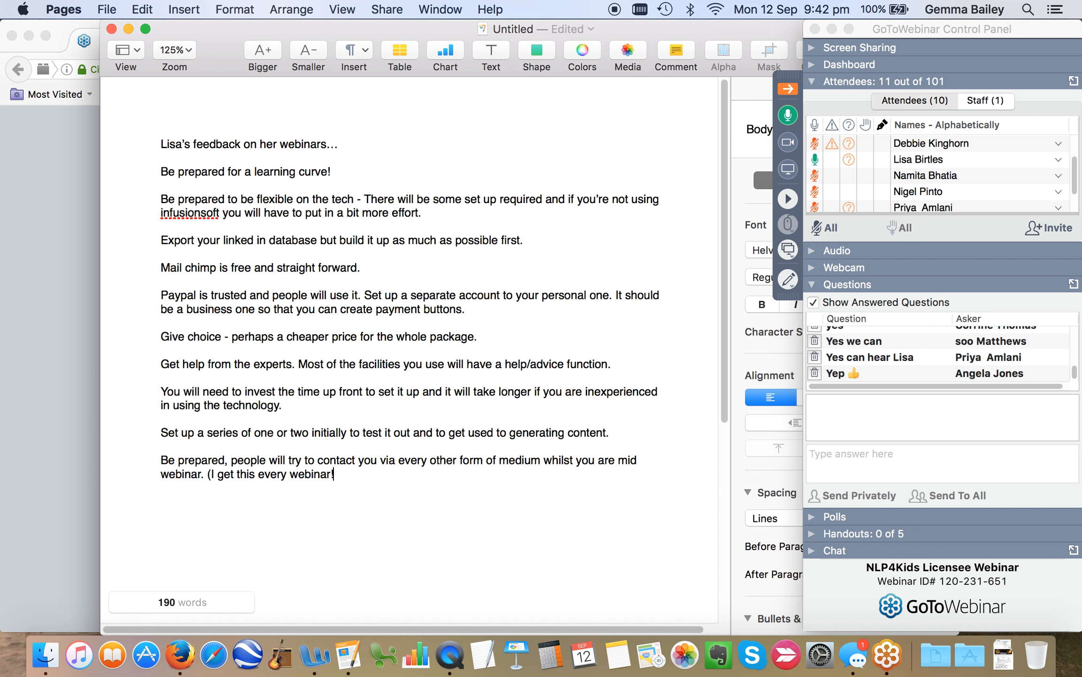
pyautogui.write('!')
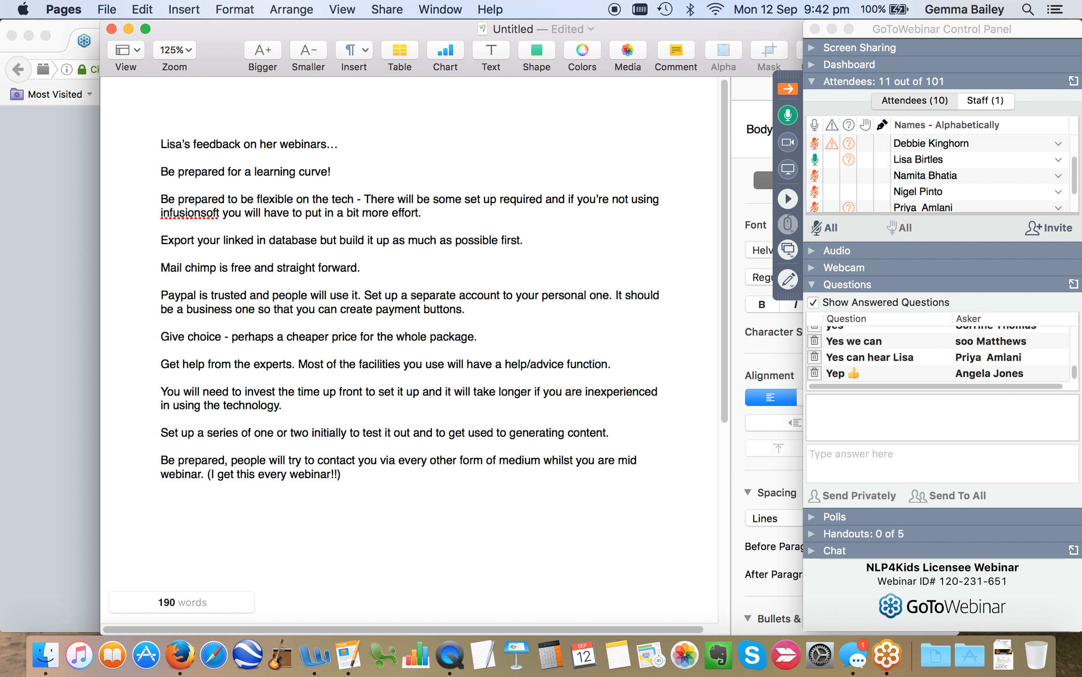
# - Add the tip 'Have a wing-man to give feedback, test stuff out etc.'
pyautogui.write('Have a')
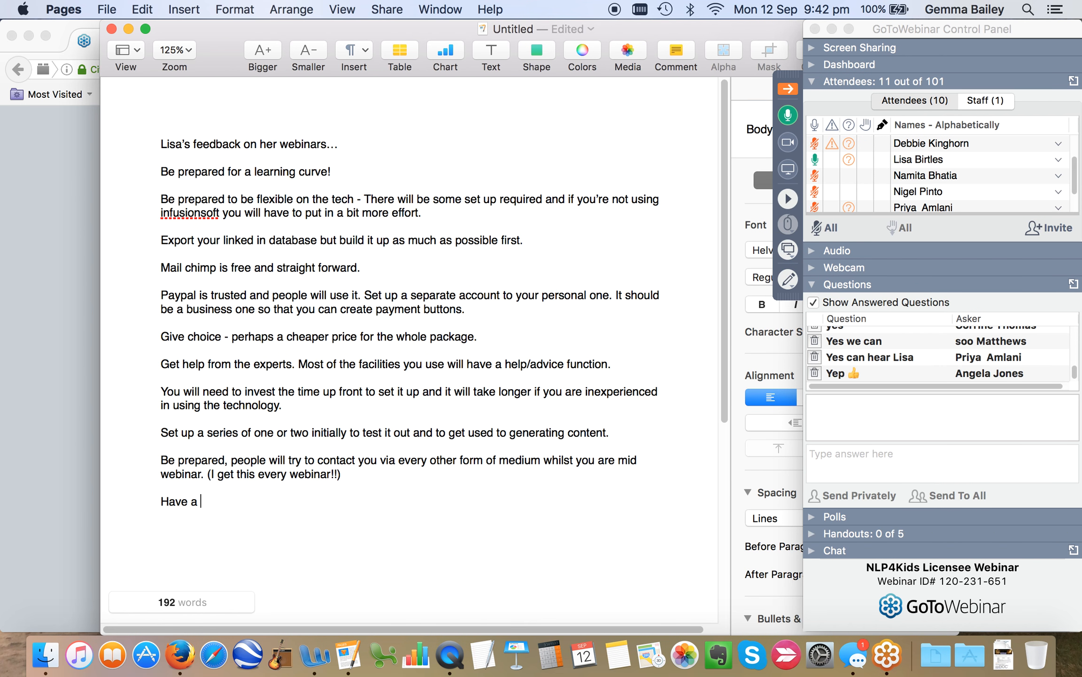
pyautogui.write('wing-man')
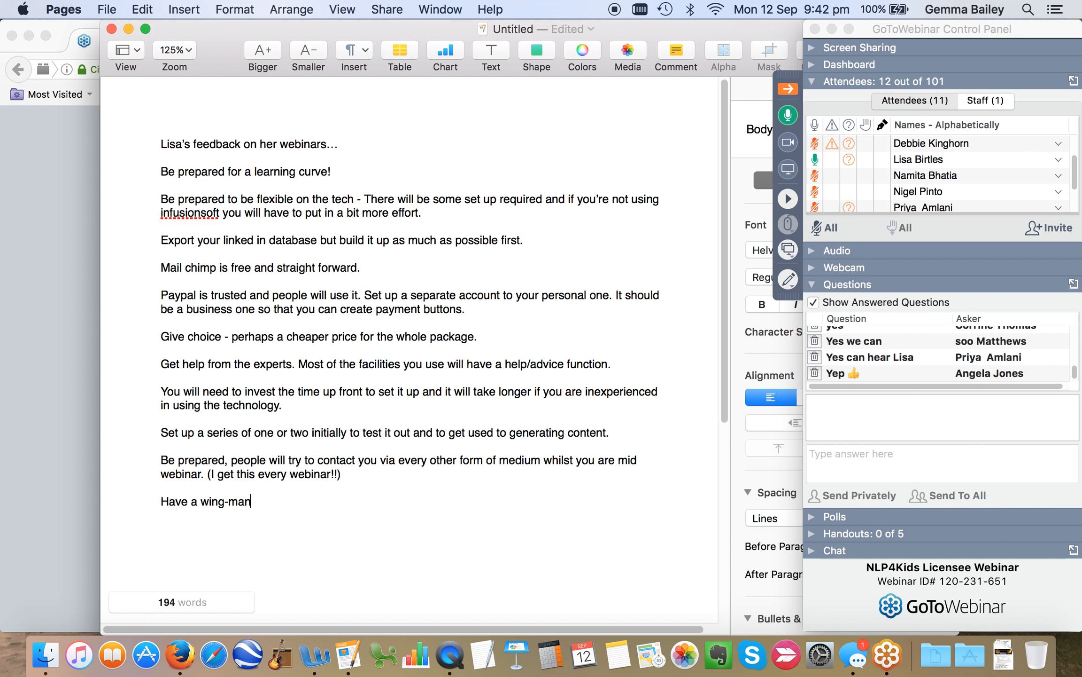
pyautogui.write('to')
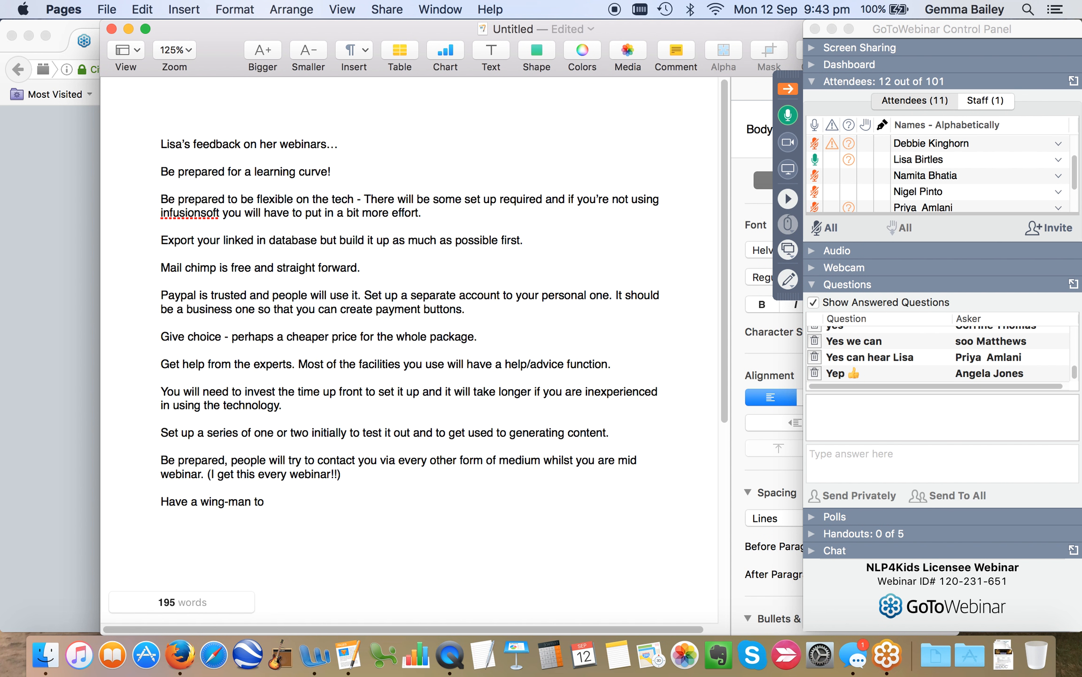
pyautogui.write('g')
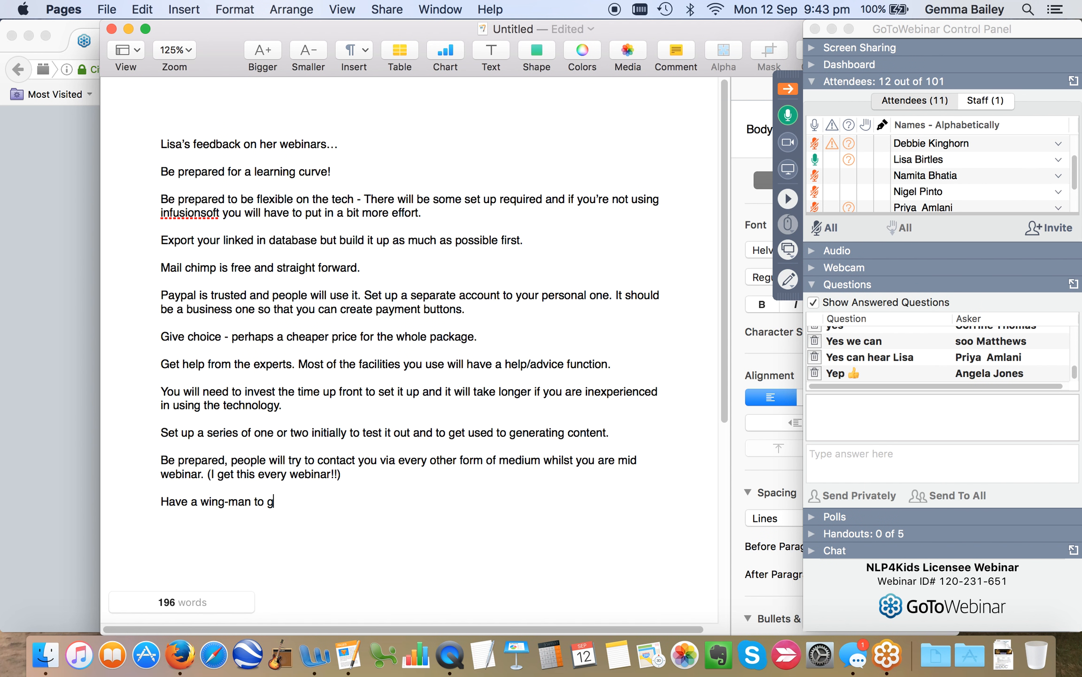
pyautogui.write('ive feedback, test stu')
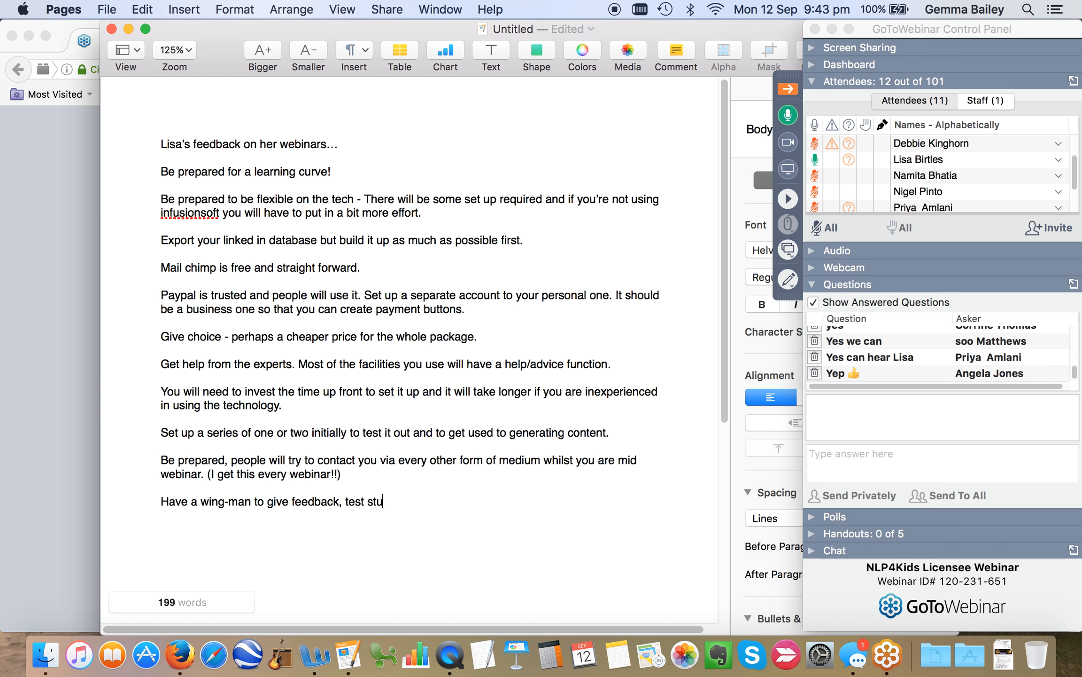
pyautogui.write('ff out')
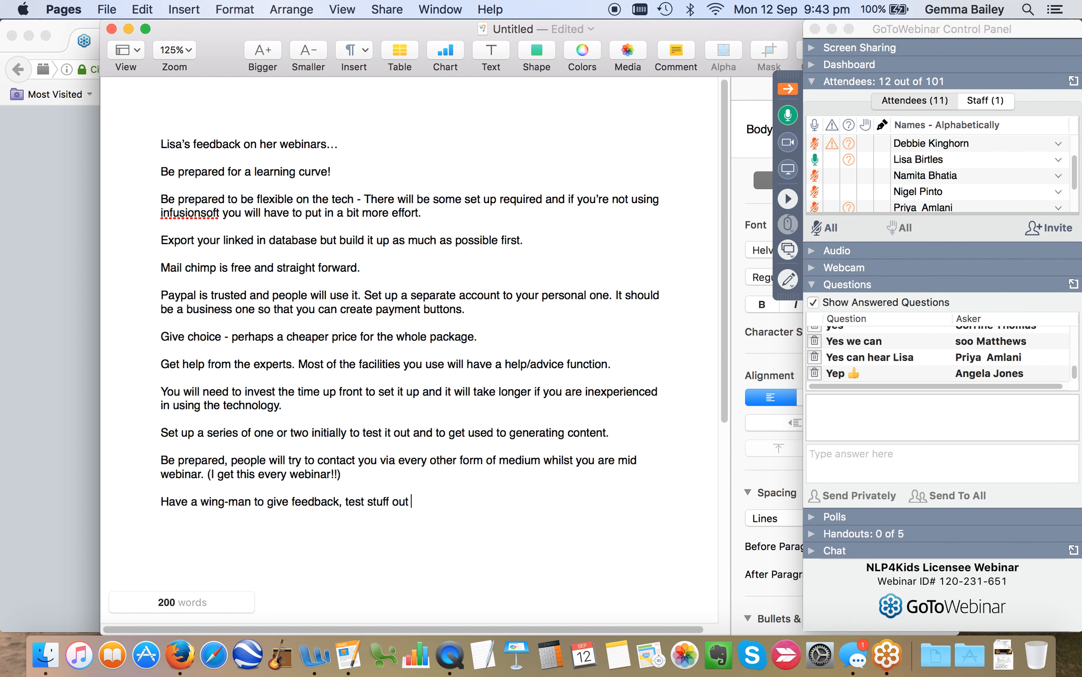
pyautogui.write('etc.')
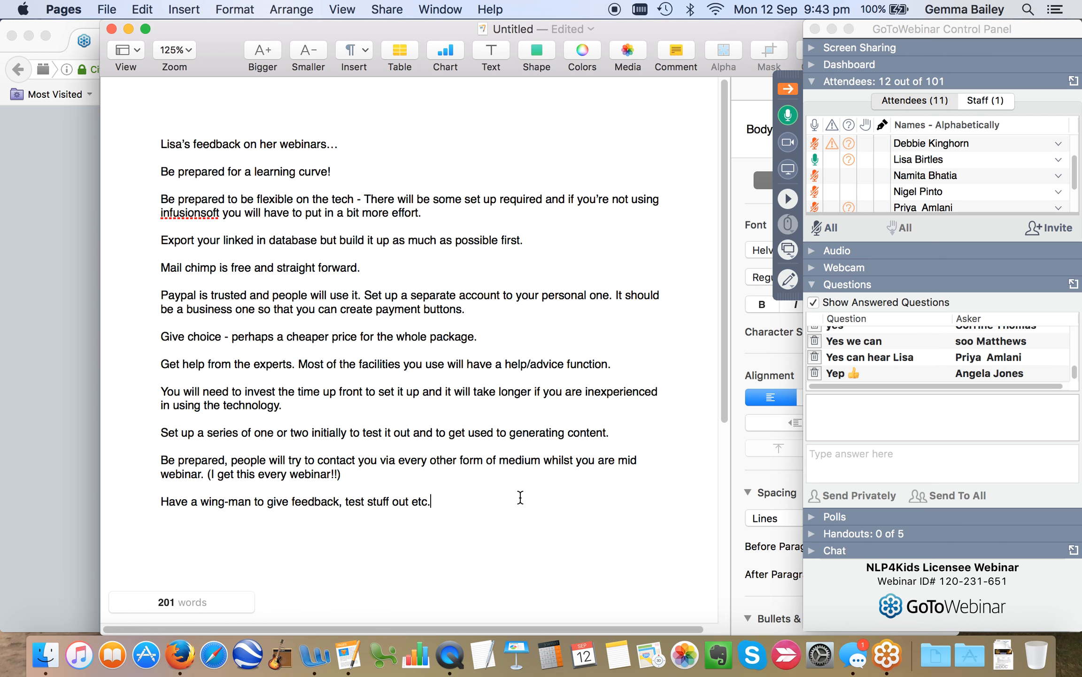
pyautogui.scroll(-3)
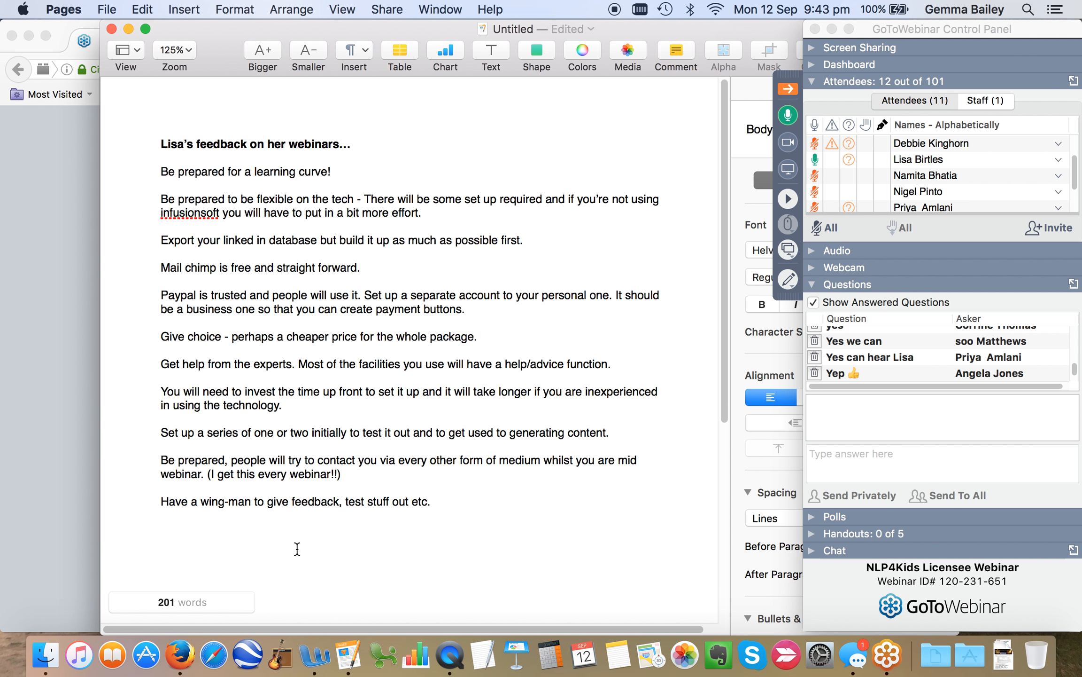
# - Start a new tip 'Think about the questions people might ask' with 'might' italicised
pyautogui.click(160, 528)
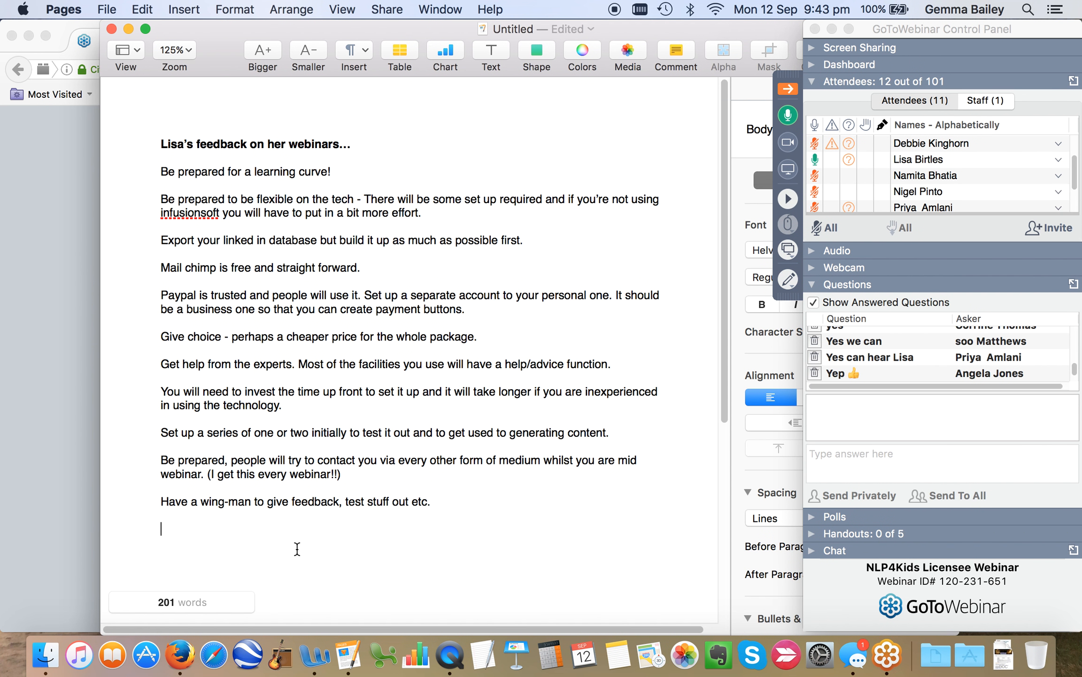
pyautogui.write('Thin')
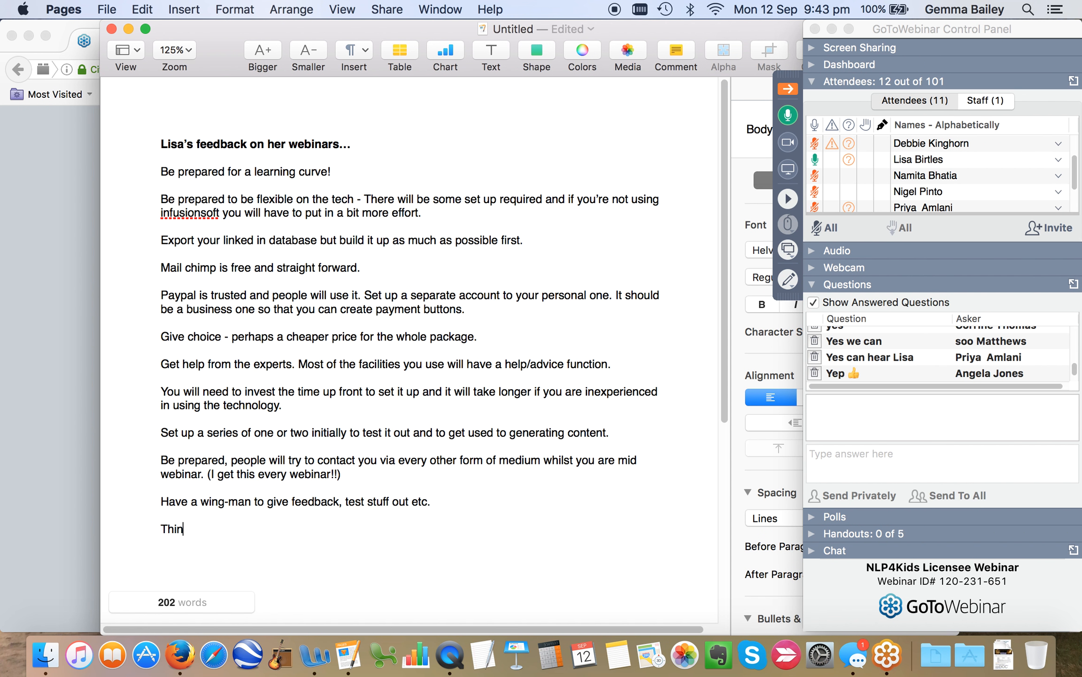
pyautogui.write('k about the que')
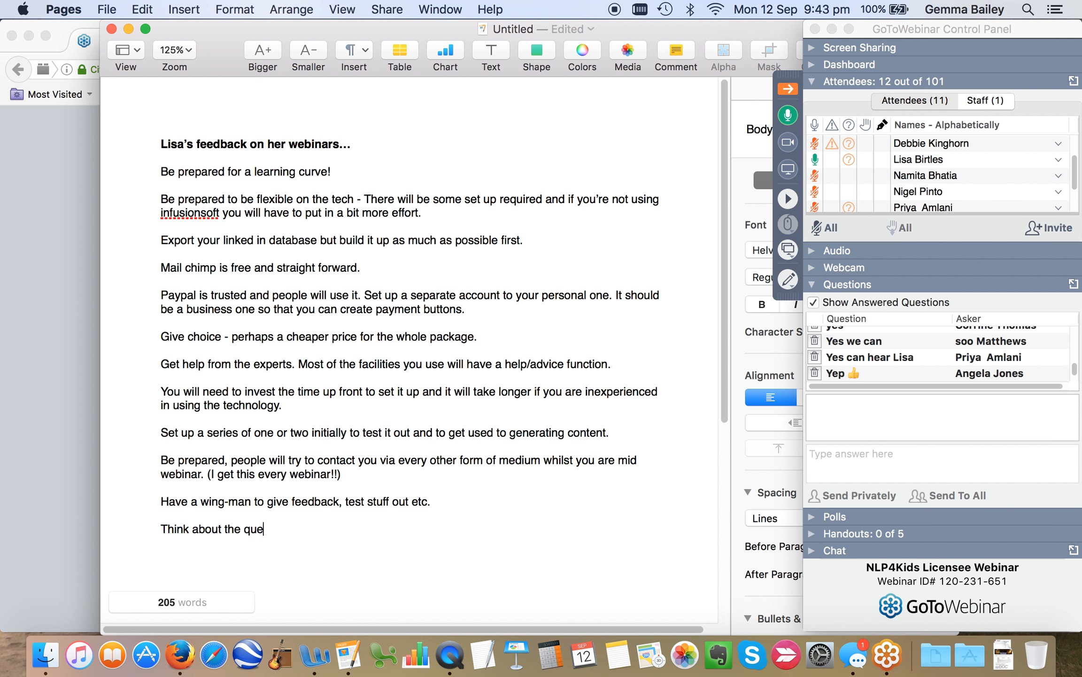
pyautogui.write('stions people')
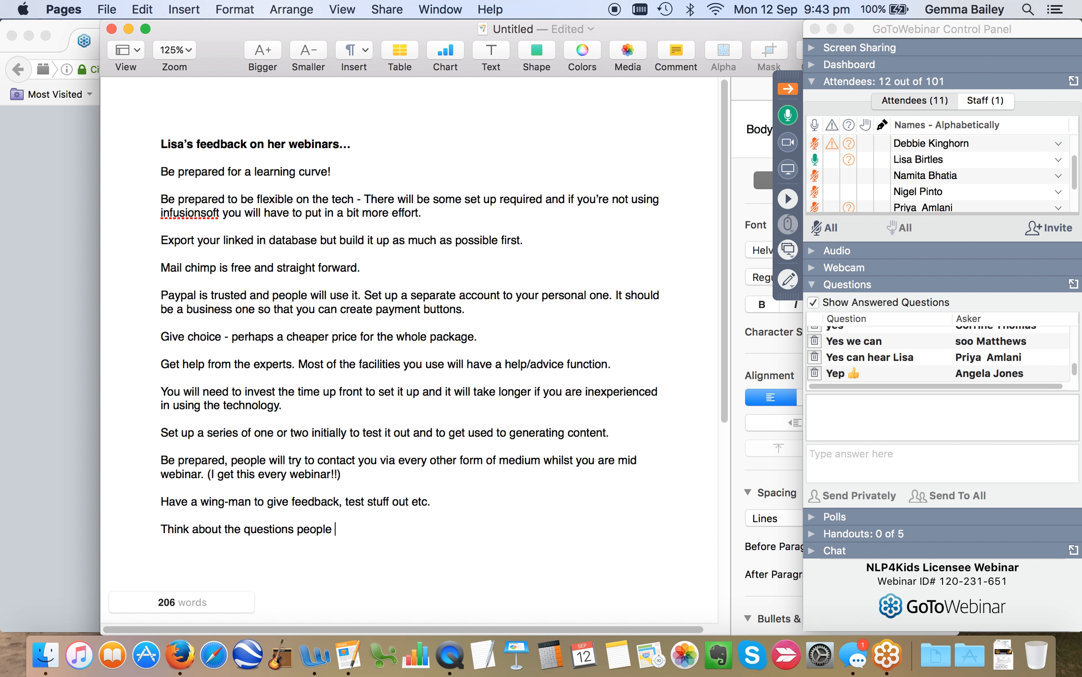
pyautogui.write('might')
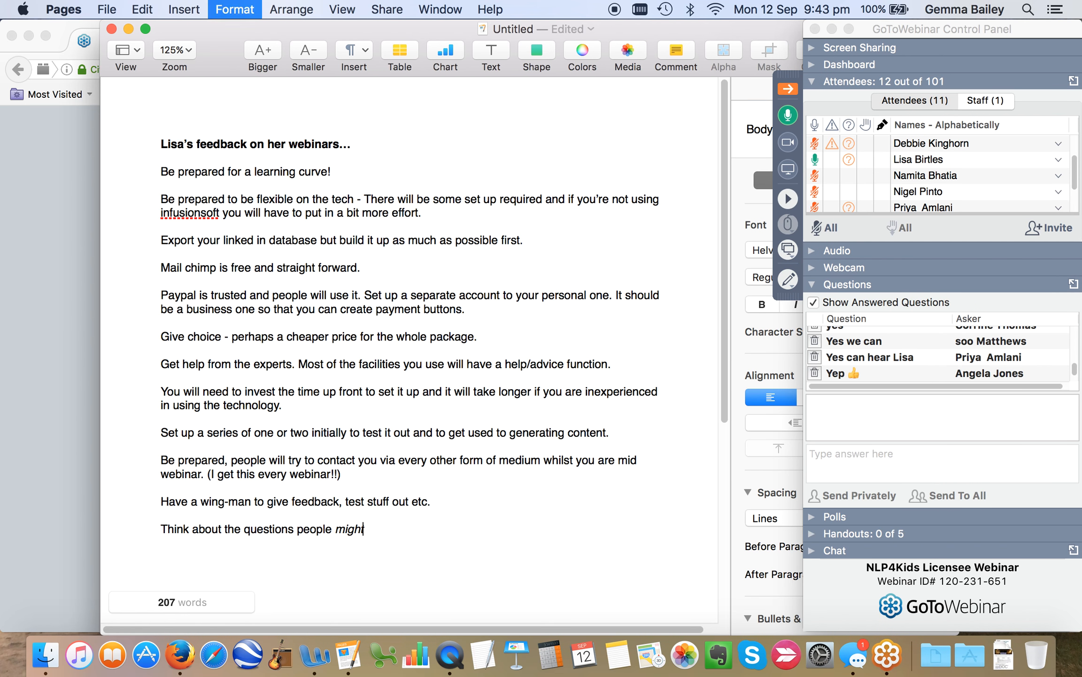
pyautogui.write('ask and')
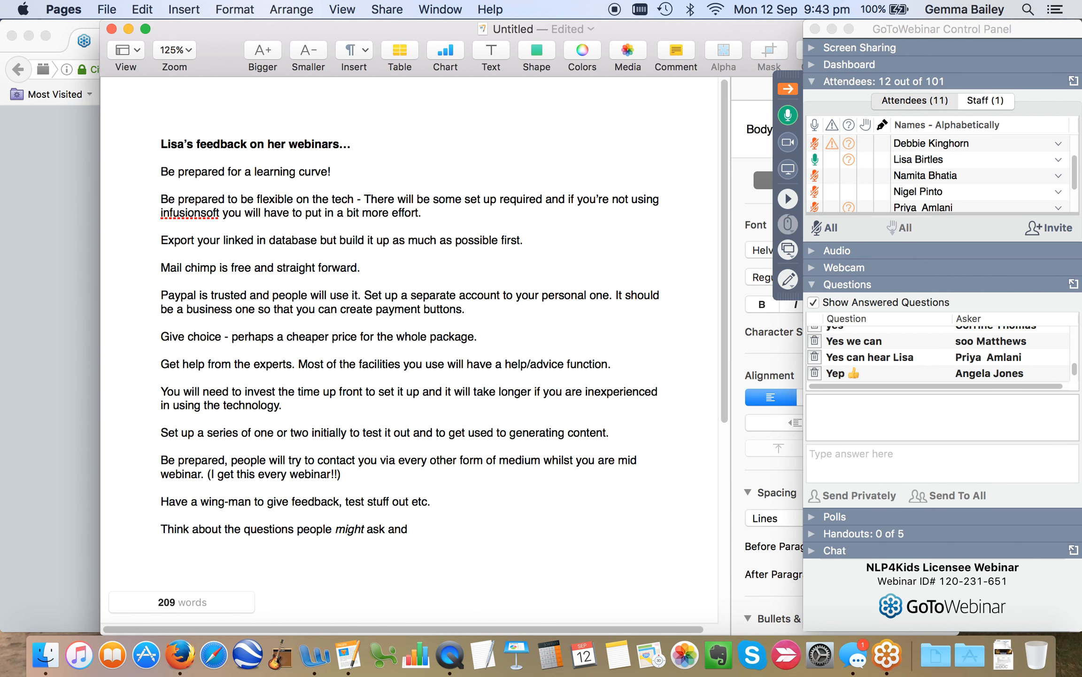
# - Finish the tip with 'and bring those in.'
pyautogui.click(409, 528)
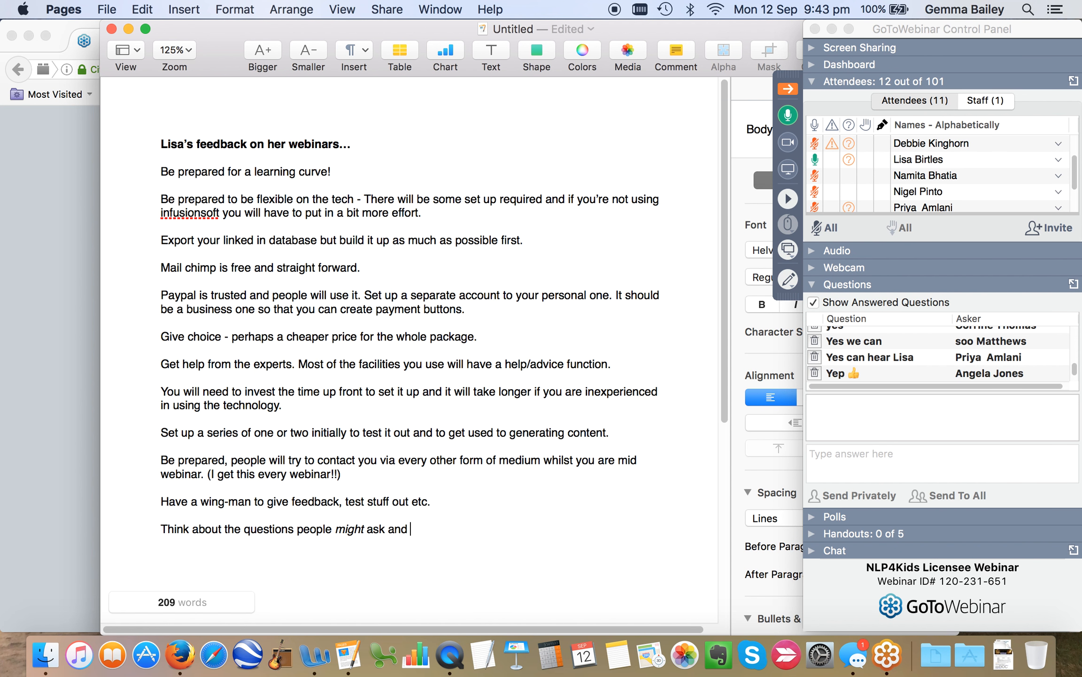
pyautogui.write('bring thos')
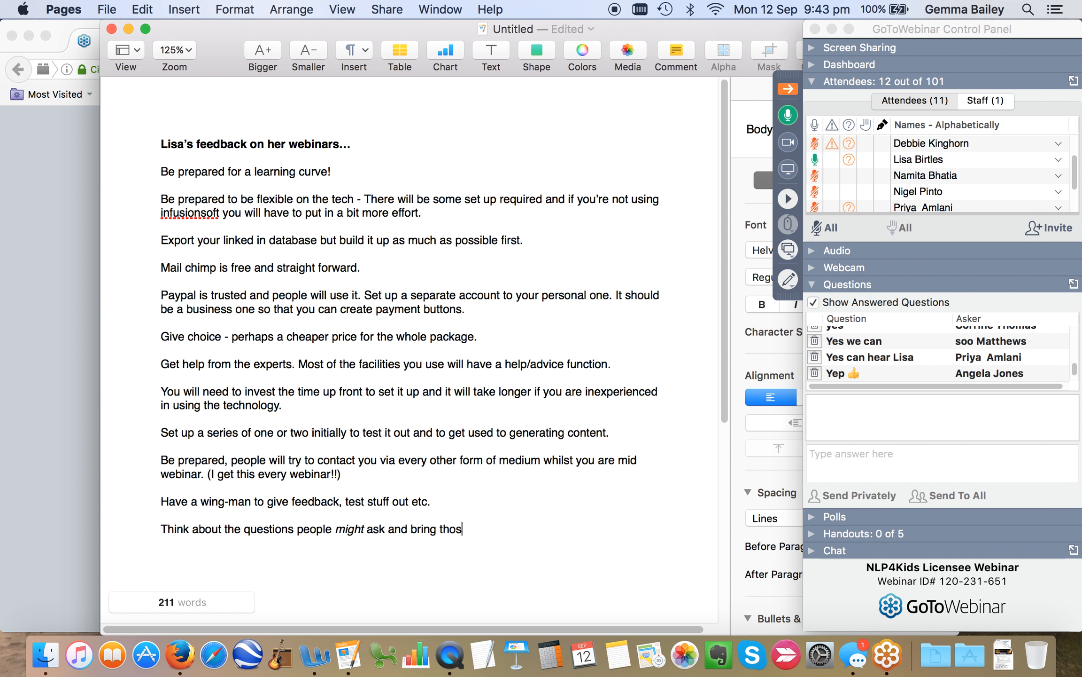
pyautogui.write('e in.')
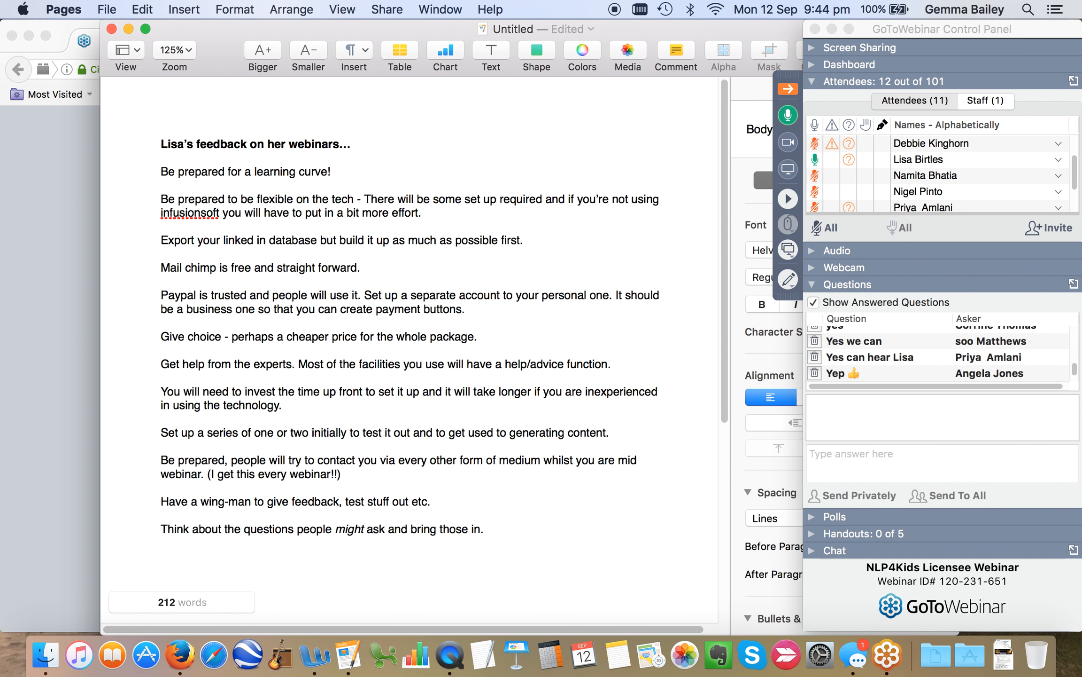
# - Start a new tip 'Get your slides up to scratch and be prepared'
pyautogui.write('G')
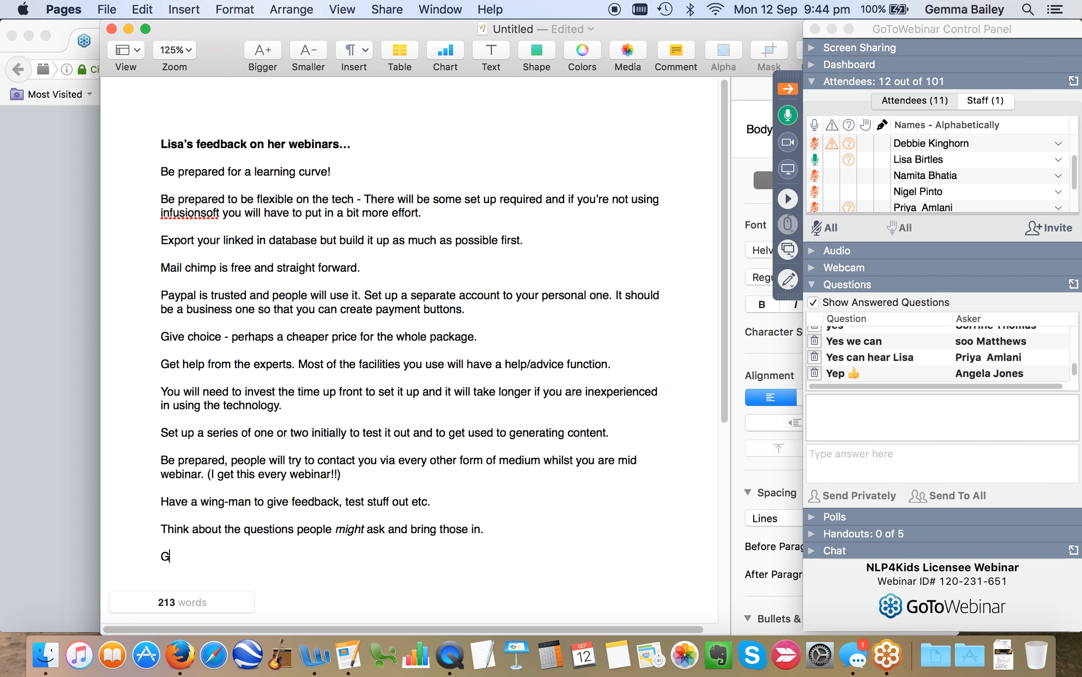
pyautogui.write('et your slide')
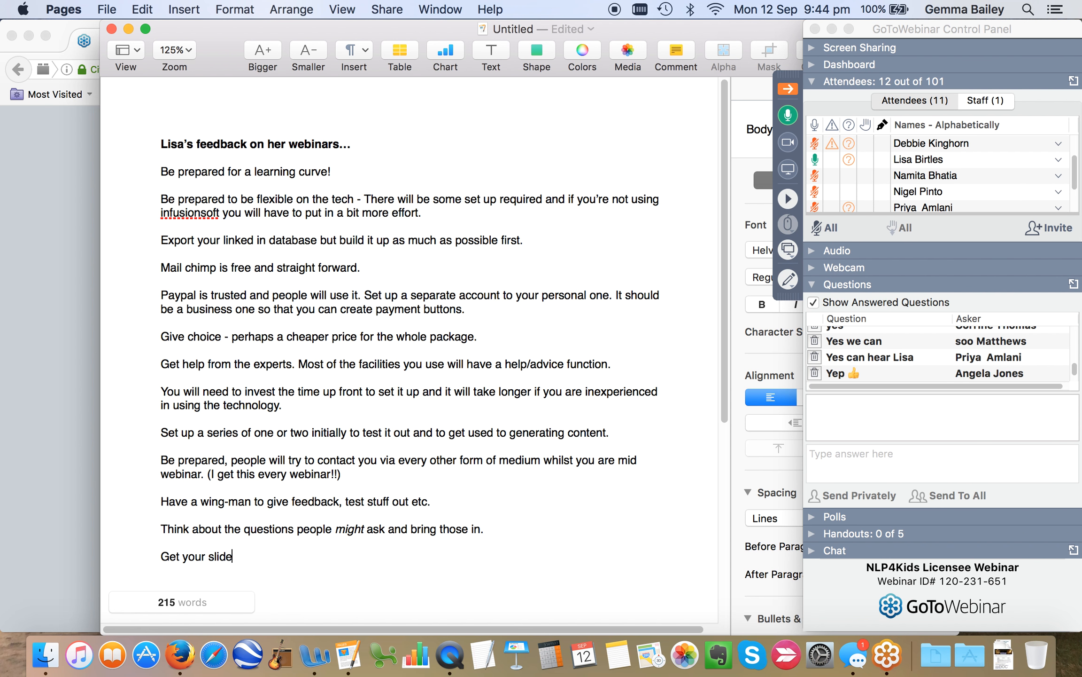
pyautogui.write('s up to so')
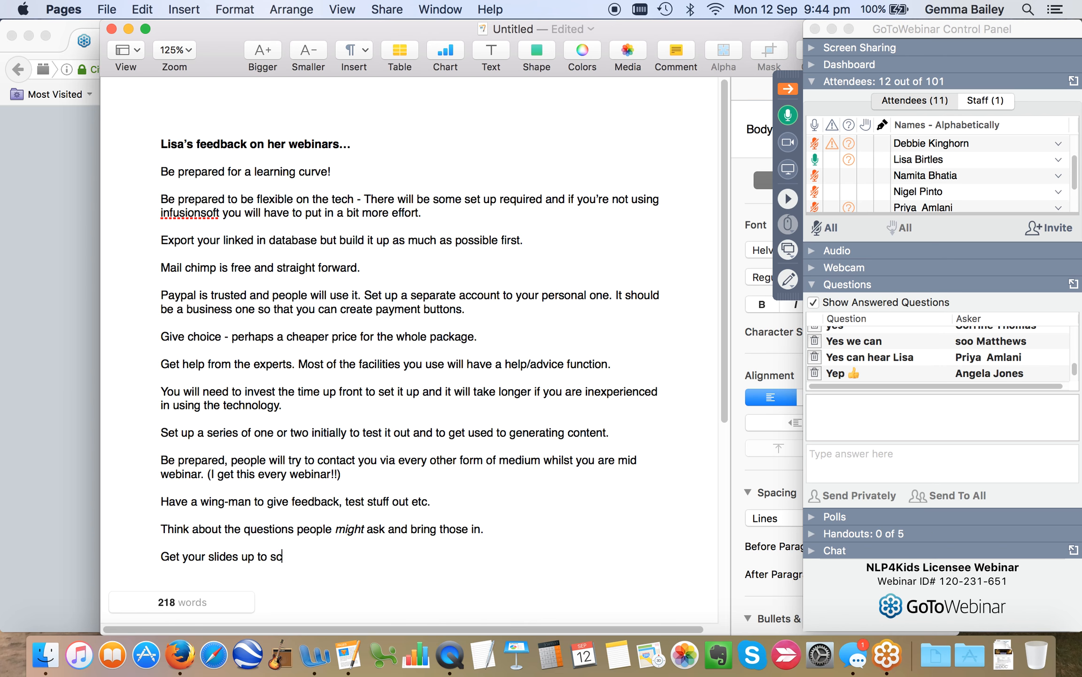
pyautogui.write('ratch and be')
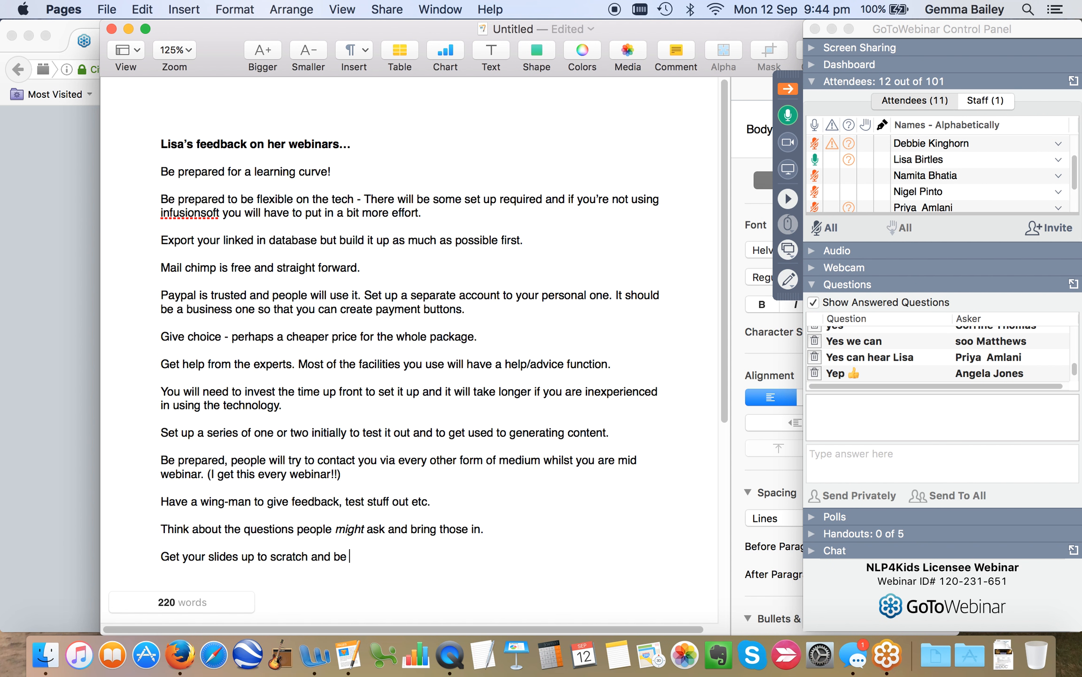
pyautogui.write('prepared to')
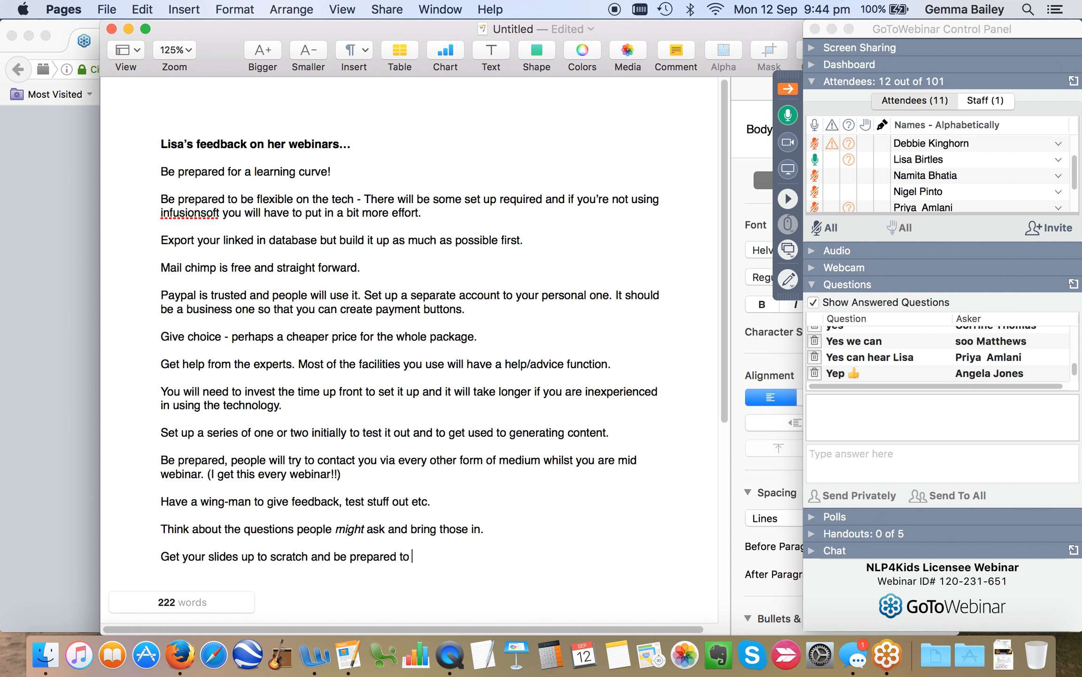
# - Finish it with 'to keep your energy levels consistent.' and move to a fresh line
pyautogui.write('keep your')
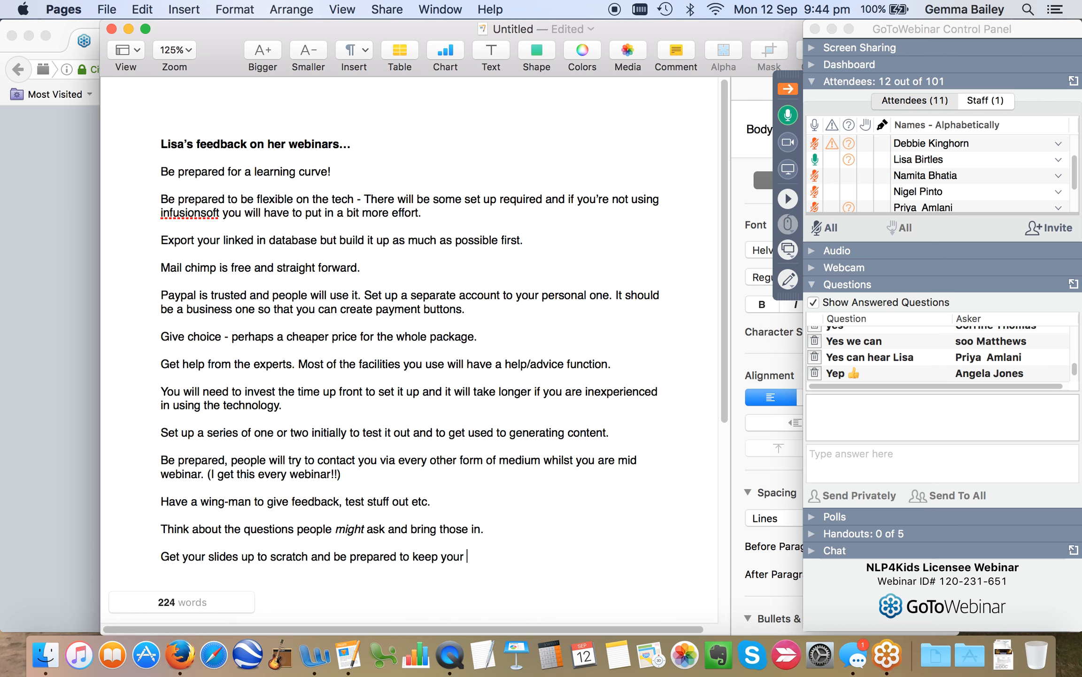
pyautogui.write('energy')
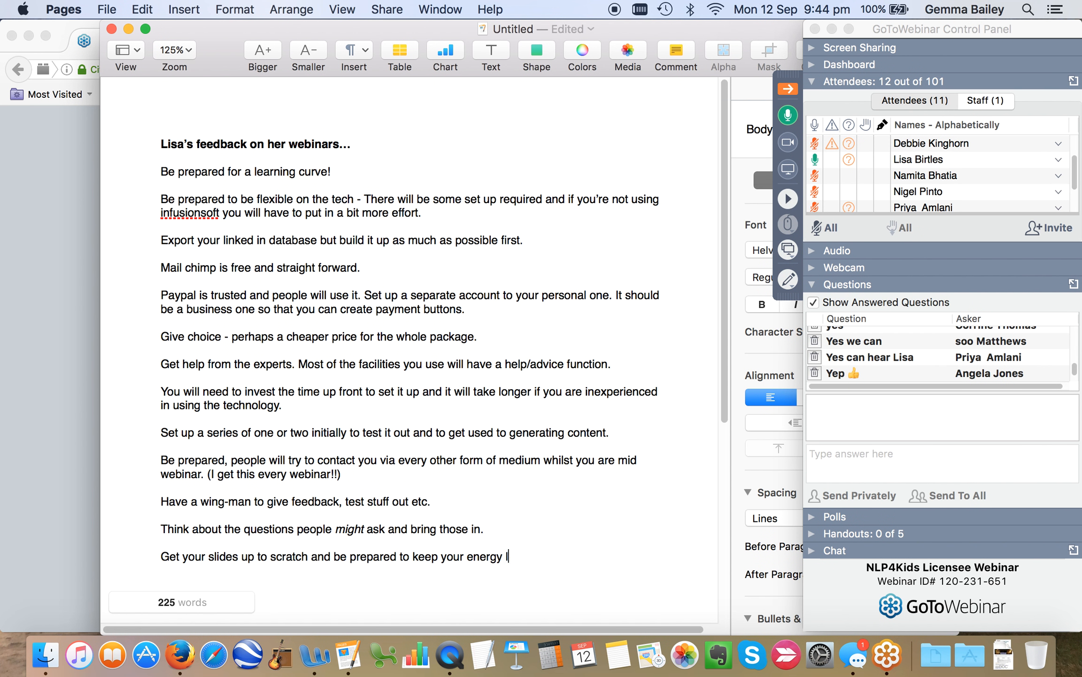
pyautogui.write('levels consid')
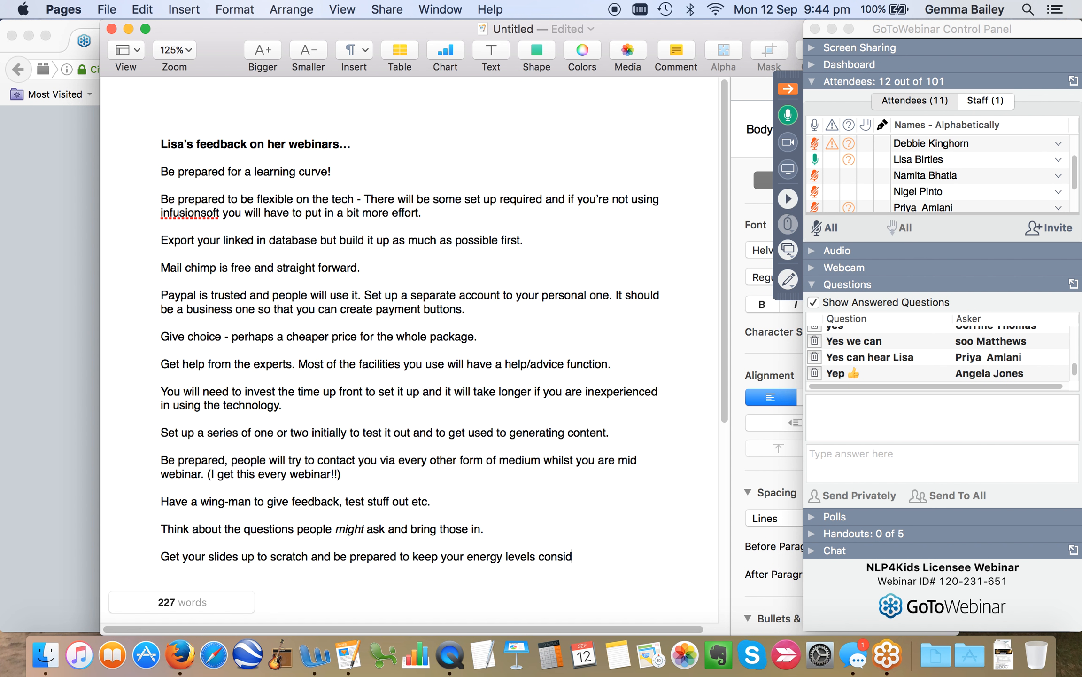
pyautogui.write('tent')
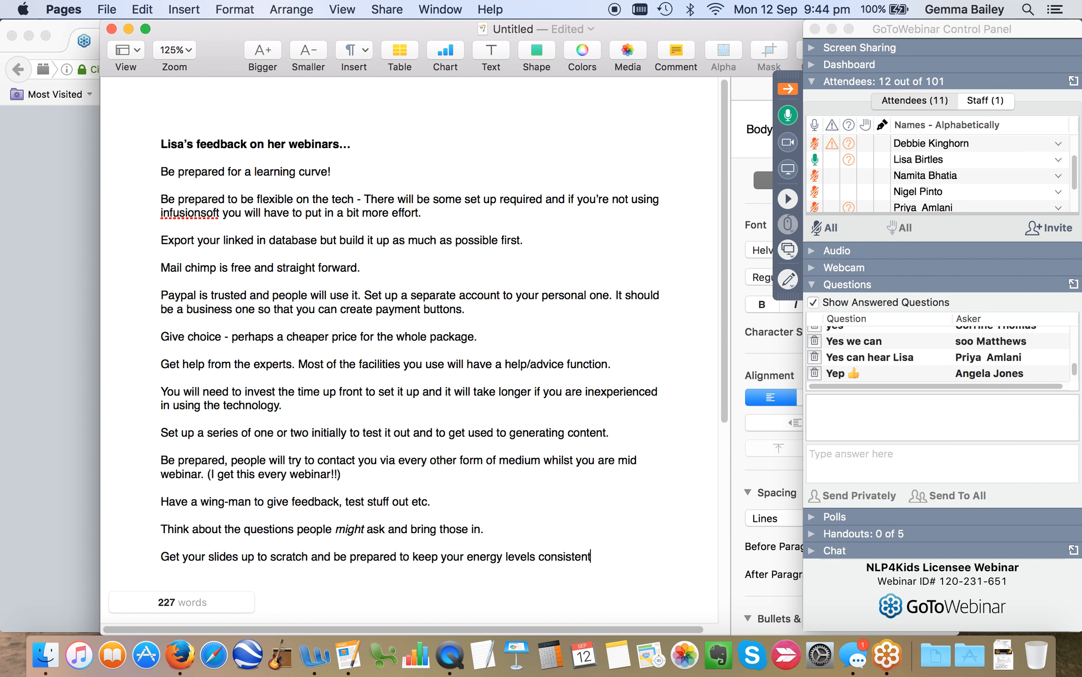
pyautogui.write('.')
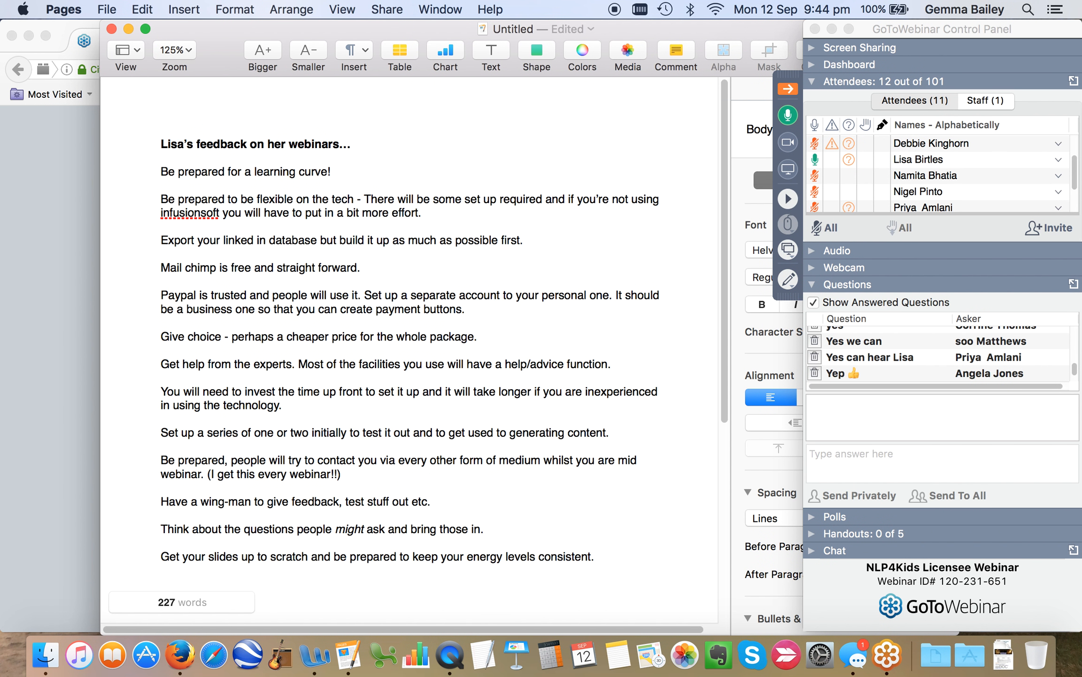
pyautogui.click(592, 555)
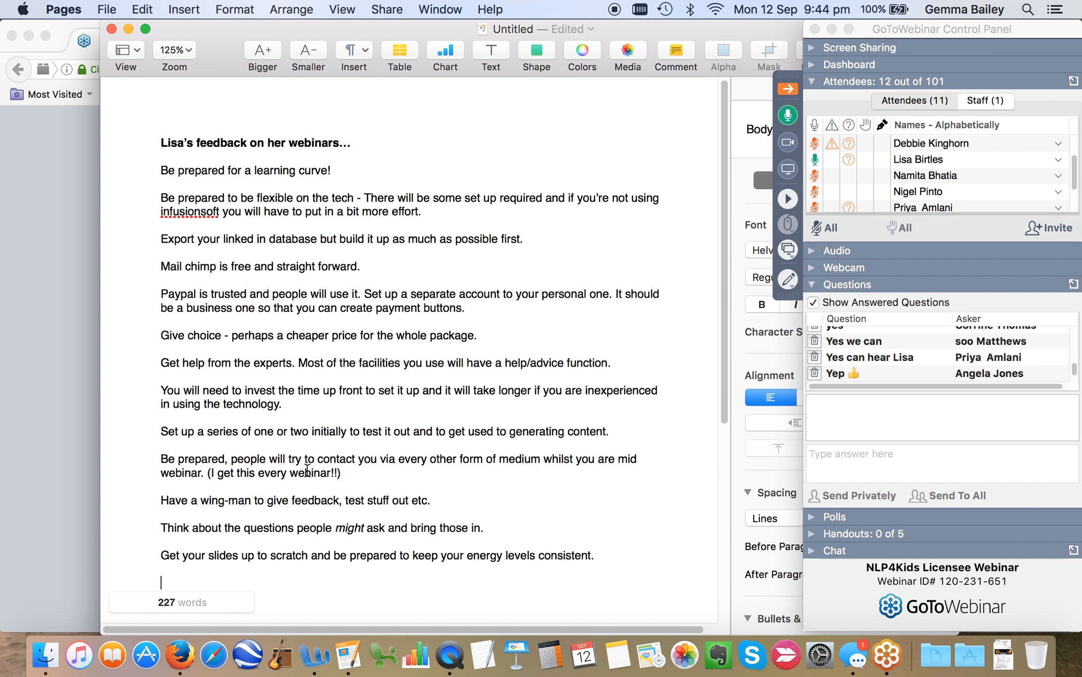
pyautogui.scroll(-3)
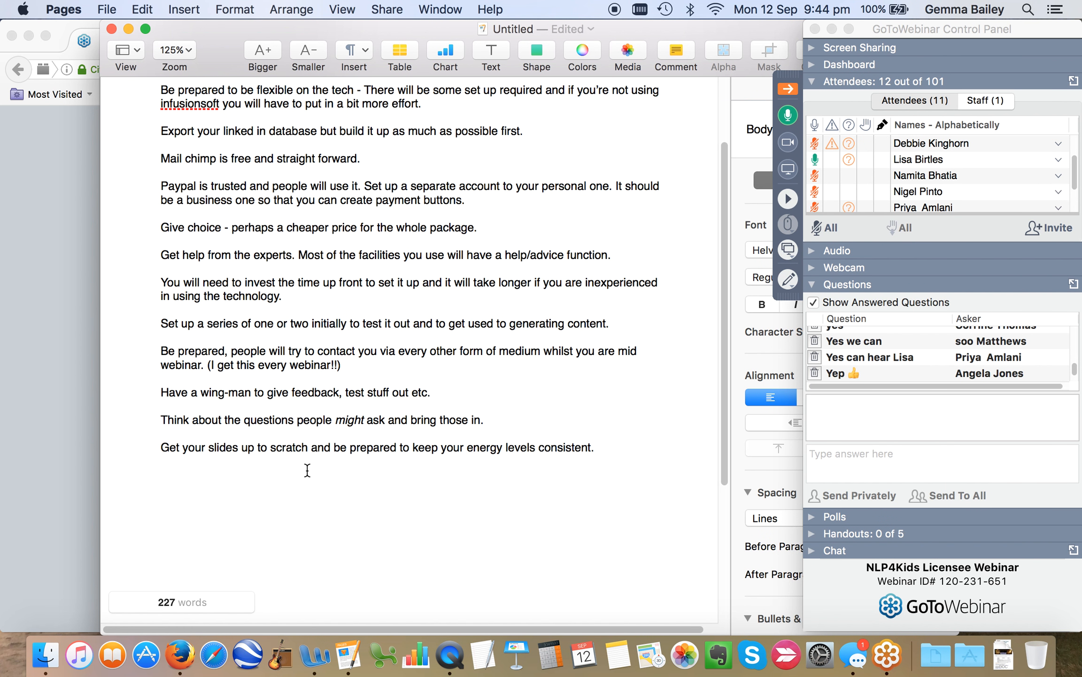
# - Add the tip 'Outsource tasks. e.g powerpoint creation.'
pyautogui.click(160, 475)
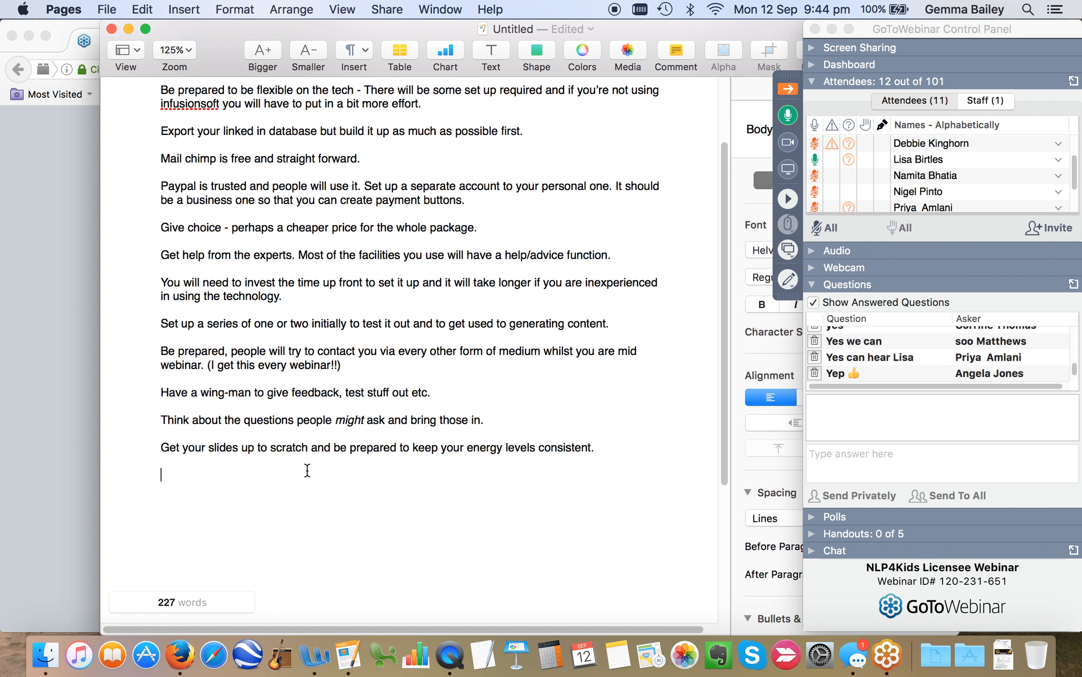
pyautogui.write('Outs')
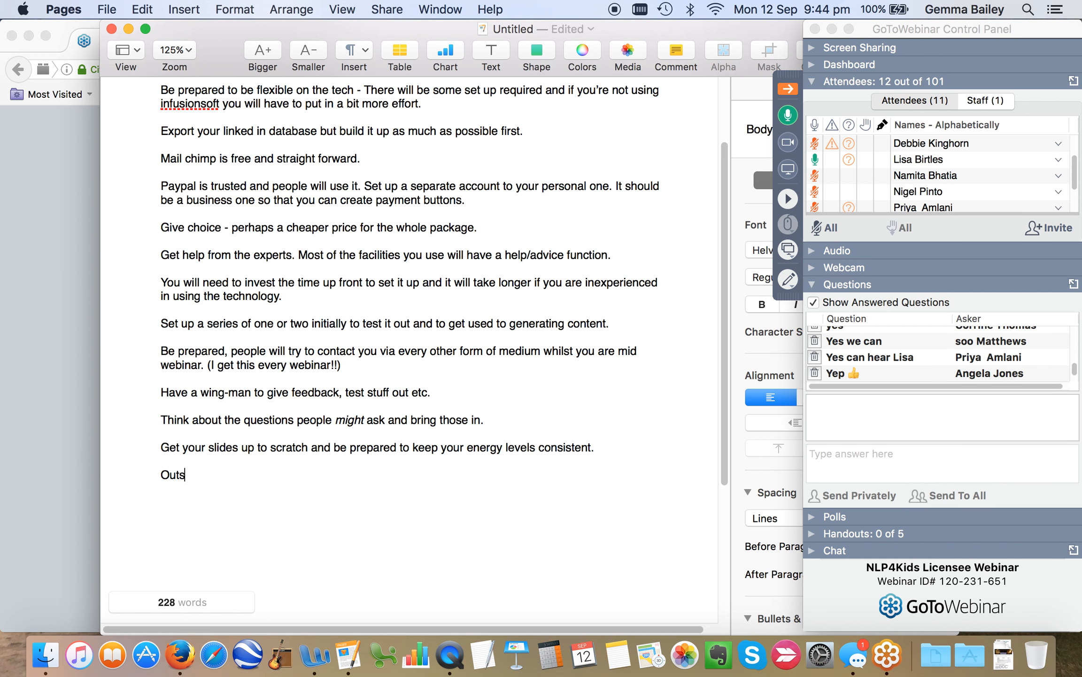
pyautogui.write('ource')
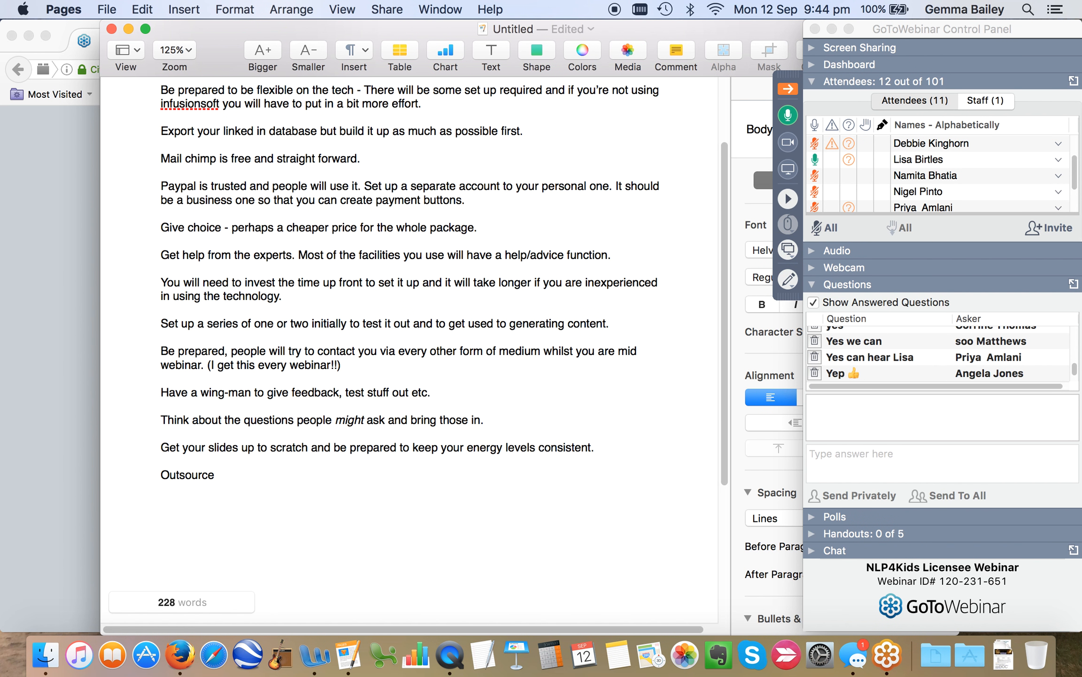
pyautogui.write('tasks')
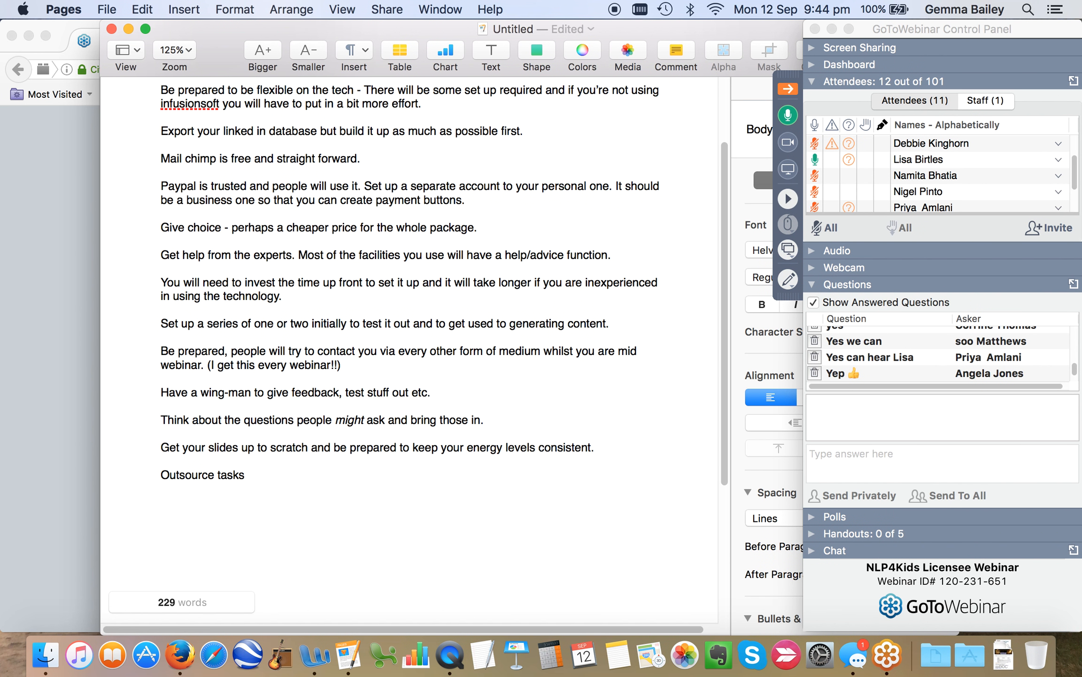
pyautogui.write('. e')
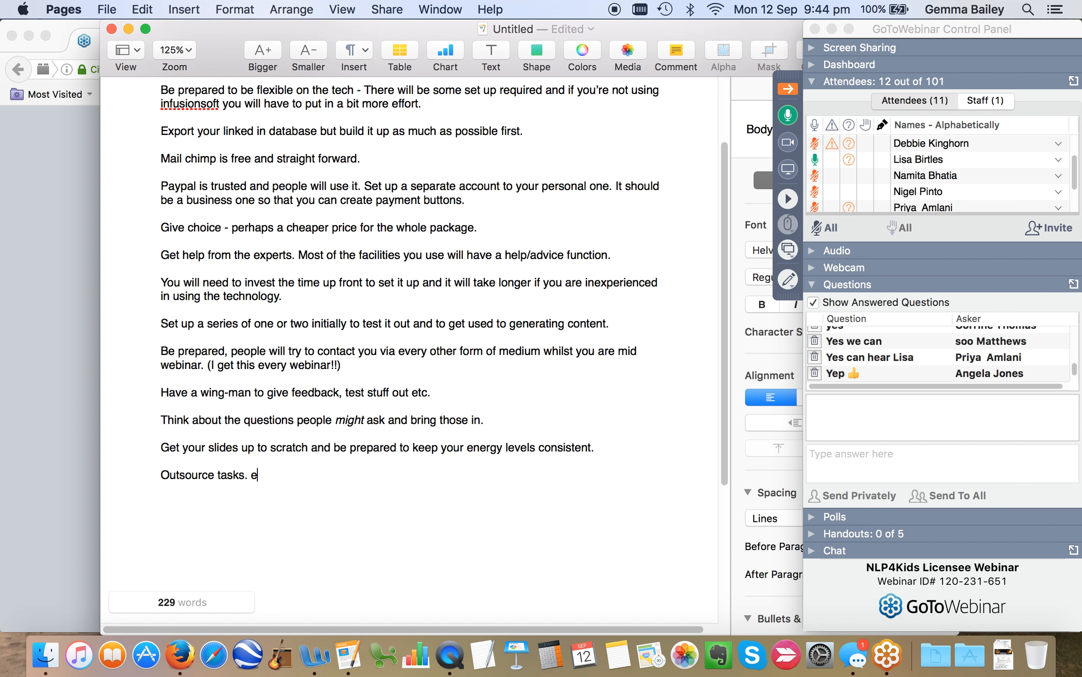
pyautogui.write('.g power')
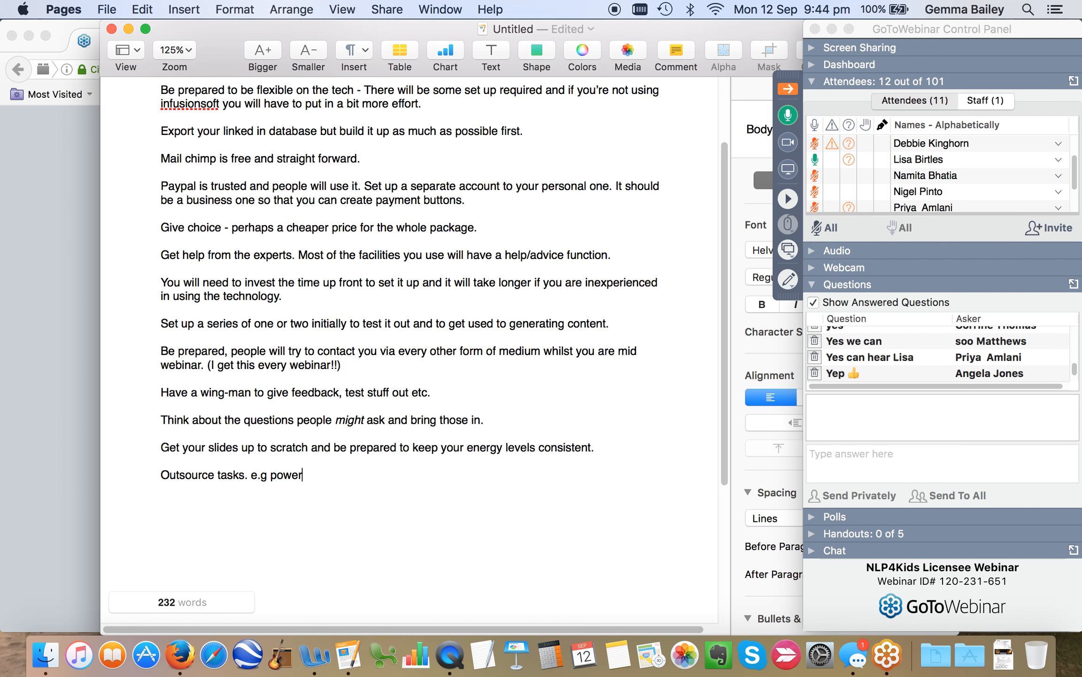
pyautogui.write('point')
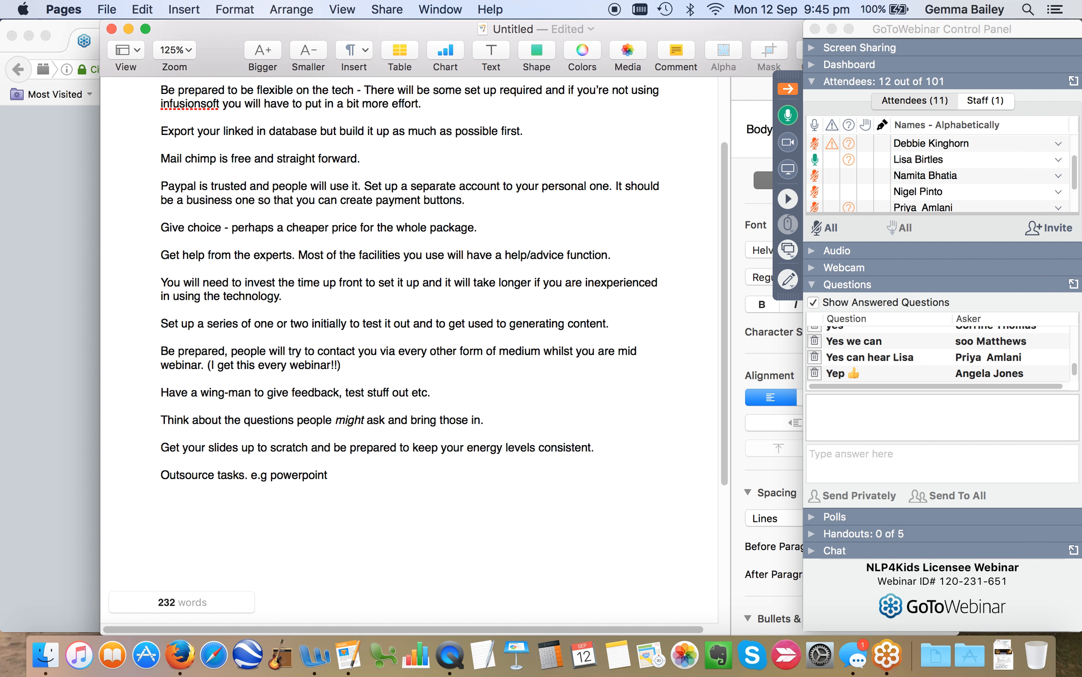
pyautogui.write('cre')
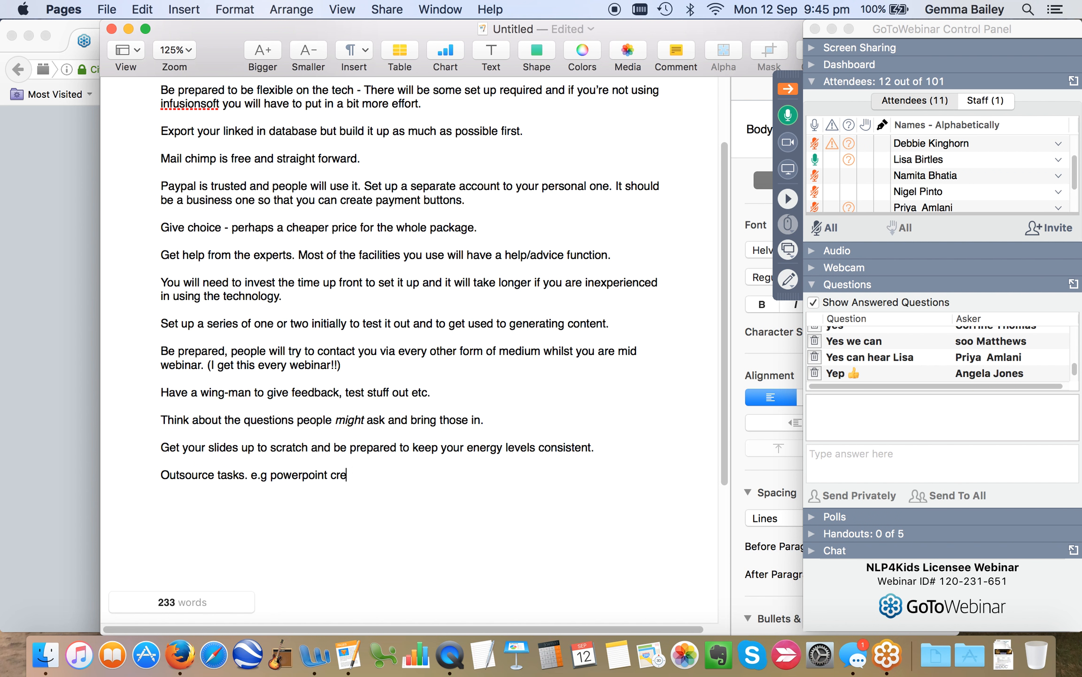
pyautogui.write('ation.')
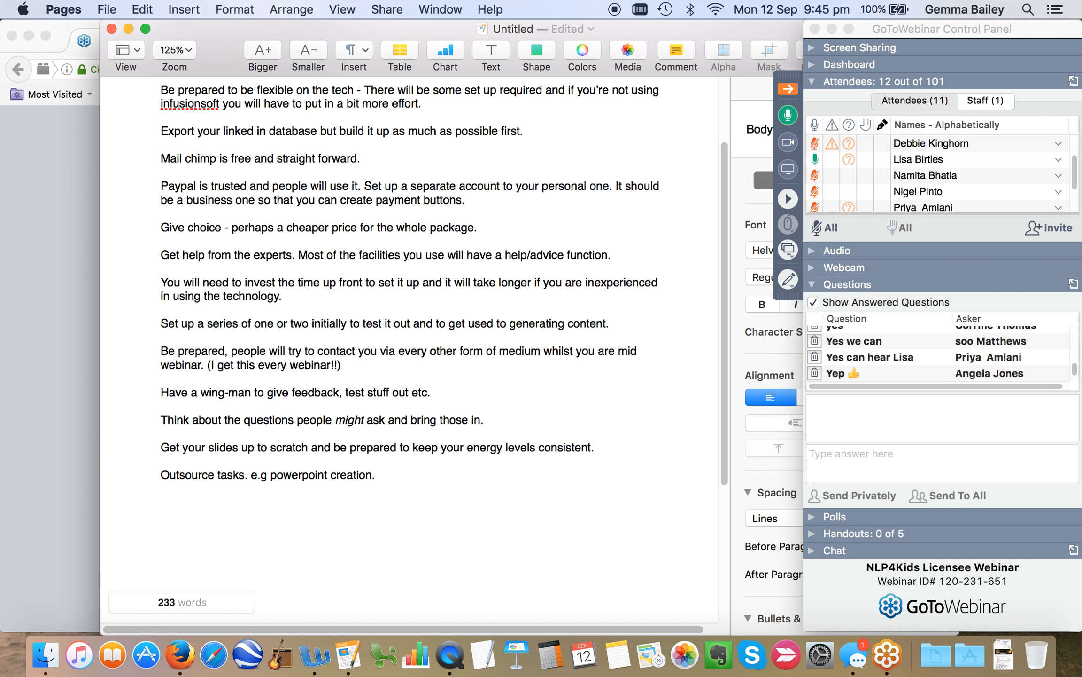
# - Add the tip 'Consider having a script to follow vs going natural and spontaneous.'
pyautogui.write('Consider having a s')
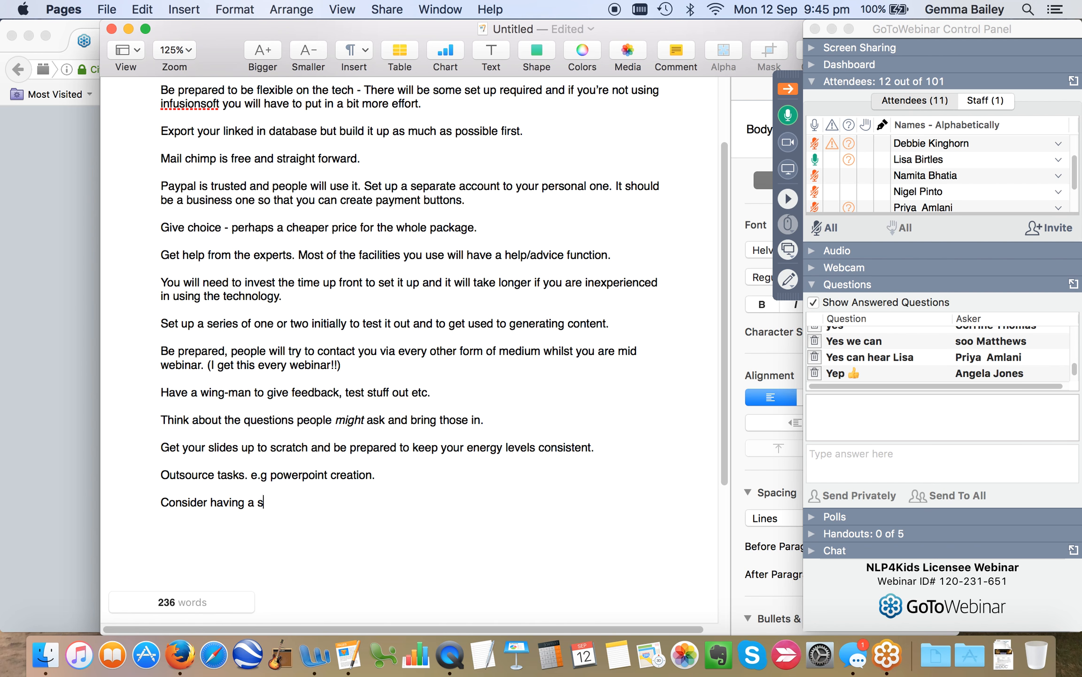
pyautogui.write('cript to fo')
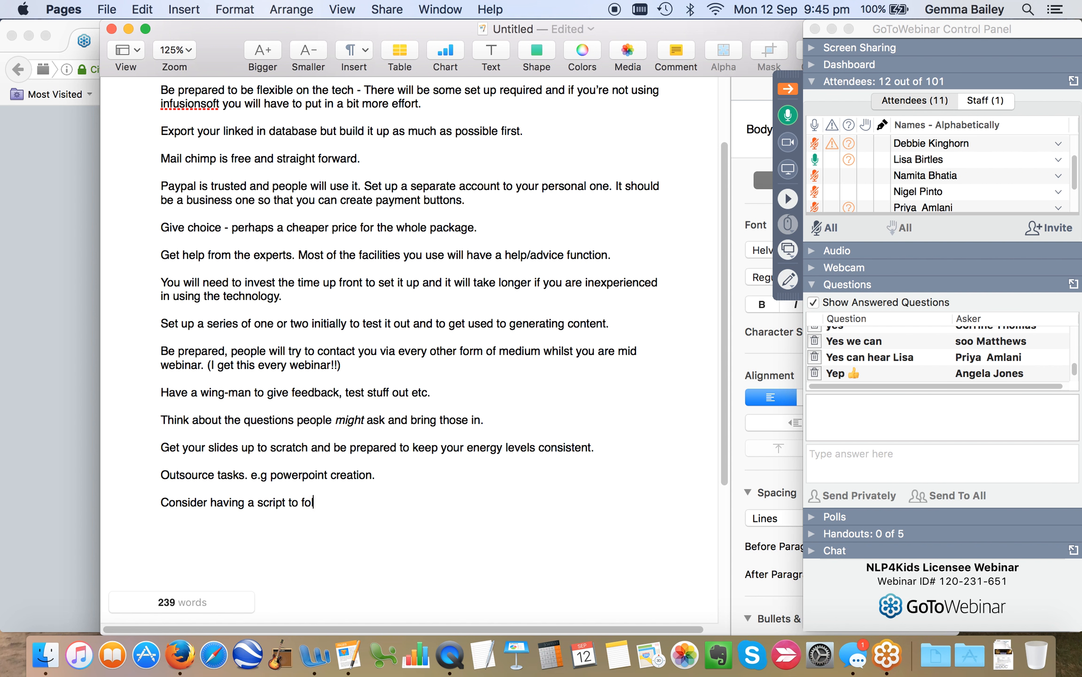
pyautogui.write('low.')
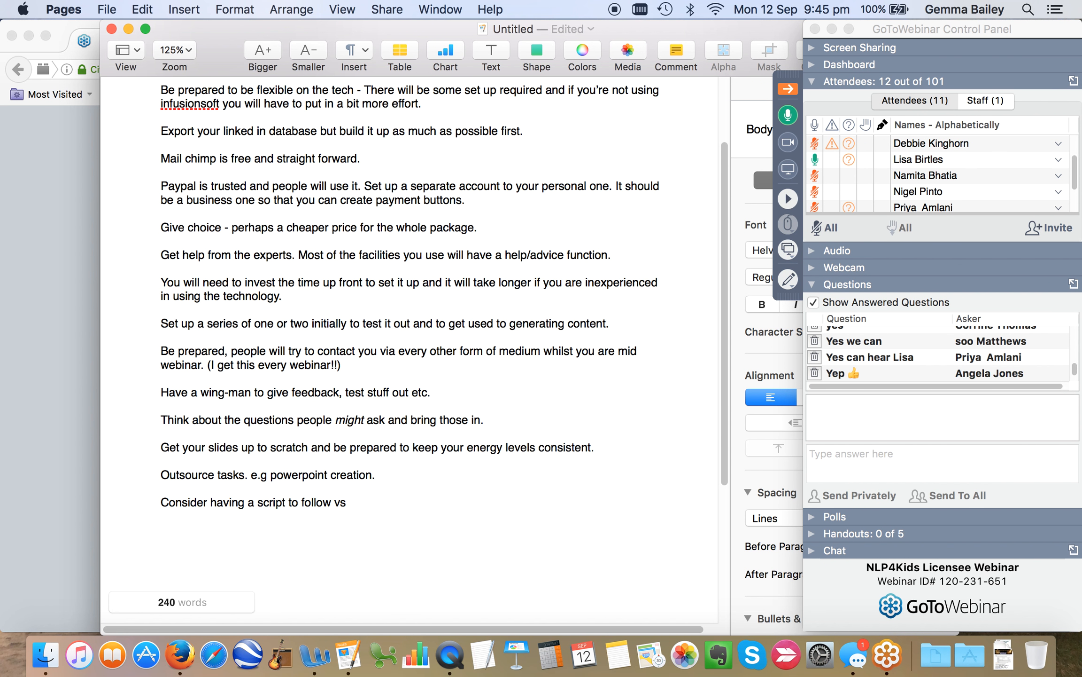
pyautogui.write('goin')
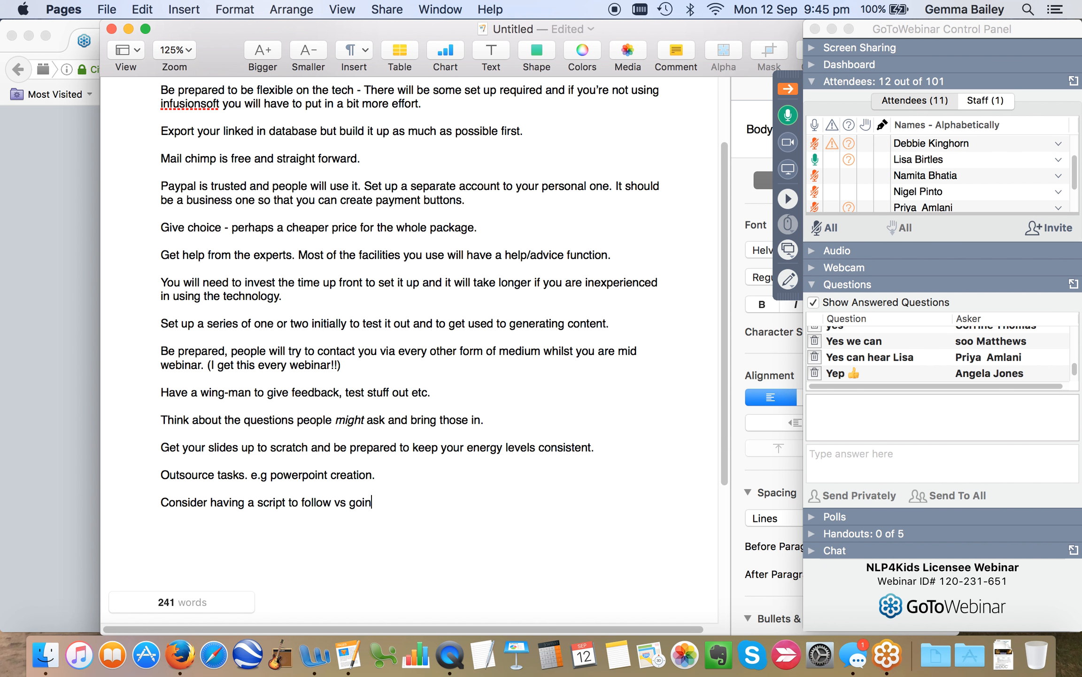
pyautogui.write('g natur')
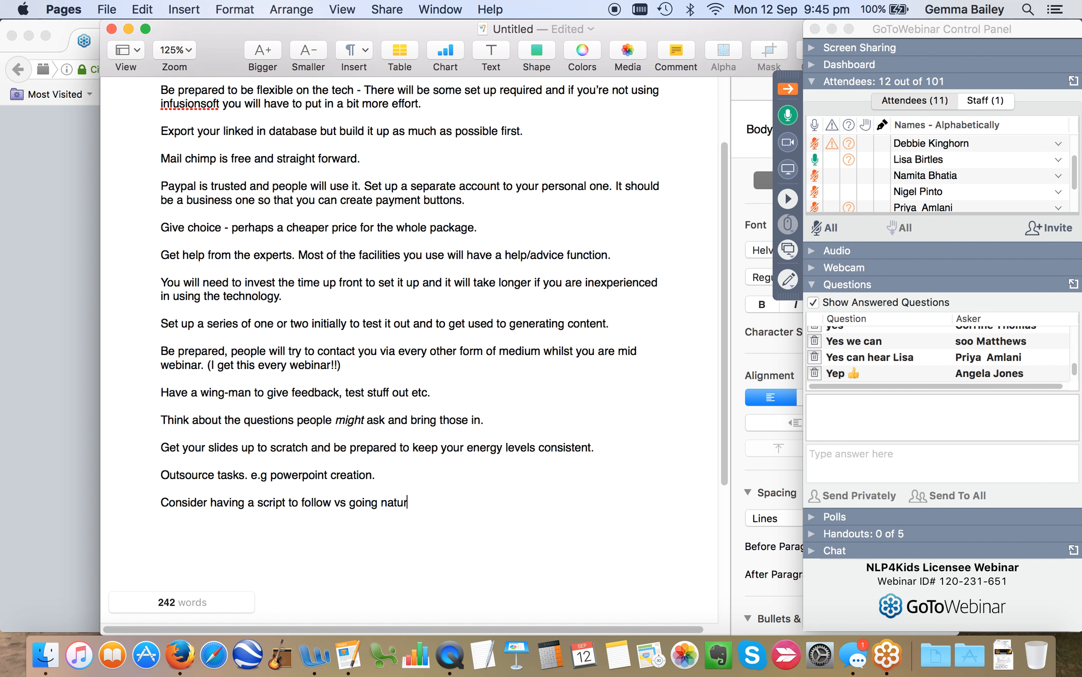
pyautogui.write('al and spontaneous.')
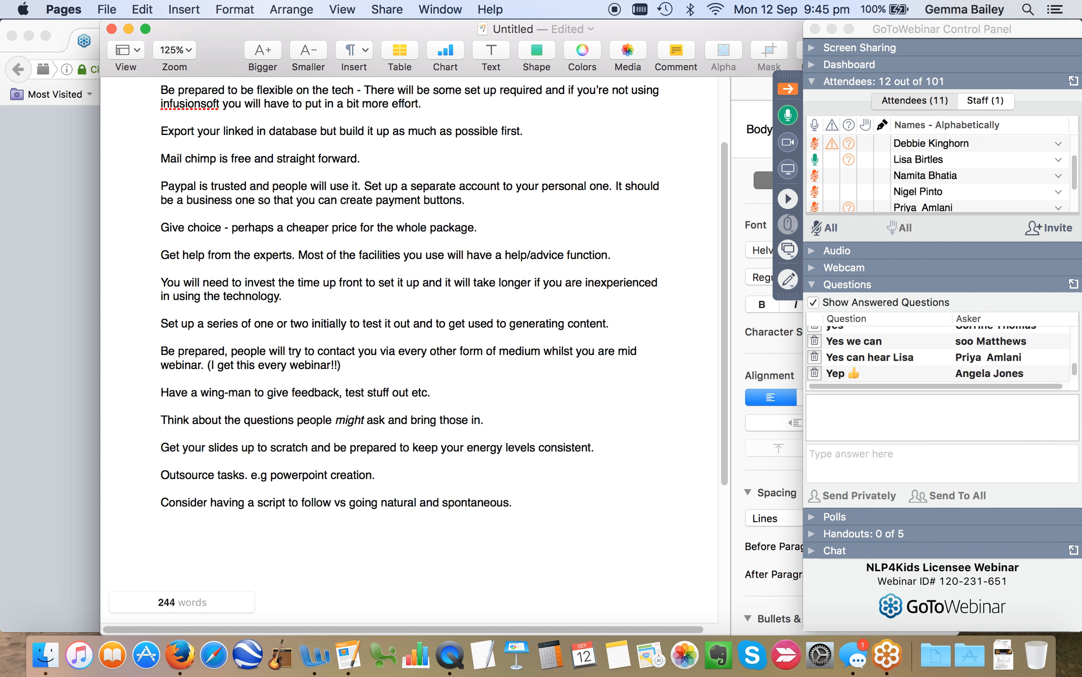
pyautogui.click(514, 502)
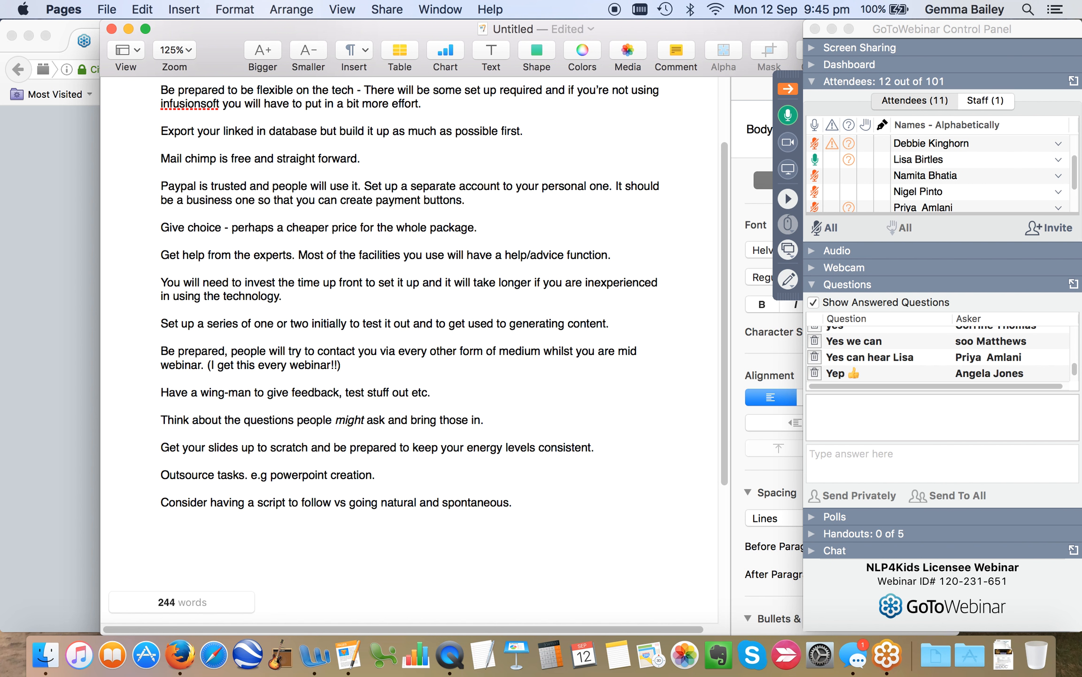
# - Add the tip 'Think of it as a performance (great advice - it definitely is!)'
pyautogui.click(159, 530)
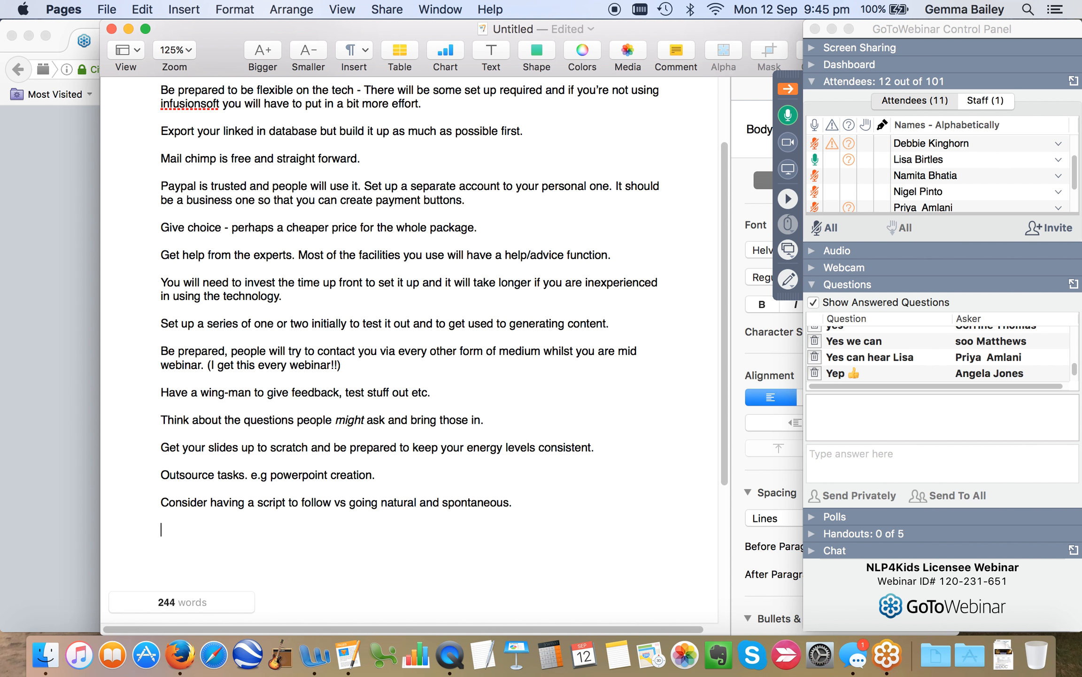
pyautogui.write('Think of it as a per')
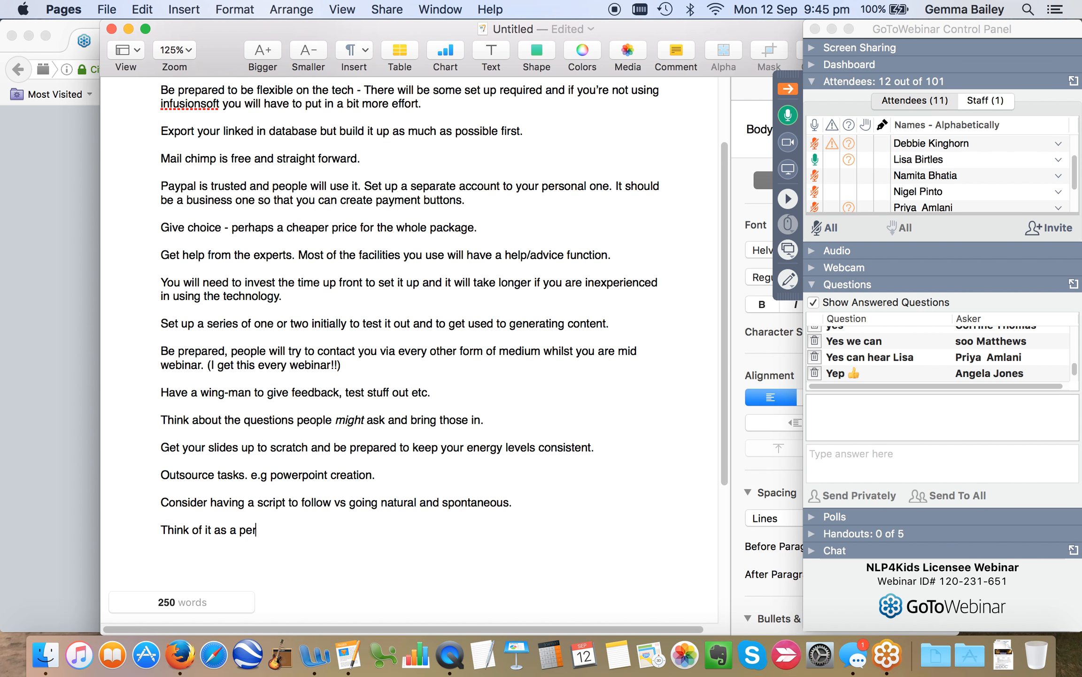
pyautogui.write('formance (')
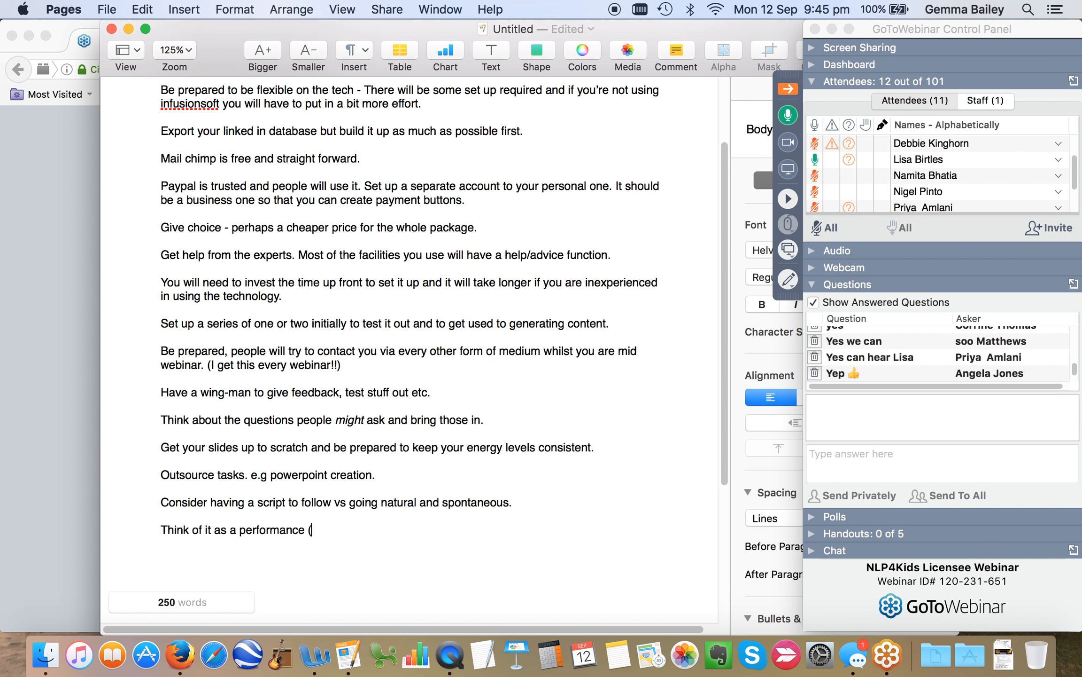
pyautogui.write('great ad')
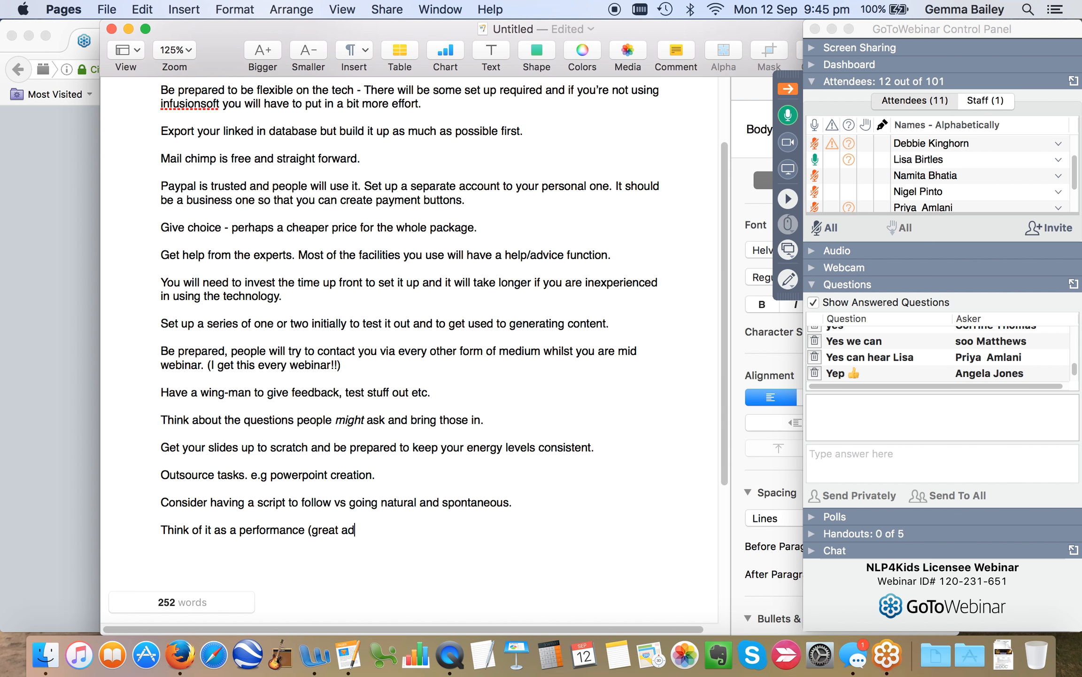
pyautogui.write('vice')
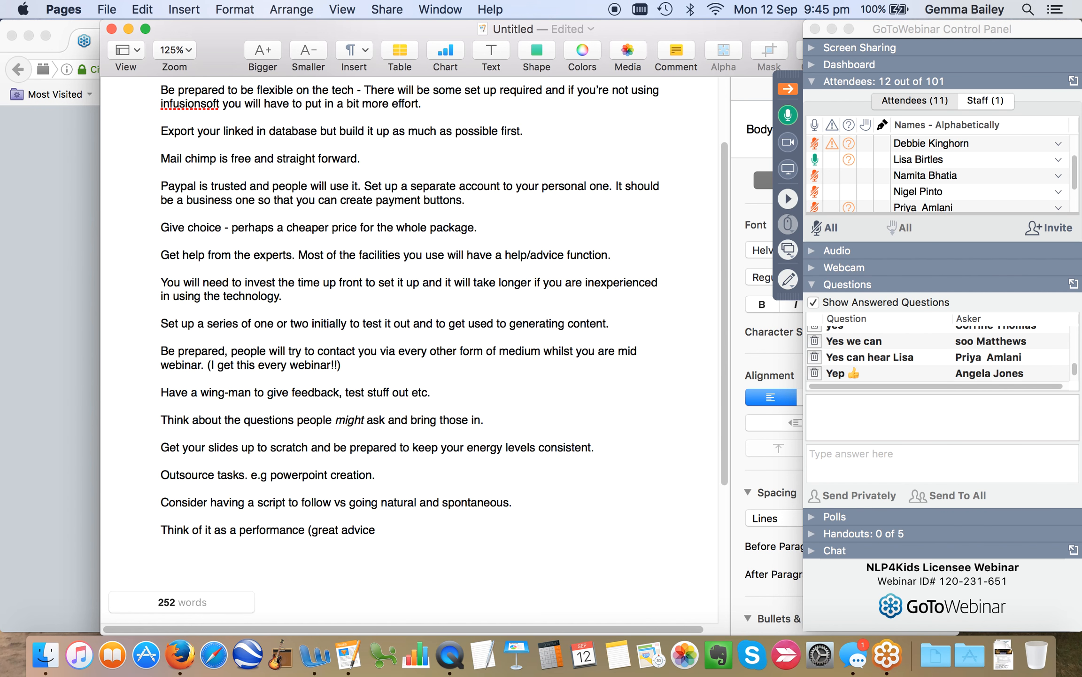
pyautogui.write('- it de')
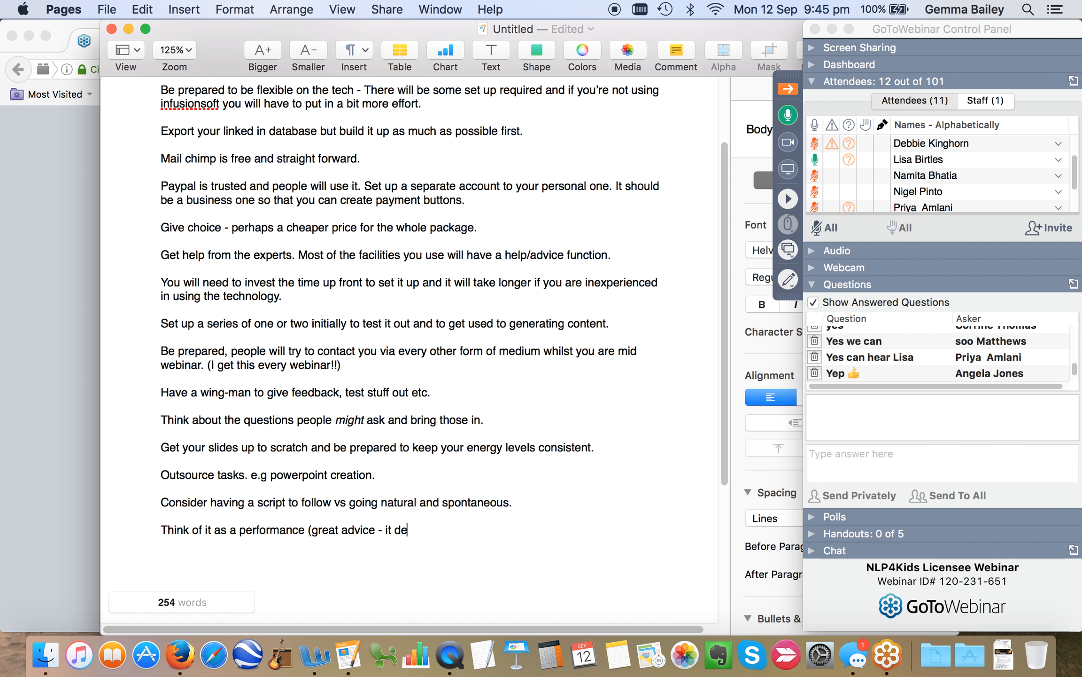
pyautogui.write('finitely is')
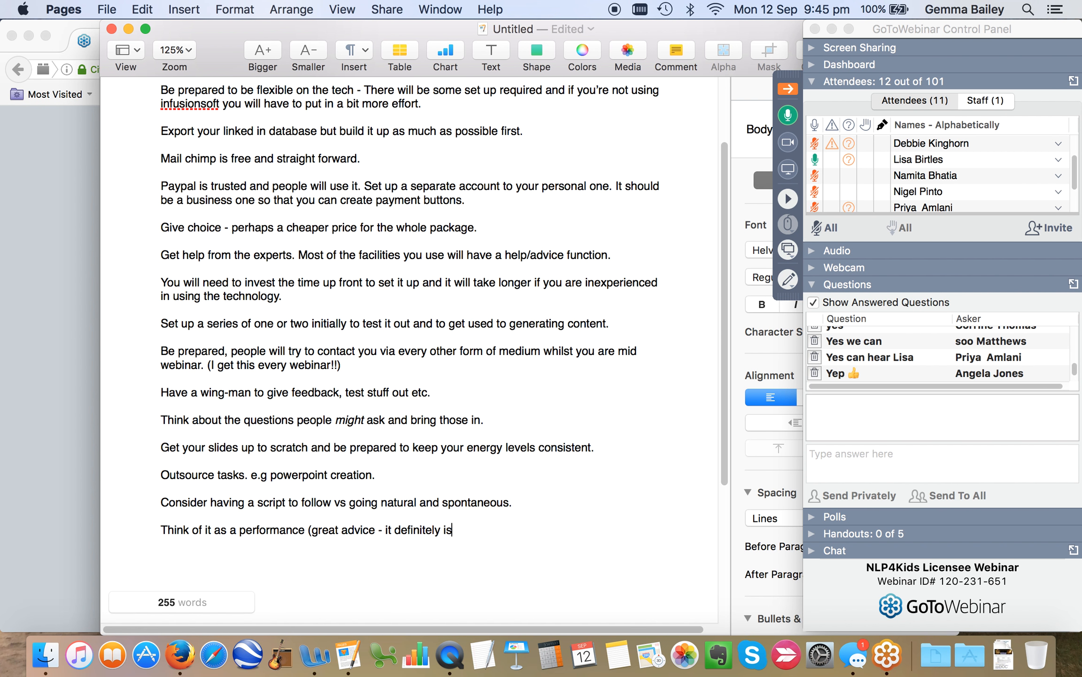
pyautogui.write('!)')
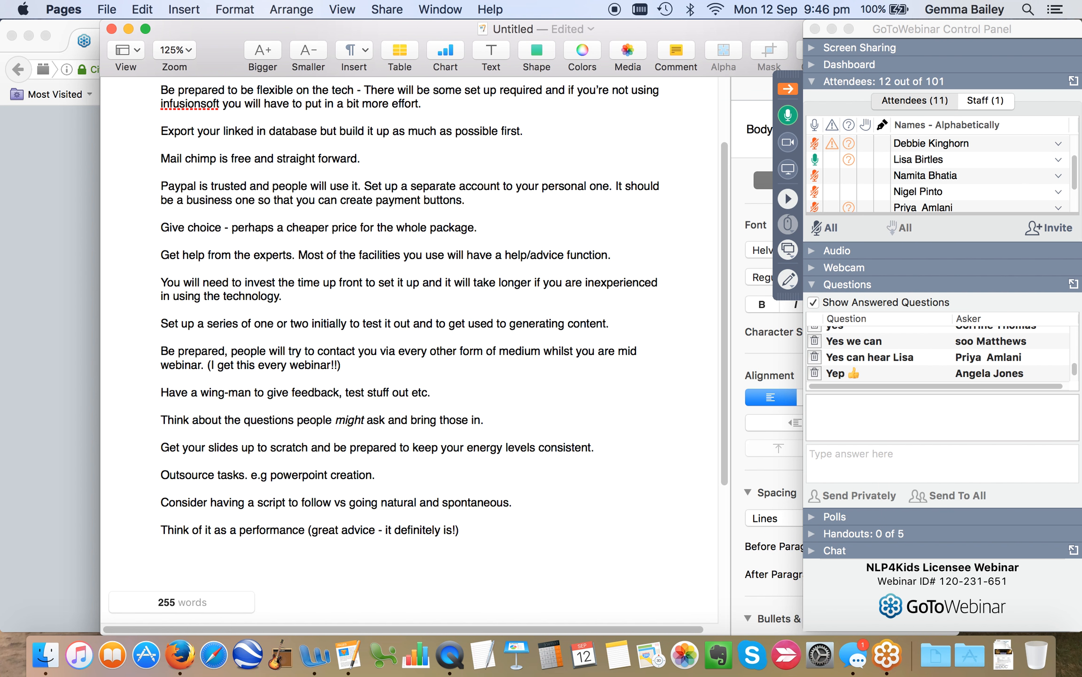
# - Write the hosting-location tip: are there going to be distractions, will you be able to concentrate
pyautogui.write('Think about')
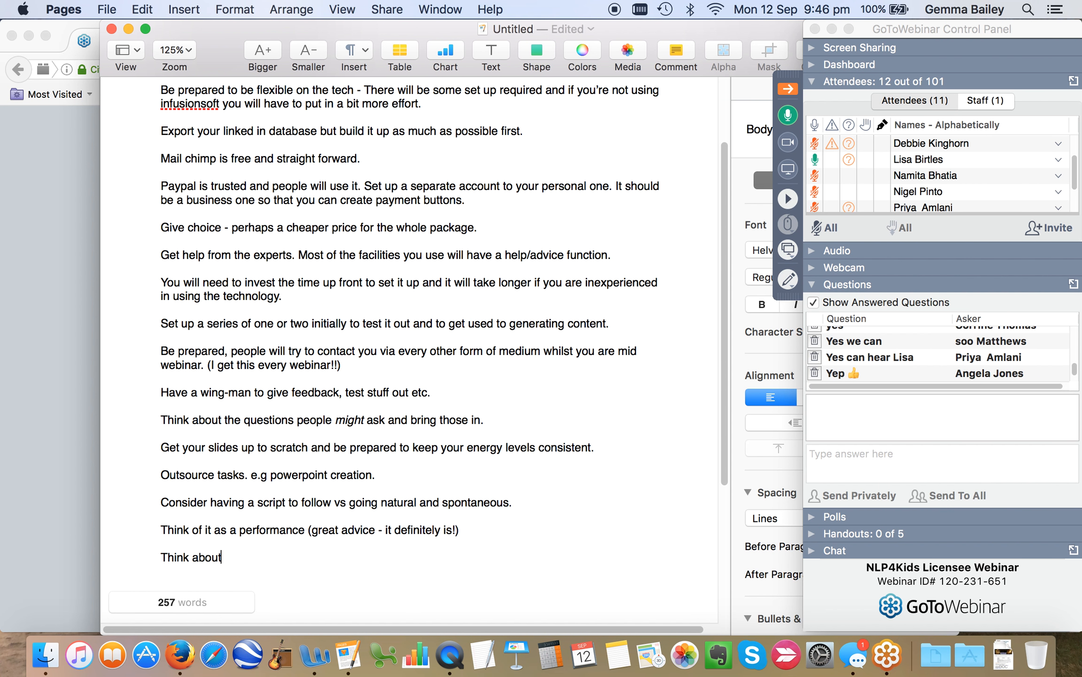
pyautogui.write('where you are')
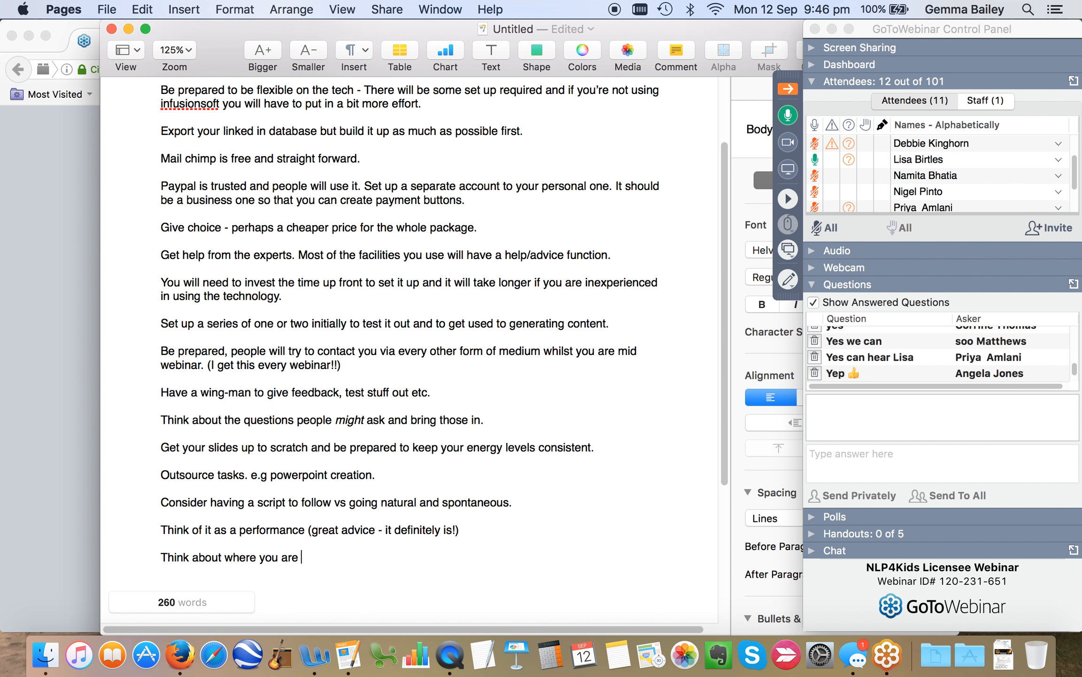
pyautogui.write('hosting from')
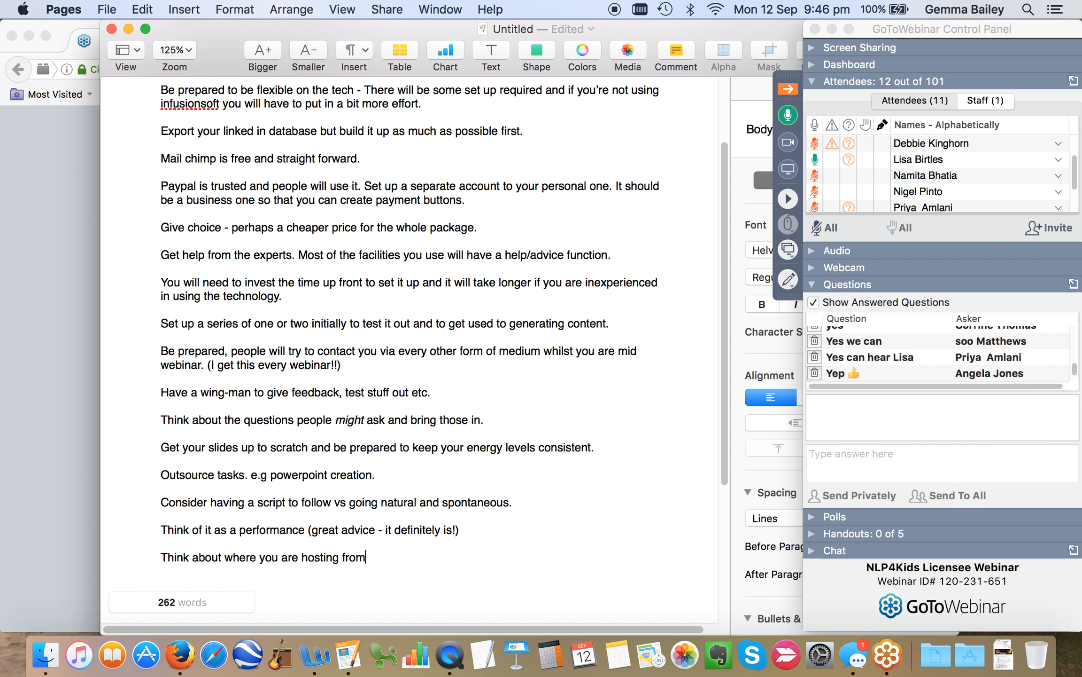
pyautogui.write('-')
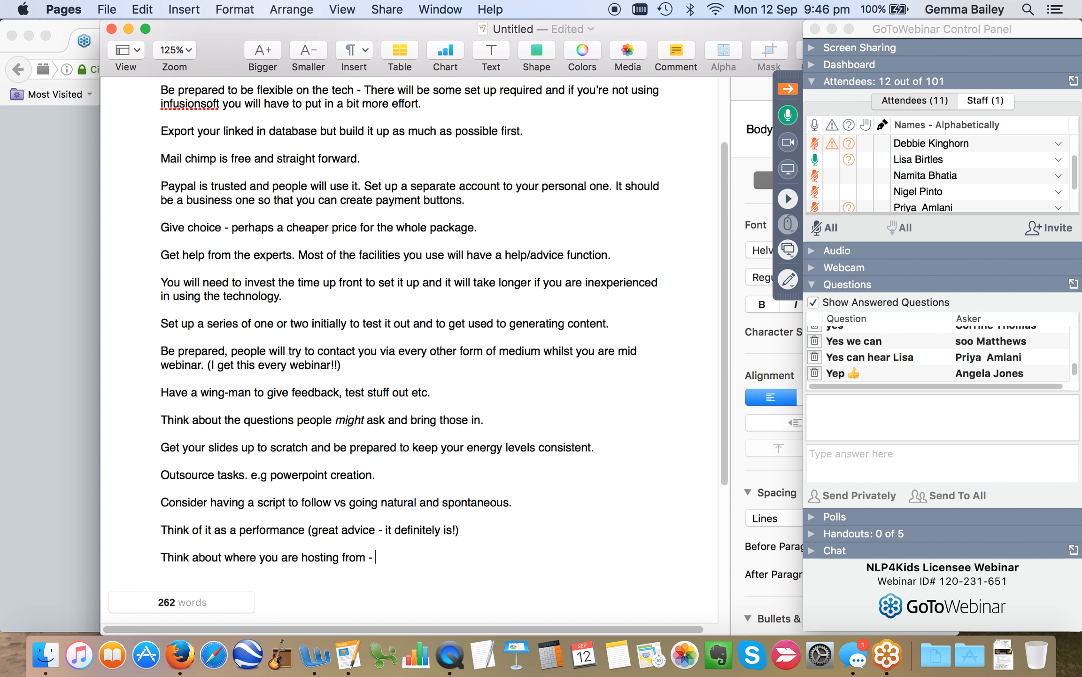
pyautogui.write('is there')
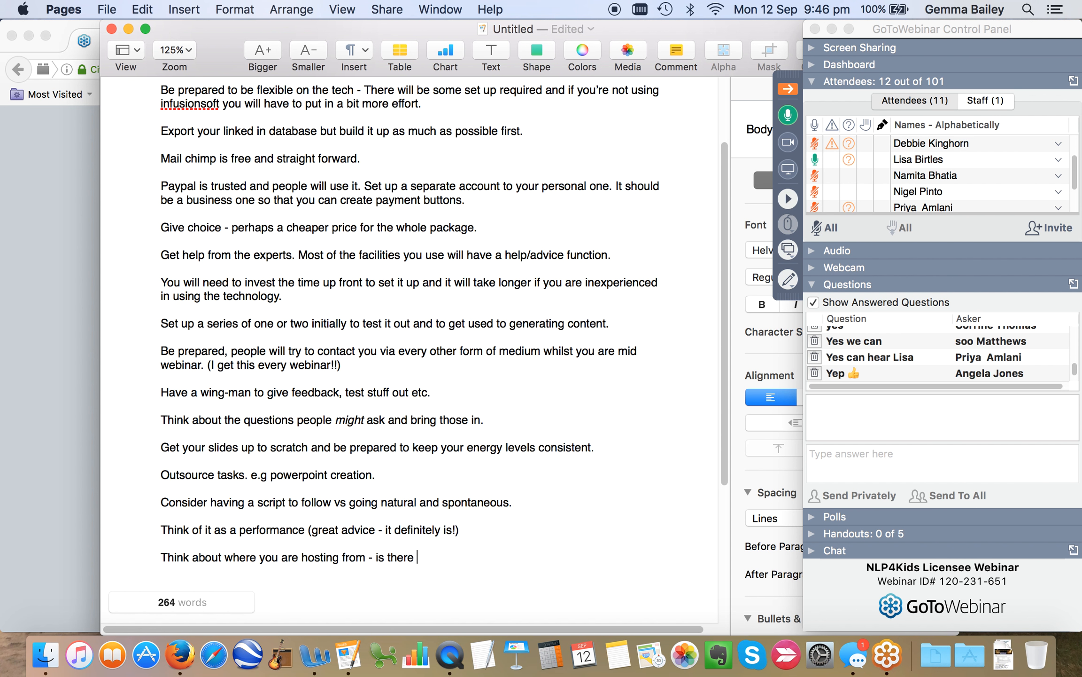
pyautogui.write('going to be any distra')
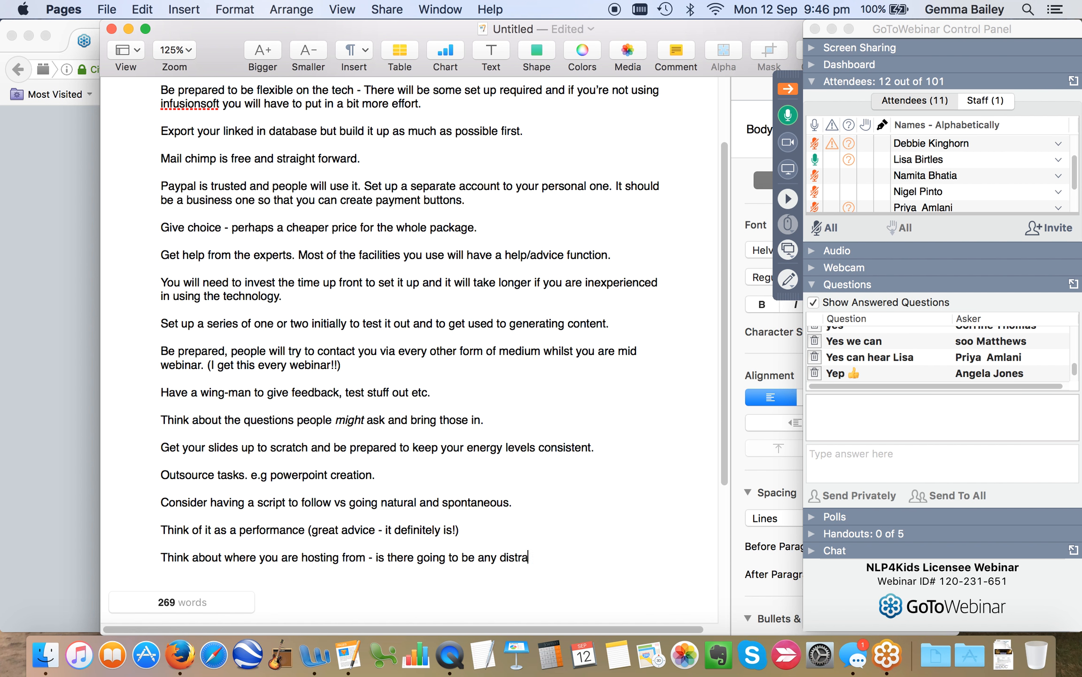
pyautogui.write('ctions')
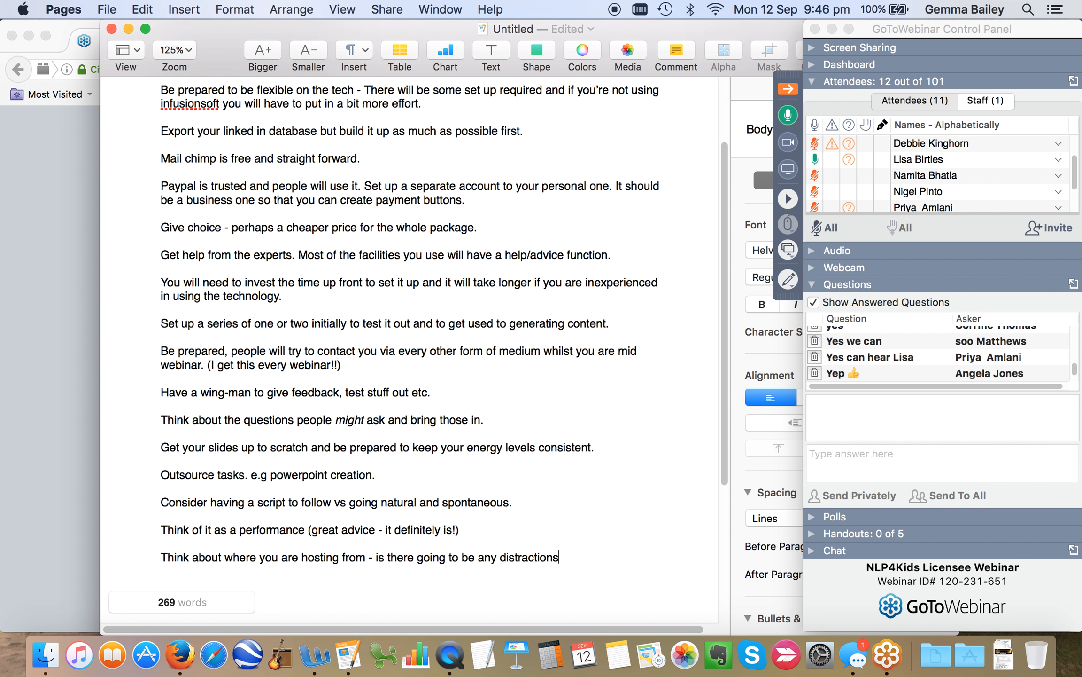
pyautogui.write('? Wi')
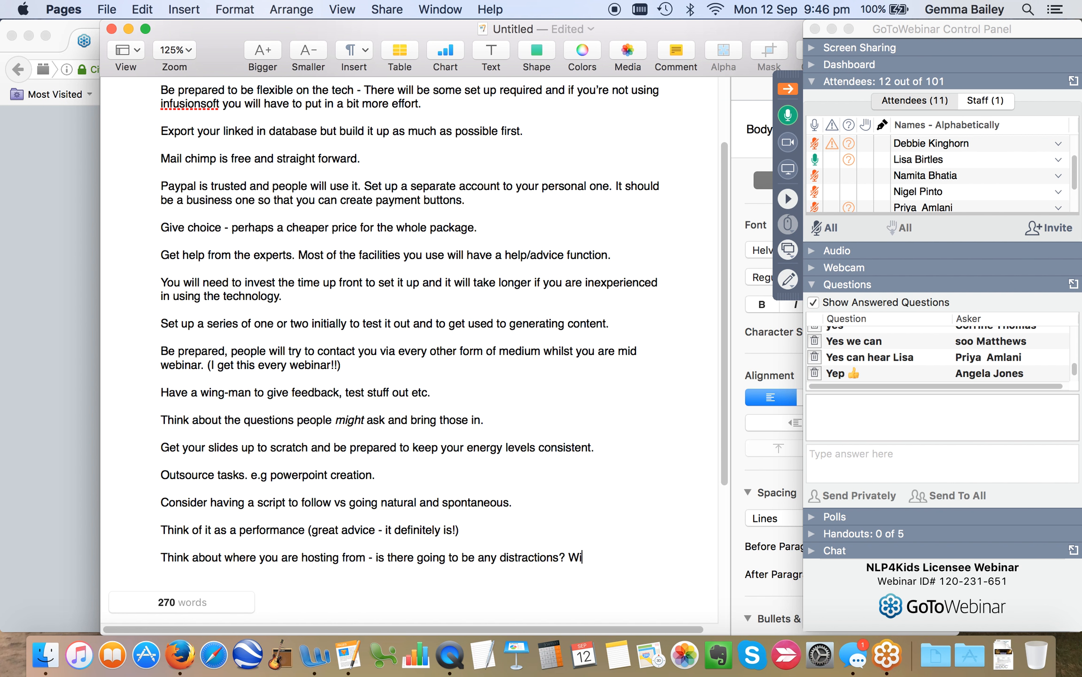
pyautogui.write('ll you be abl')
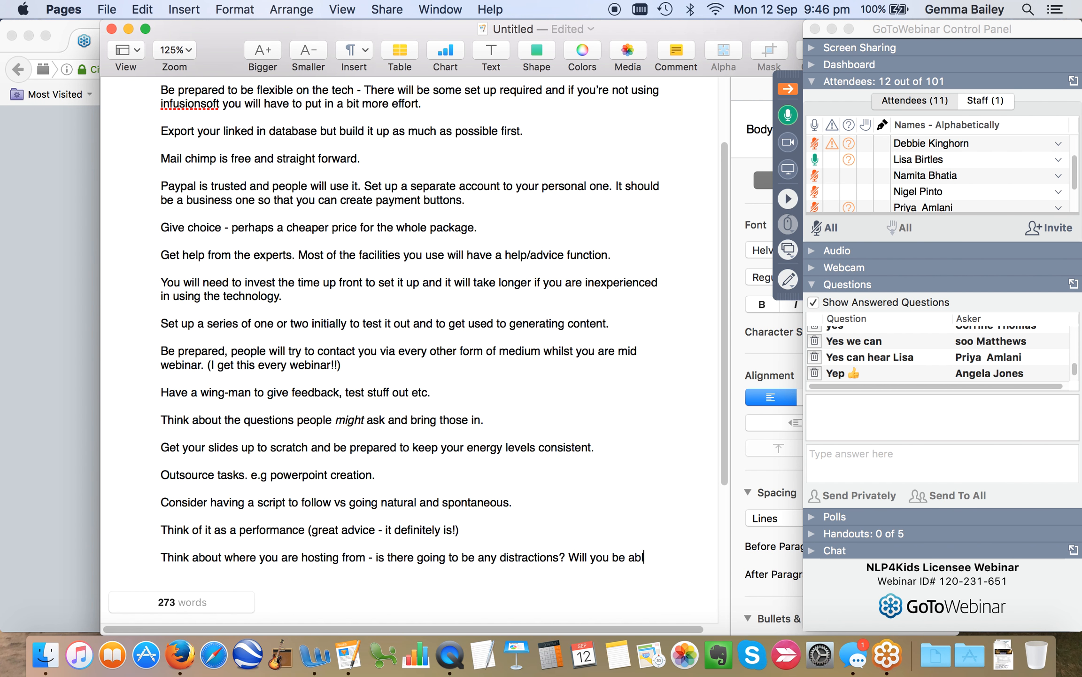
pyautogui.write('e to concentra')
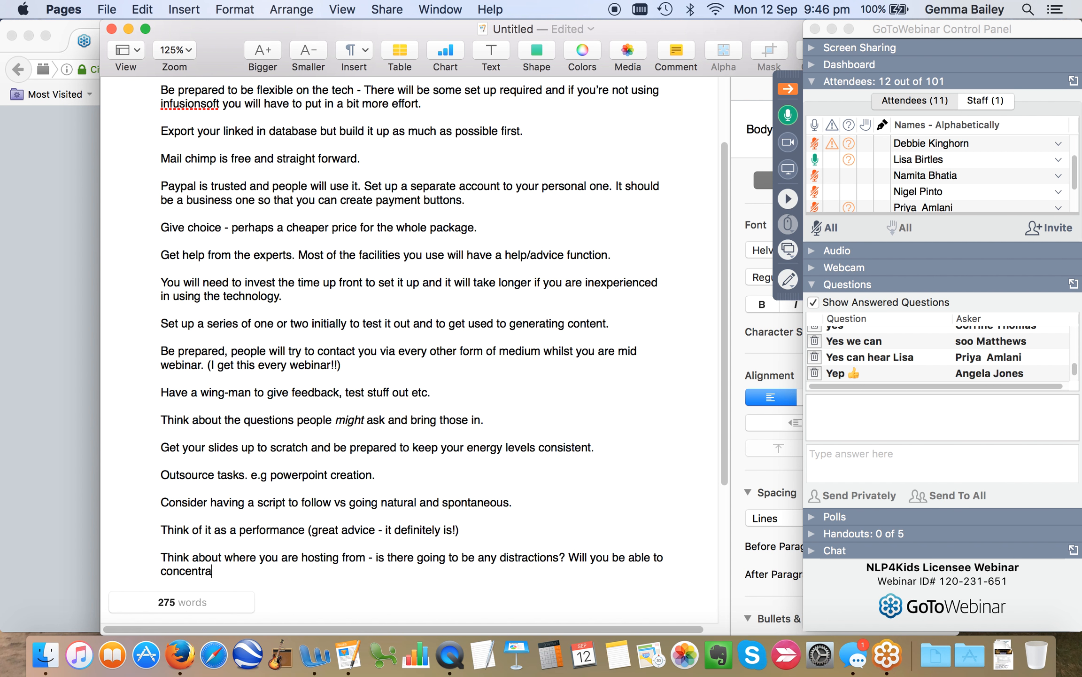
pyautogui.write('te.')
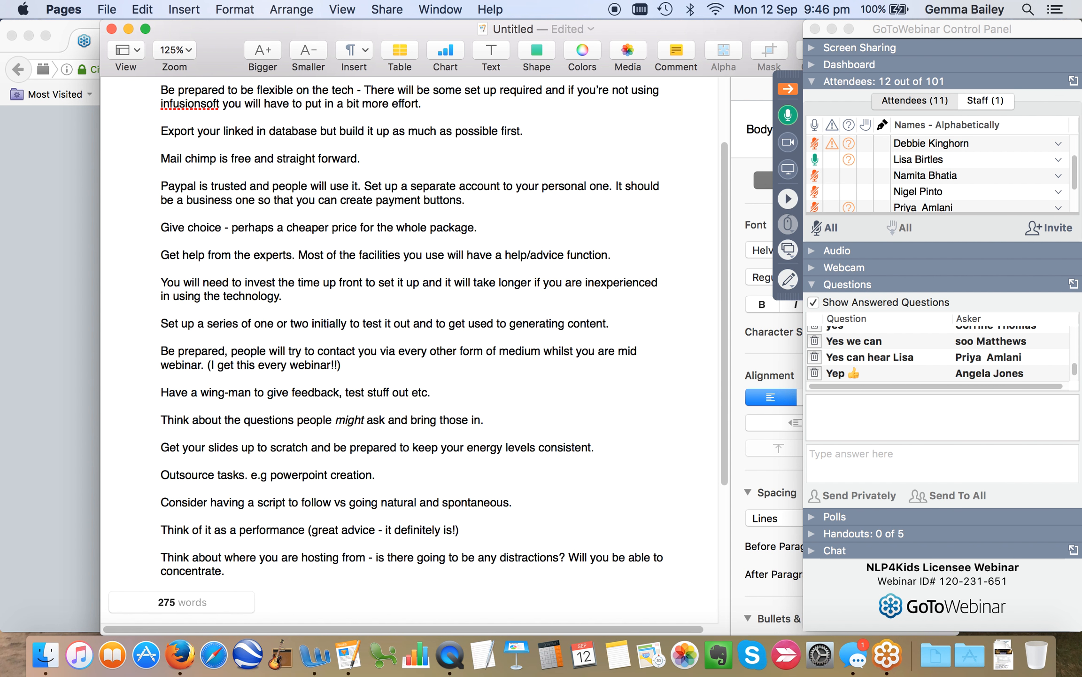
# - Finish the tip asking whether you can host at a more peaceful time of day
pyautogui.scroll(-3)
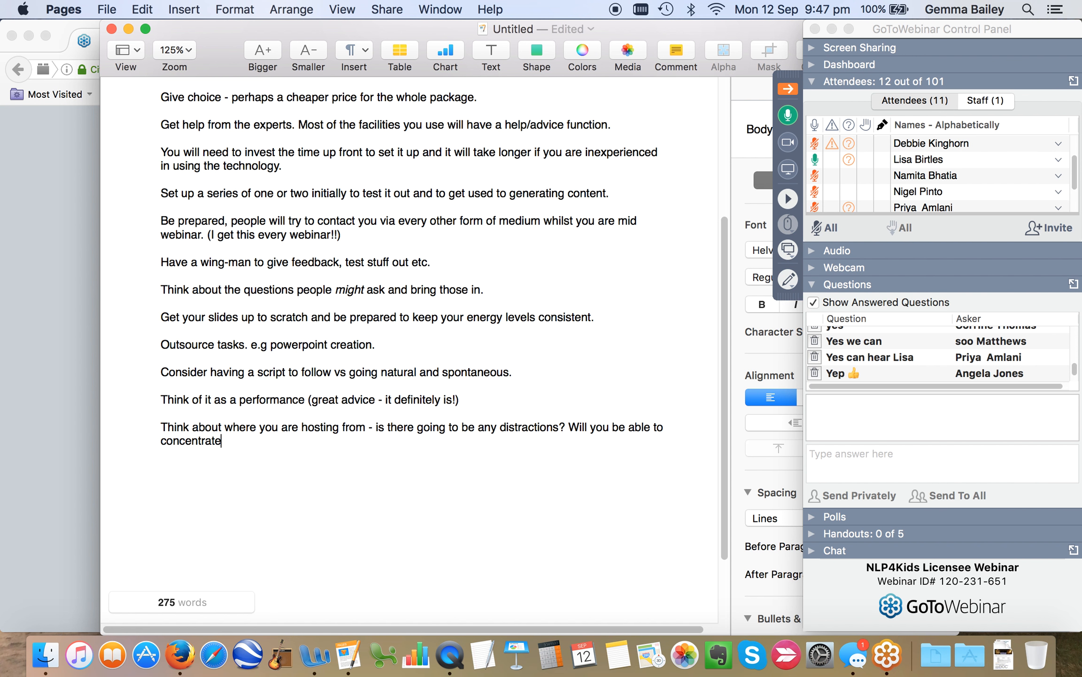
pyautogui.write('? Can you do it at a')
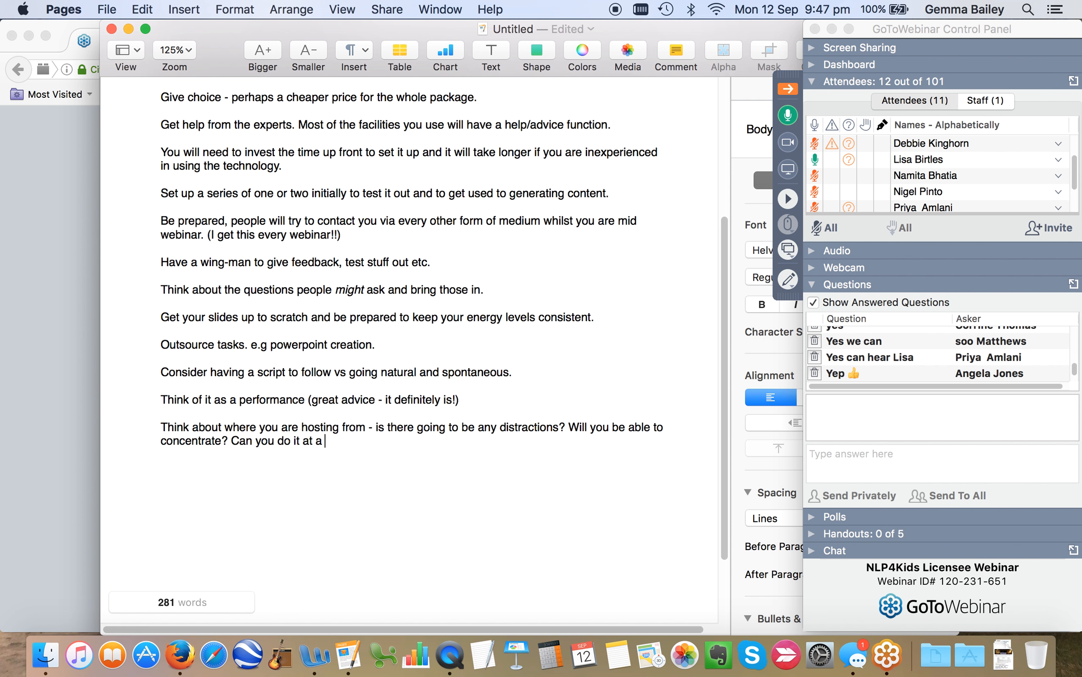
pyautogui.write('more peacful time of the')
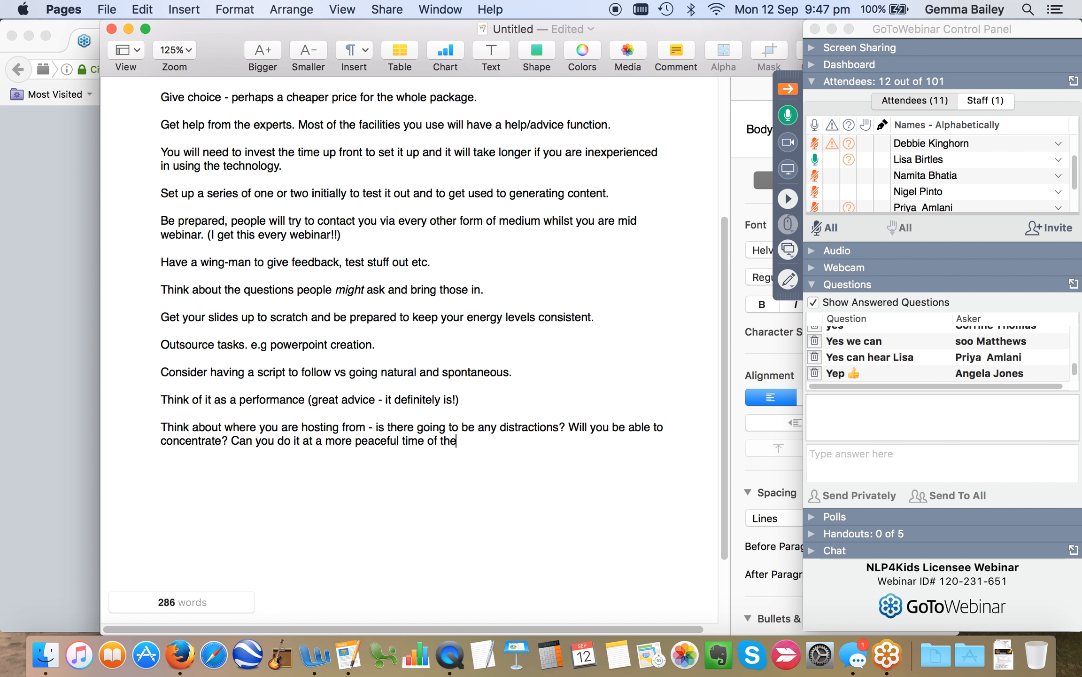
pyautogui.write('day.')
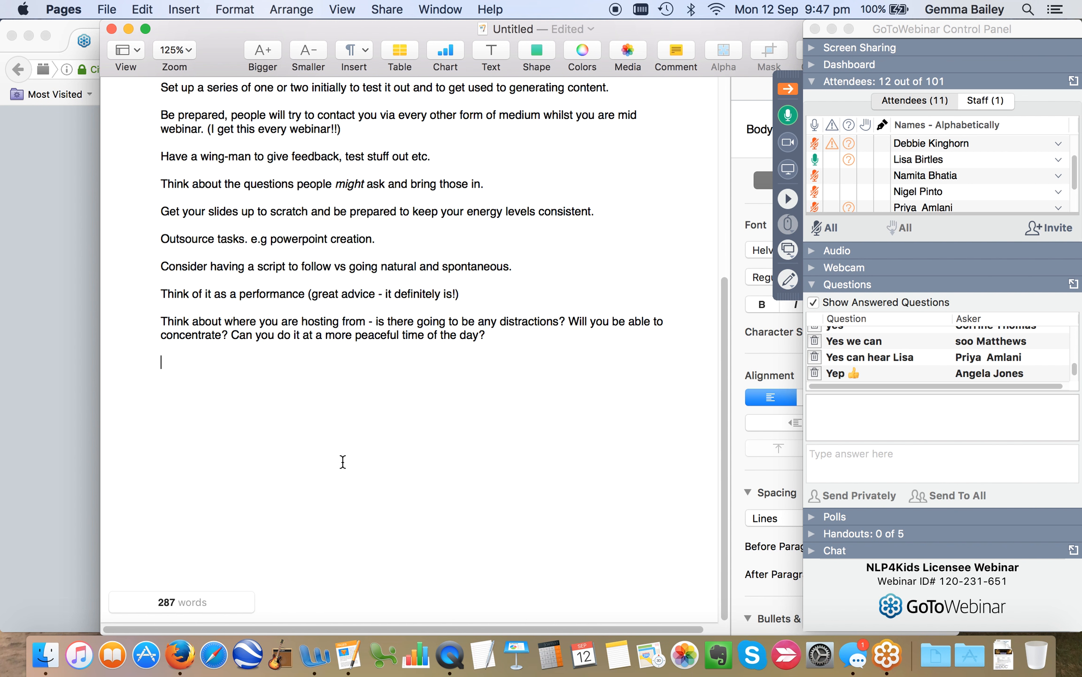
# - Start a new tip 'Consider the admin required.'
pyautogui.write('Consider')
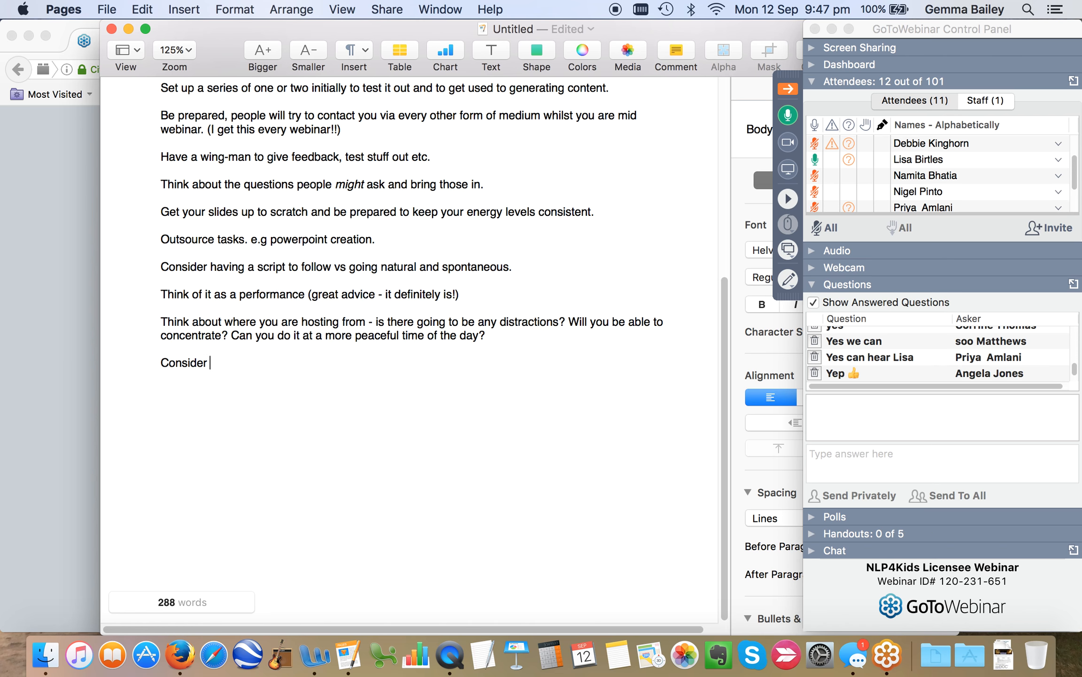
pyautogui.write('the admin r')
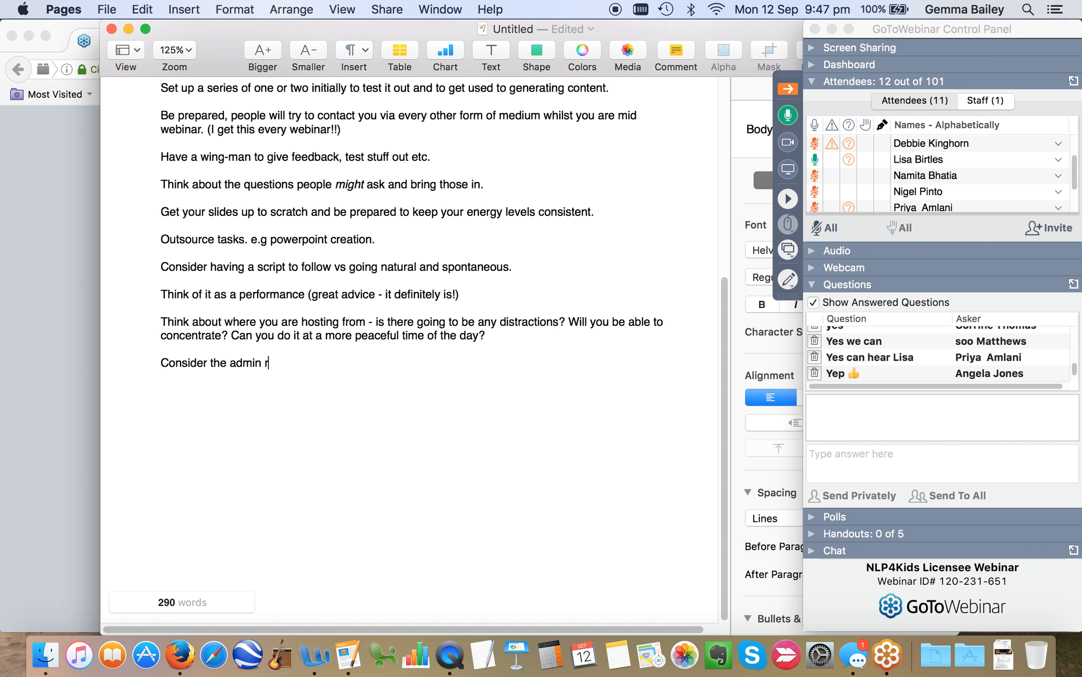
pyautogui.write('equired')
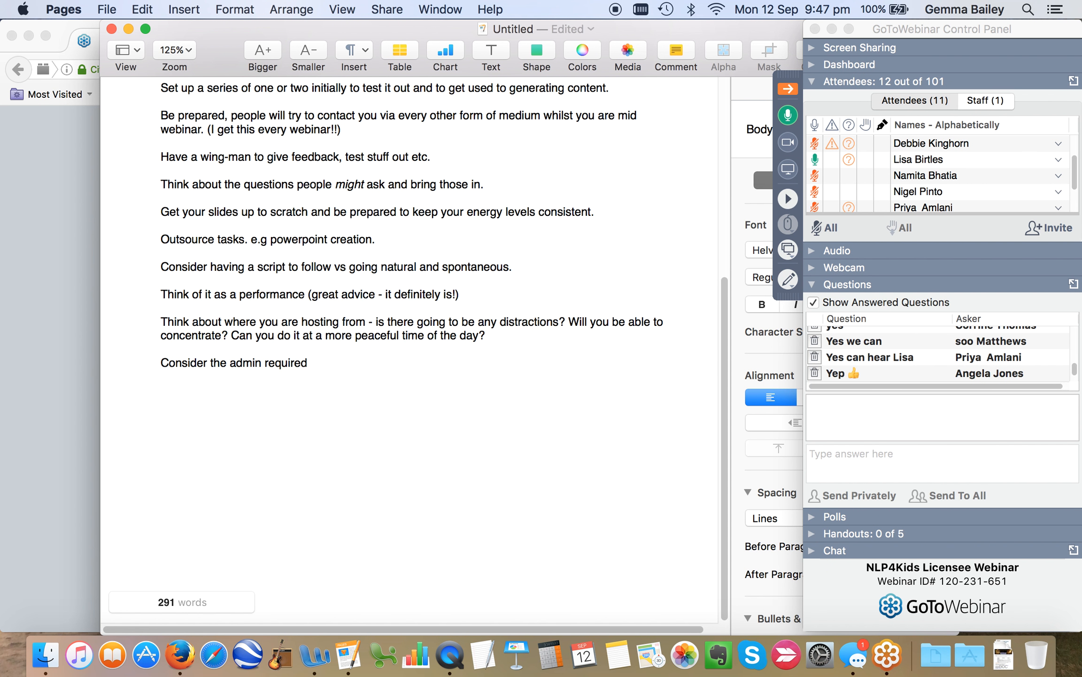
pyautogui.click(309, 362)
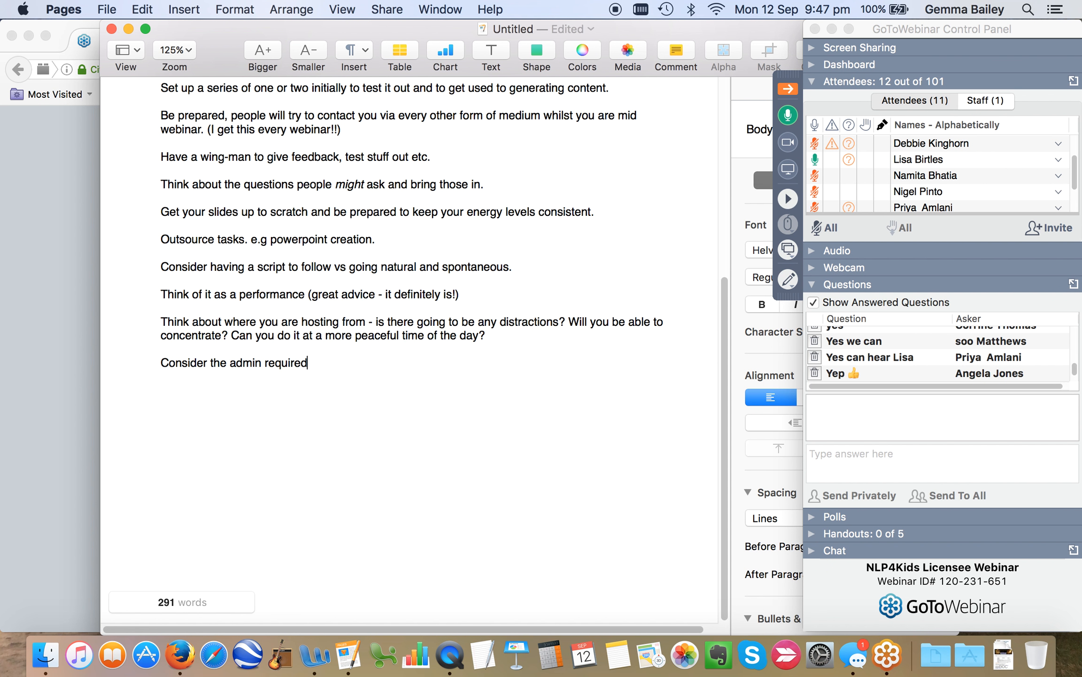
pyautogui.write('.')
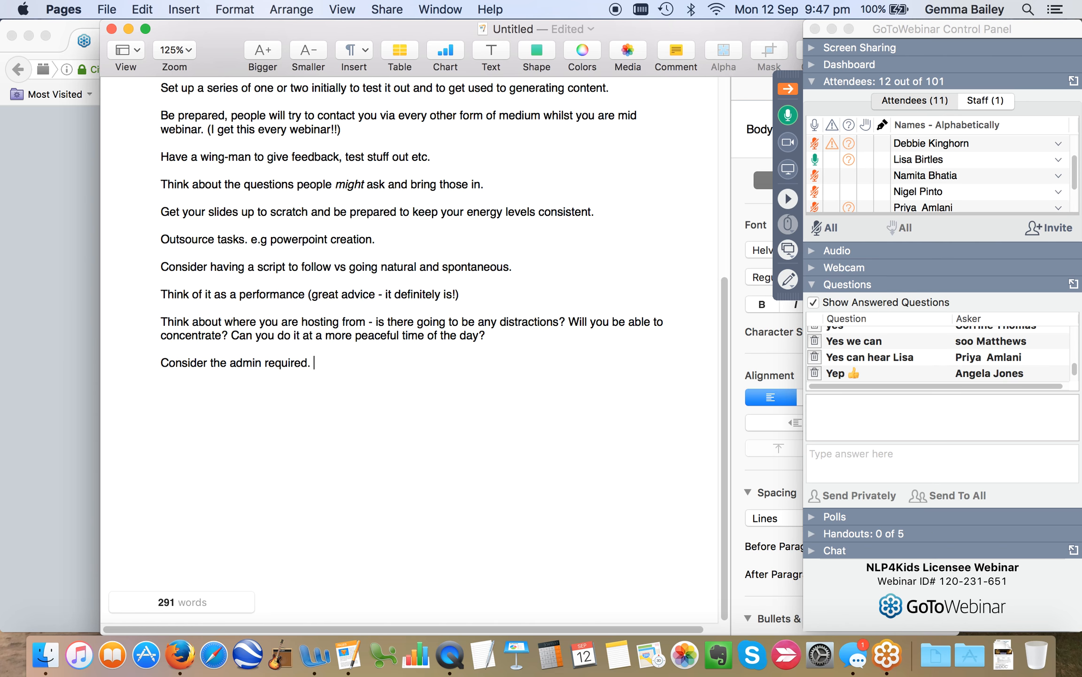
# - Continue: you will need to respond to their questions about payment etc
pyautogui.write('You will need to')
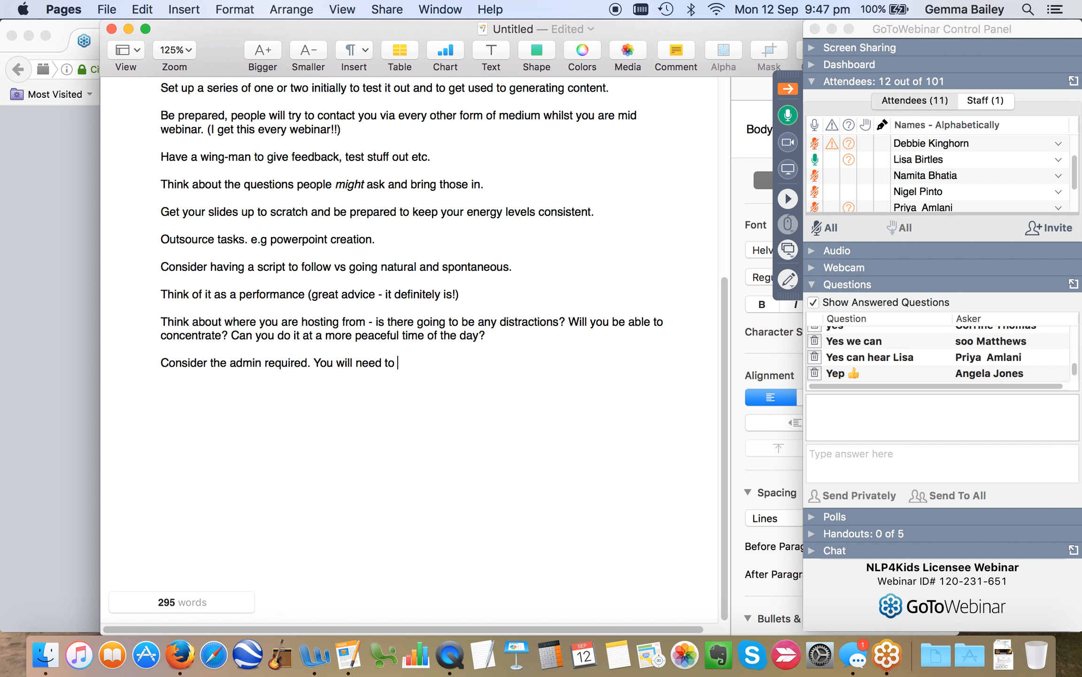
pyautogui.write('respond to')
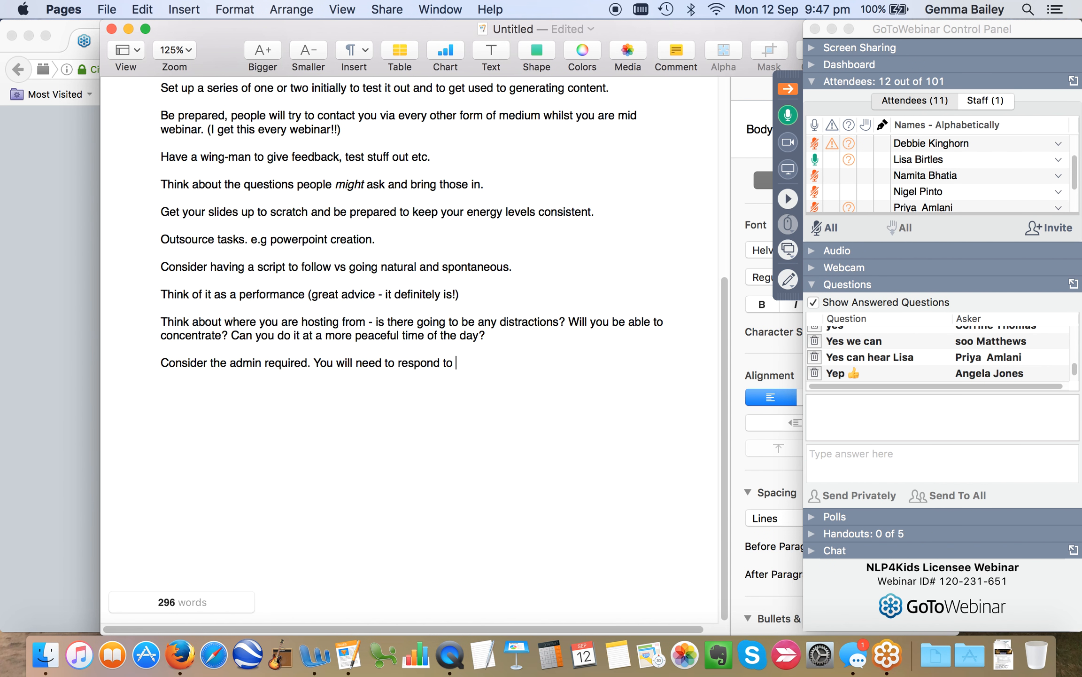
pyautogui.write('their')
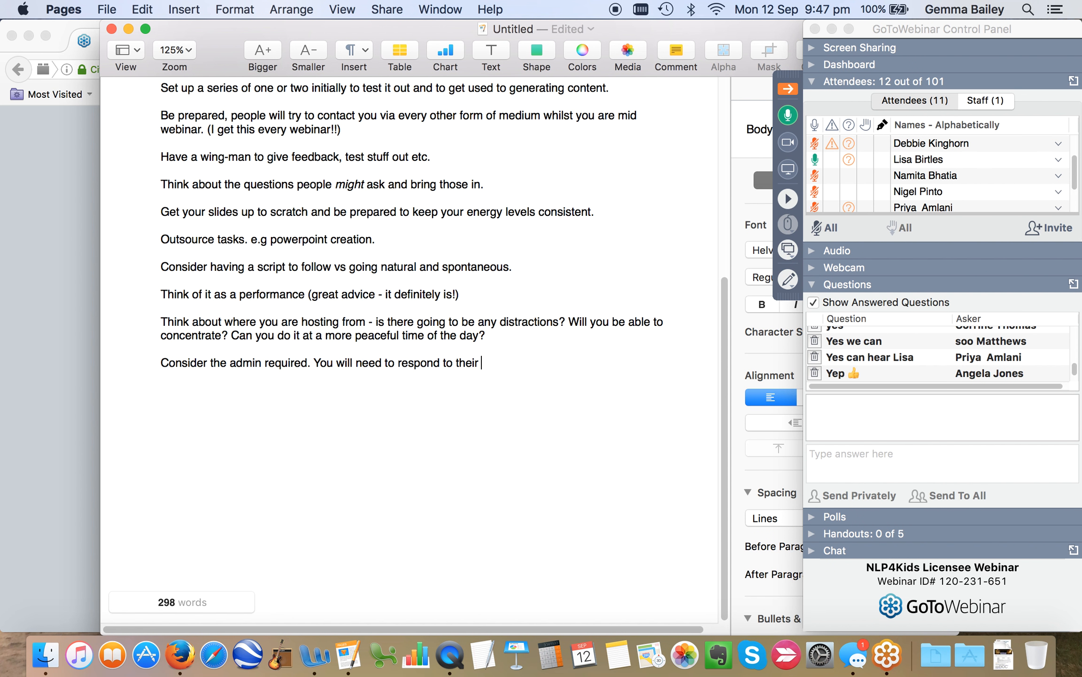
pyautogui.write('questions a')
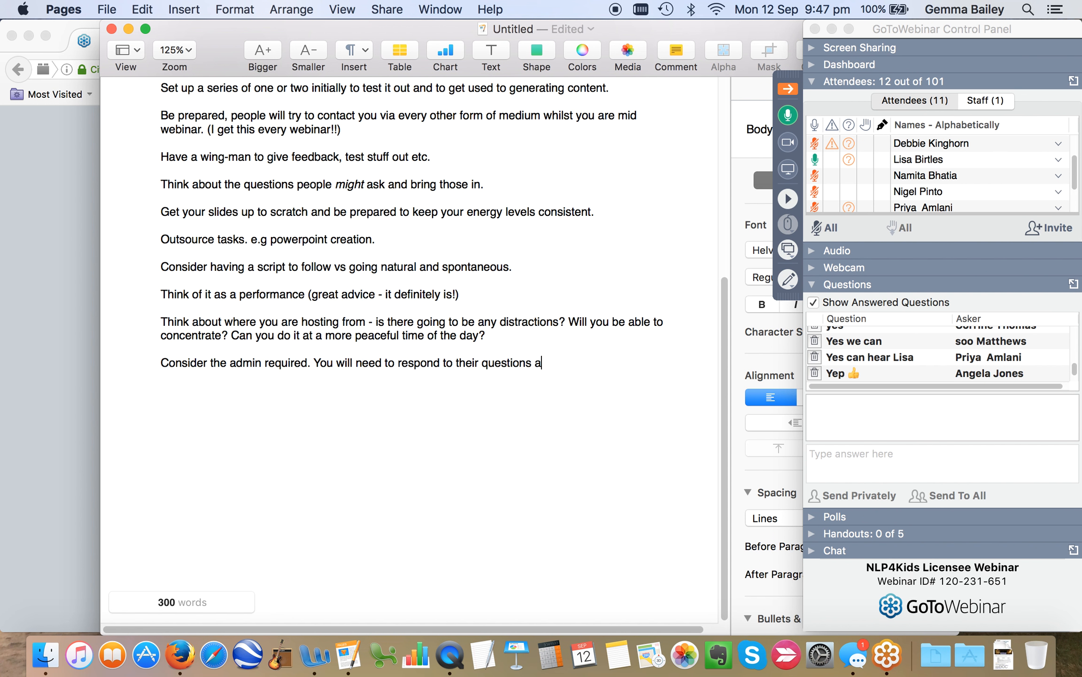
pyautogui.write('bout')
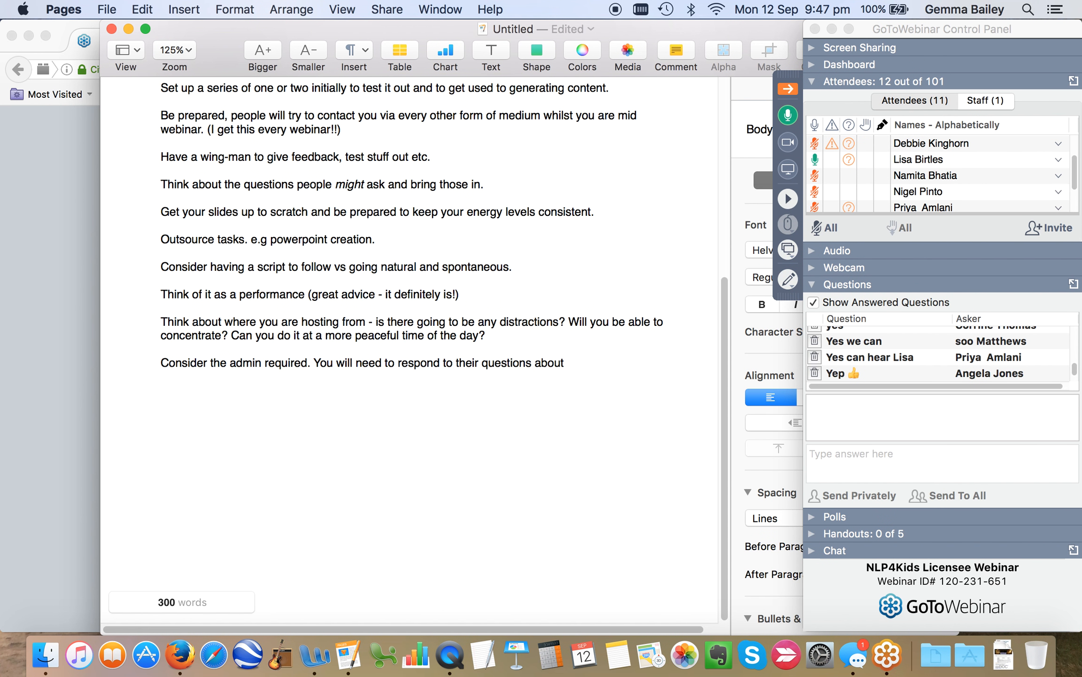
pyautogui.write('payment et')
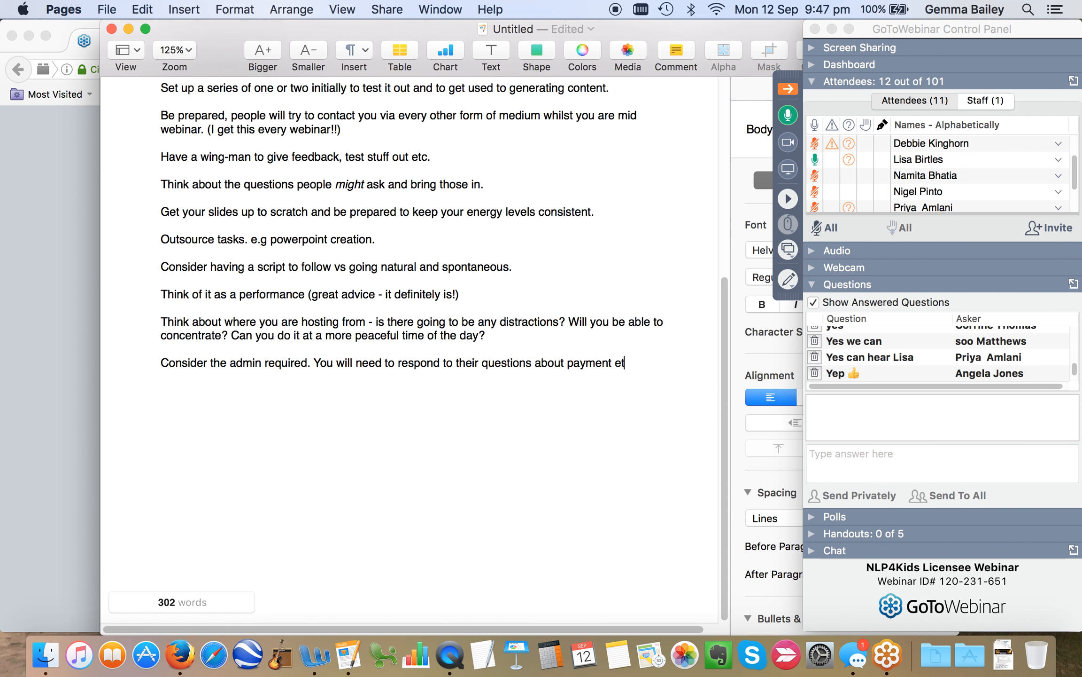
pyautogui.write('c.')
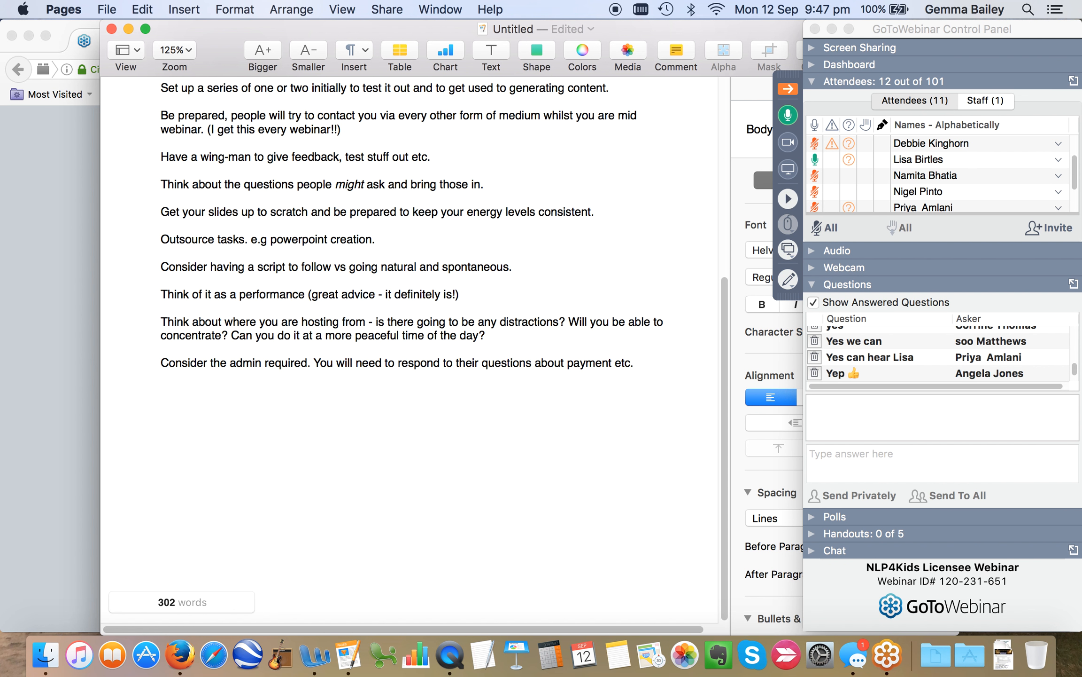
# - Finish with 'Perhaps get a FAQs list together in advance.'
pyautogui.write('Perhaps')
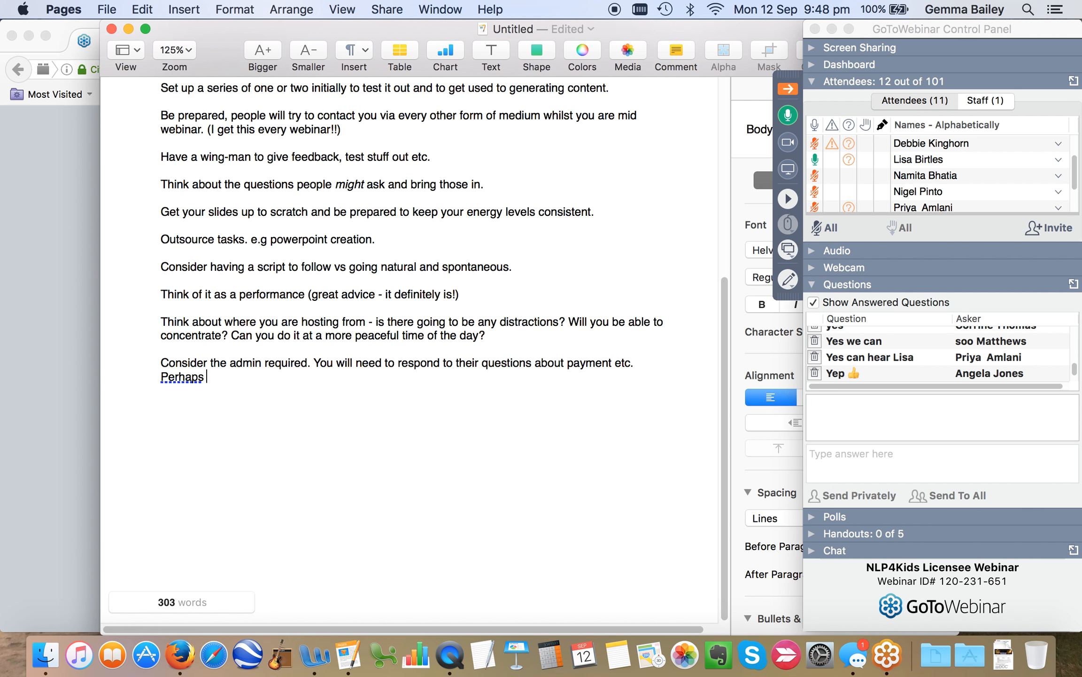
pyautogui.write('get a FAQs')
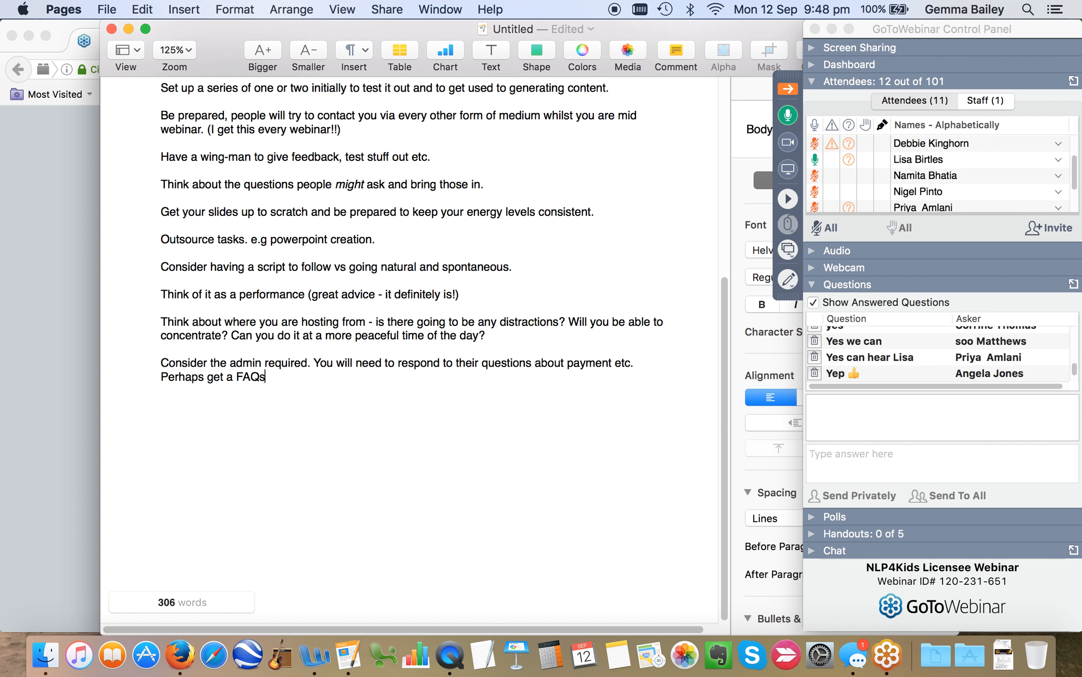
pyautogui.write('list tog')
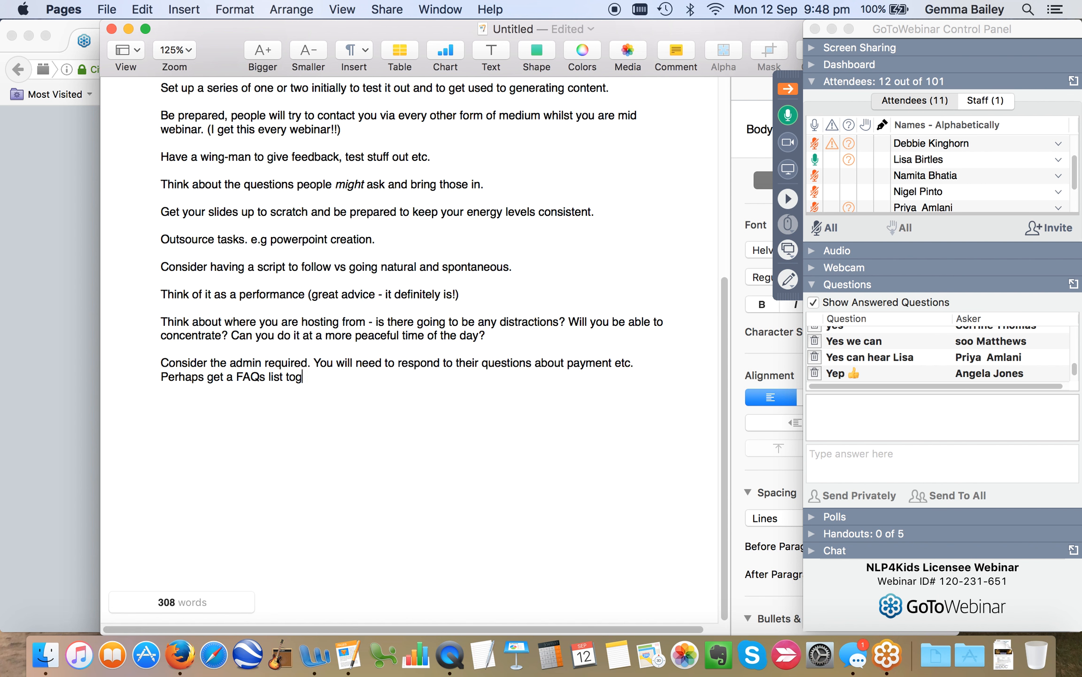
pyautogui.write('ether in adva')
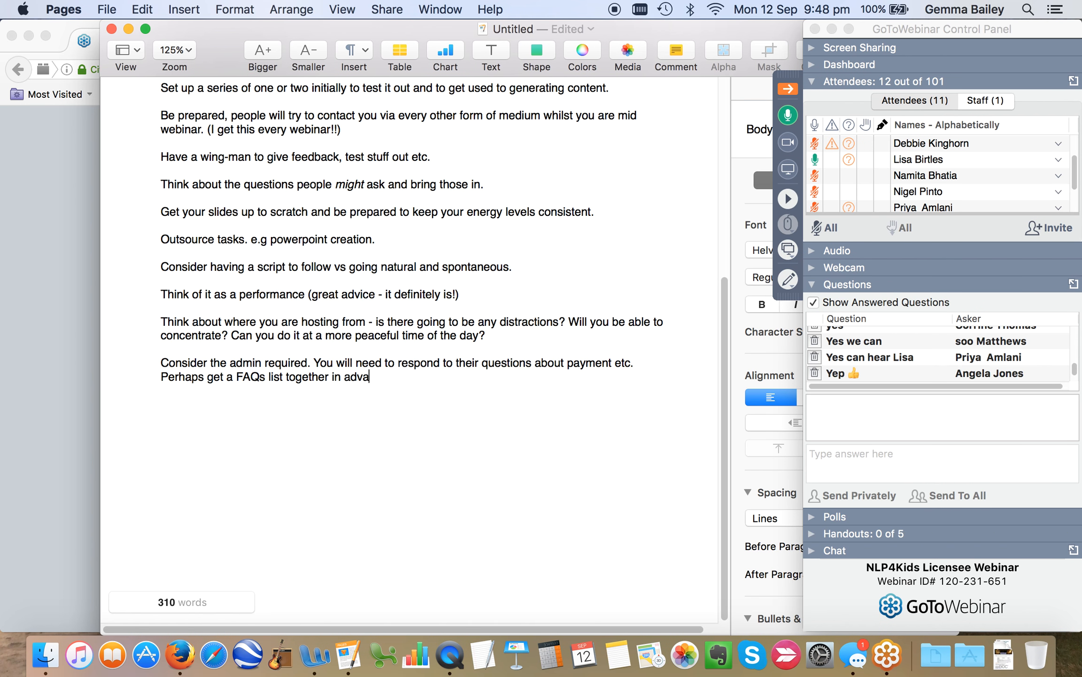
pyautogui.write('c')
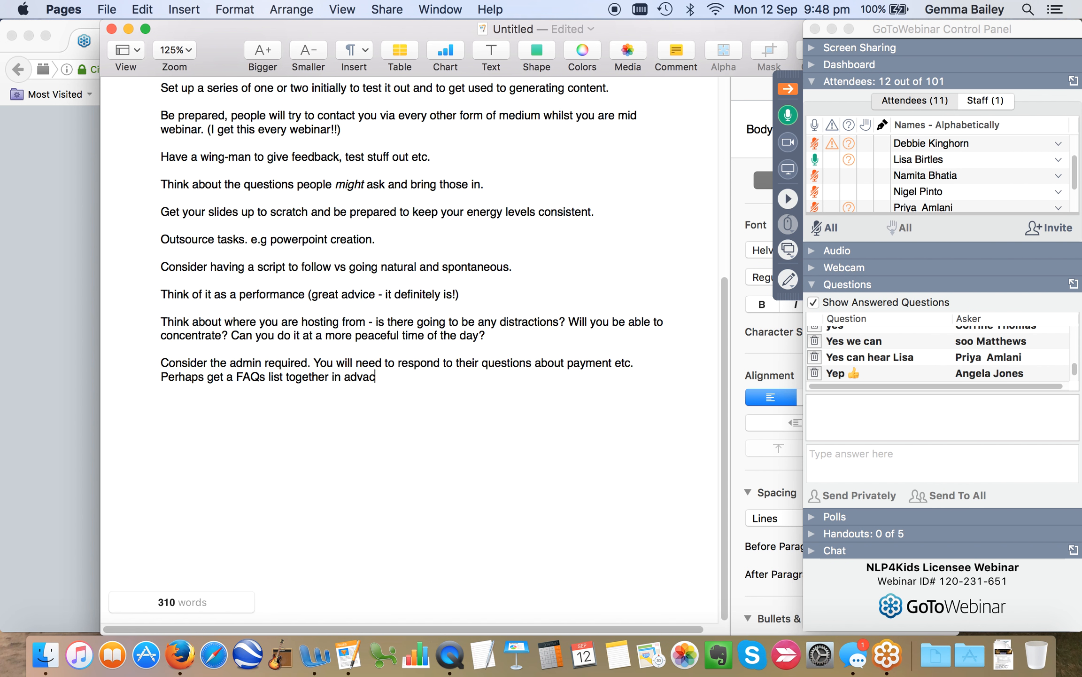
pyautogui.write('nce')
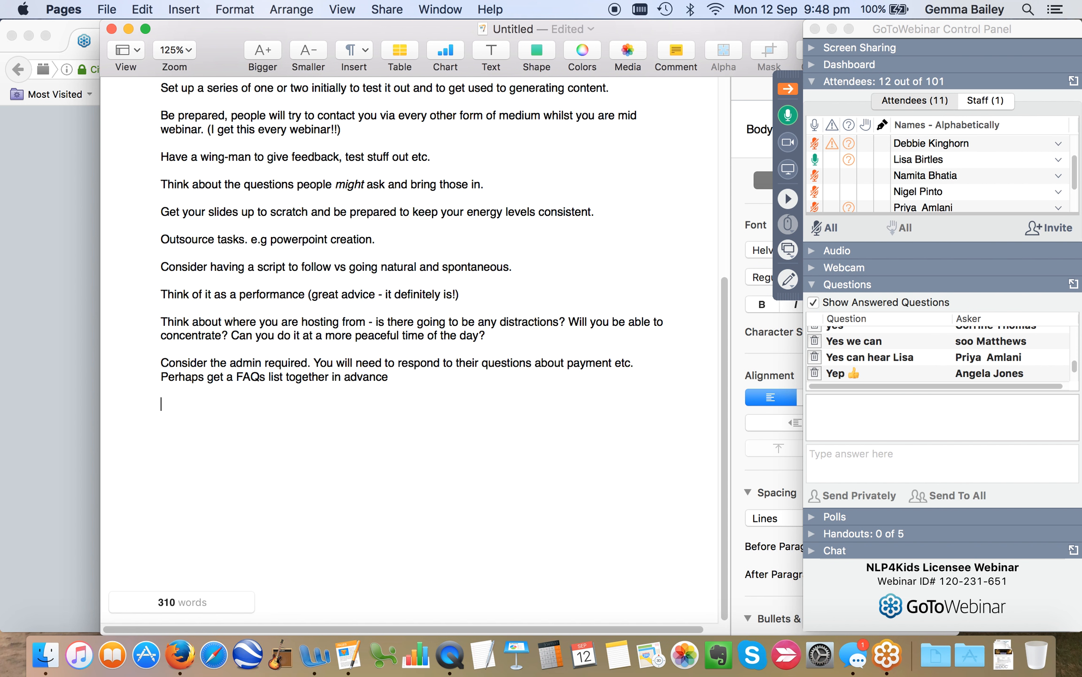
pyautogui.write('.')
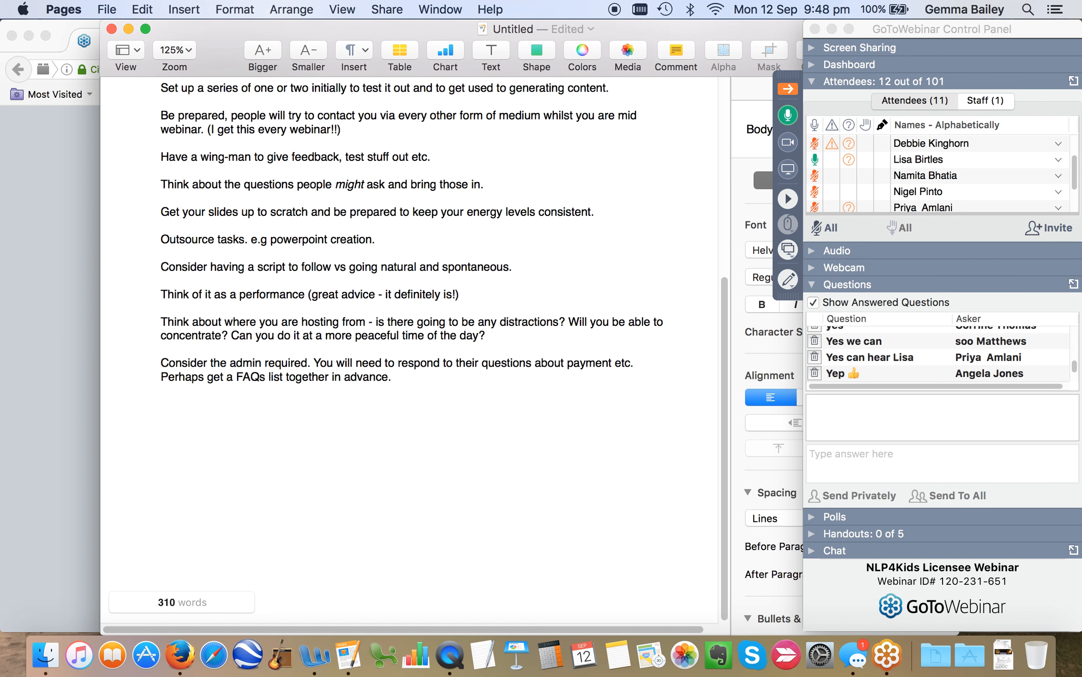
# - Start a new tip 'Use it to your best advantage -'
pyautogui.click(159, 404)
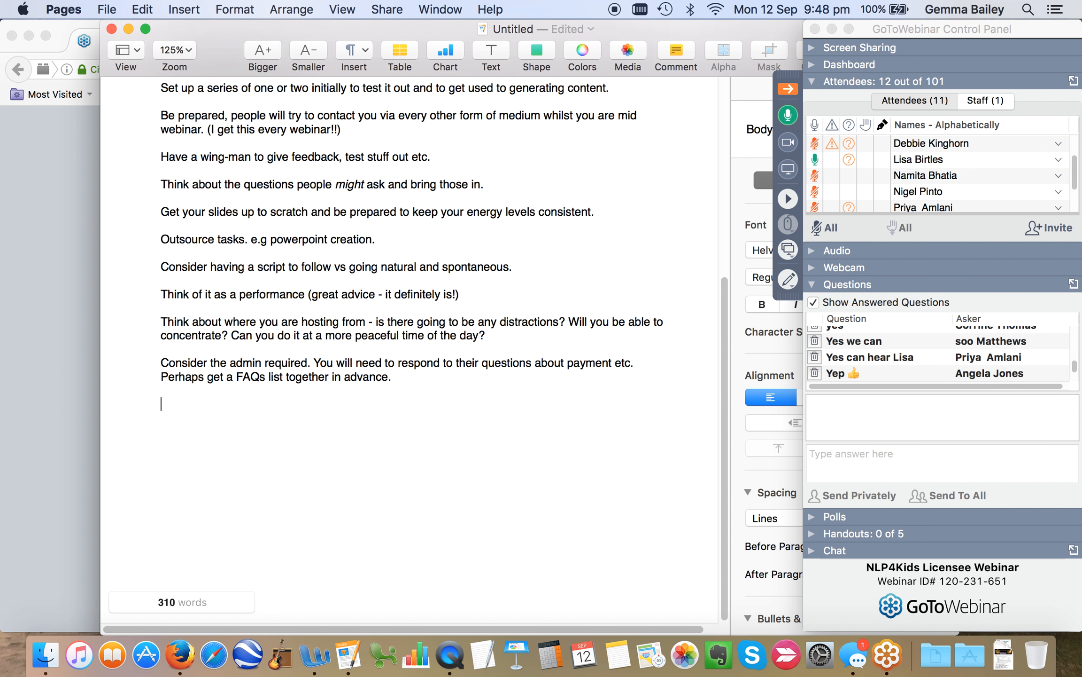
pyautogui.write('U')
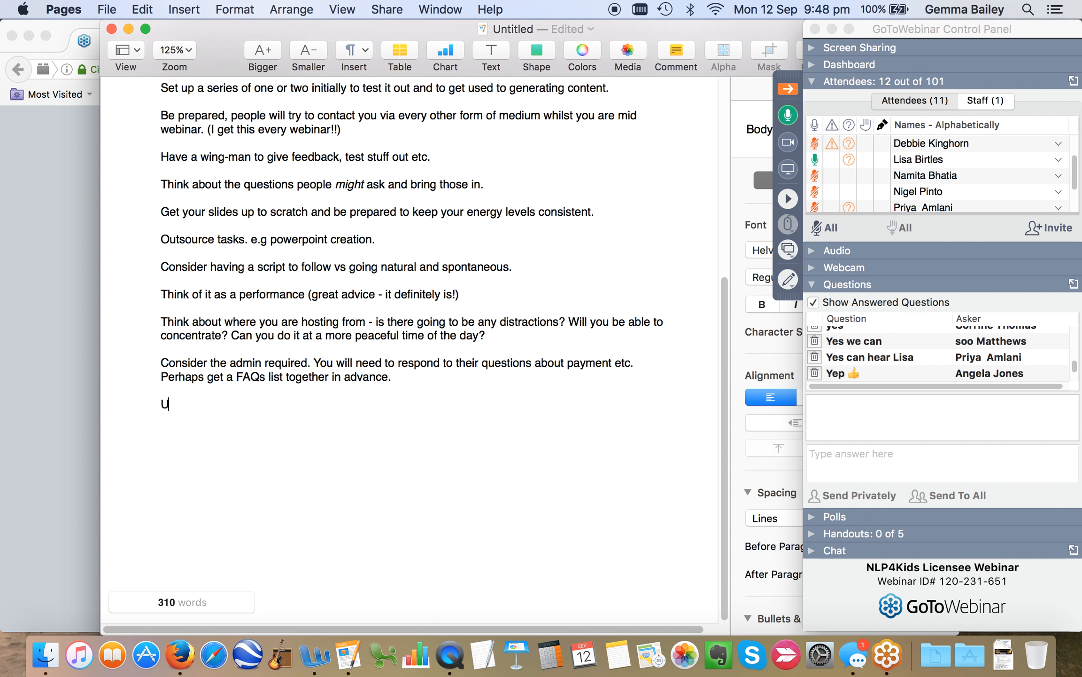
pyautogui.write('se it to your')
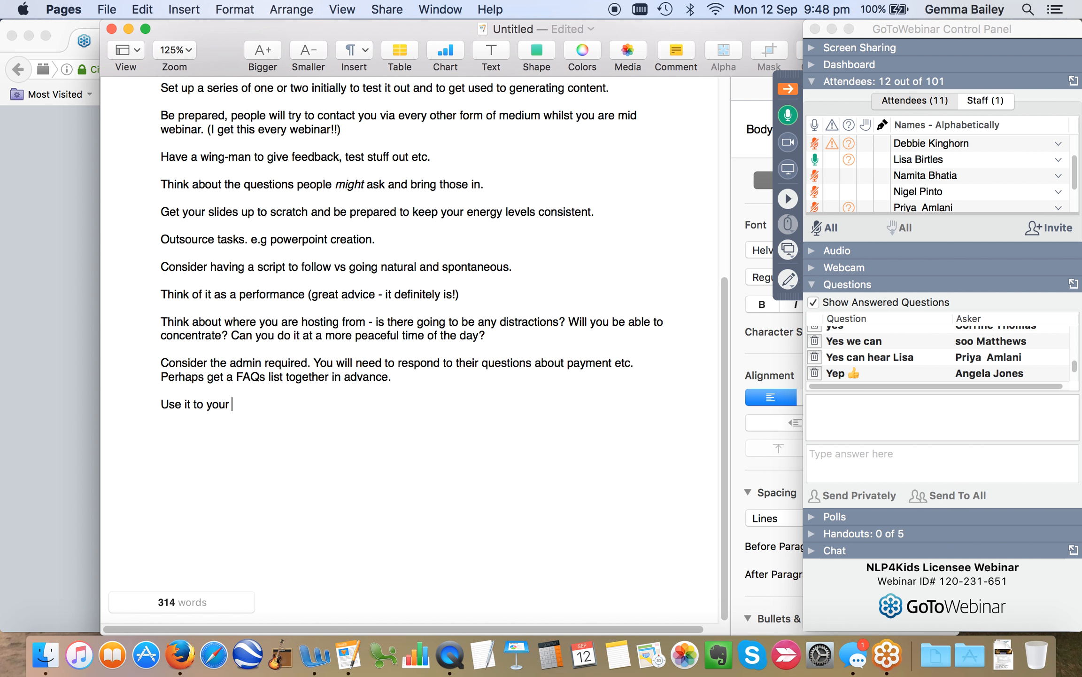
pyautogui.write('best advanta')
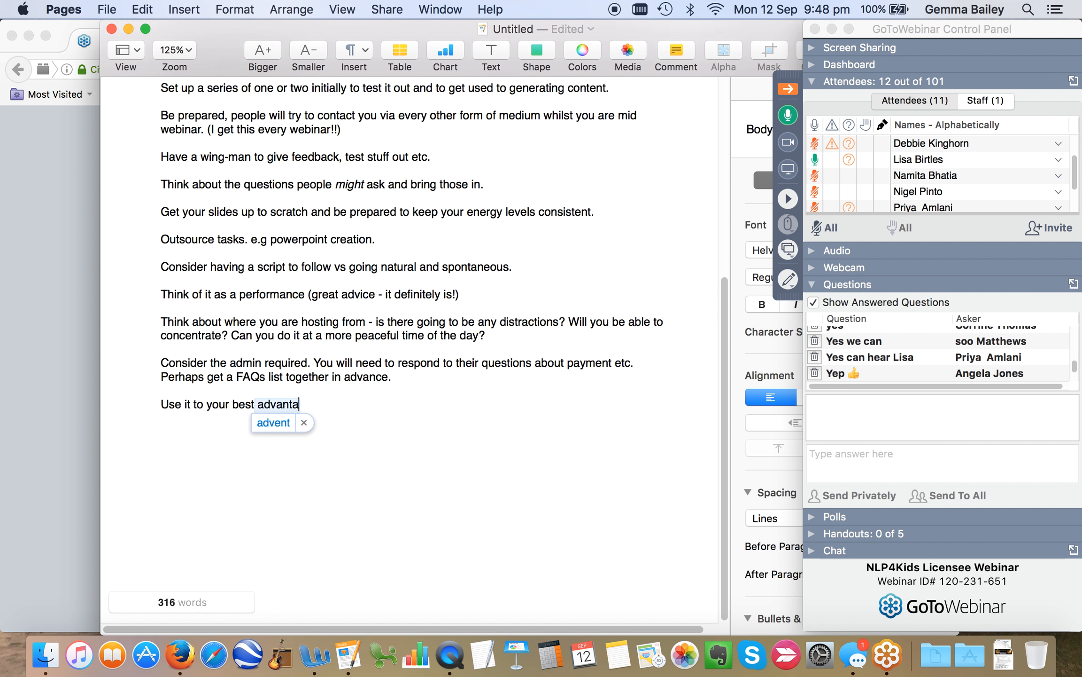
pyautogui.write('ge -')
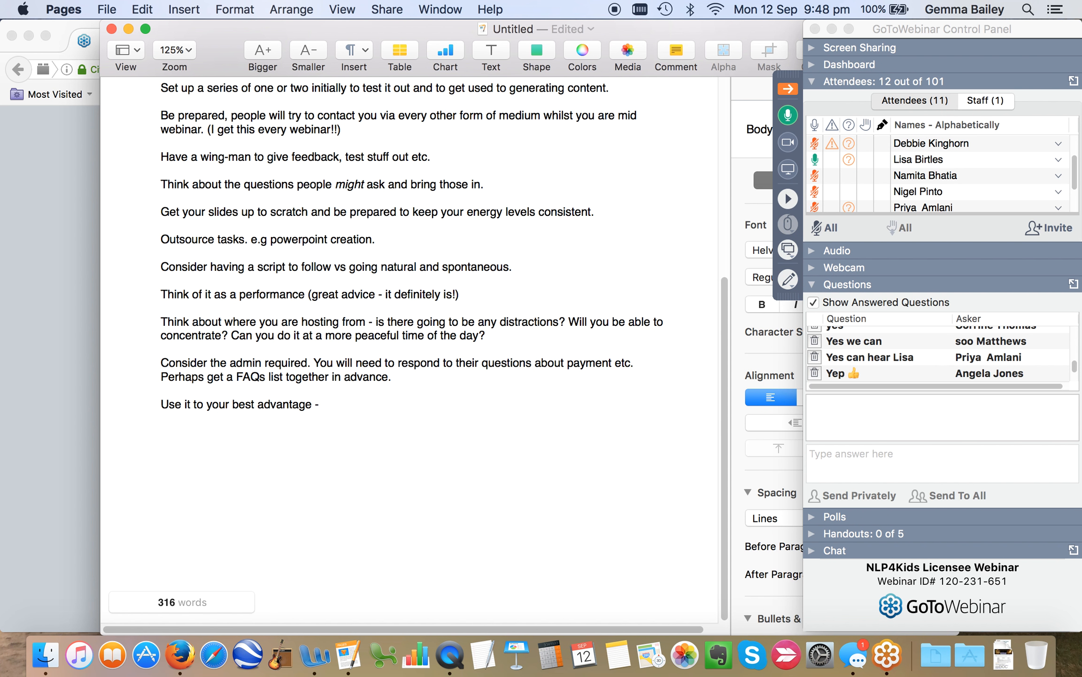
# - Finish it with 'social media, reusing the content.'
pyautogui.click(322, 404)
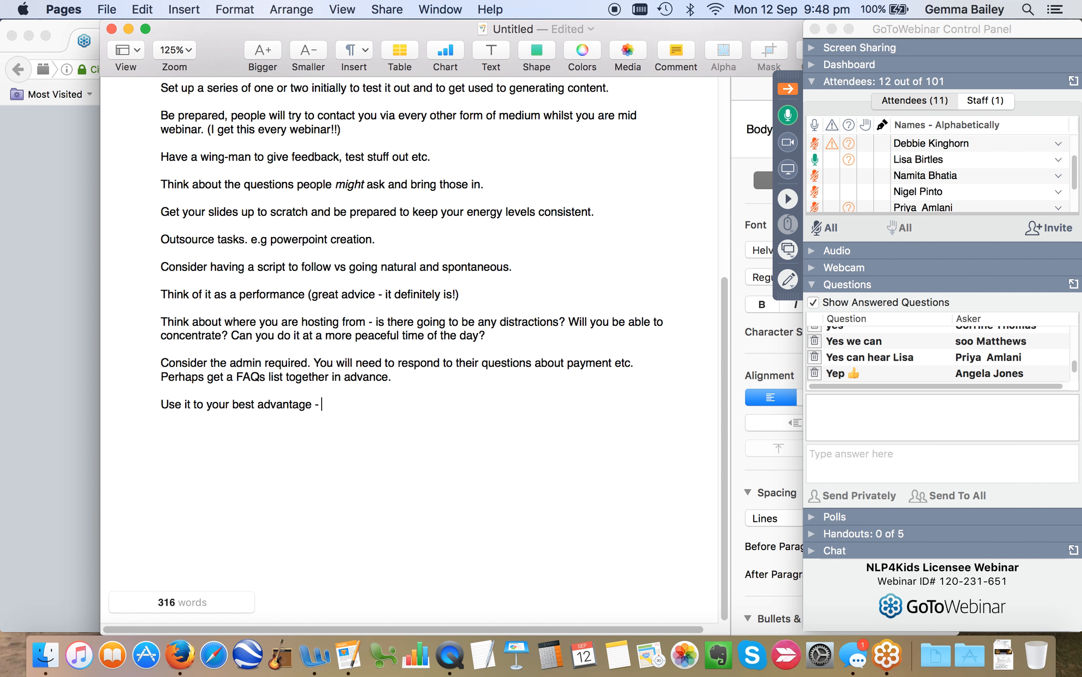
pyautogui.write('social')
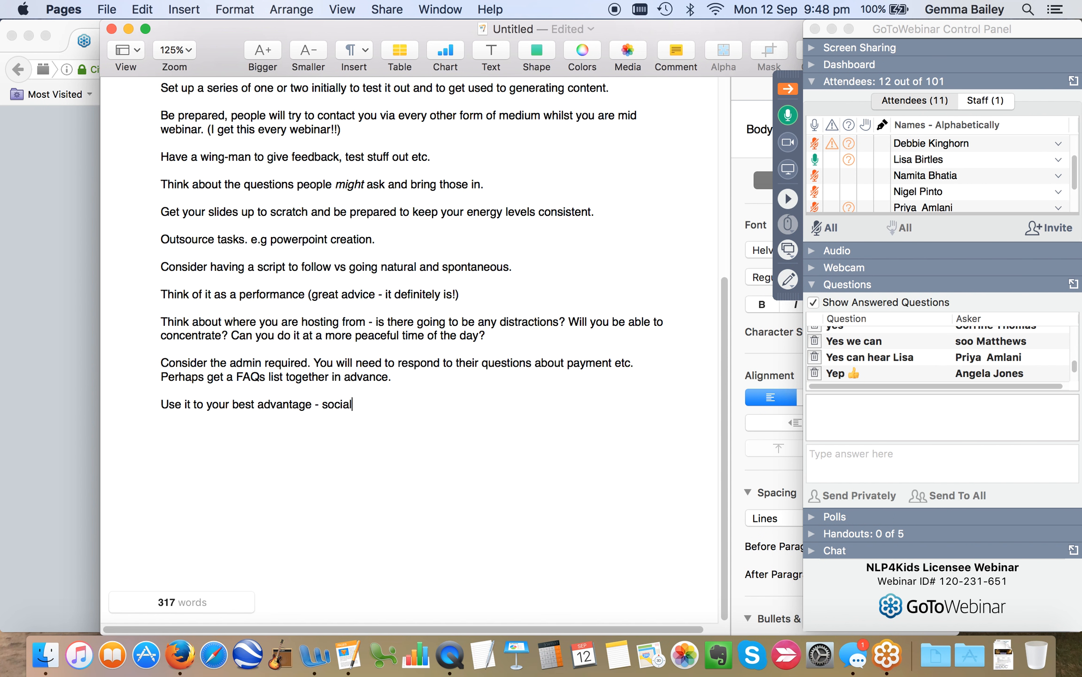
pyautogui.write('media,')
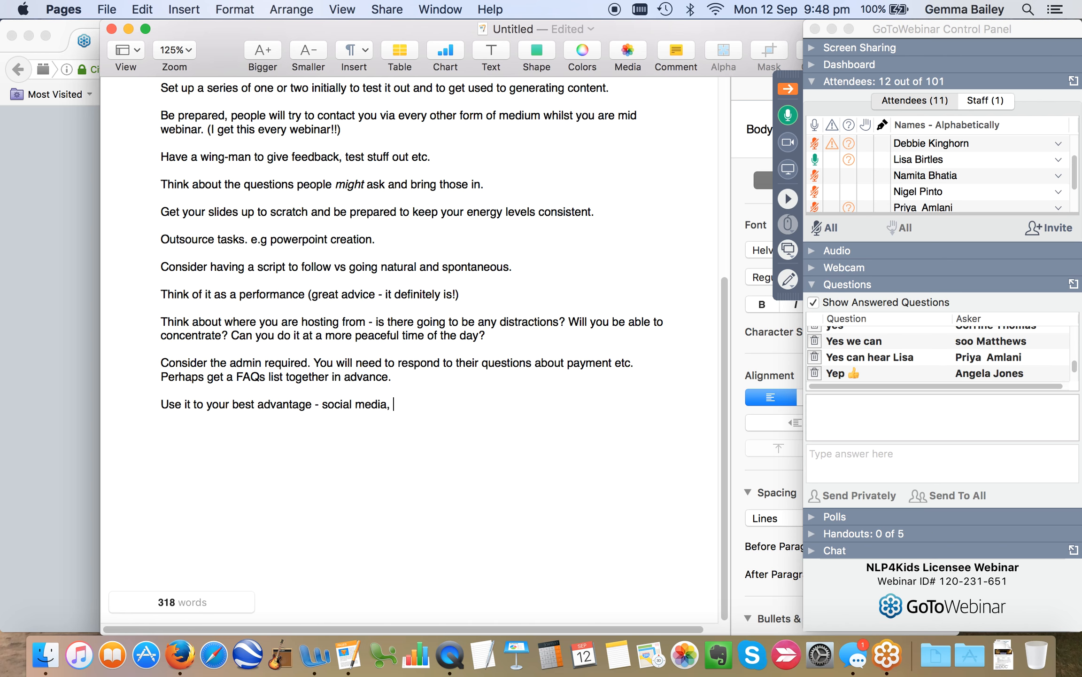
pyautogui.write('reusing the')
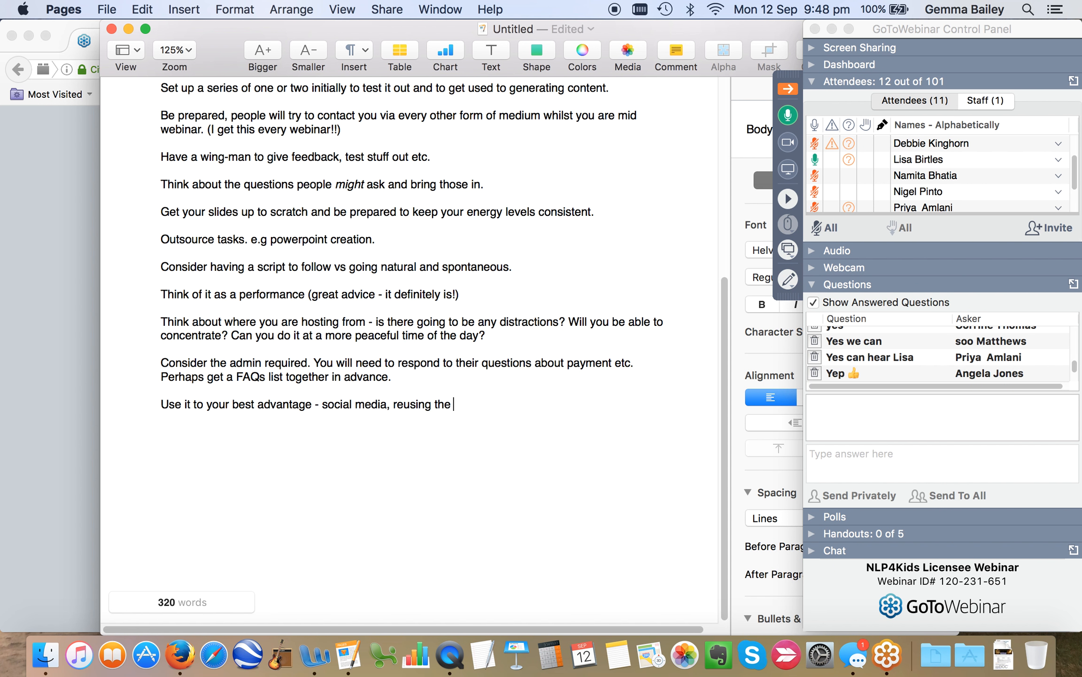
pyautogui.write('content')
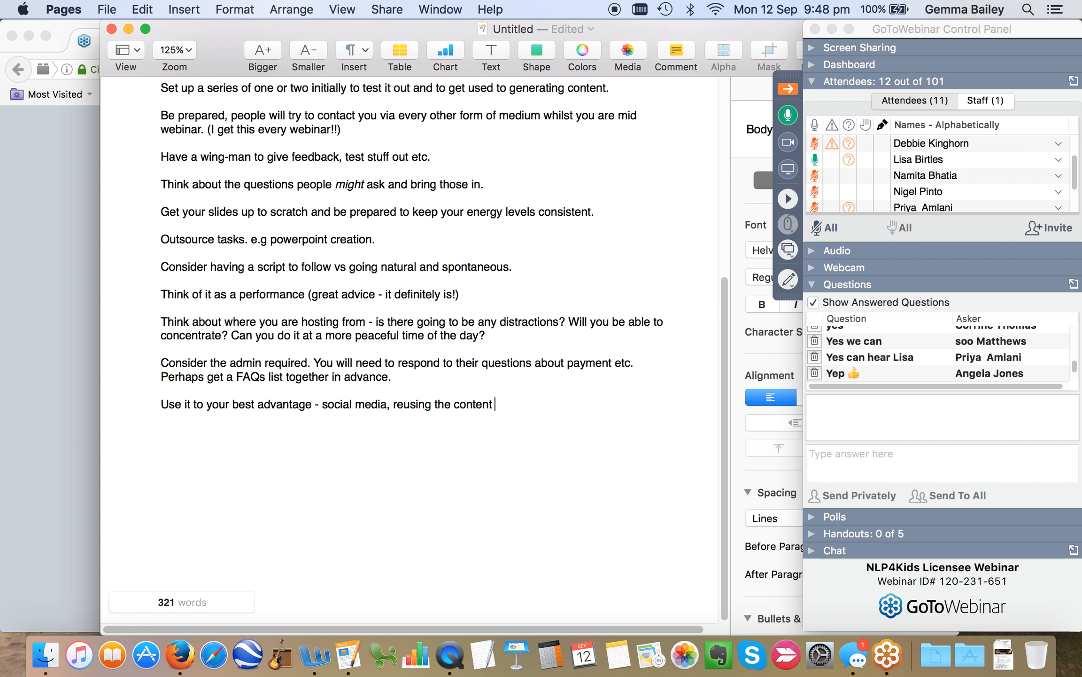
pyautogui.write('.')
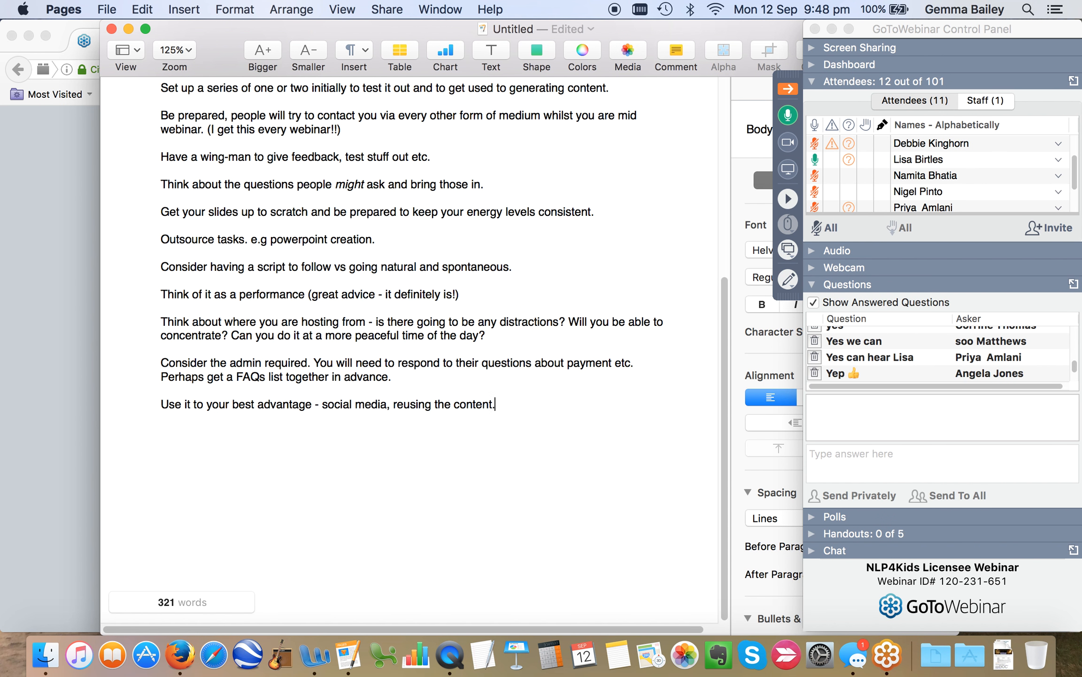
pyautogui.moveTo(405, 427)
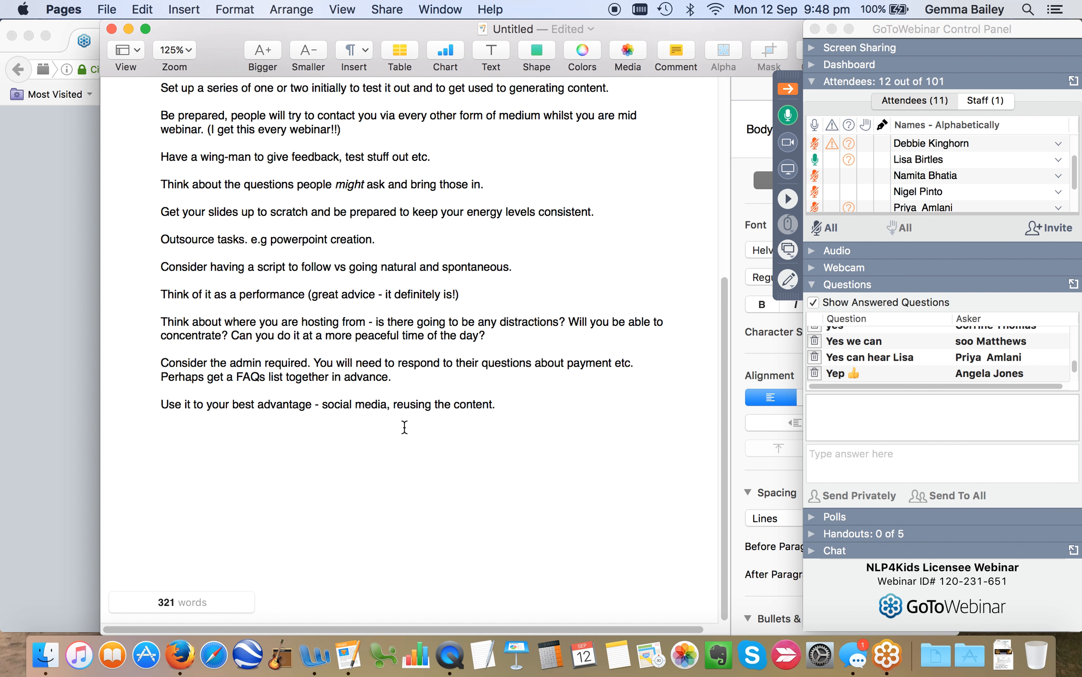
pyautogui.click(496, 404)
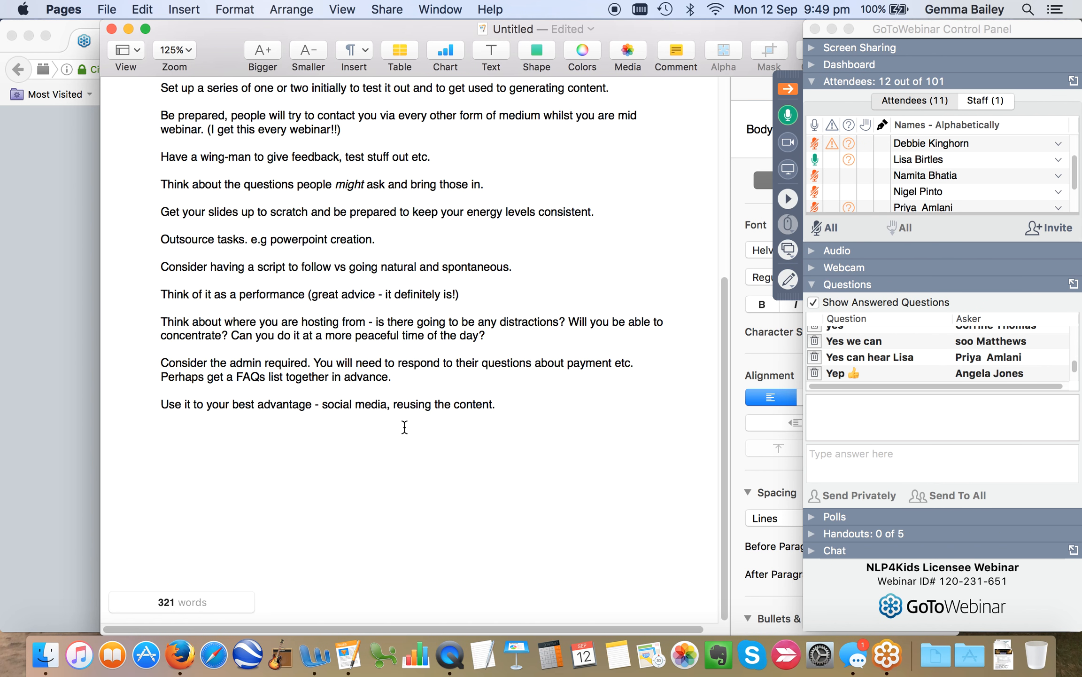
# - Close the notes with 'Plan, plan, plan! GO FOR IT!'
pyautogui.click(498, 404)
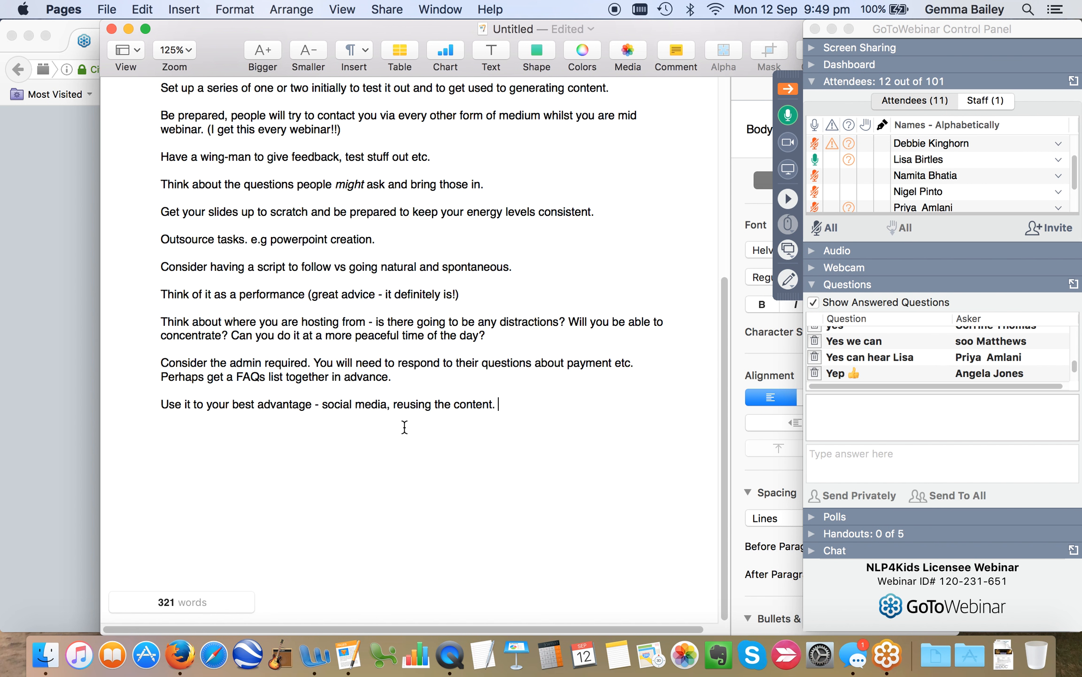
pyautogui.write('GO FOR IT!')
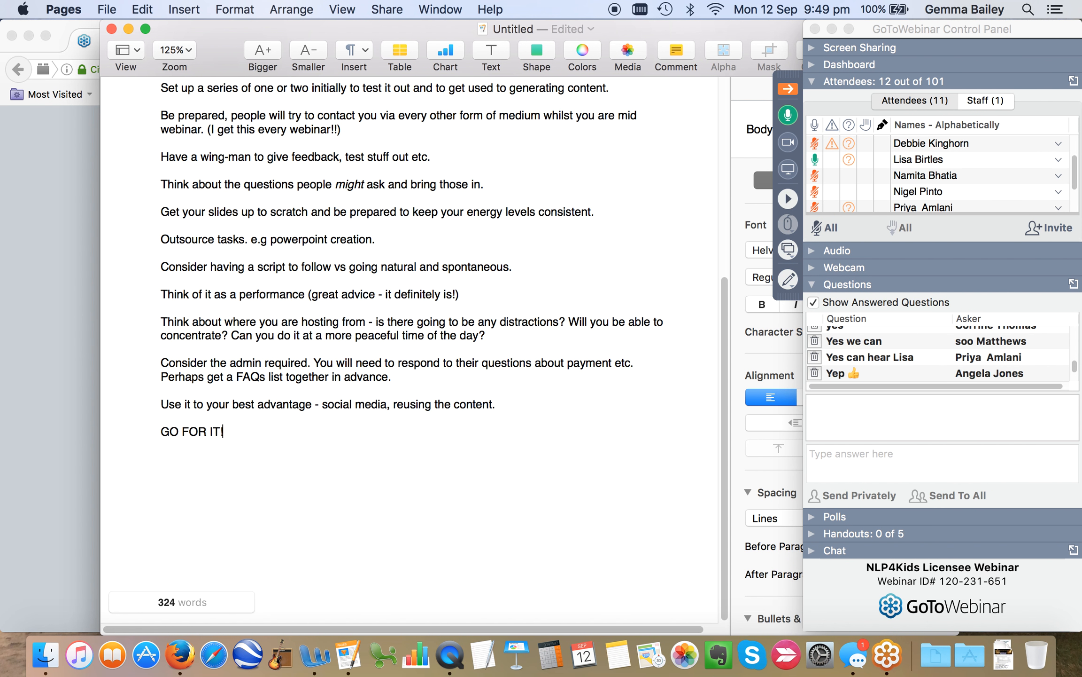
pyautogui.click(181, 431)
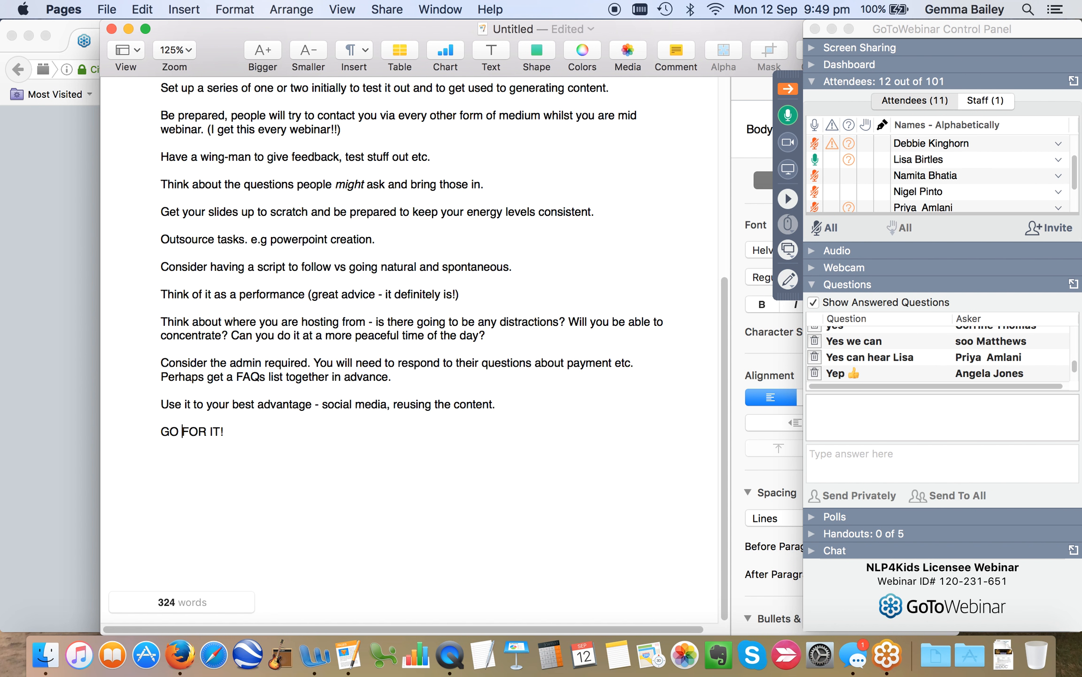
pyautogui.write('Plan, p')
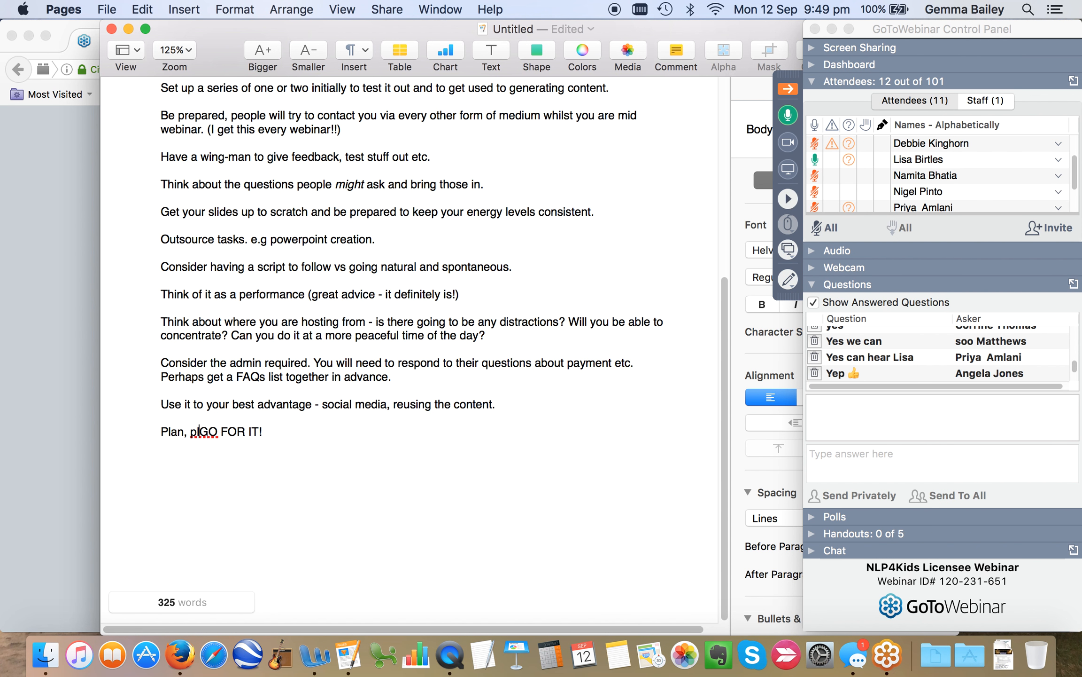
pyautogui.write('lan')
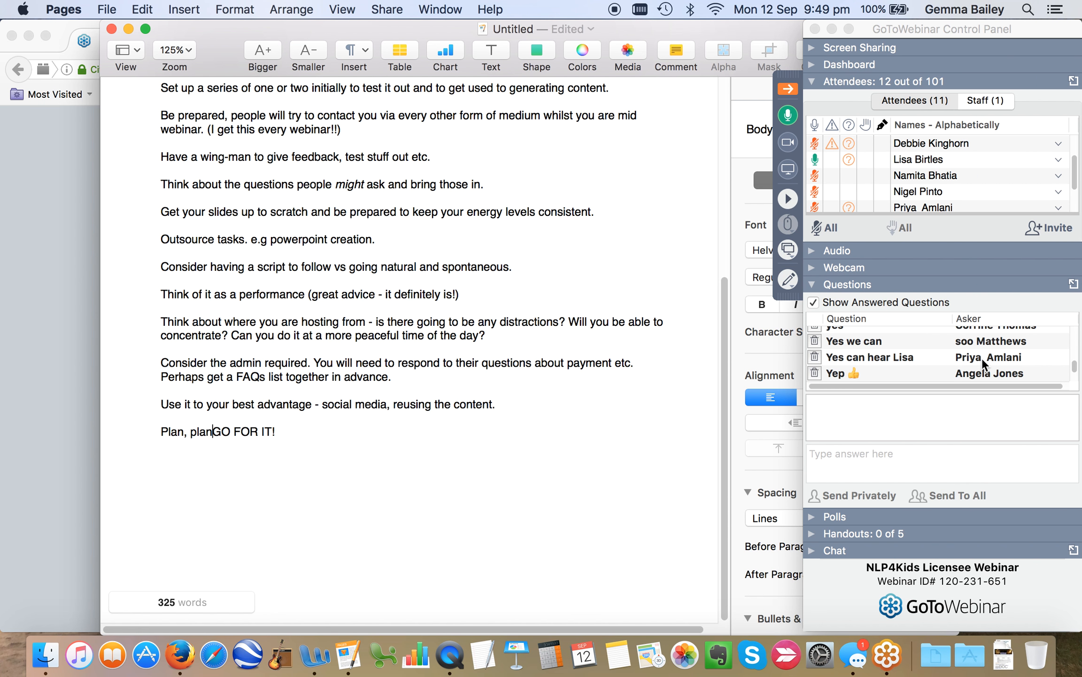
pyautogui.scroll(-3)
pyautogui.write(', plan! ')
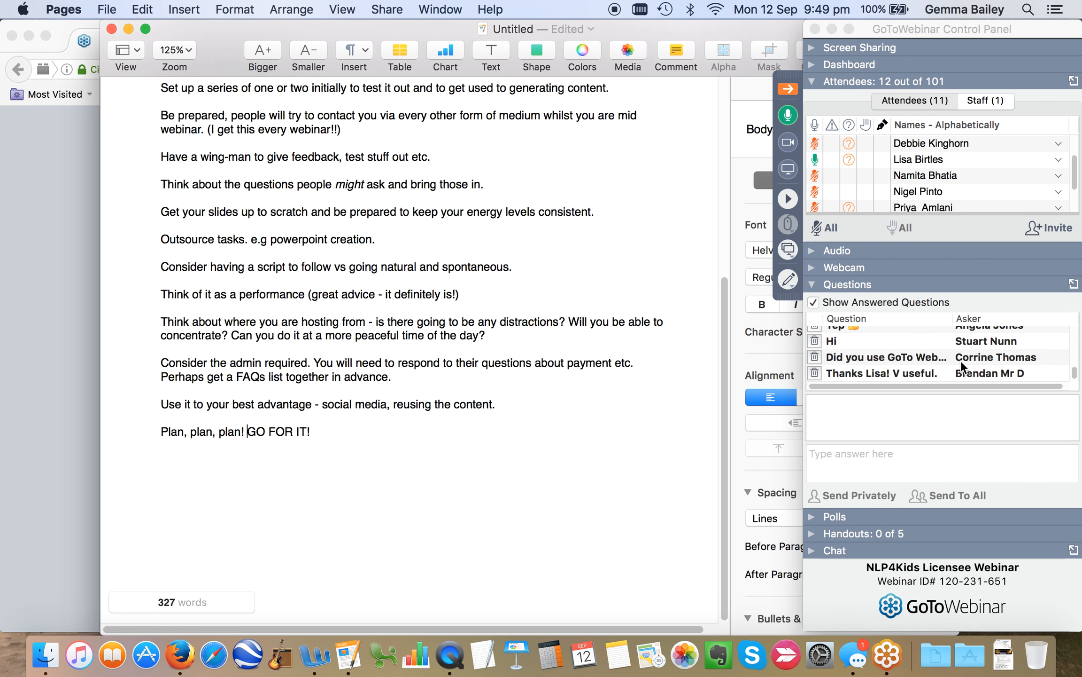
pyautogui.moveTo(959, 364)
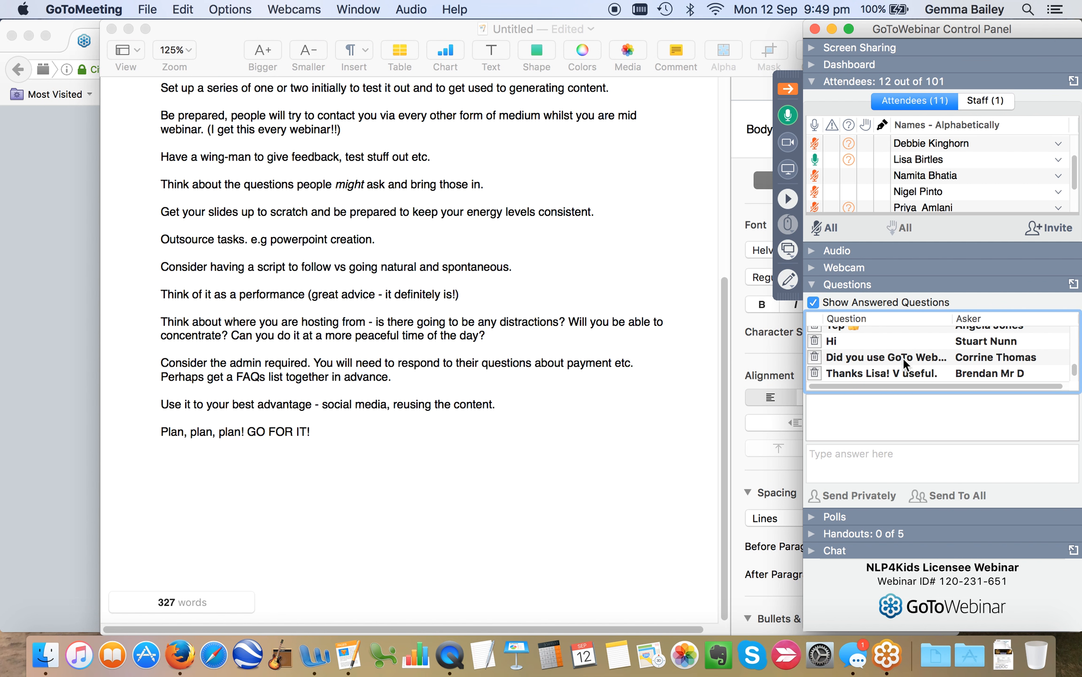
# - Read the GoToWebinar questions in turn: GoTo Webinar, the thank-you, asking about income, and using Zoom
pyautogui.click(887, 357)
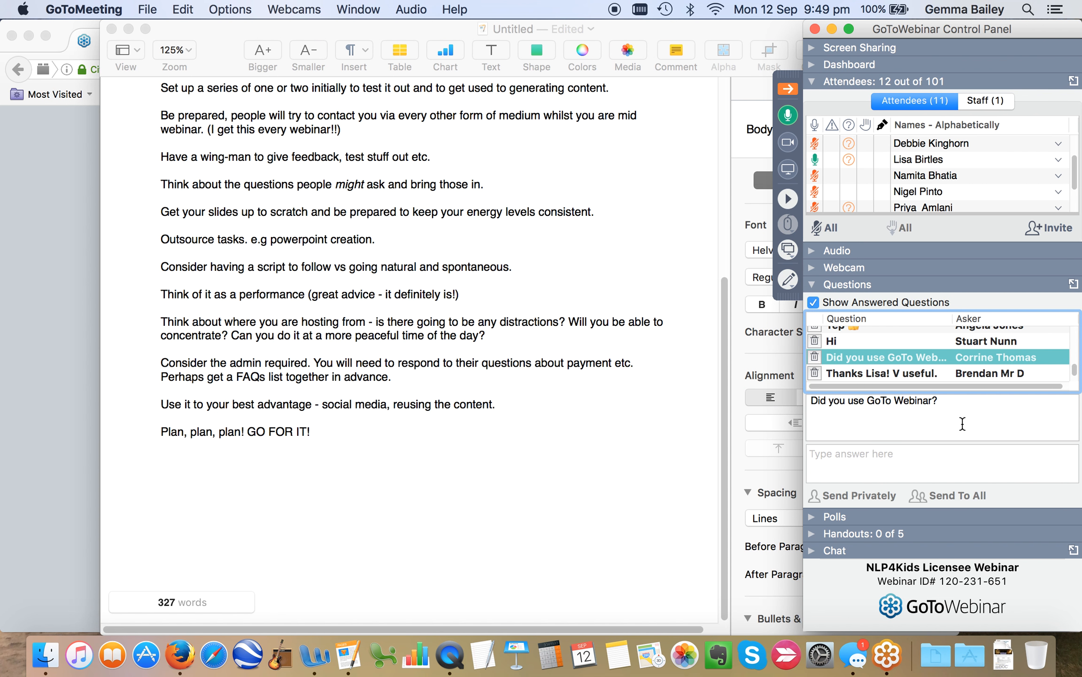
pyautogui.moveTo(954, 420)
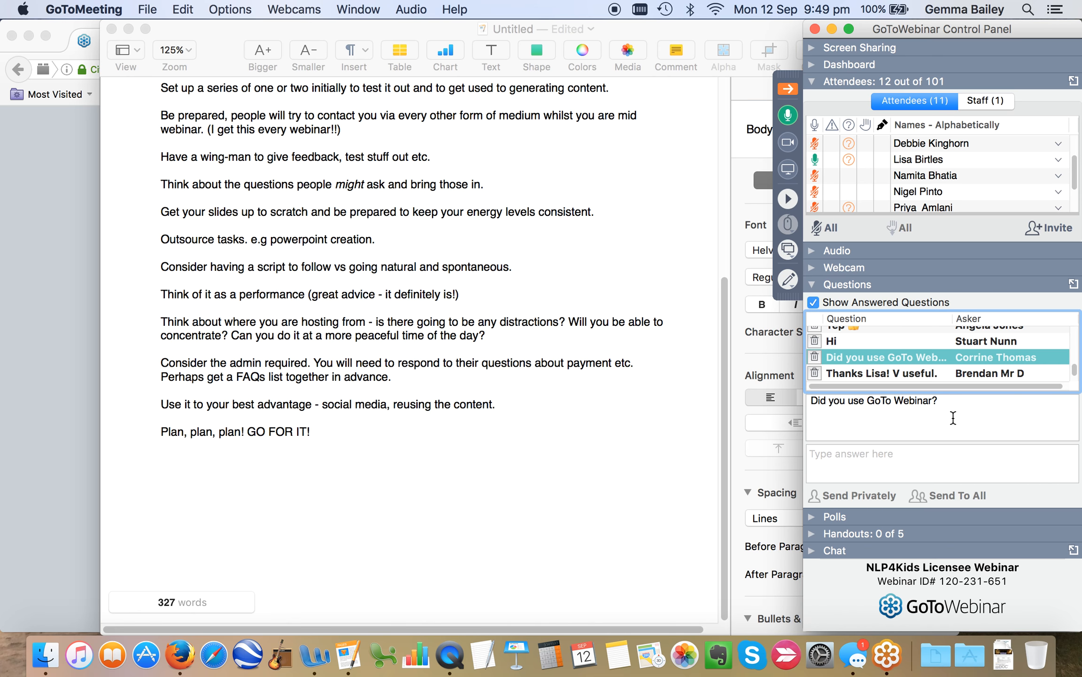
pyautogui.moveTo(1001, 417)
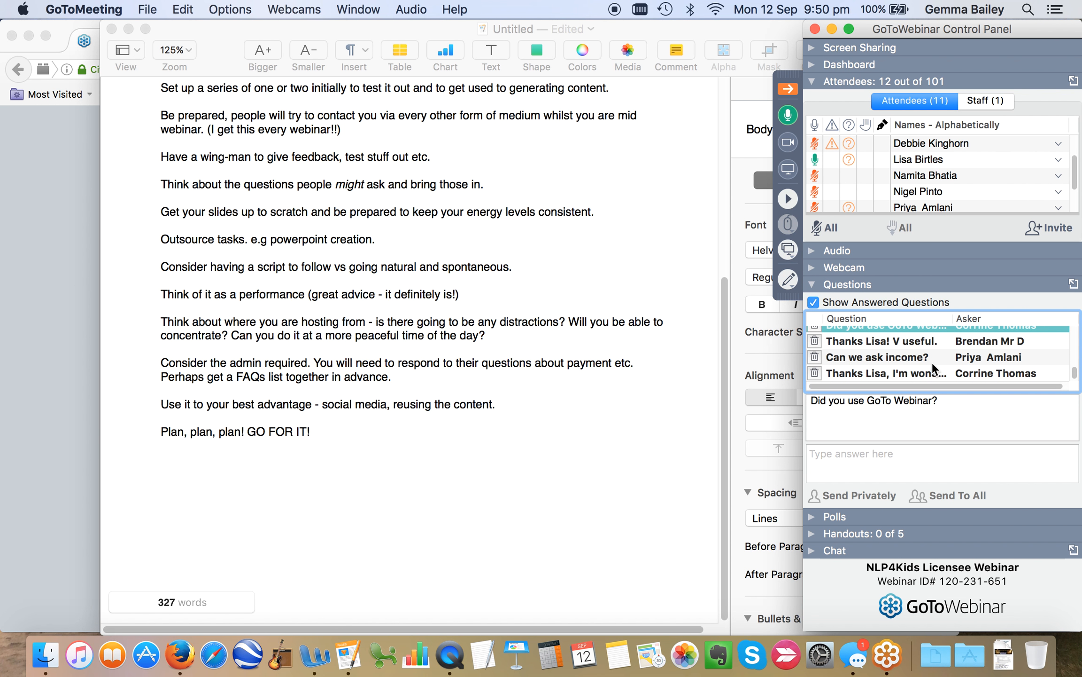
pyautogui.click(881, 340)
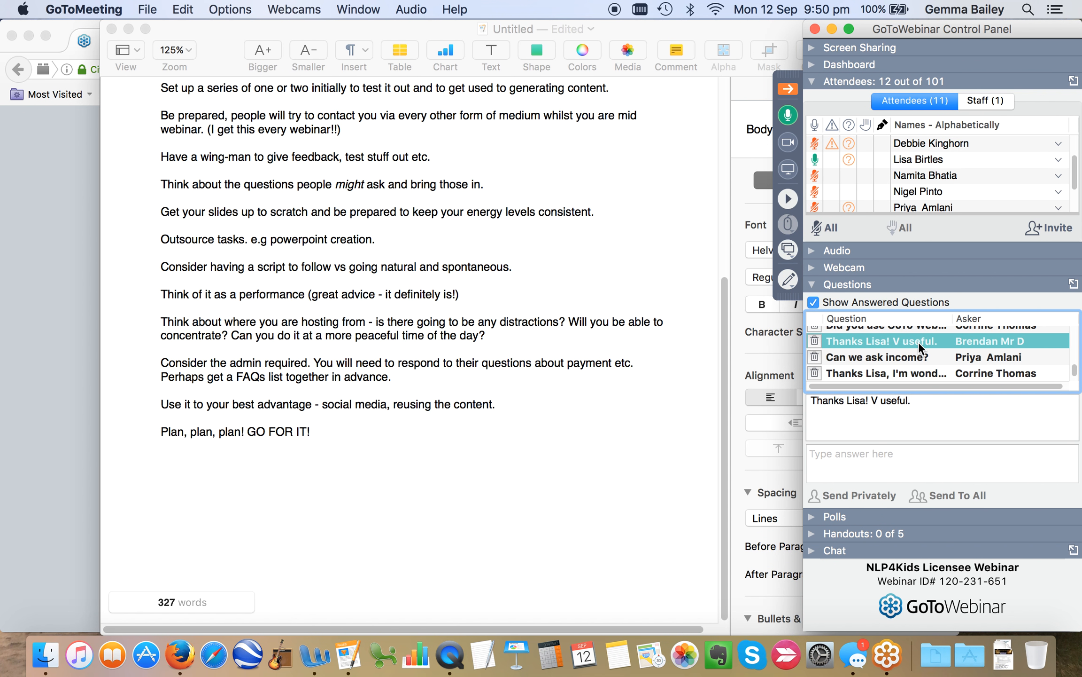
pyautogui.click(877, 357)
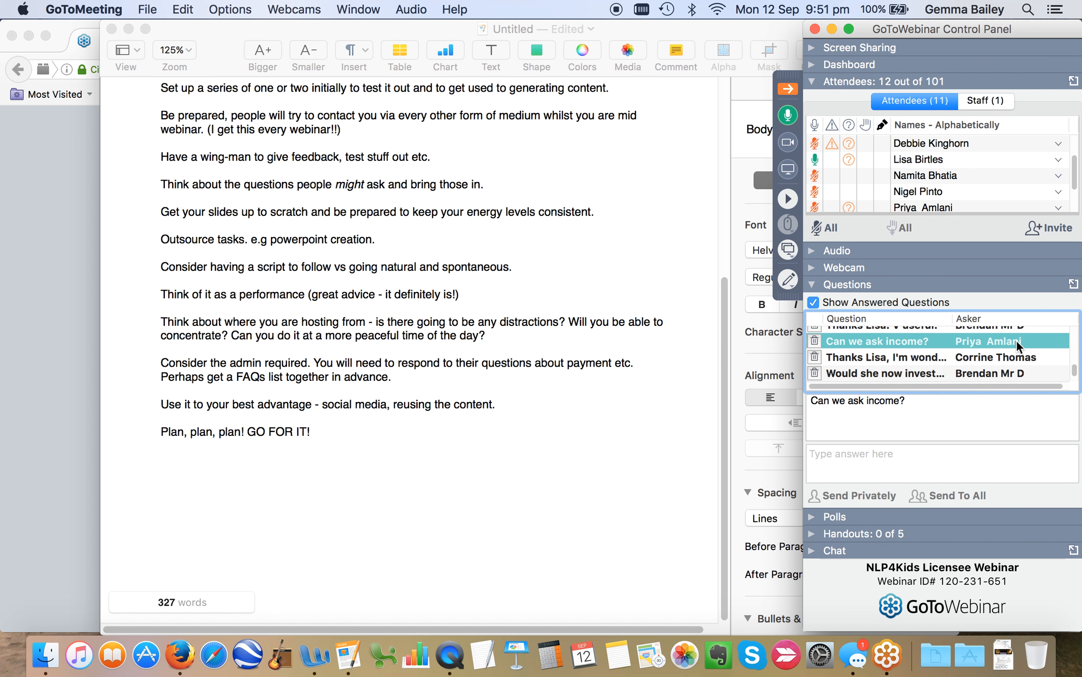
pyautogui.moveTo(918, 363)
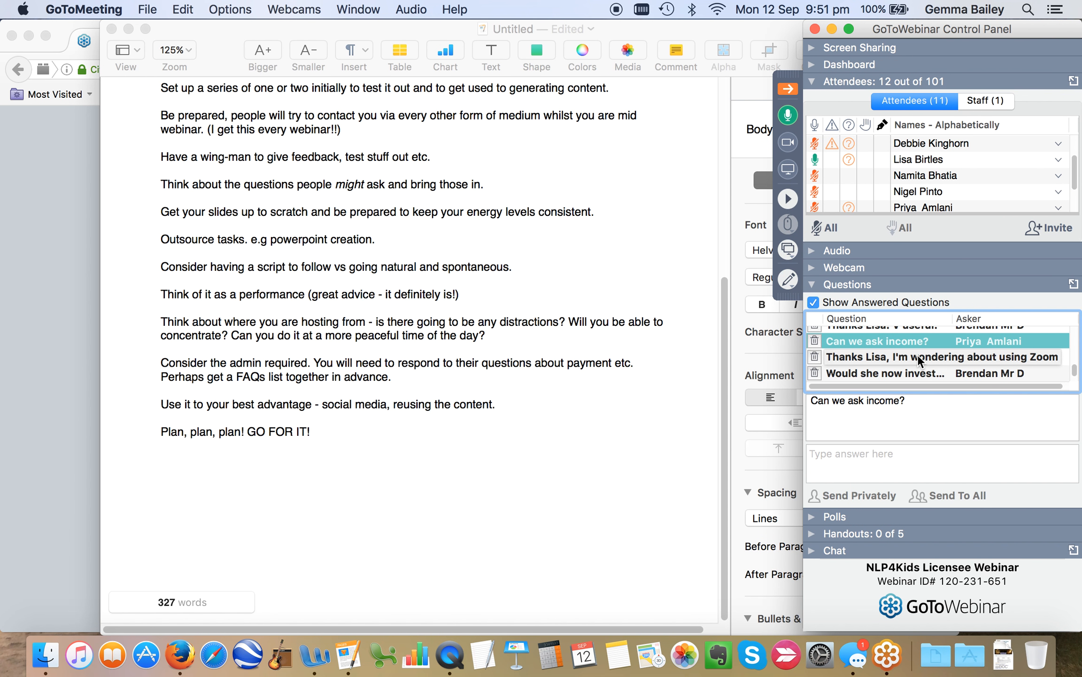
pyautogui.click(939, 357)
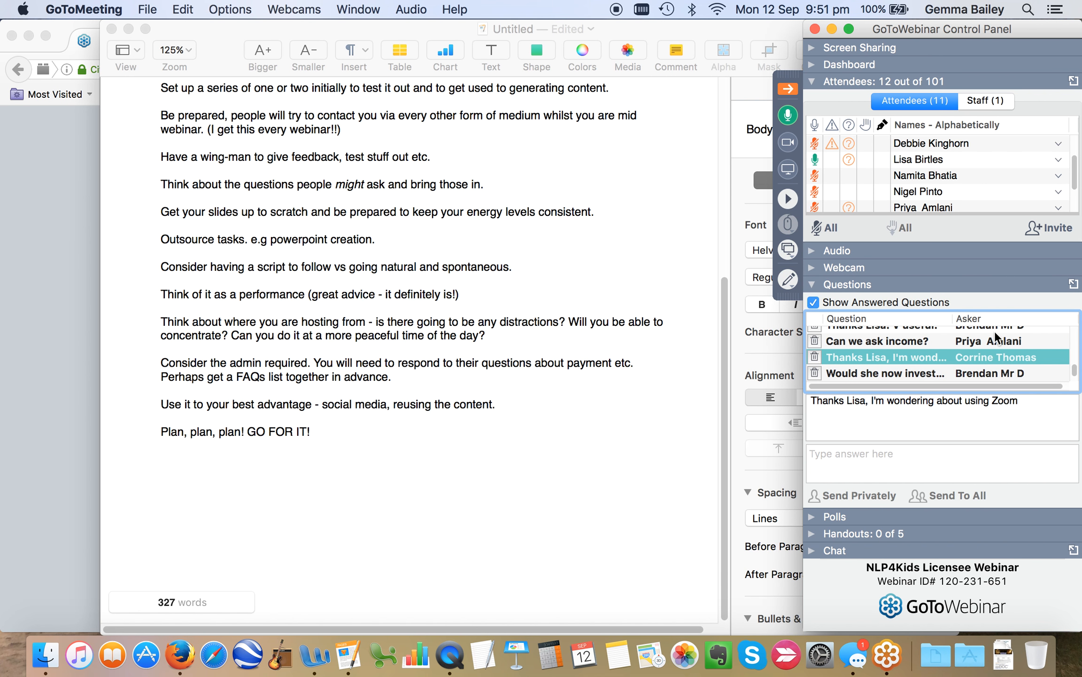
pyautogui.scroll(-3)
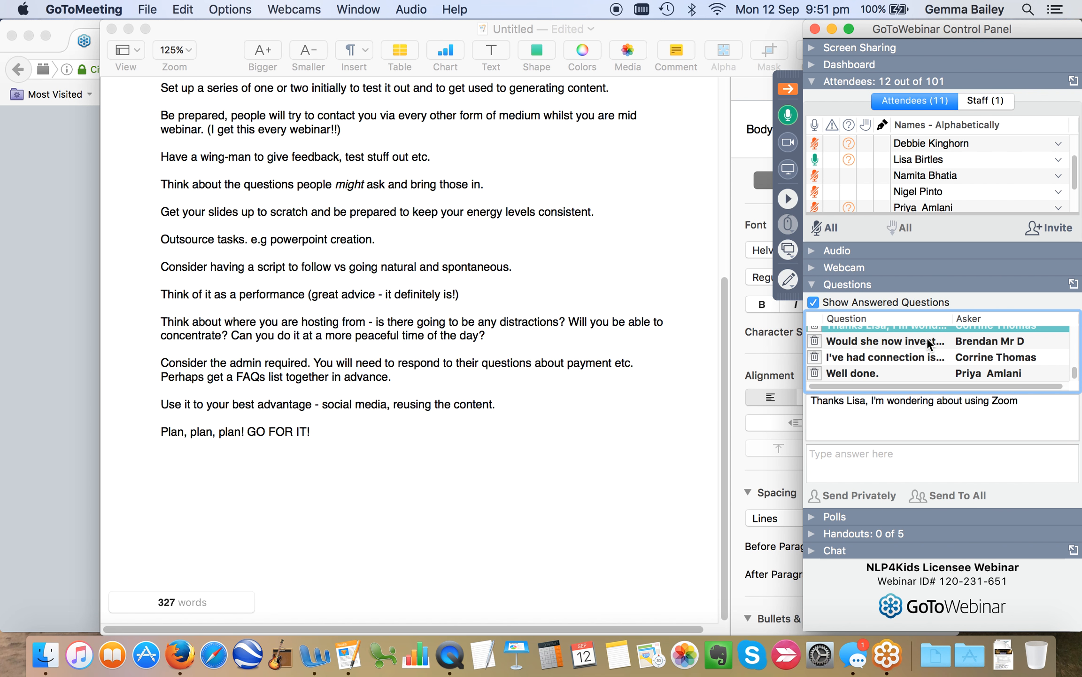
pyautogui.moveTo(886, 340)
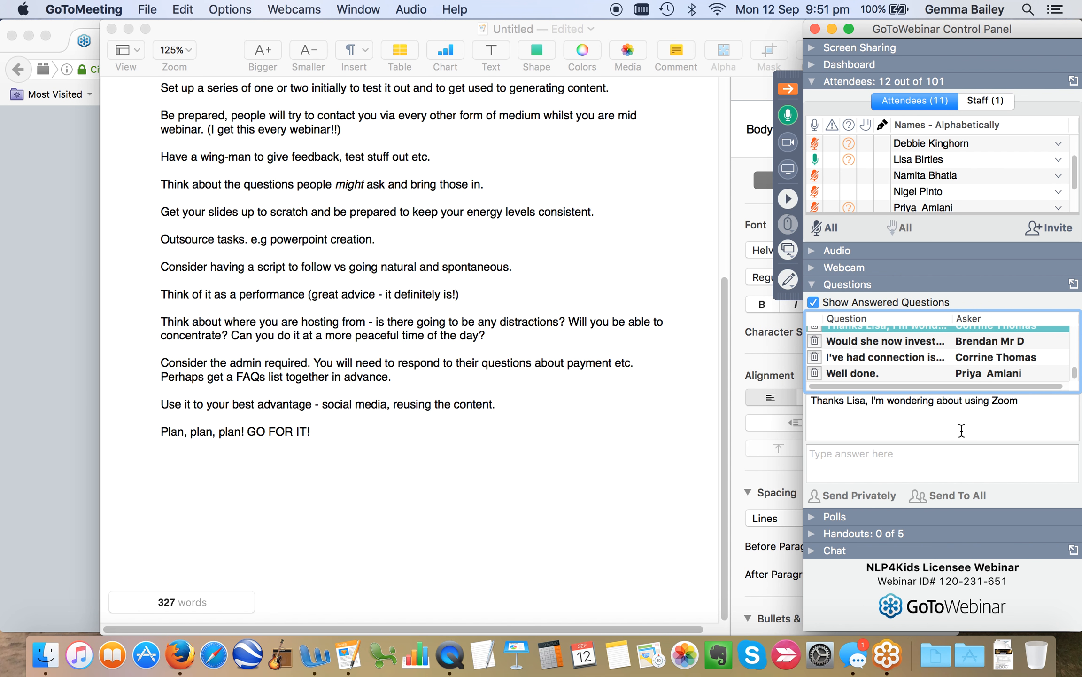
pyautogui.moveTo(959, 359)
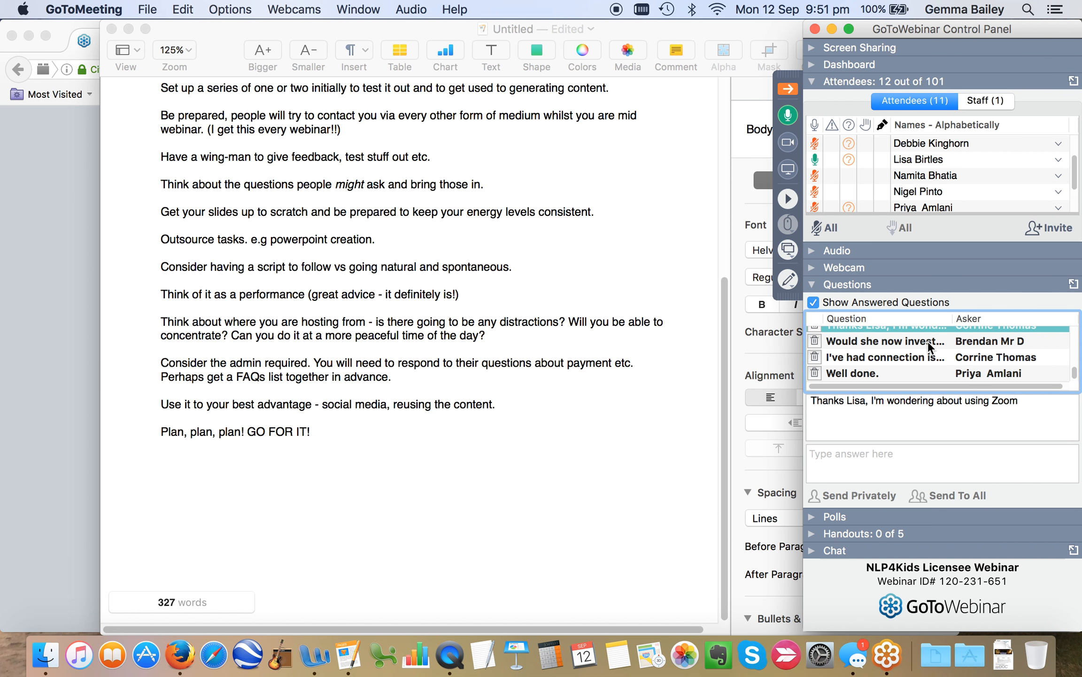
pyautogui.moveTo(887, 340)
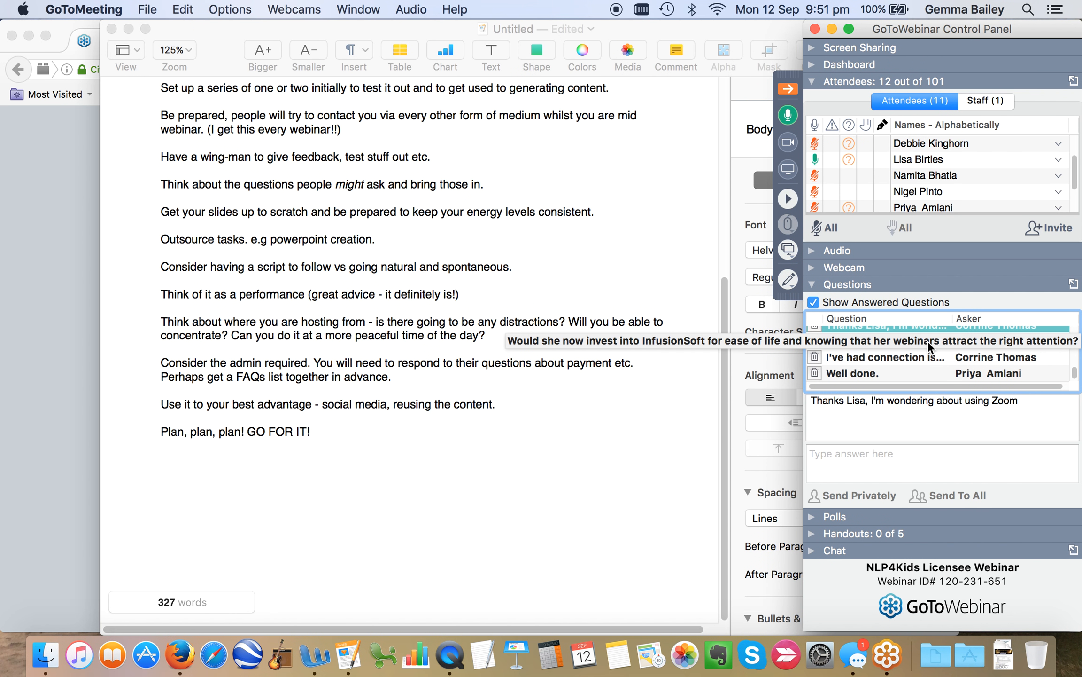
# - Read the InfusionSoft question, the congratulations message and the market research topics question
pyautogui.click(883, 341)
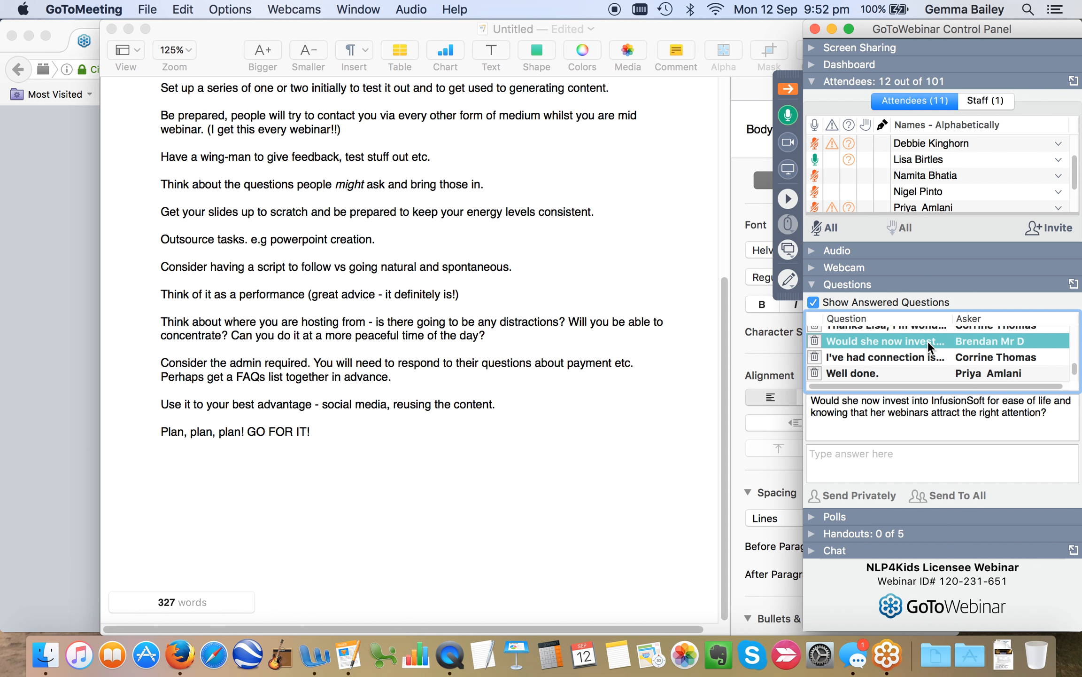
pyautogui.moveTo(930, 364)
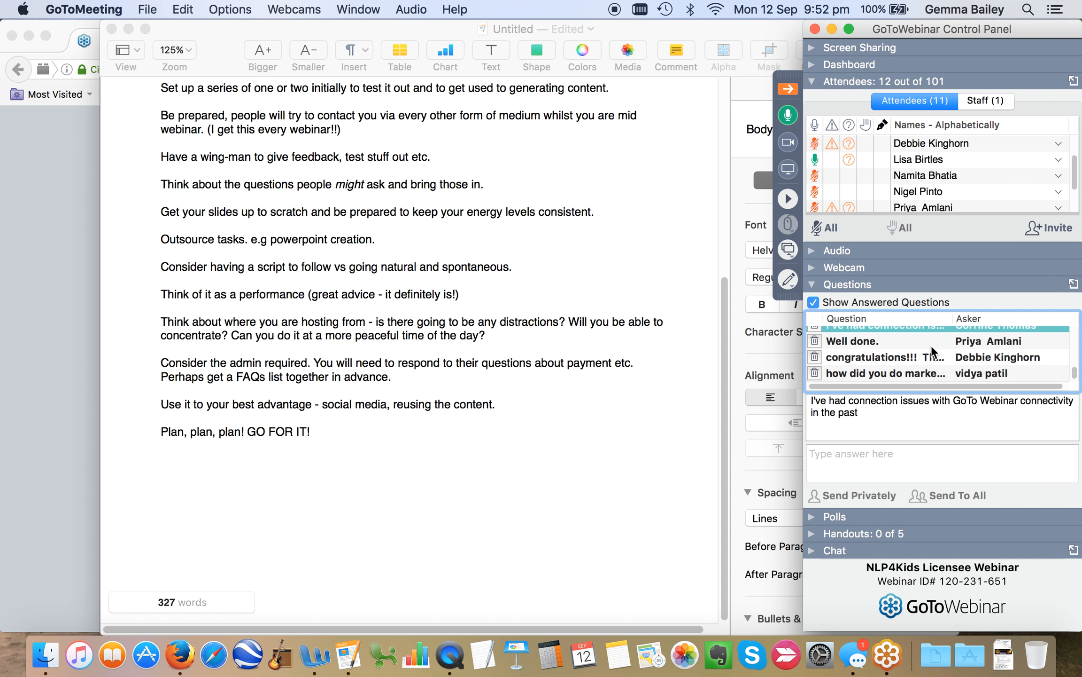
pyautogui.click(883, 357)
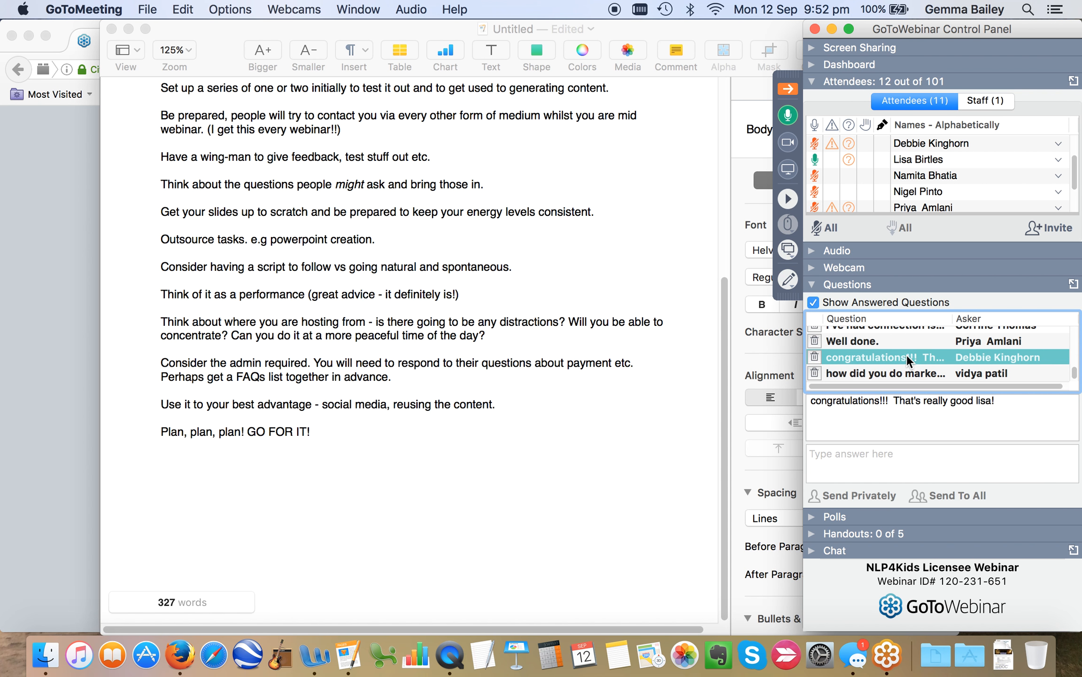
pyautogui.moveTo(924, 376)
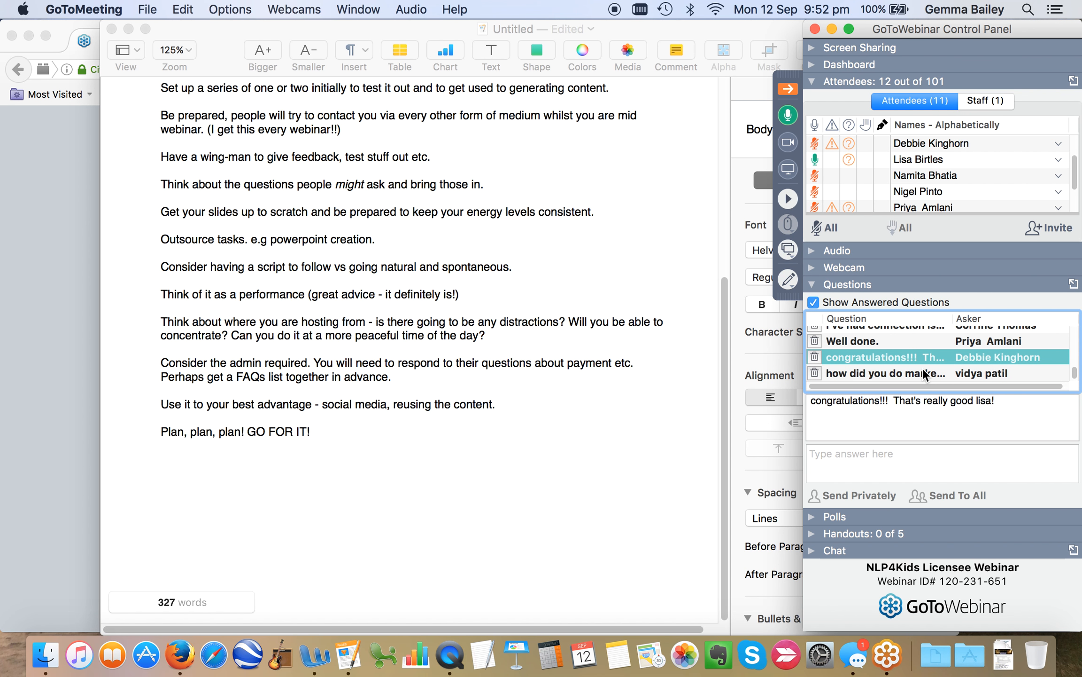
pyautogui.click(891, 373)
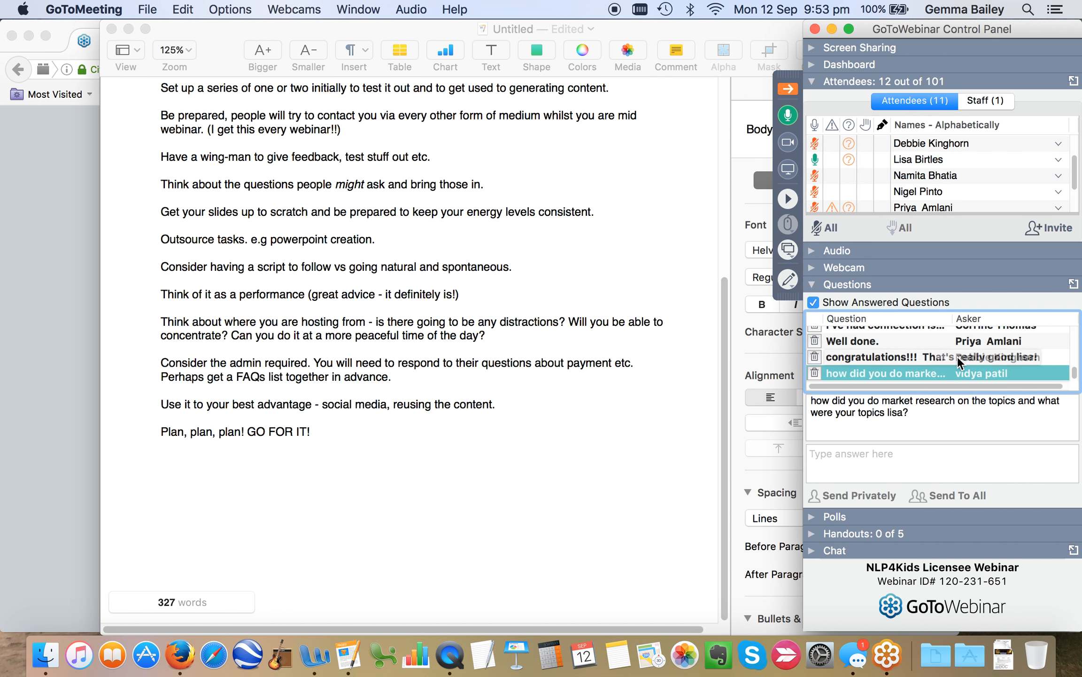
pyautogui.click(897, 357)
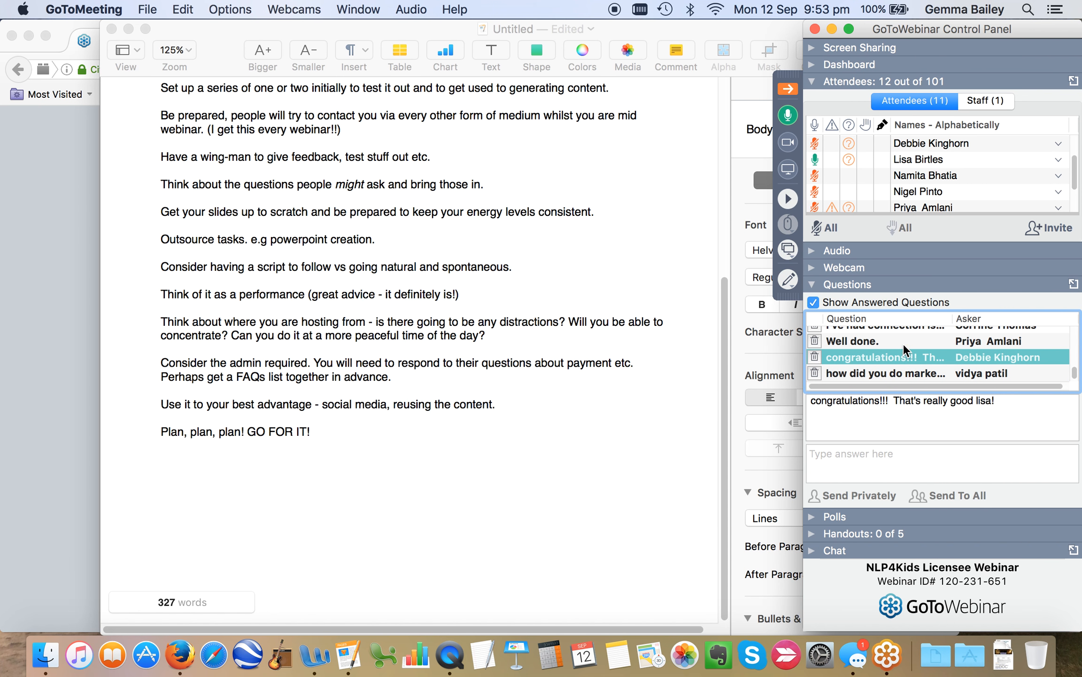
pyautogui.click(884, 371)
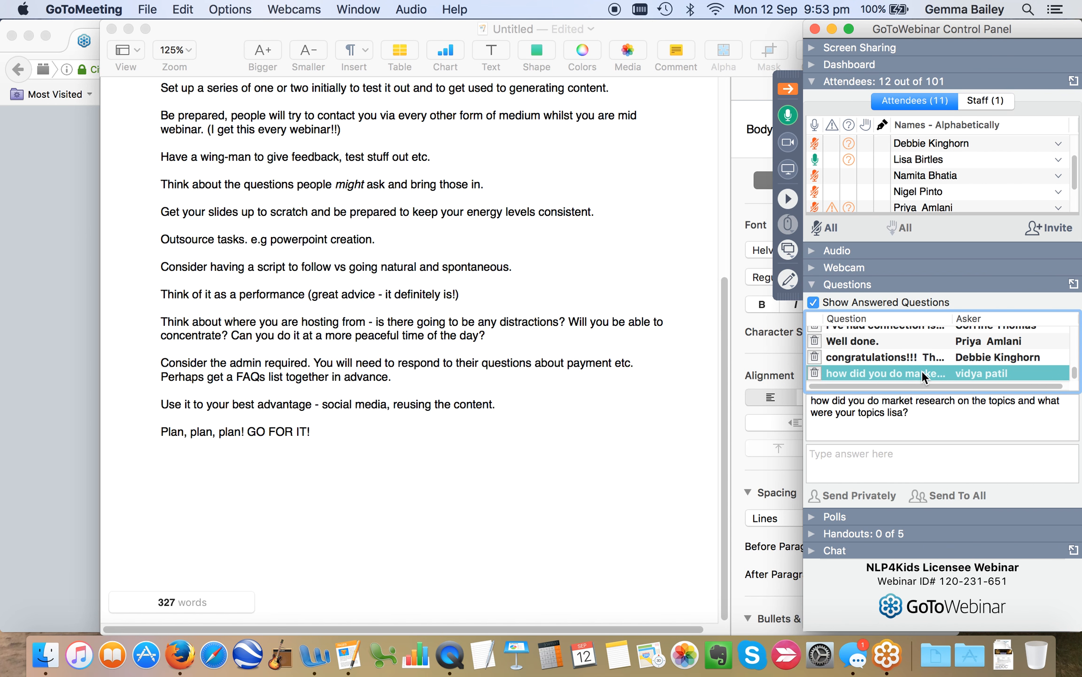
pyautogui.moveTo(922, 373)
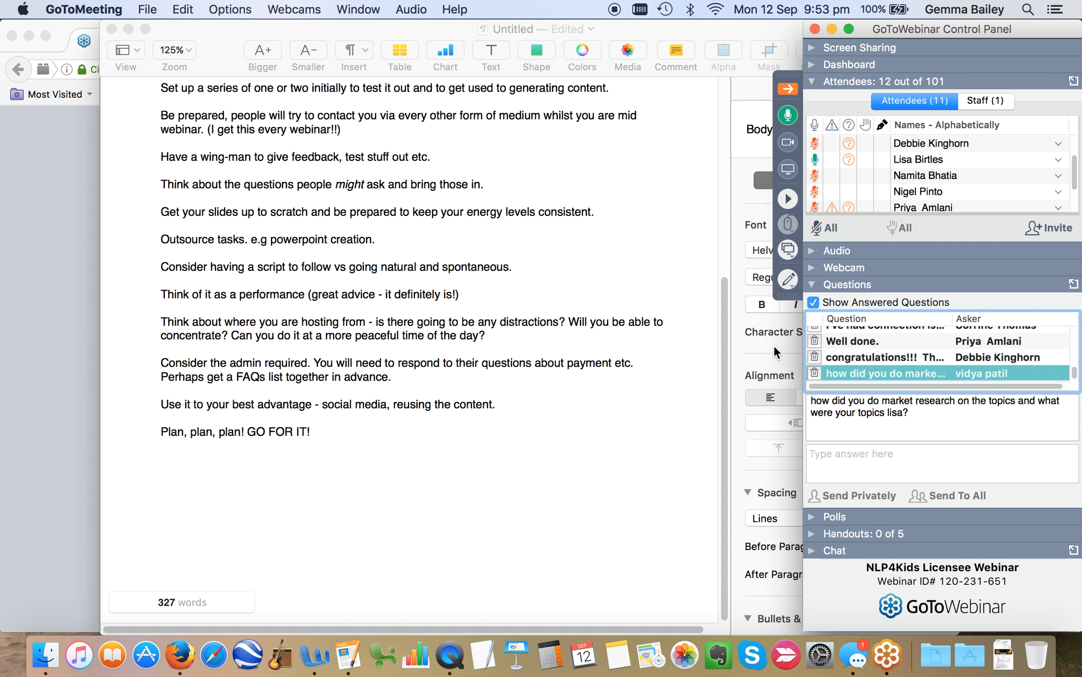
pyautogui.moveTo(891, 366)
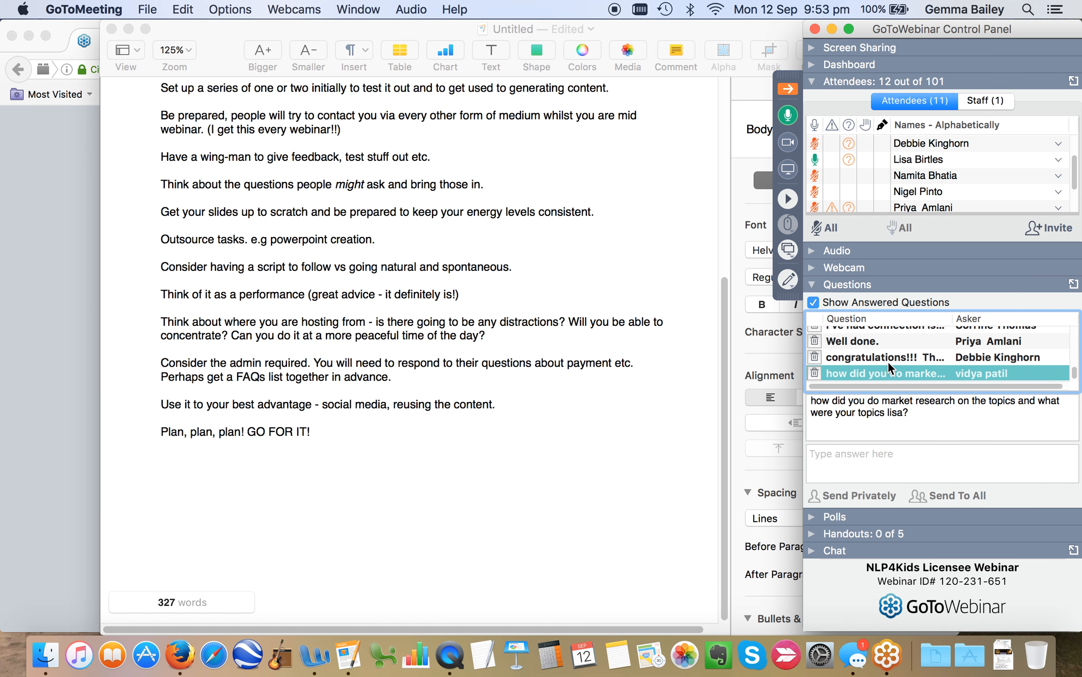
# - Read the 'Thanks Lisa! V useful.' message and the question about where to hear the webinar
pyautogui.scroll(-3)
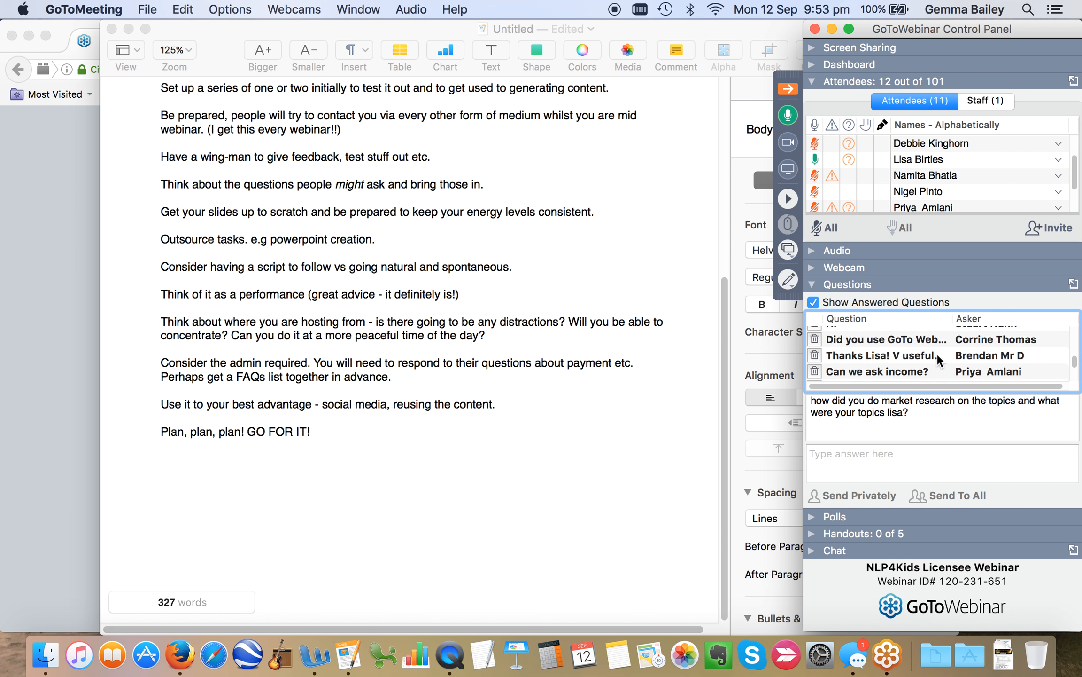
pyautogui.click(886, 358)
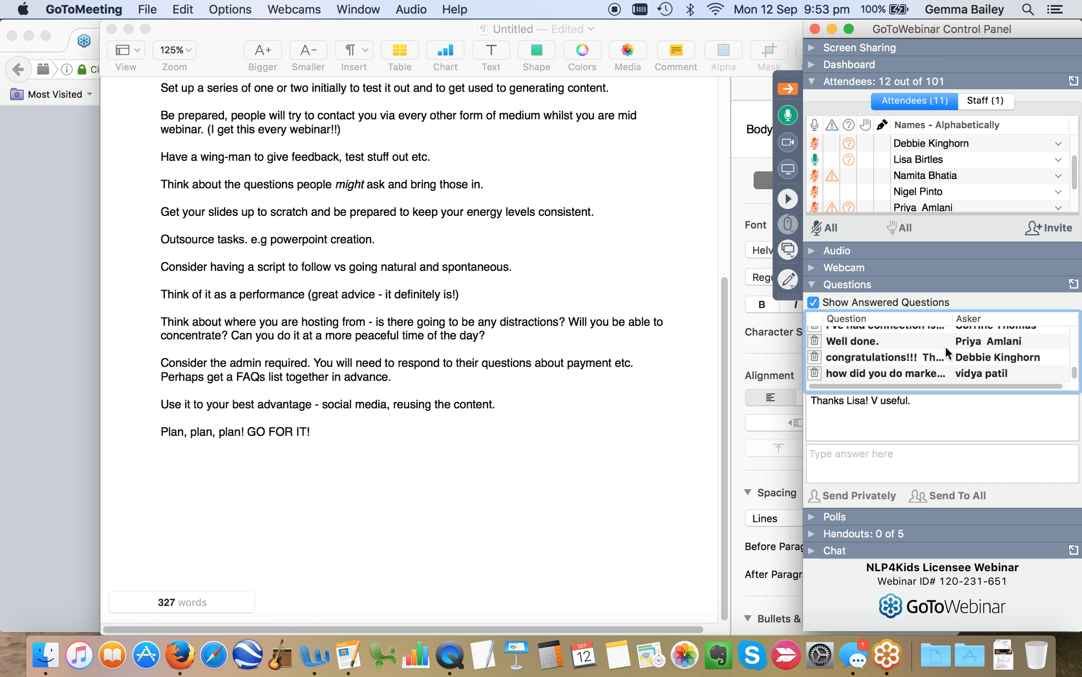
pyautogui.moveTo(951, 377)
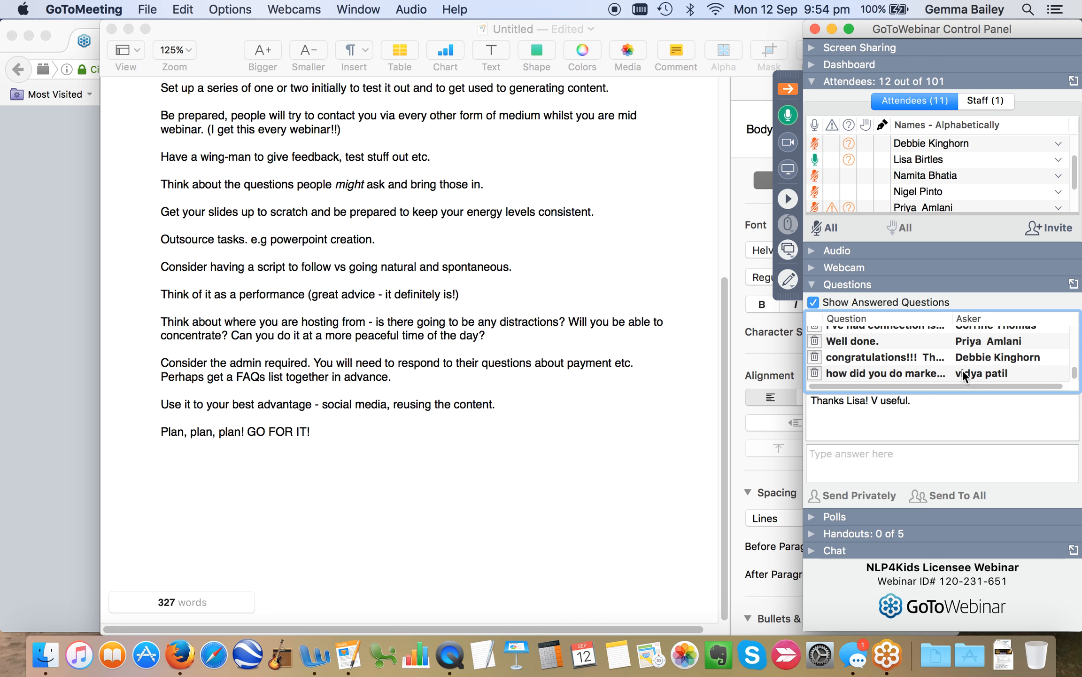
pyautogui.scroll(-3)
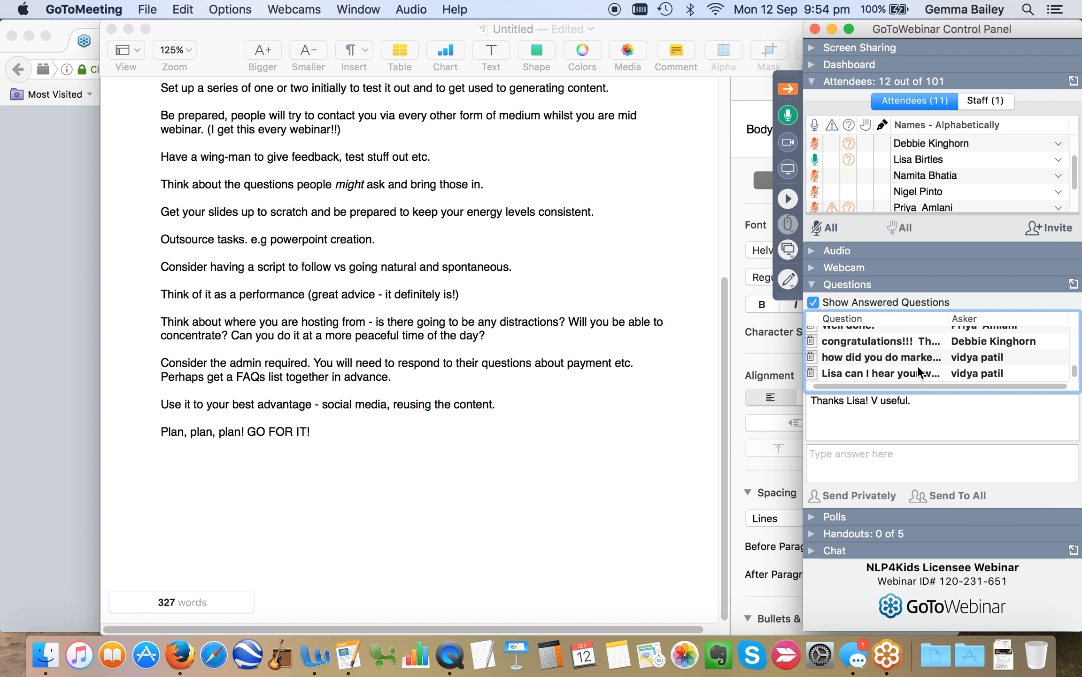
pyautogui.click(881, 357)
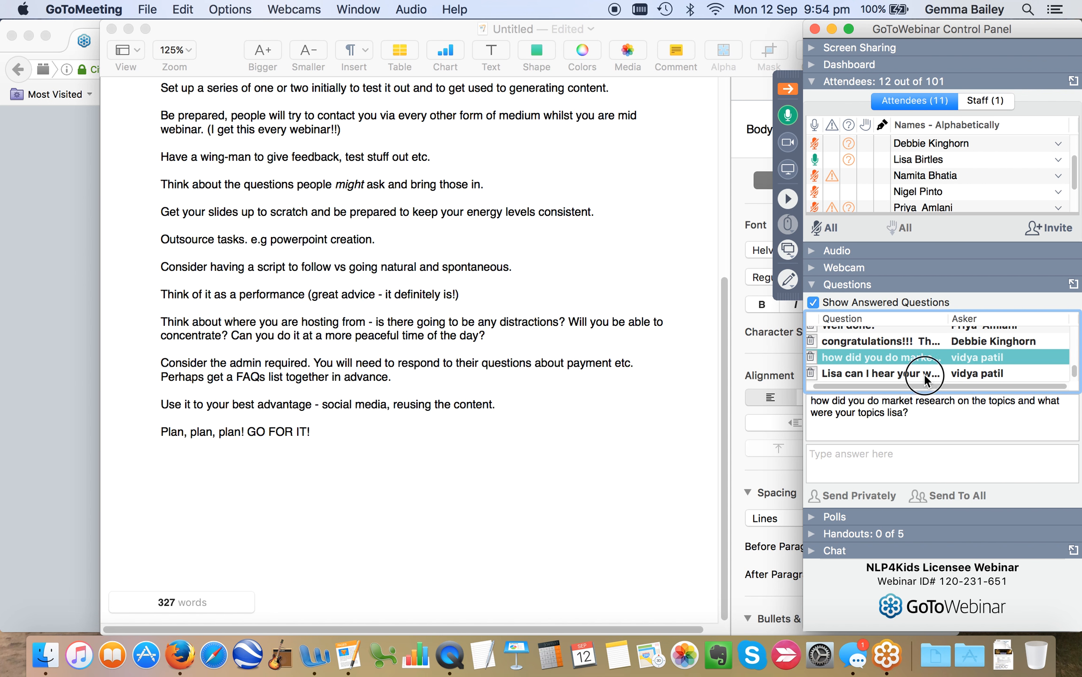
pyautogui.click(884, 373)
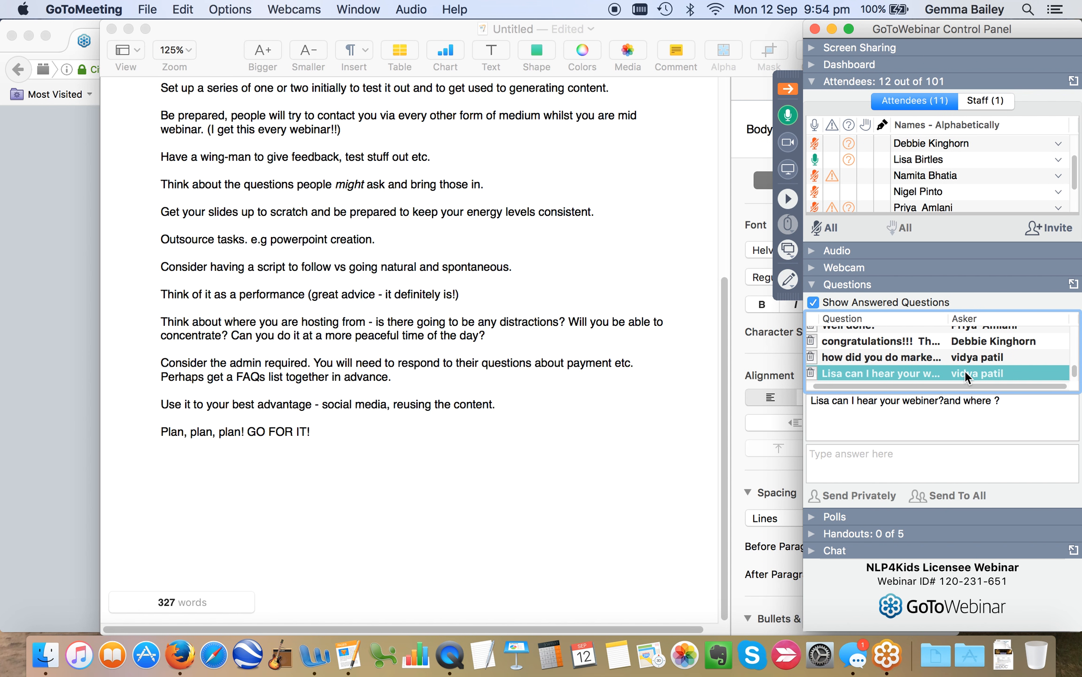
pyautogui.scroll(-3)
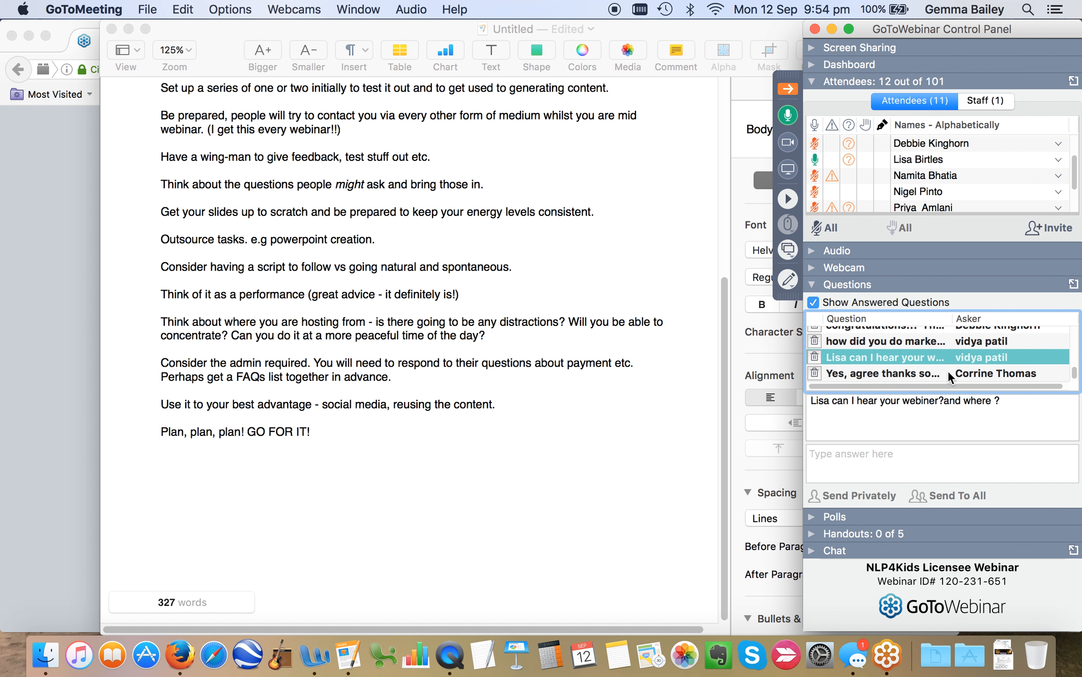
pyautogui.moveTo(918, 359)
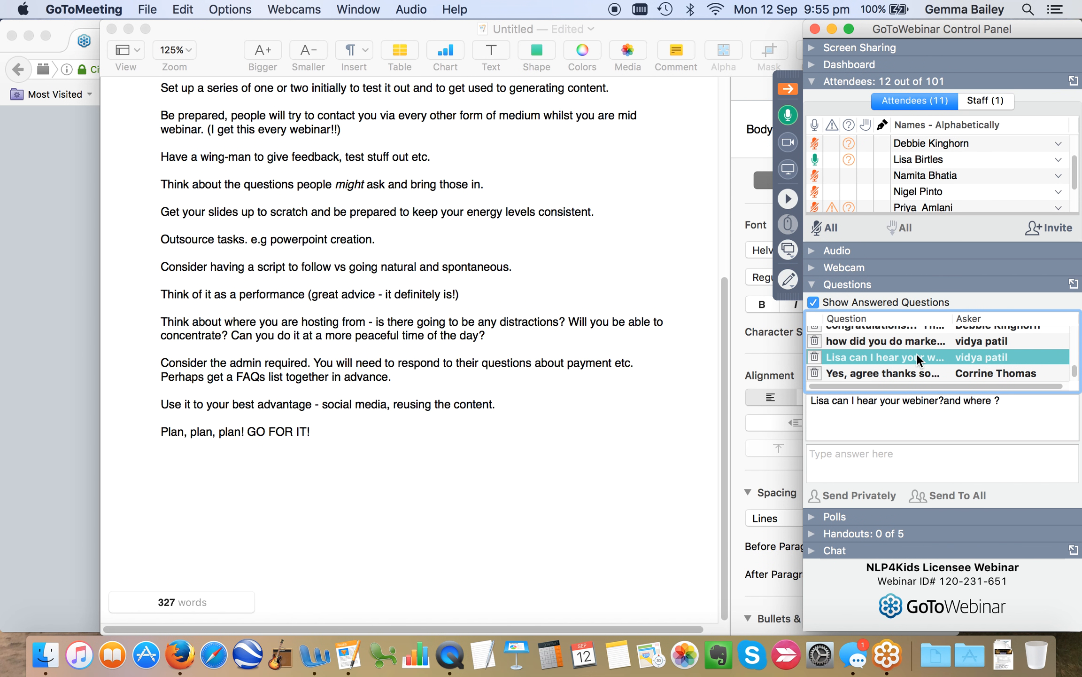
pyautogui.scroll(-3)
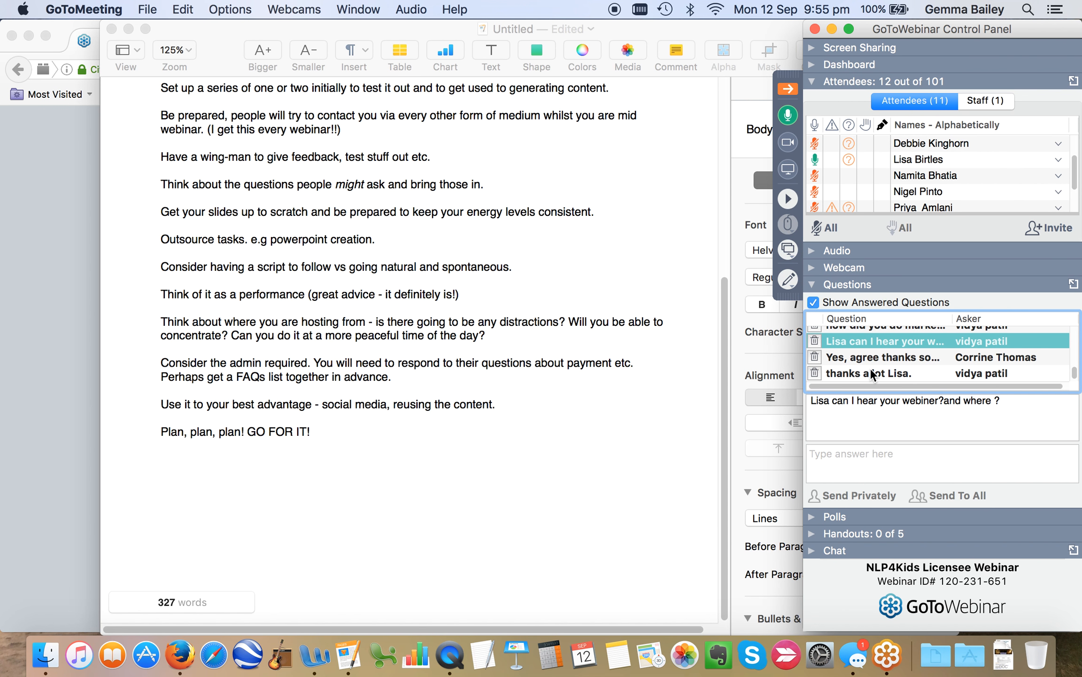
pyautogui.click(876, 373)
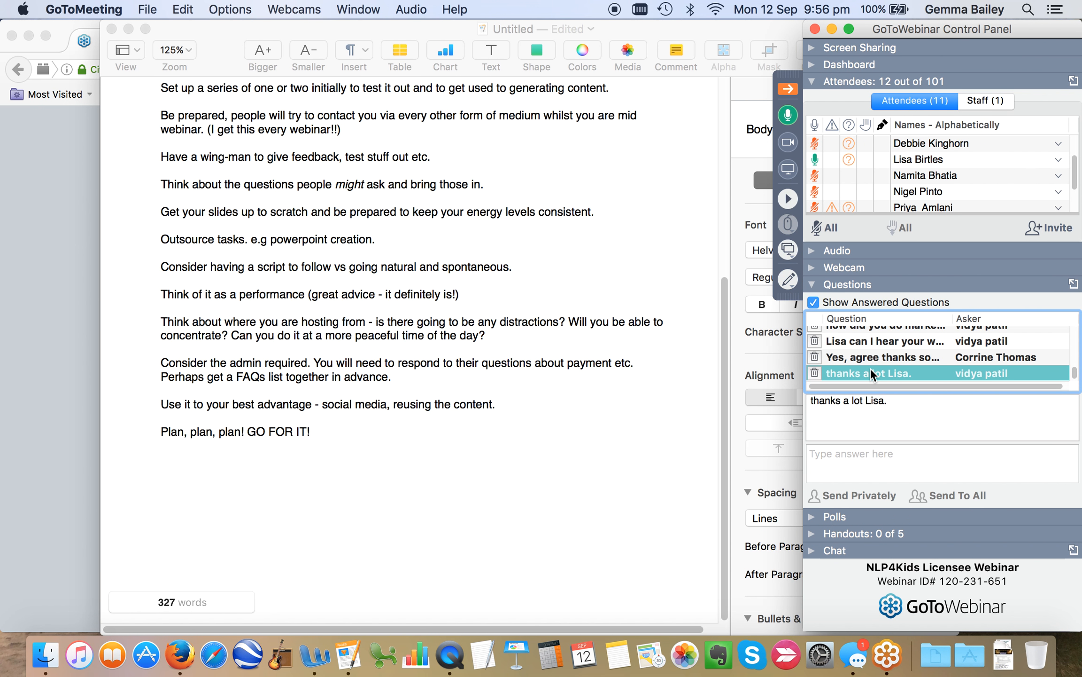
pyautogui.moveTo(480, 185)
pyautogui.write(' to your conte')
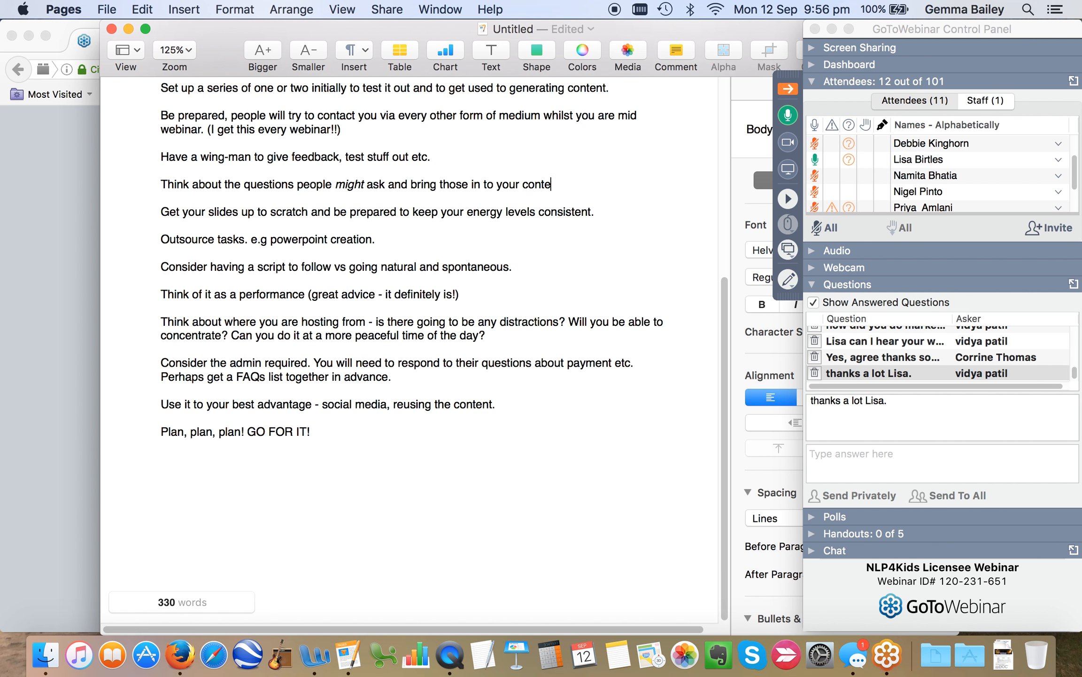
pyautogui.write('nt.')
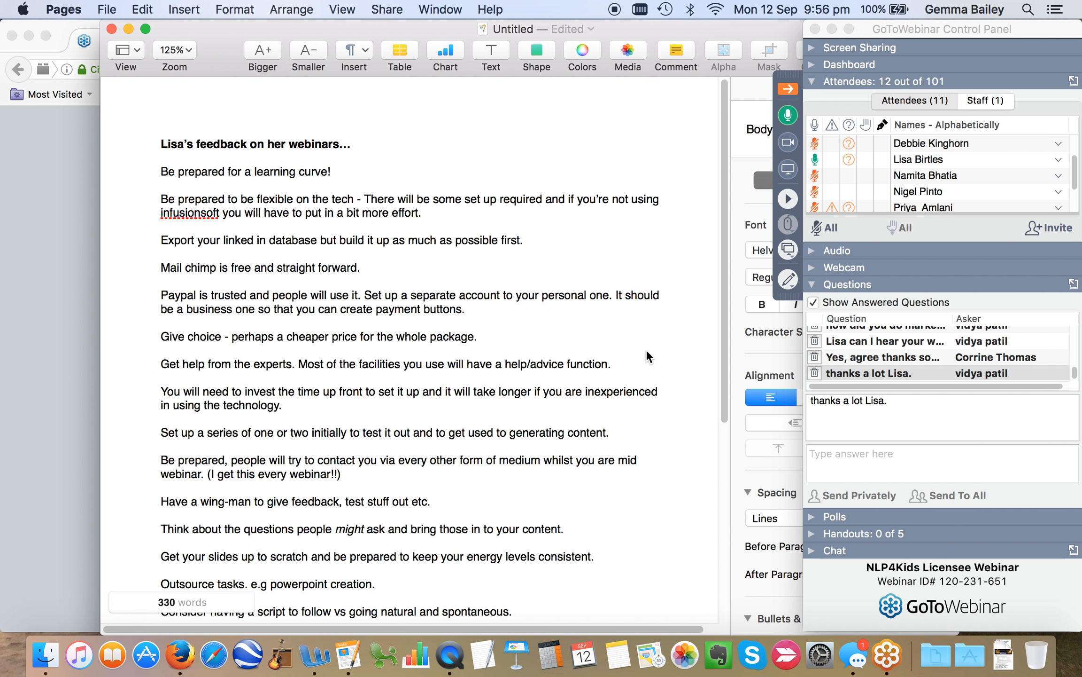
pyautogui.click(564, 529)
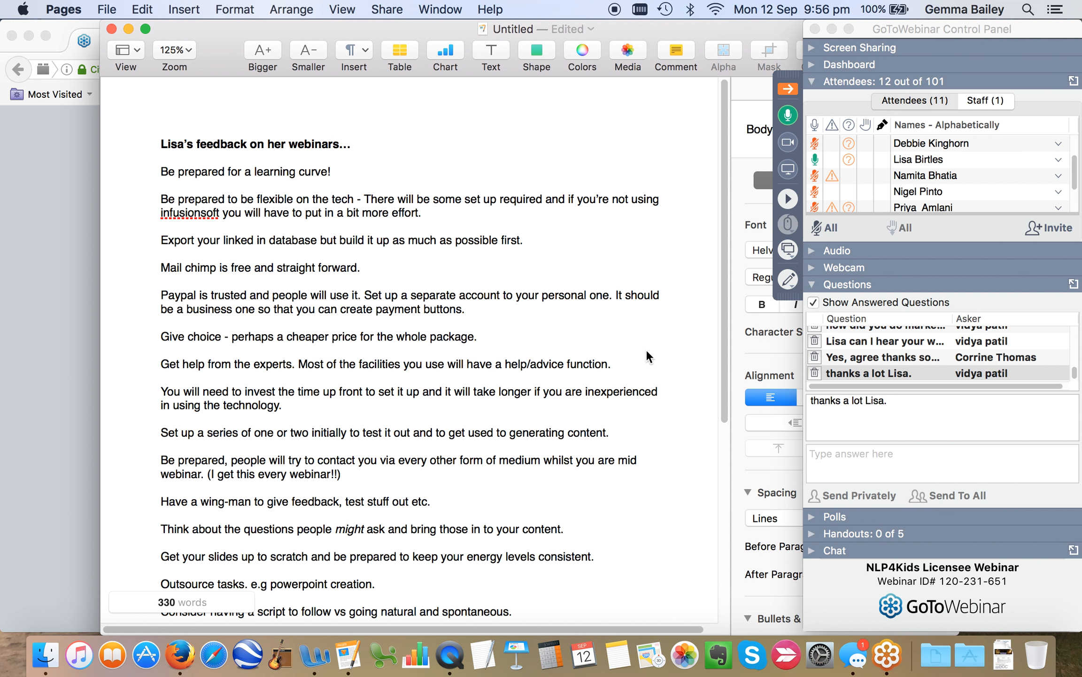
pyautogui.click(564, 529)
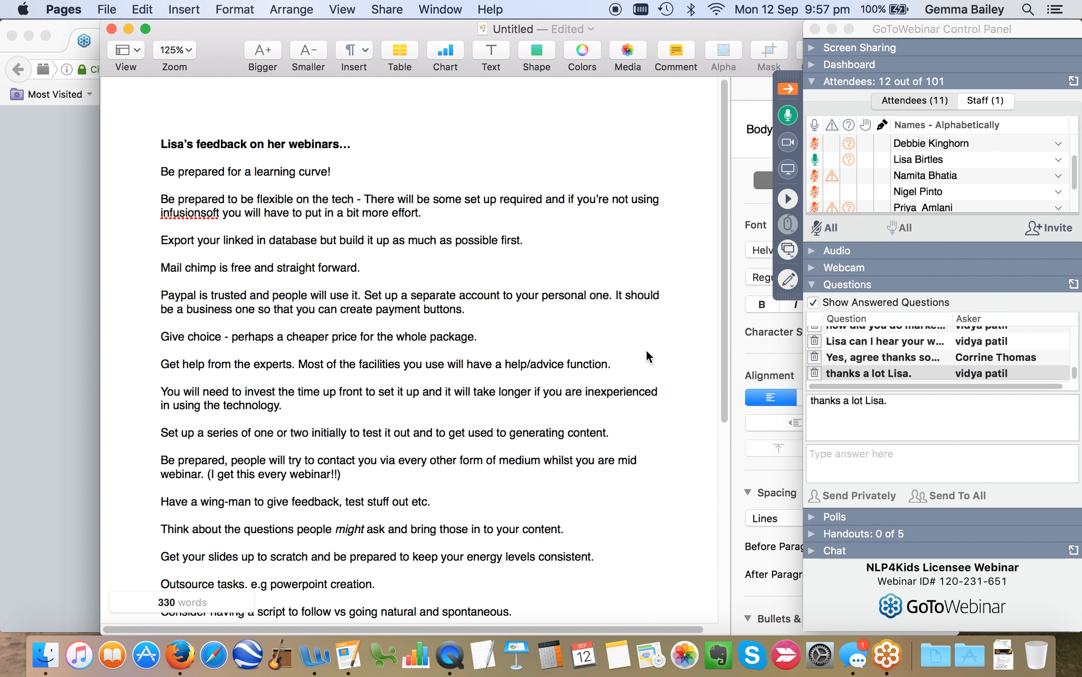
pyautogui.click(563, 529)
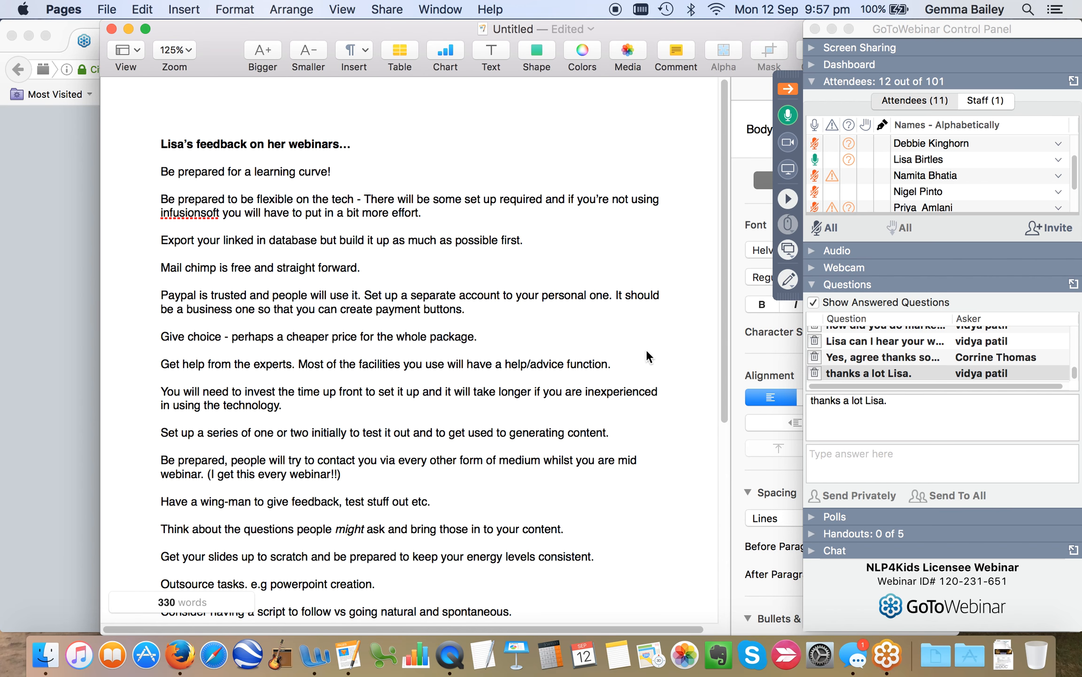
pyautogui.moveTo(944, 373)
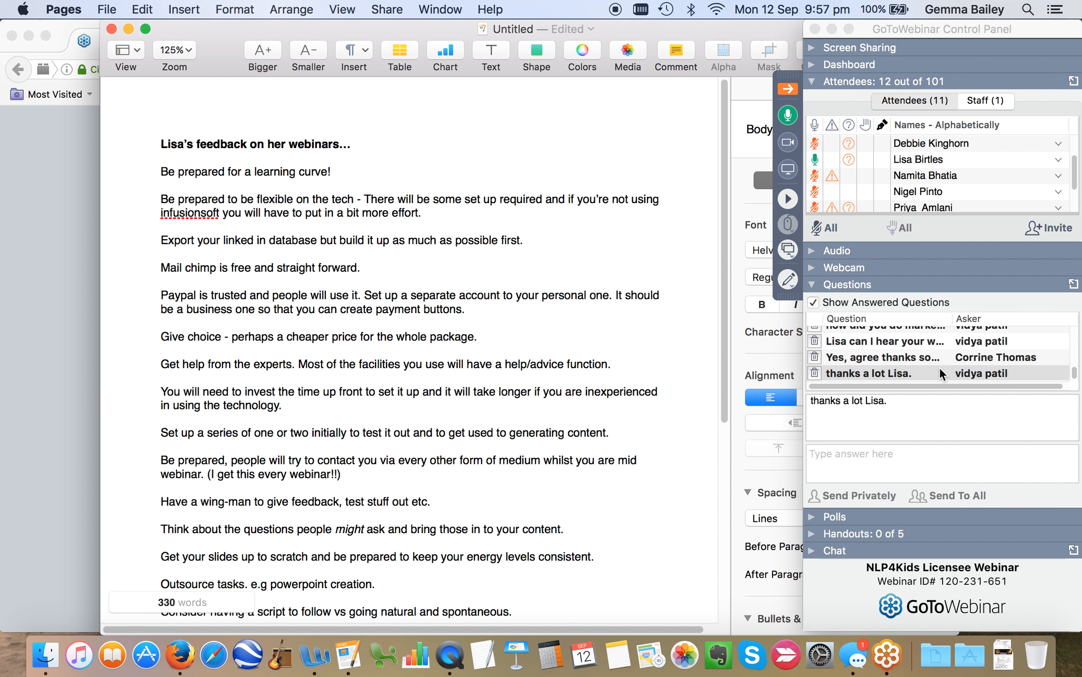
pyautogui.click(564, 529)
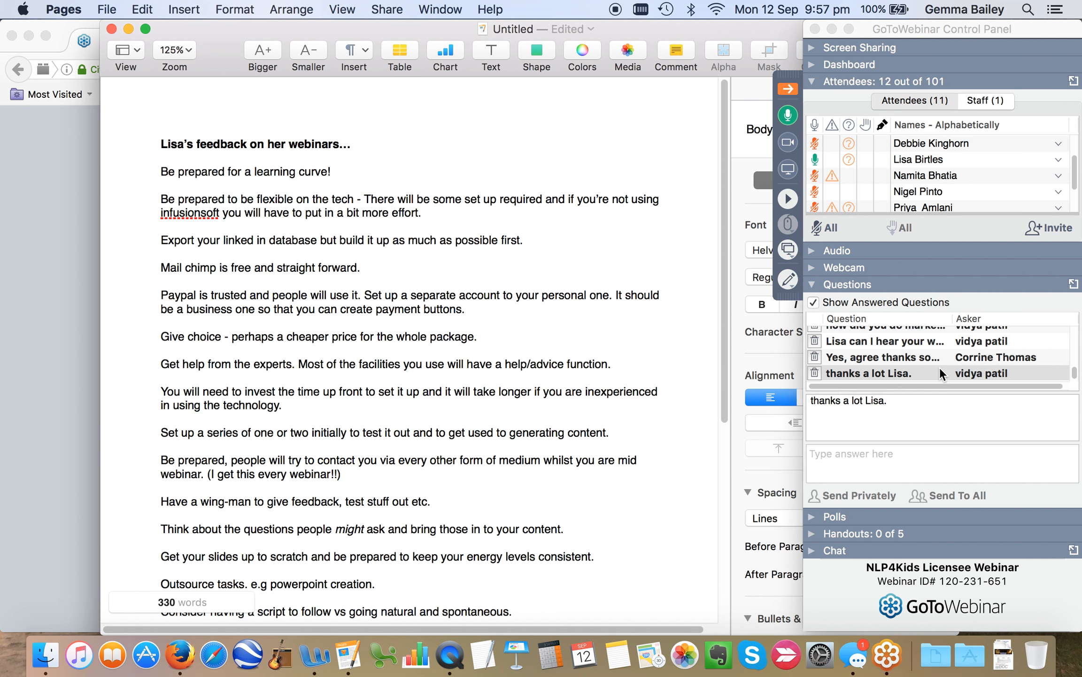
pyautogui.click(563, 529)
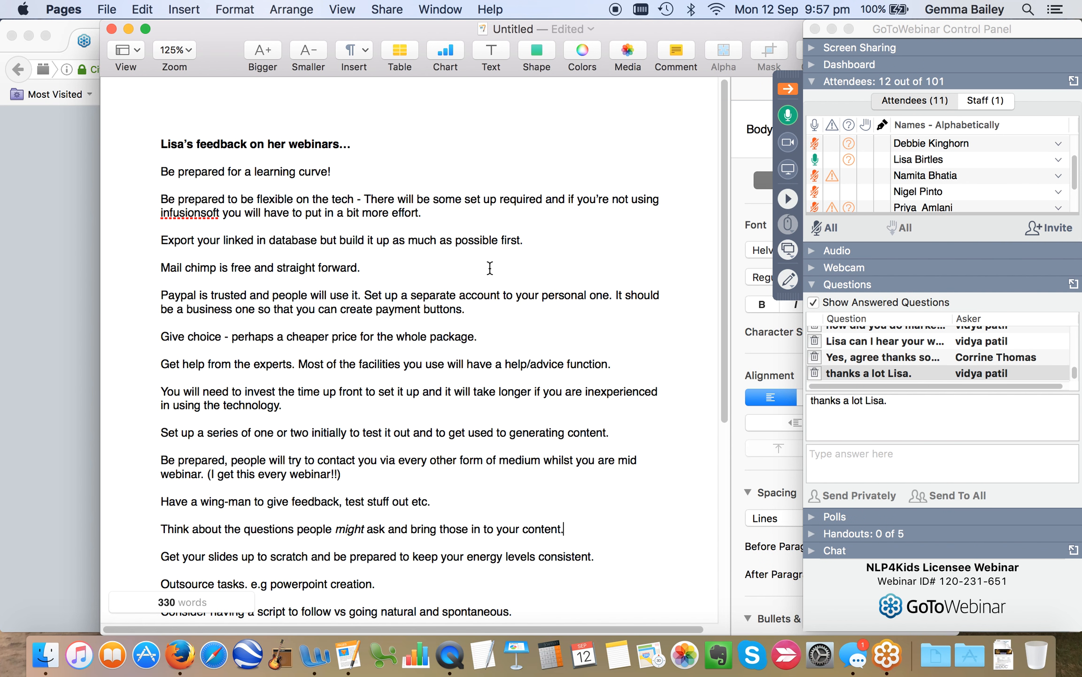
pyautogui.moveTo(802, 63)
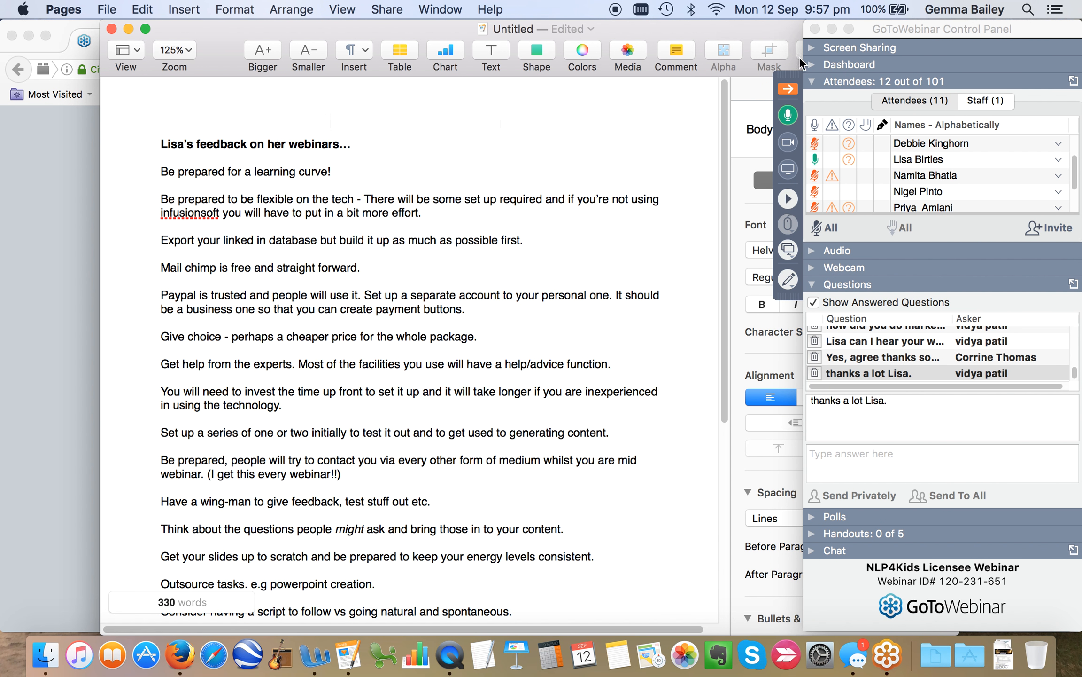
pyautogui.moveTo(817, 164)
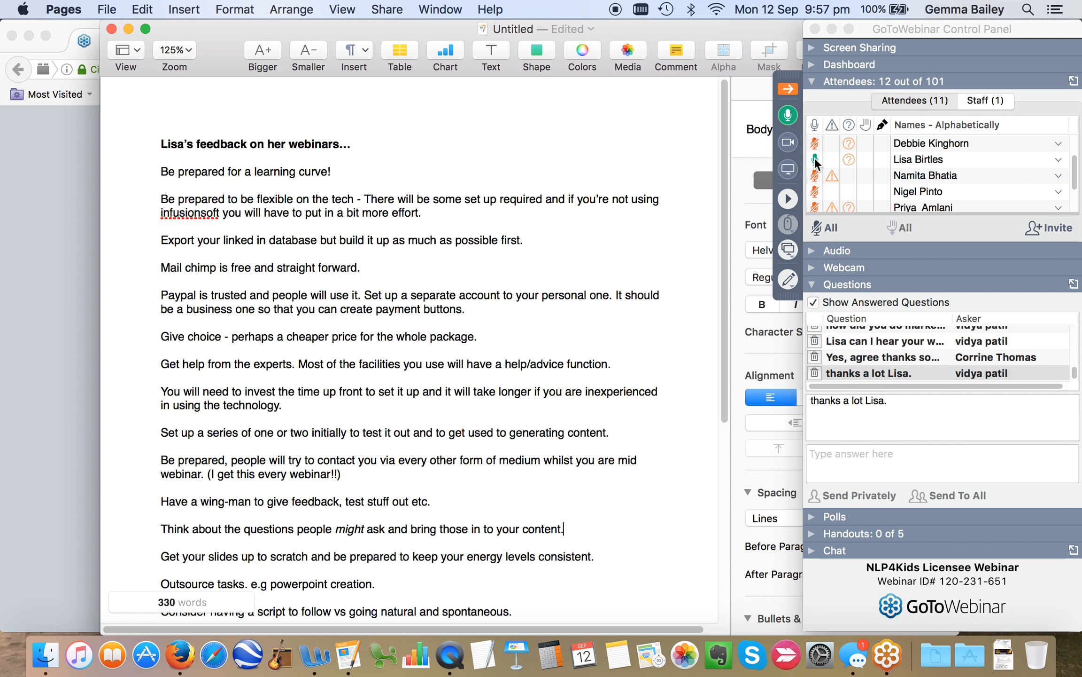
pyautogui.moveTo(815, 160)
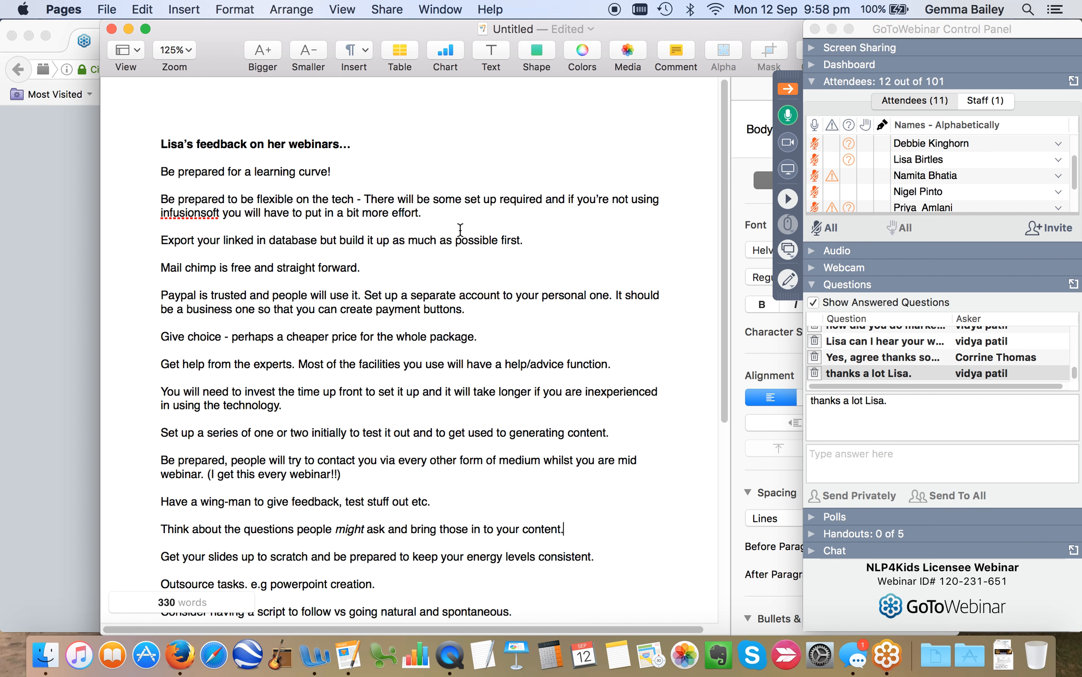
pyautogui.scroll(-3)
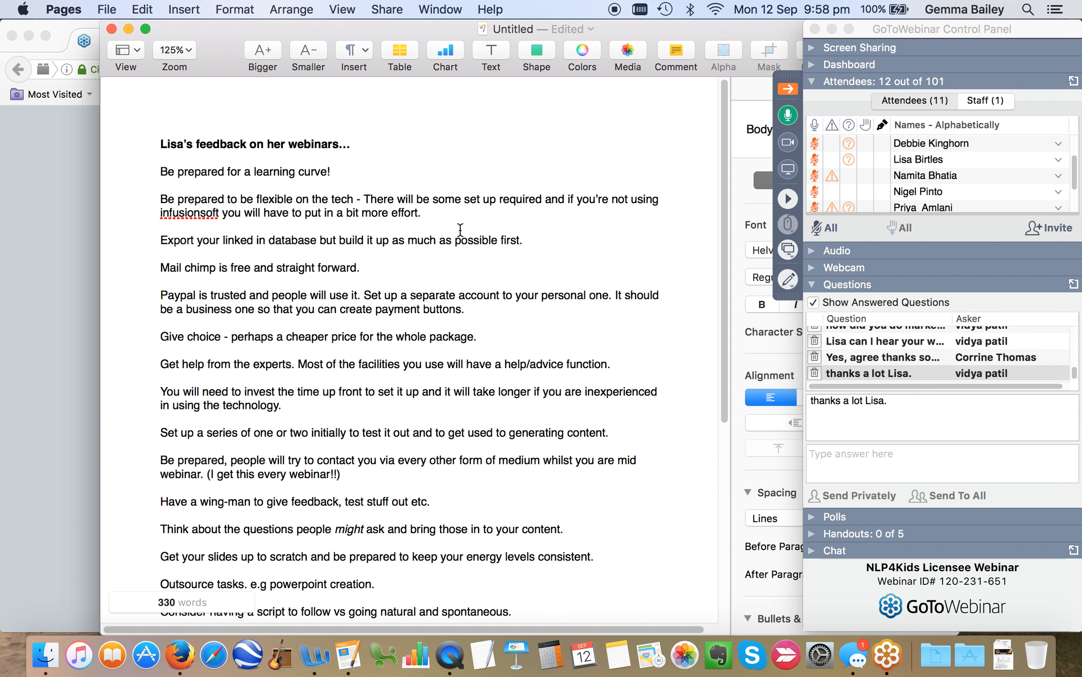
pyautogui.click(562, 529)
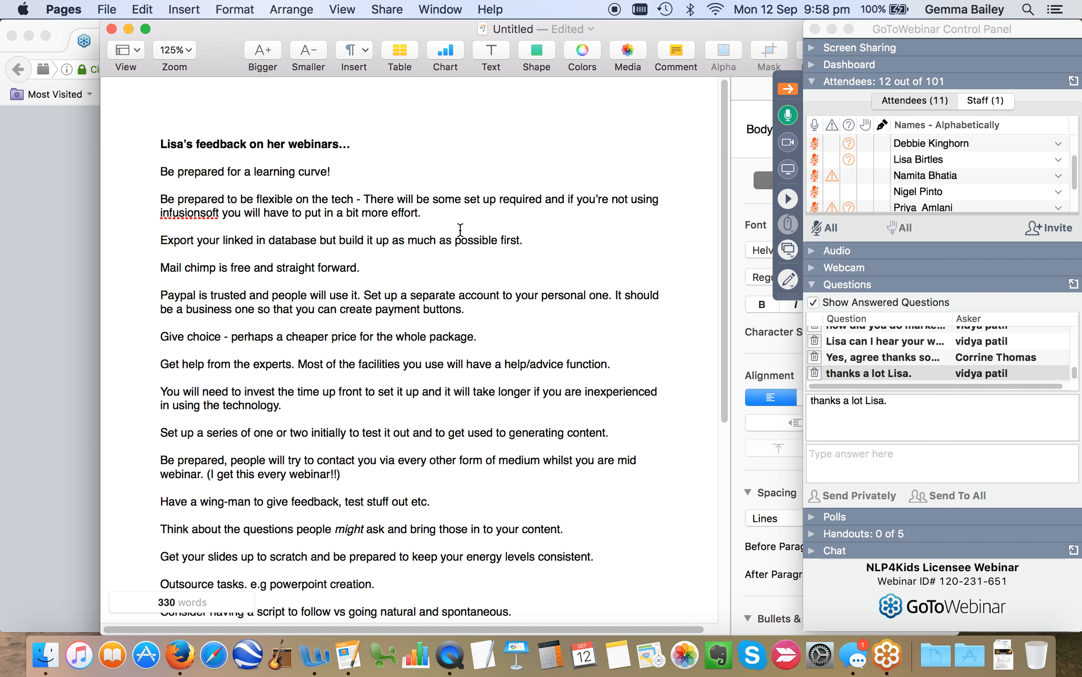
pyautogui.click(564, 529)
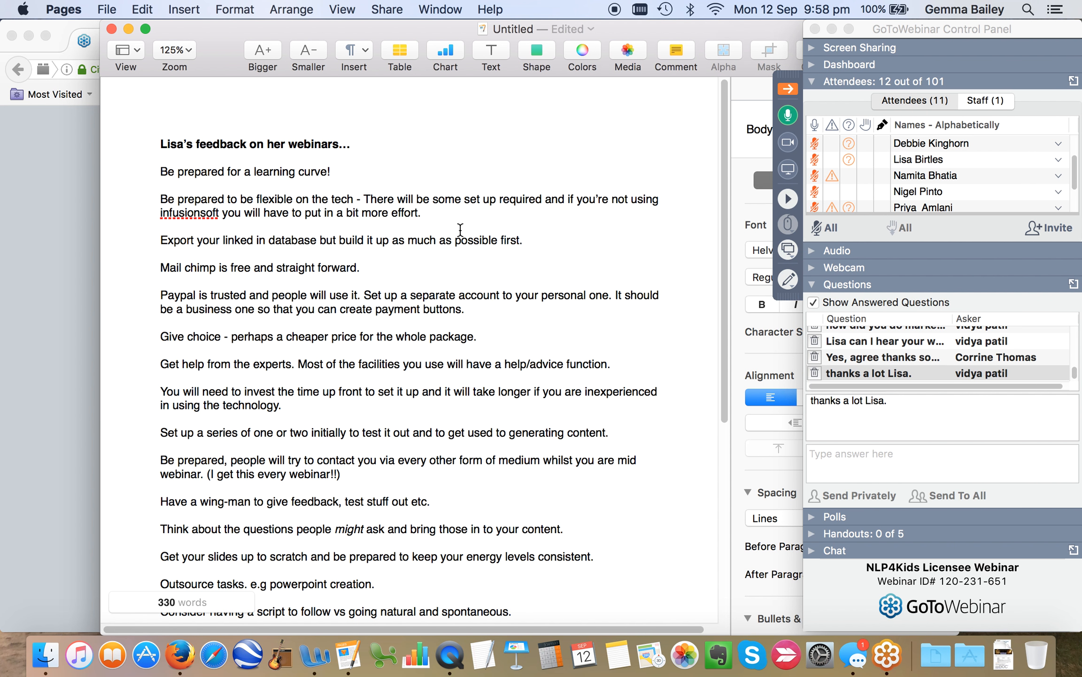
pyautogui.click(564, 529)
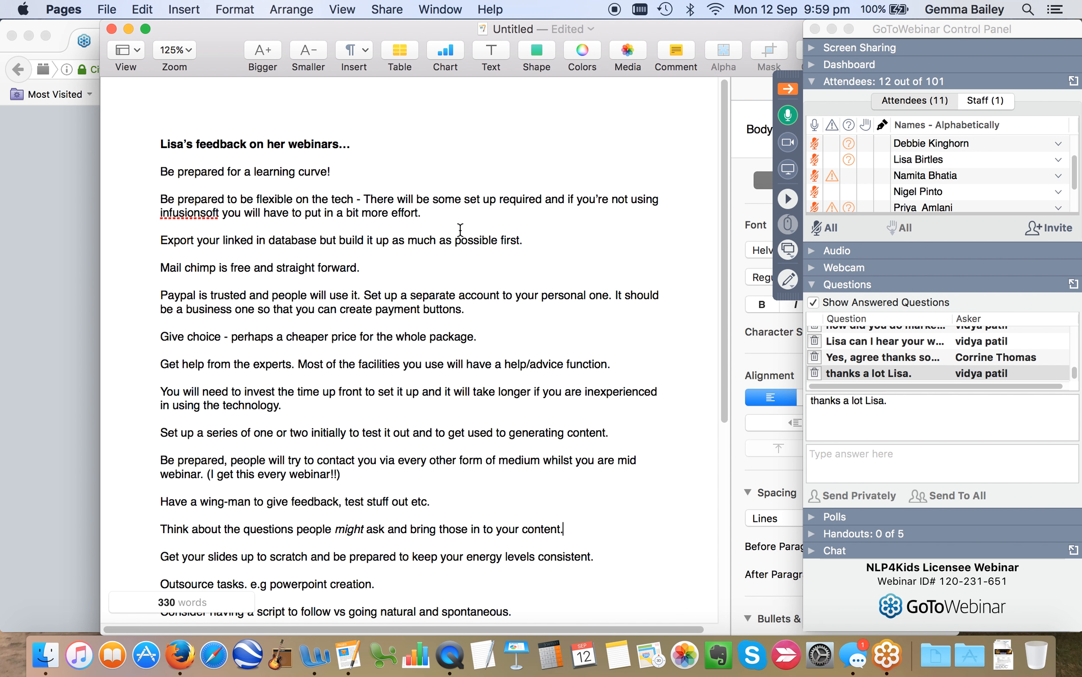
pyautogui.moveTo(879, 358)
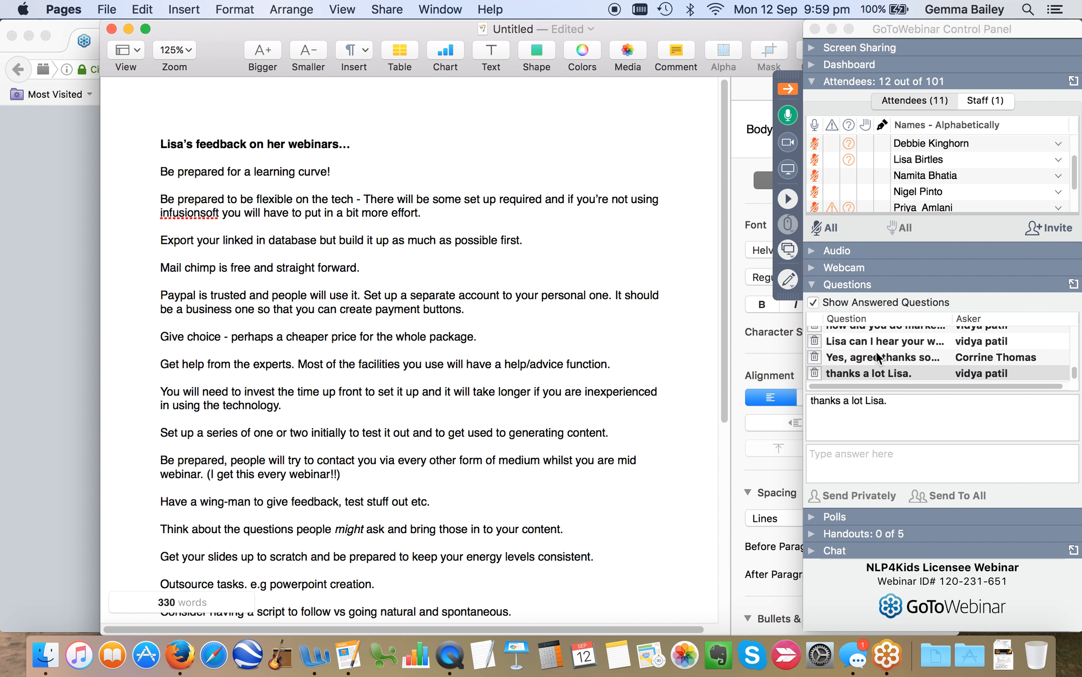
pyautogui.click(564, 529)
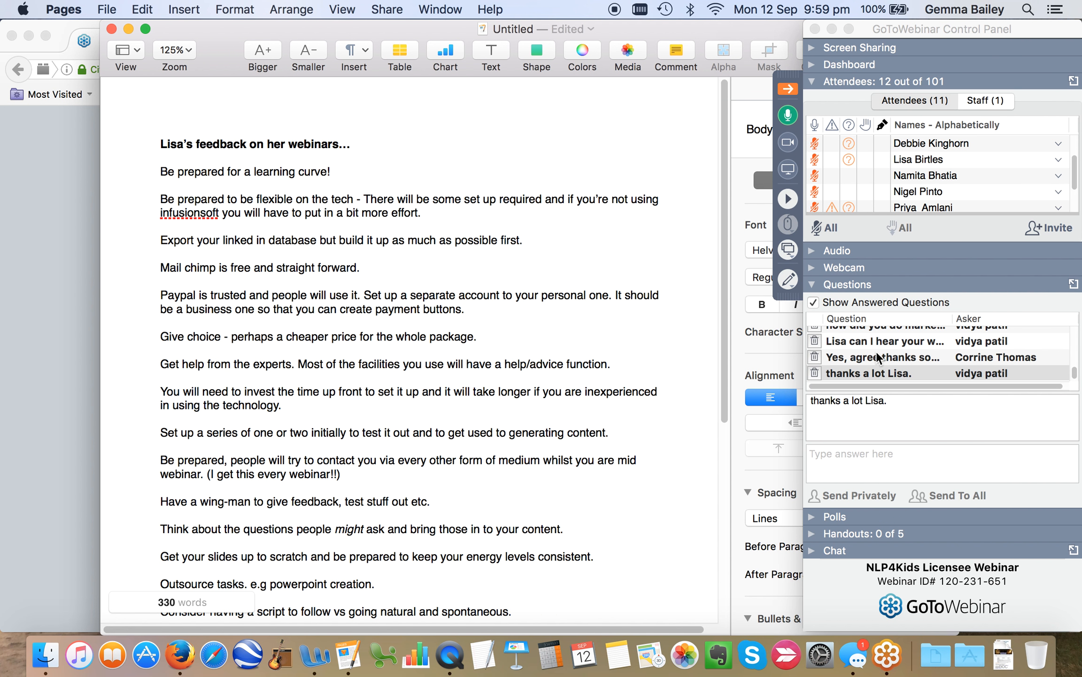
pyautogui.click(563, 529)
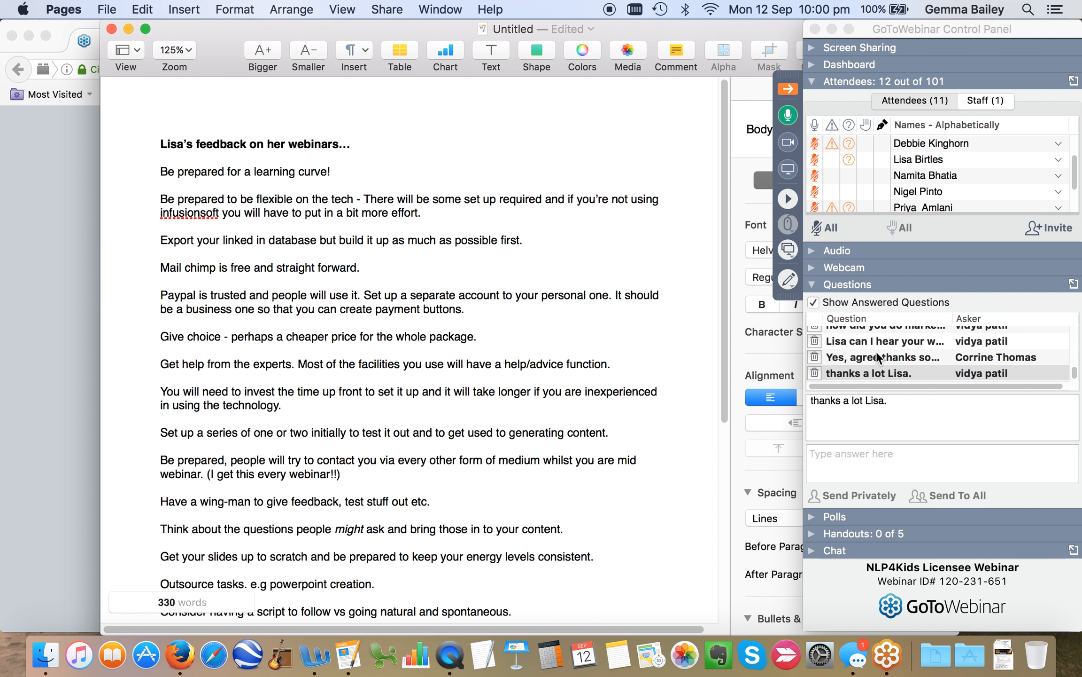
pyautogui.click(563, 529)
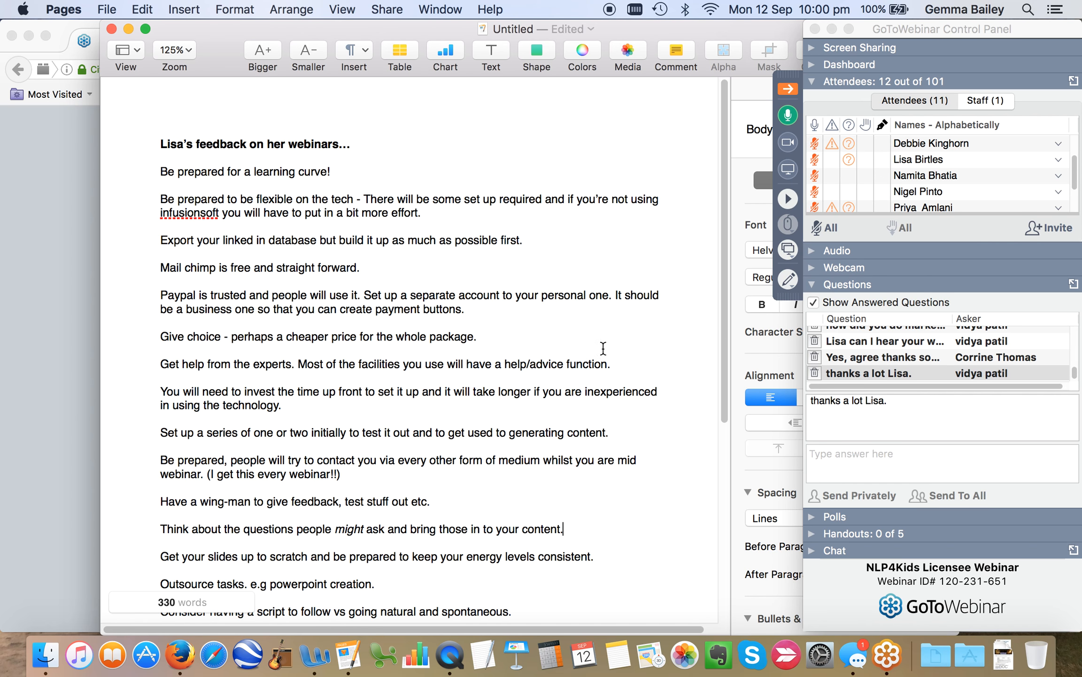
# - Scroll the Pages document to the tips about performance, hosting location and the admin required
pyautogui.scroll(-3)
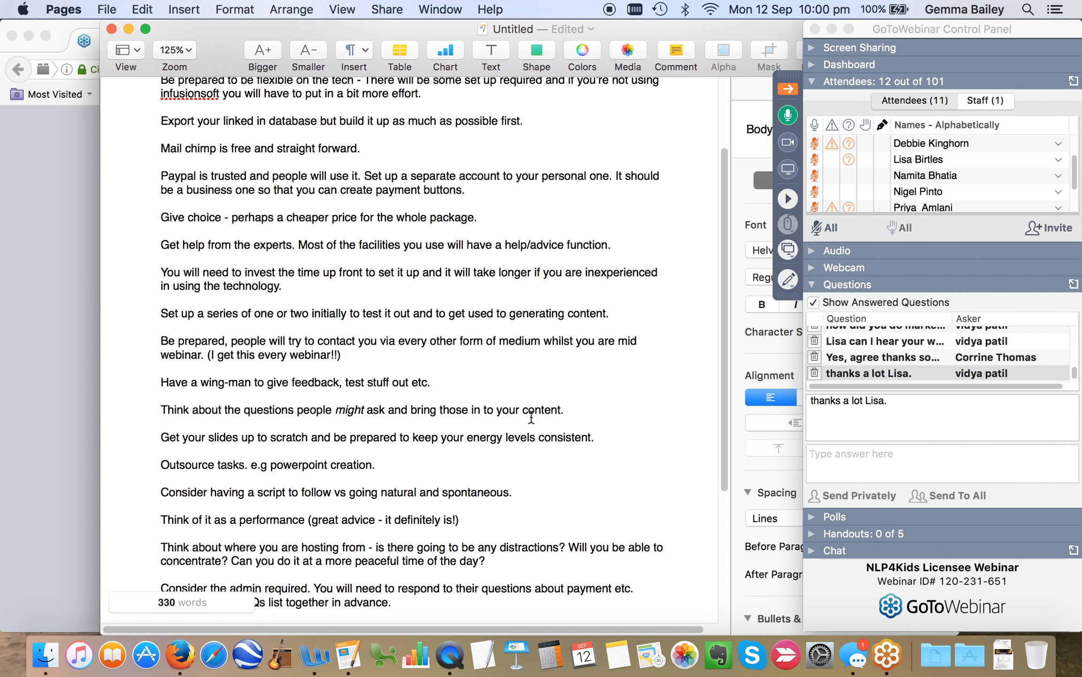
pyautogui.click(563, 410)
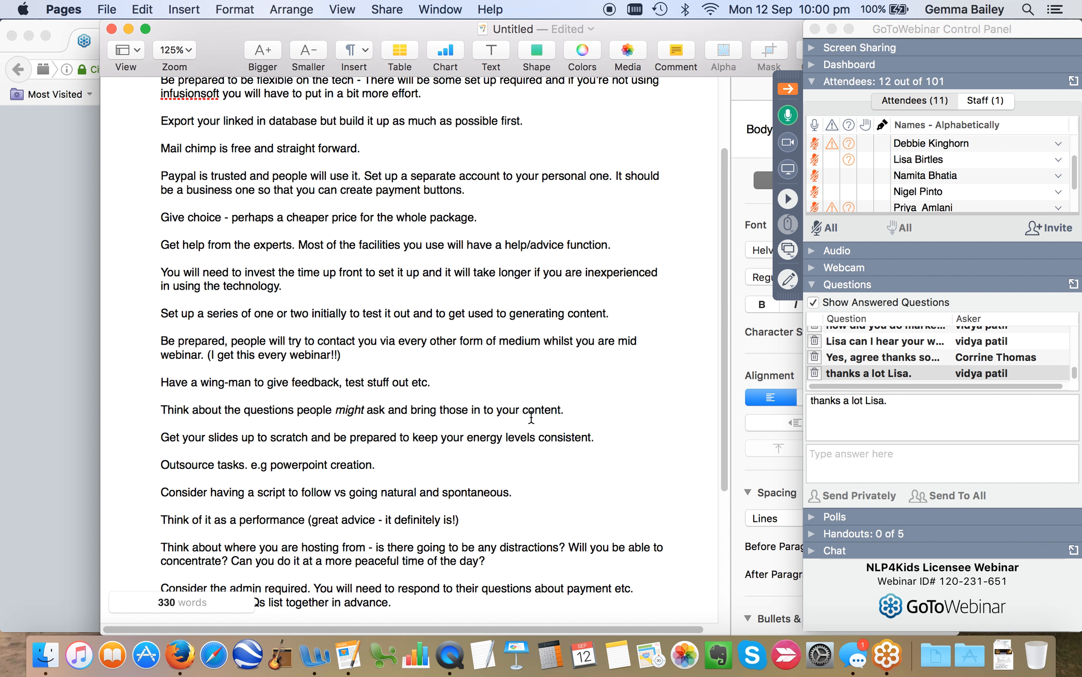
pyautogui.click(564, 409)
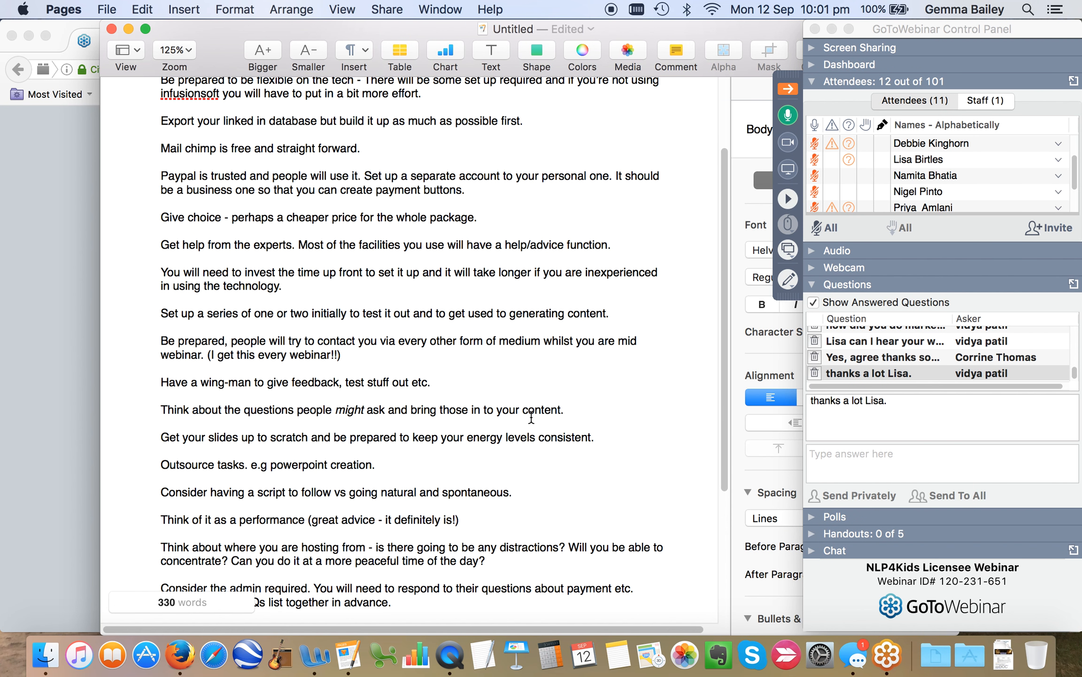
pyautogui.click(564, 410)
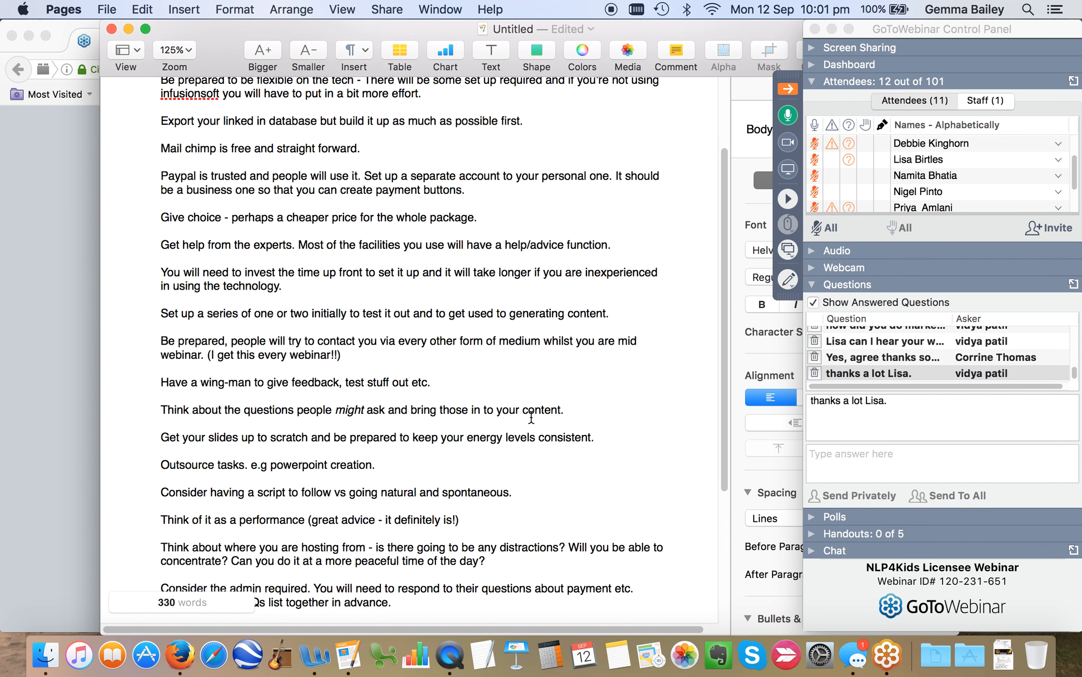
pyautogui.click(564, 410)
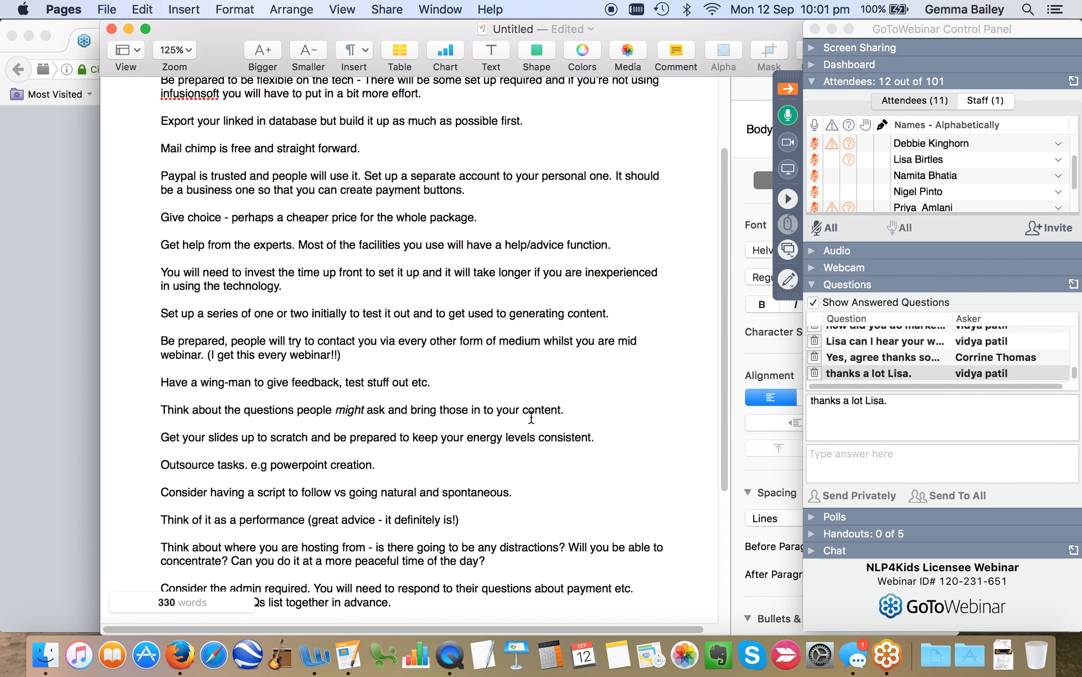
# - Scroll to the closing 'Plan, plan, plan! GO FOR IT!' tip at the bottom of the document
pyautogui.scroll(-3)
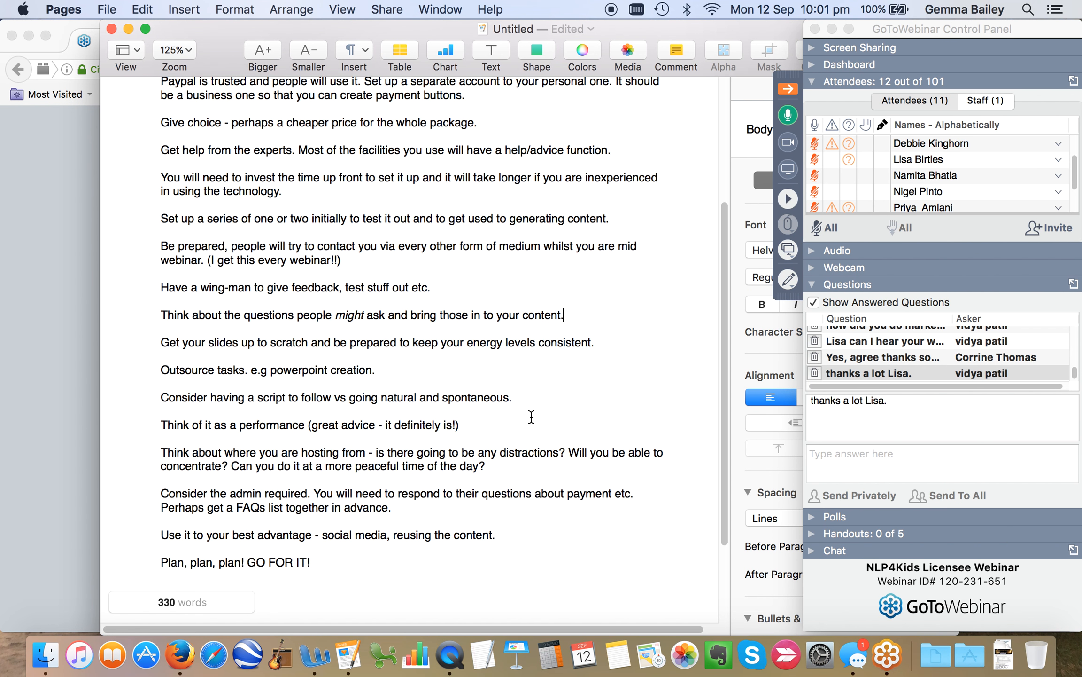
pyautogui.scroll(-3)
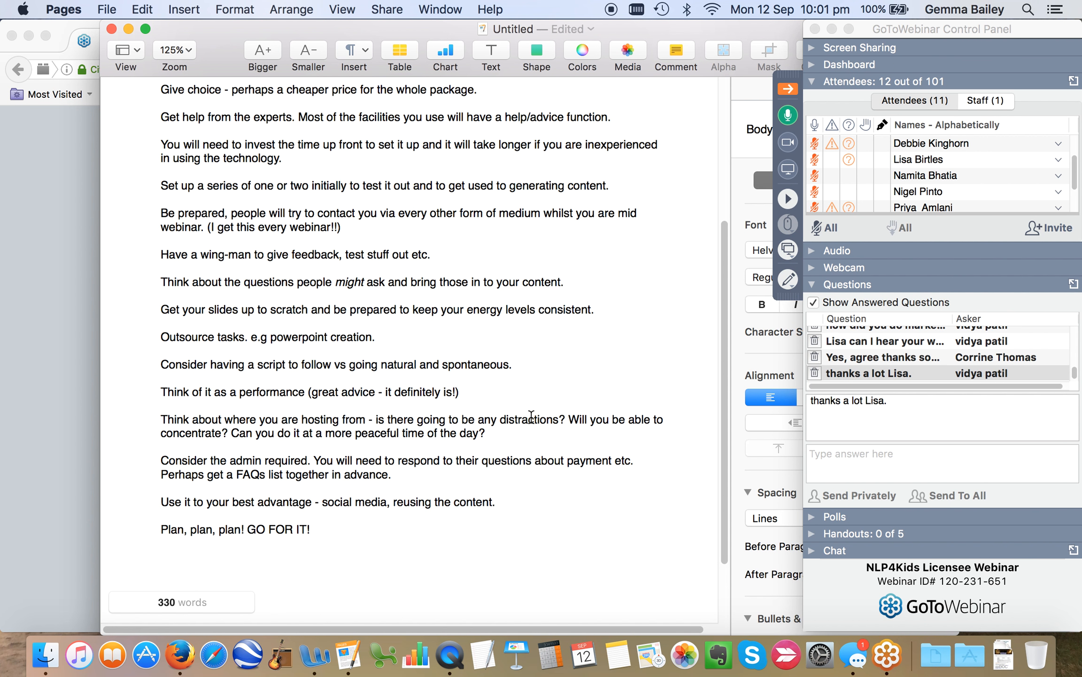
pyautogui.moveTo(853, 645)
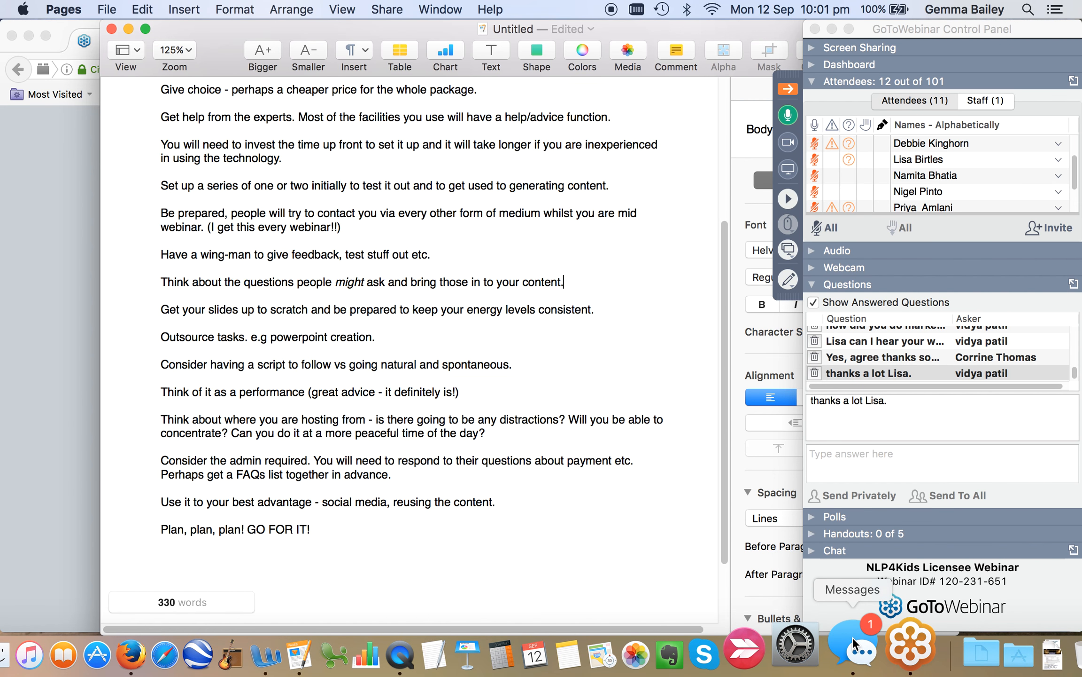
pyautogui.click(852, 652)
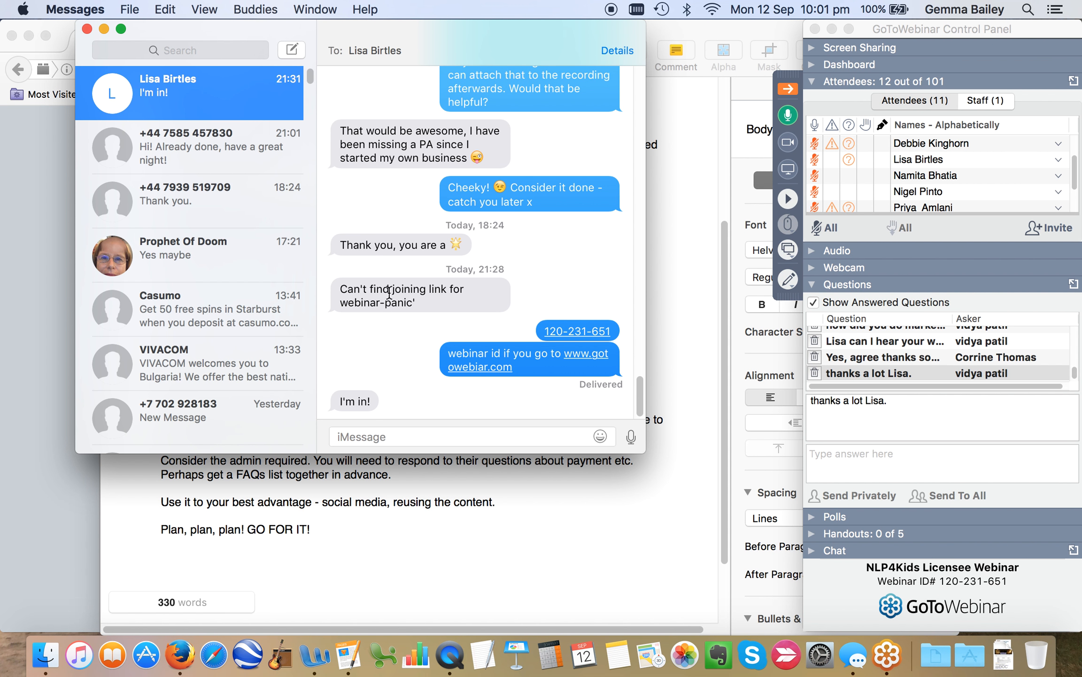
pyautogui.moveTo(93, 62)
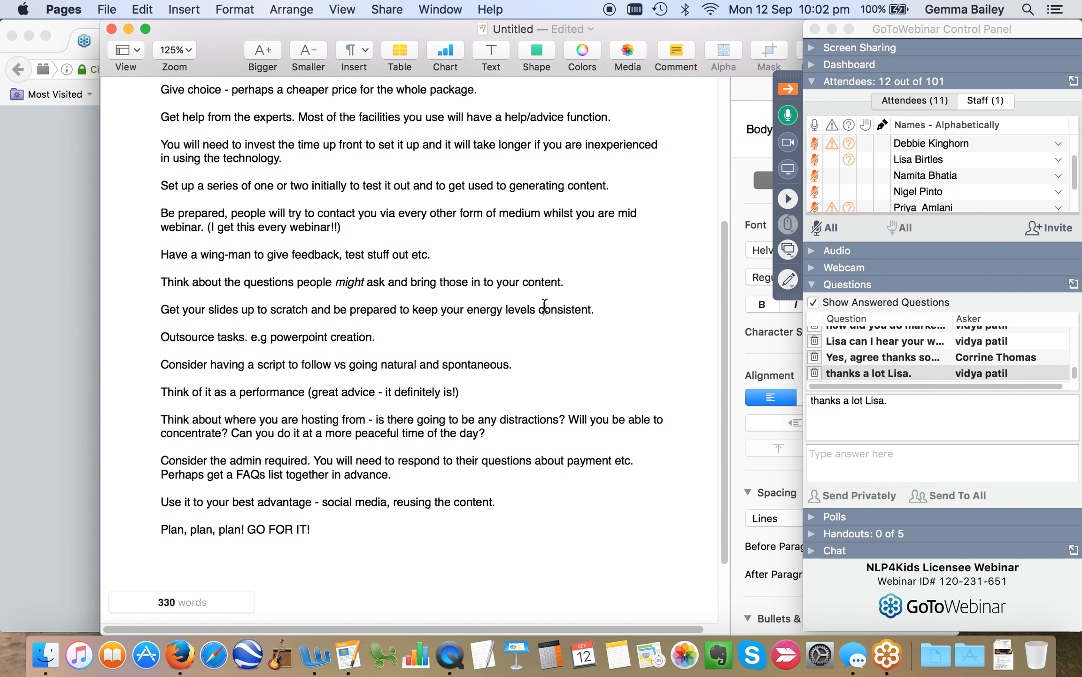
pyautogui.scroll(-3)
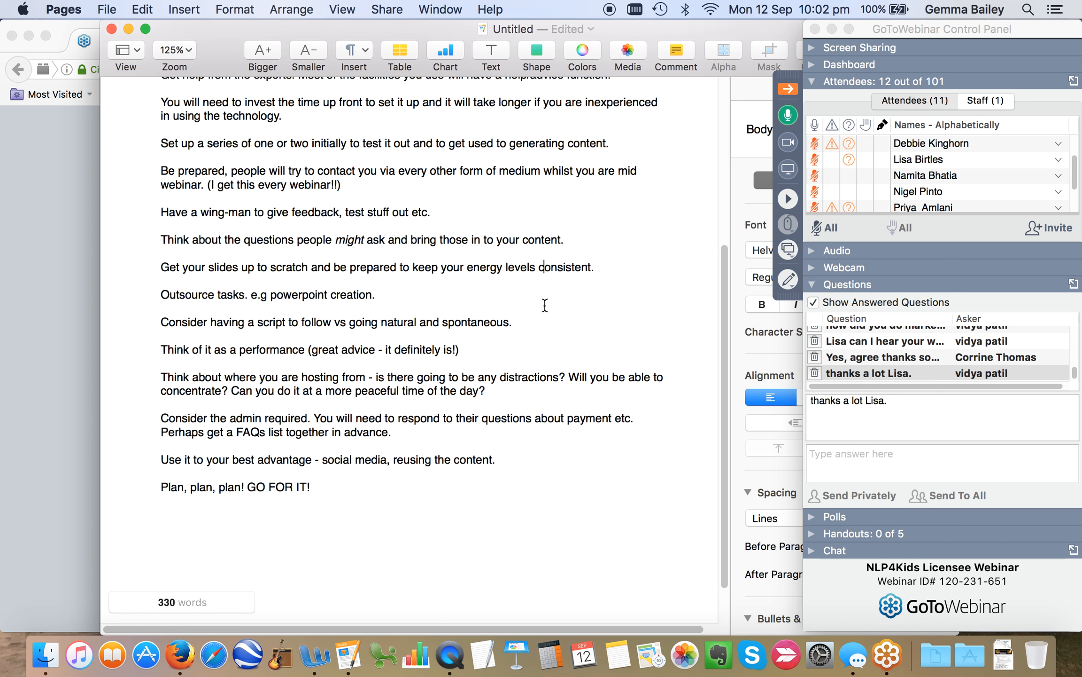
pyautogui.scroll(-3)
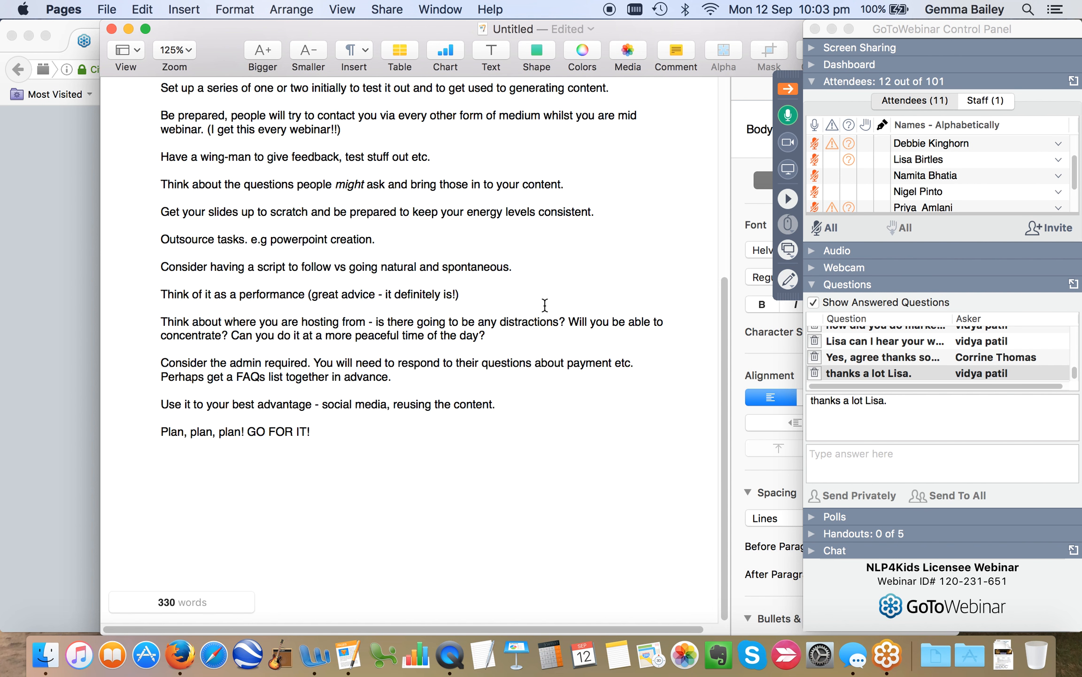
pyautogui.click(542, 212)
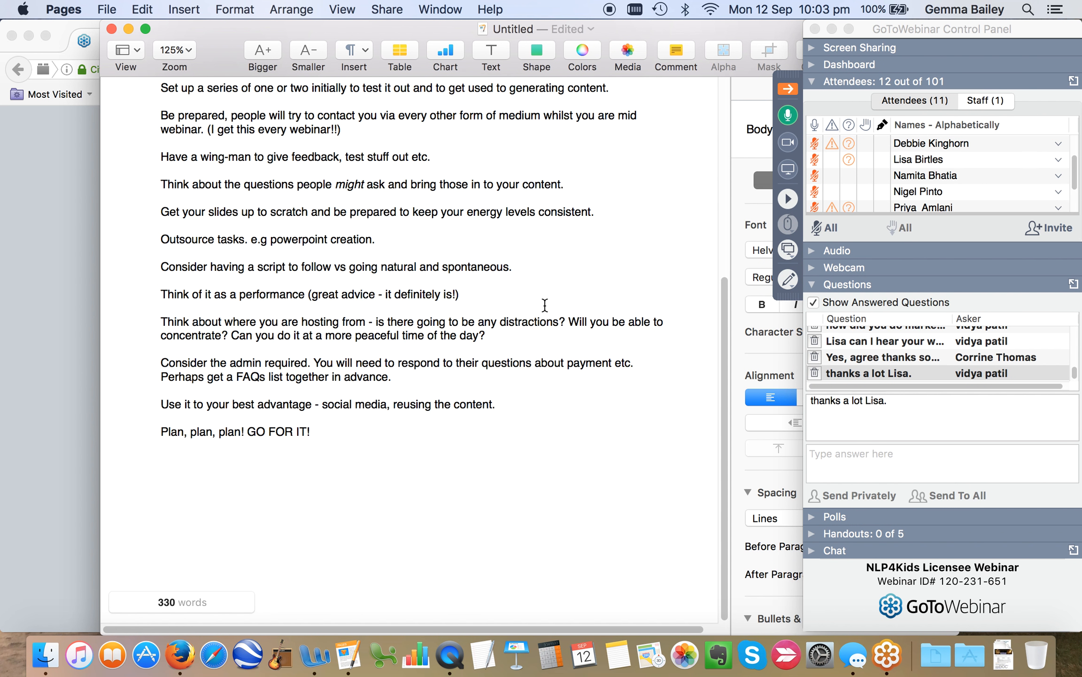
pyautogui.click(542, 213)
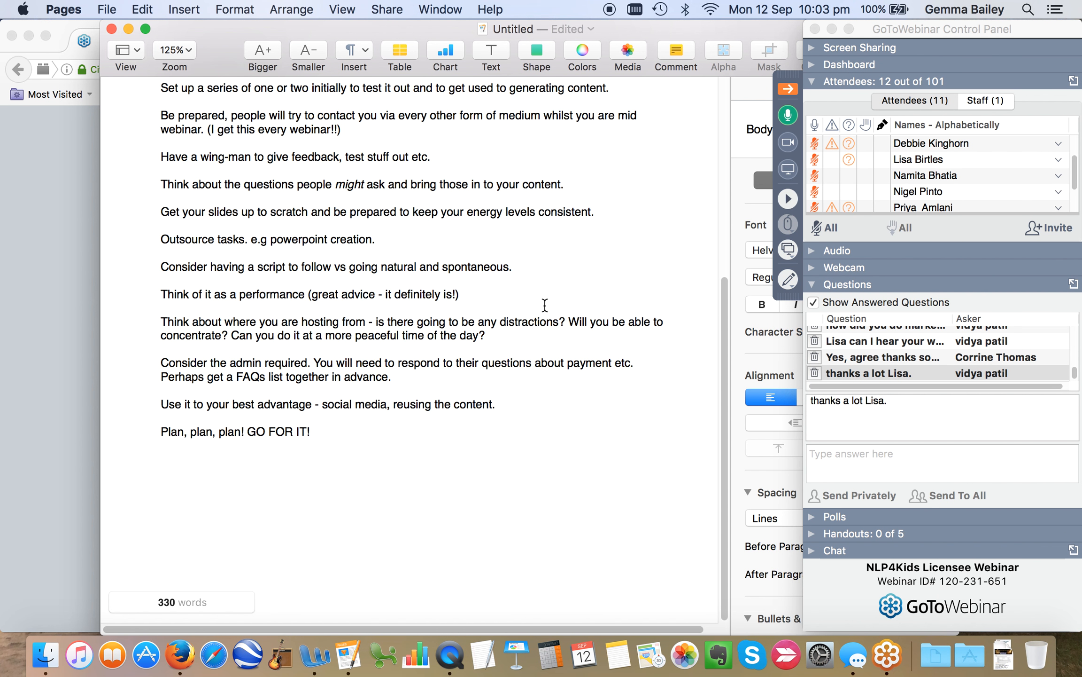
pyautogui.click(542, 212)
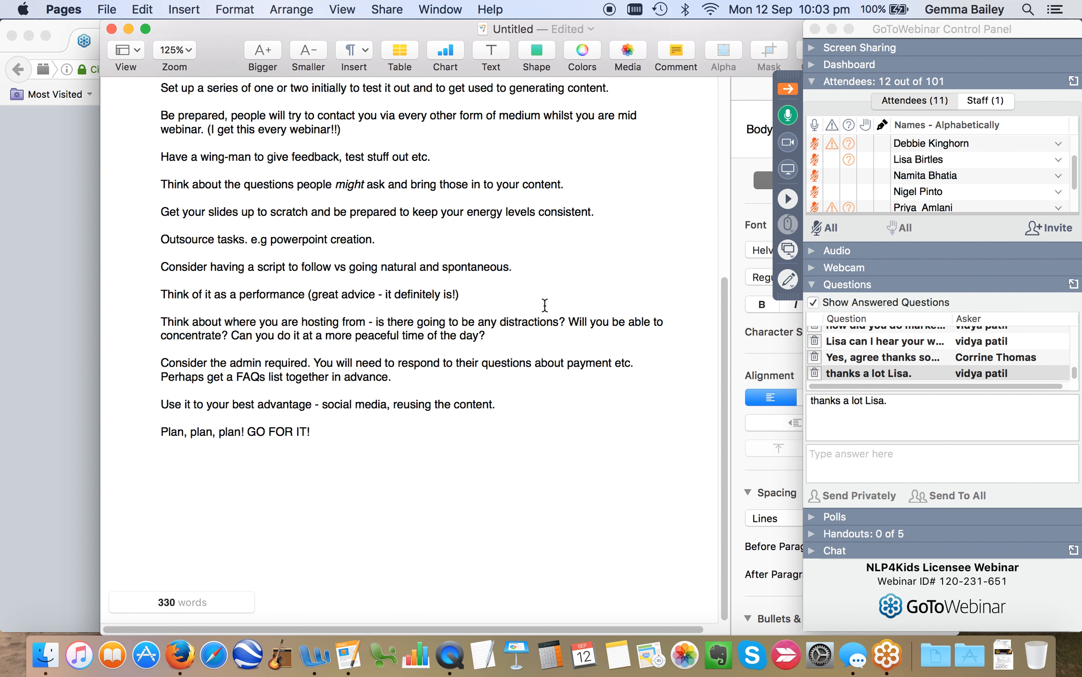
pyautogui.click(542, 213)
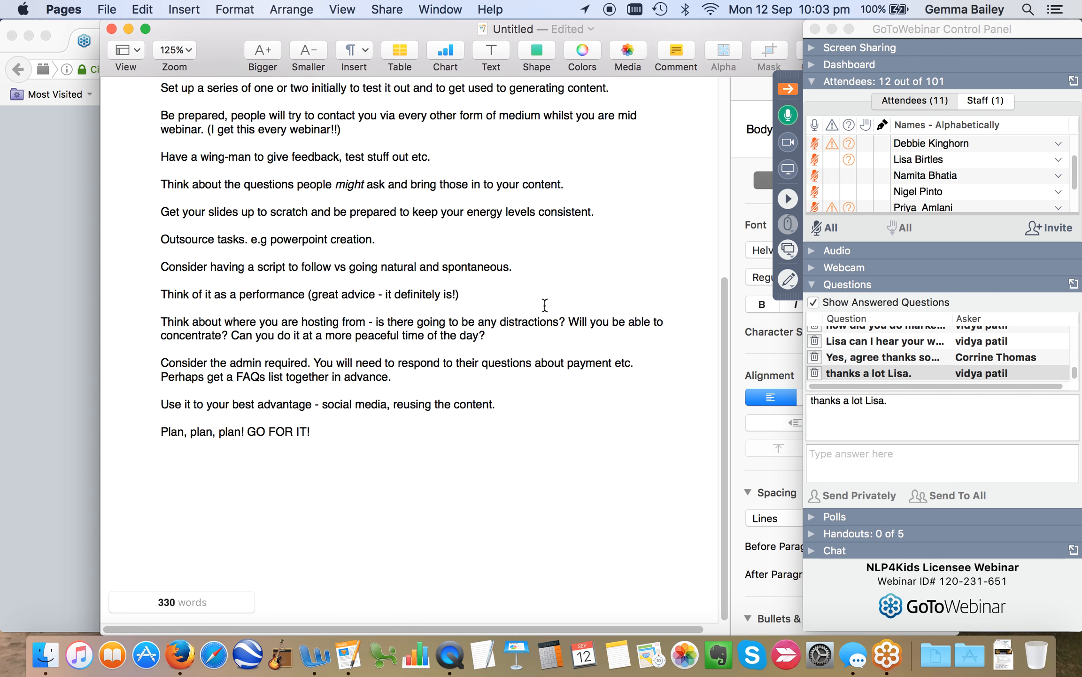
pyautogui.click(544, 212)
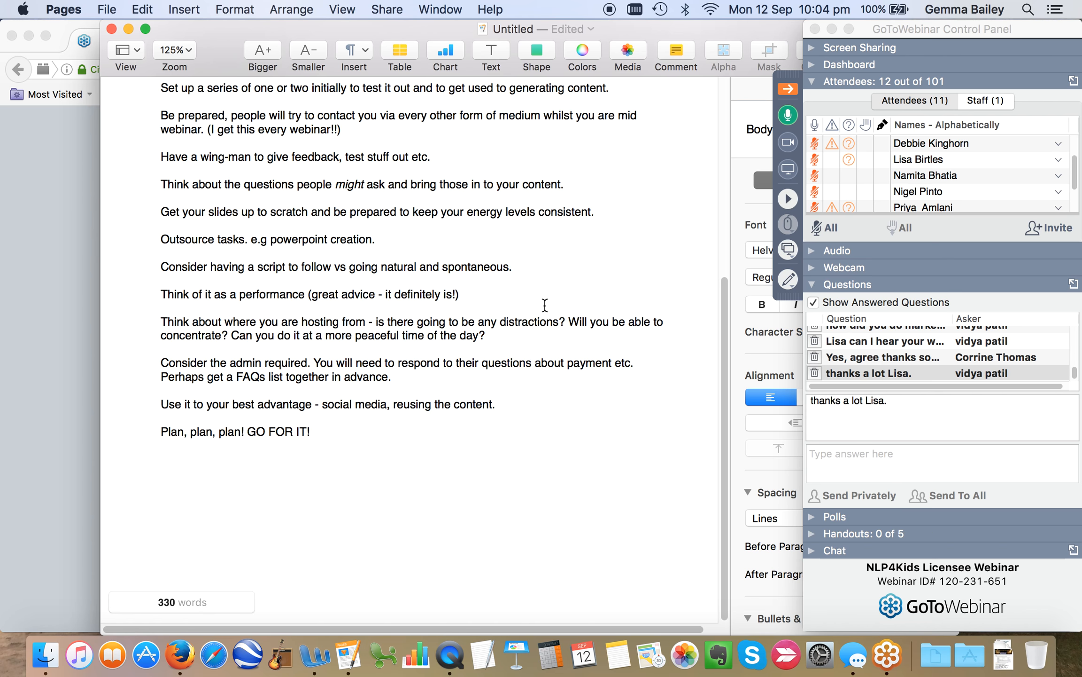
pyautogui.click(541, 212)
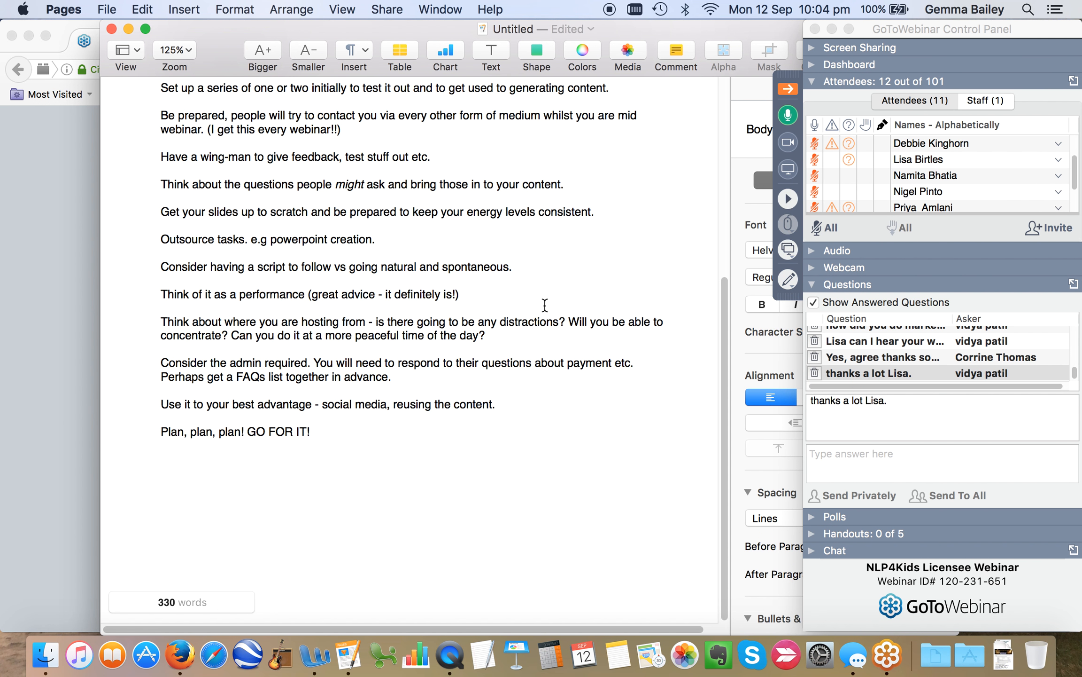
pyautogui.click(540, 212)
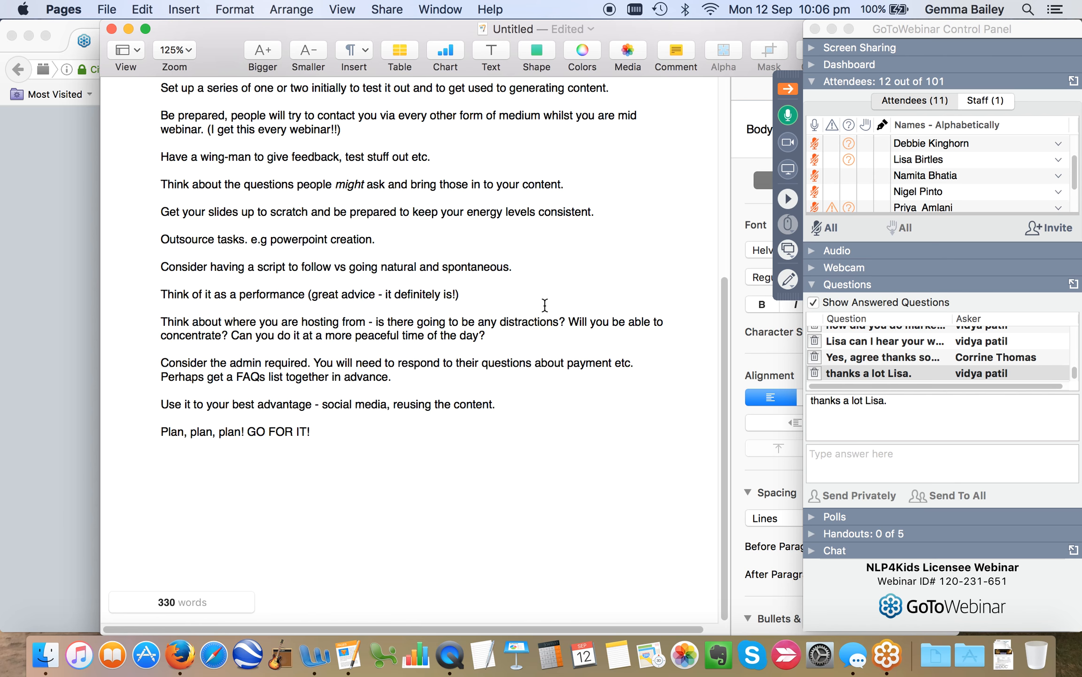
pyautogui.moveTo(656, 383)
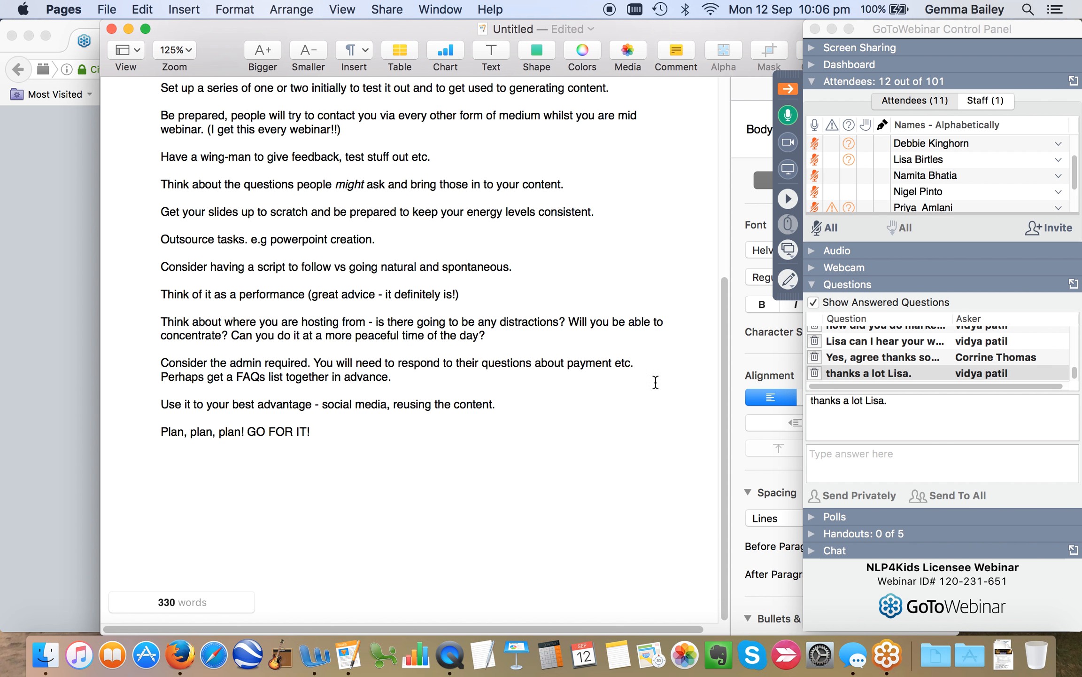
pyautogui.moveTo(519, 423)
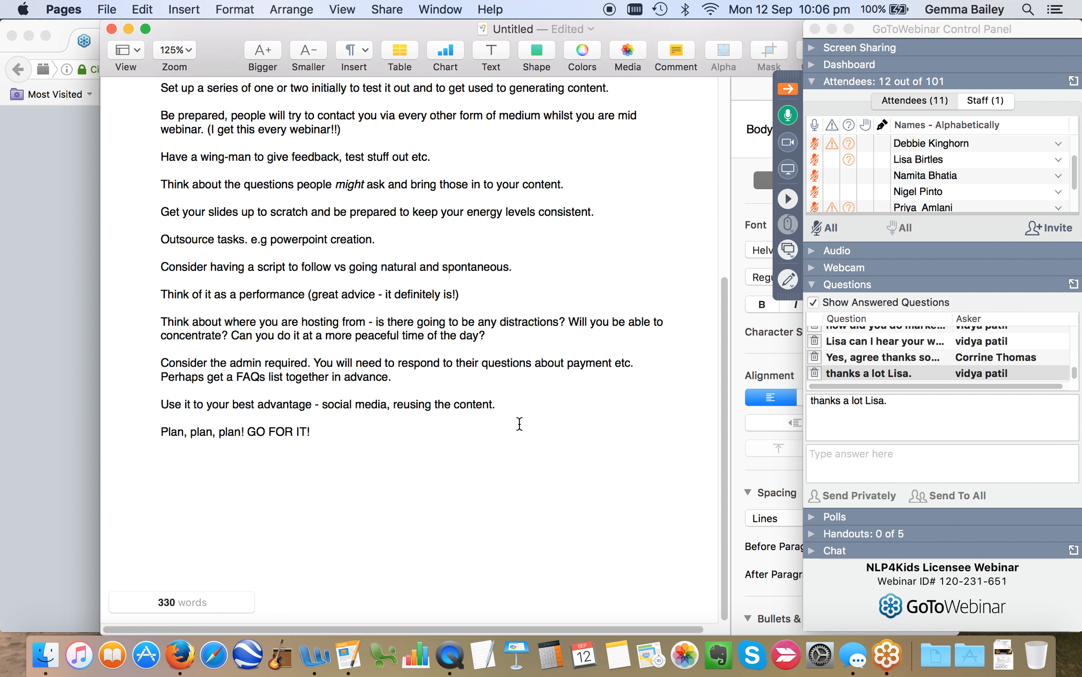
pyautogui.click(542, 212)
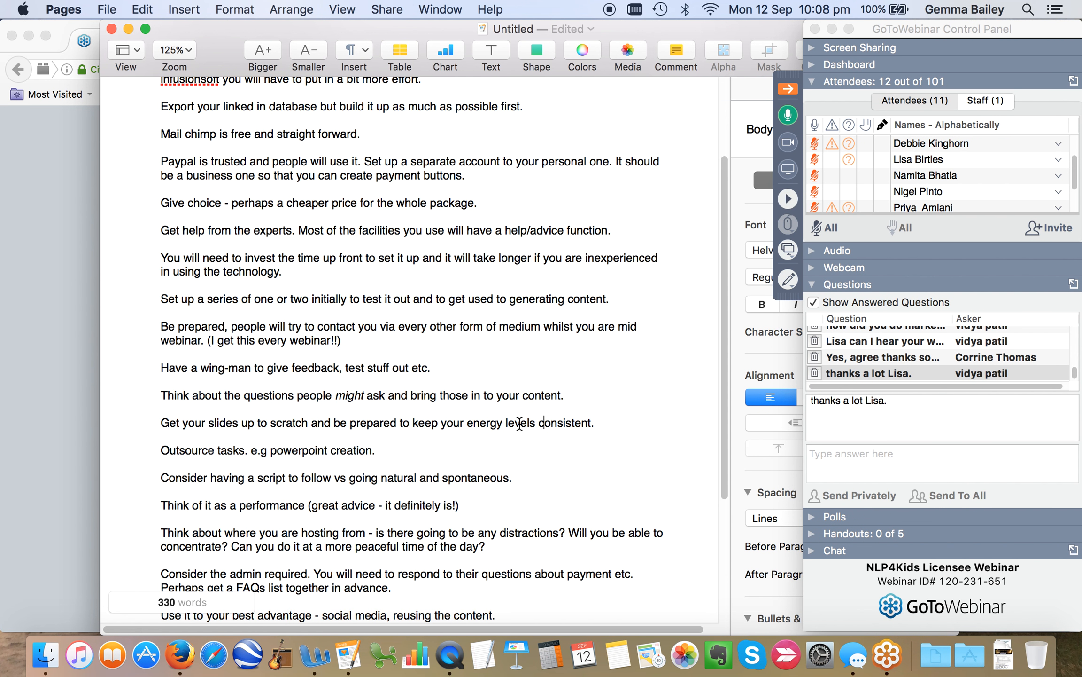
pyautogui.moveTo(522, 488)
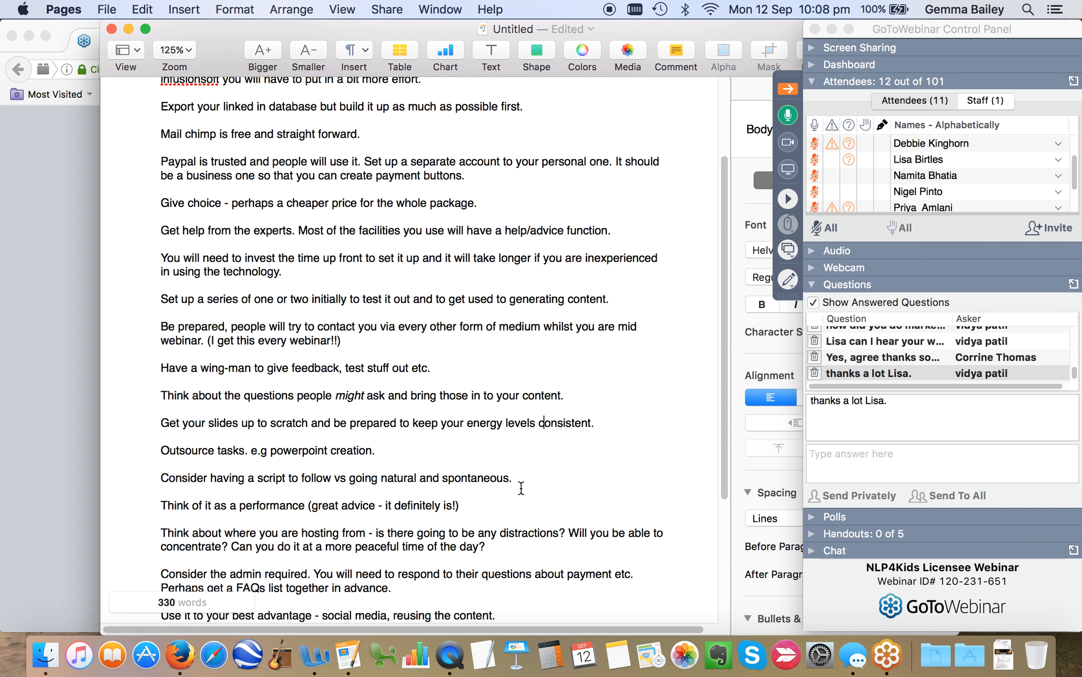
pyautogui.moveTo(921, 377)
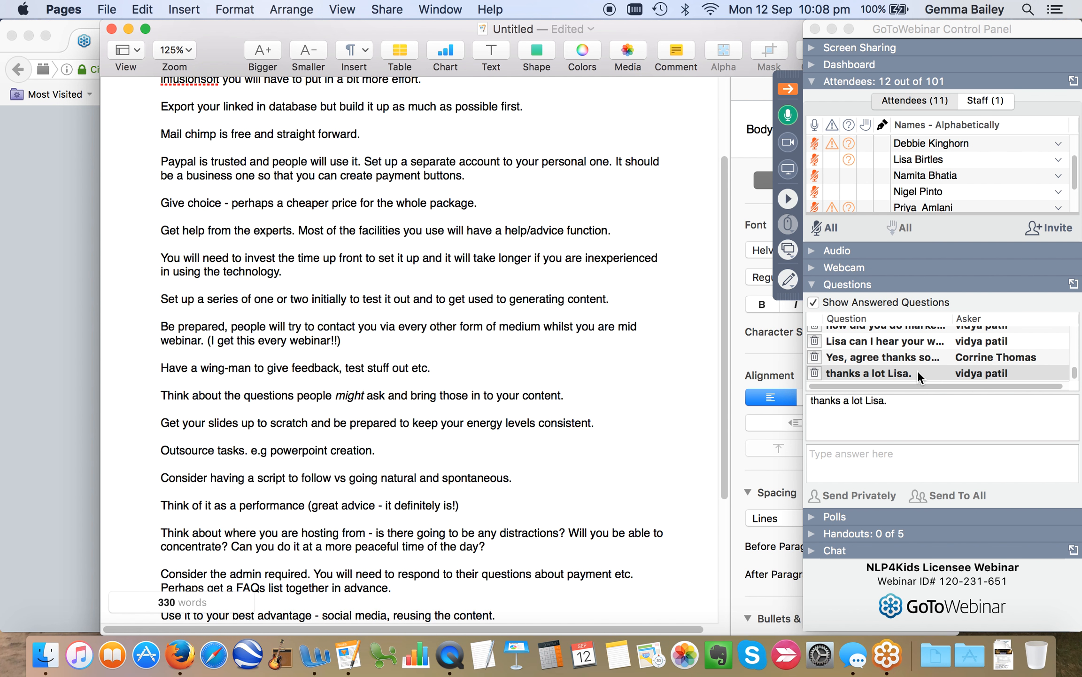
pyautogui.click(543, 422)
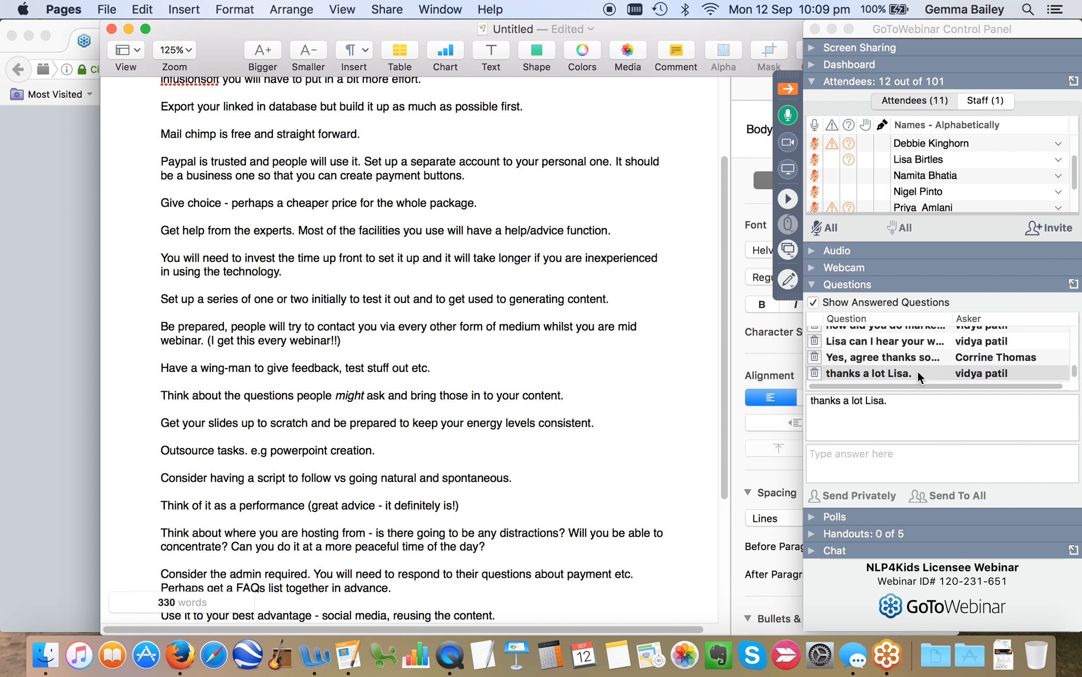
pyautogui.click(543, 423)
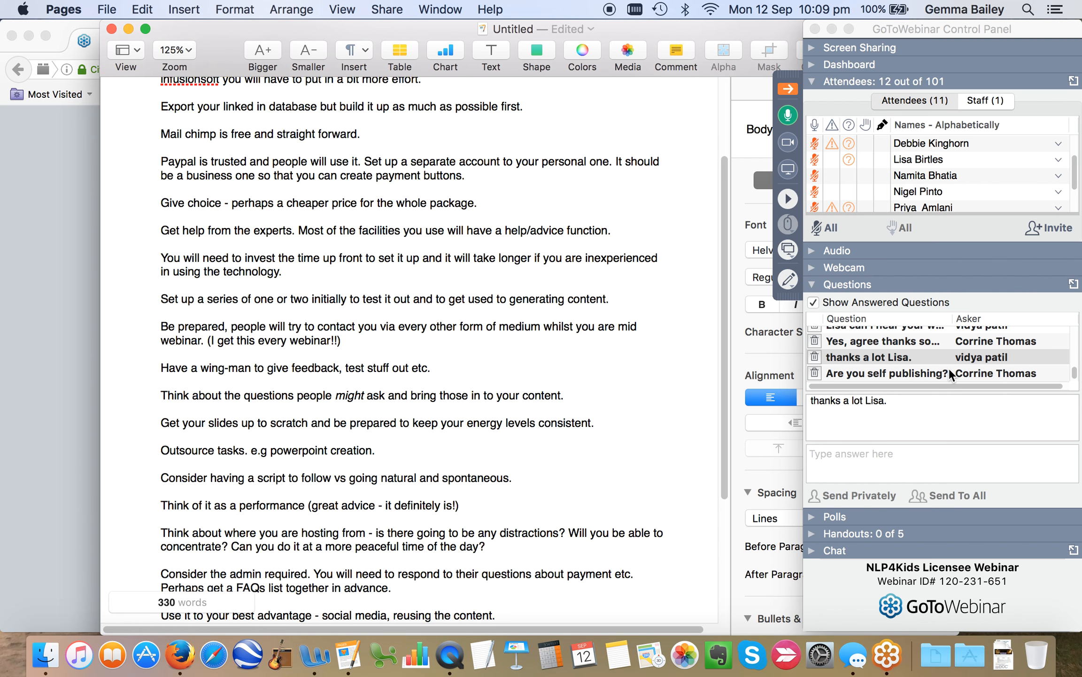
pyautogui.click(883, 373)
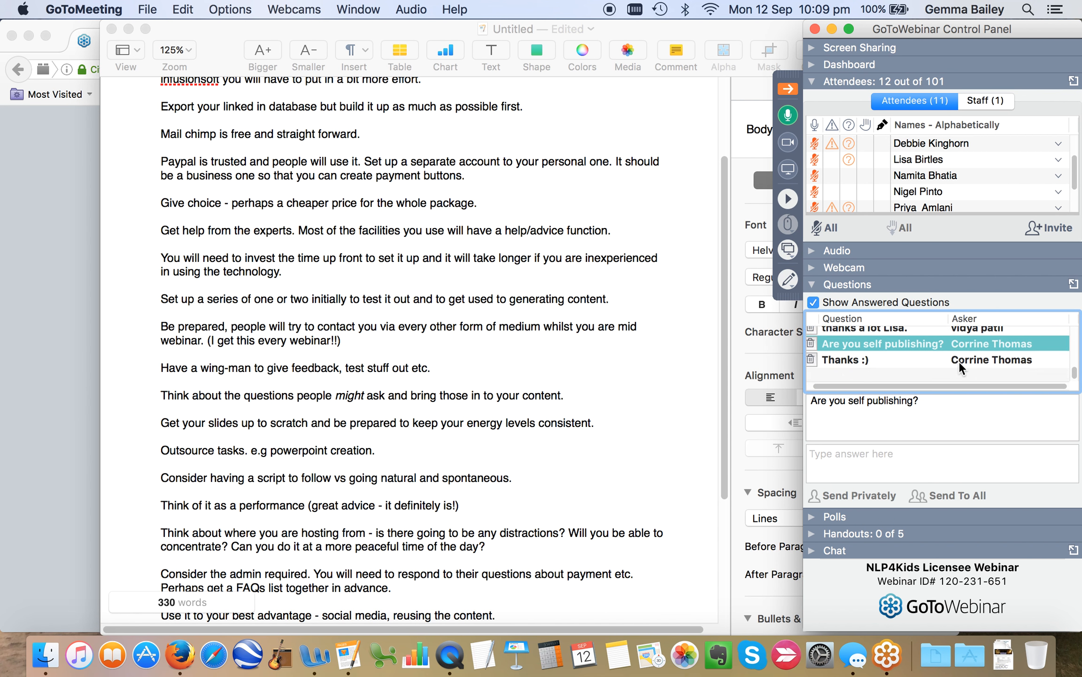
pyautogui.click(846, 373)
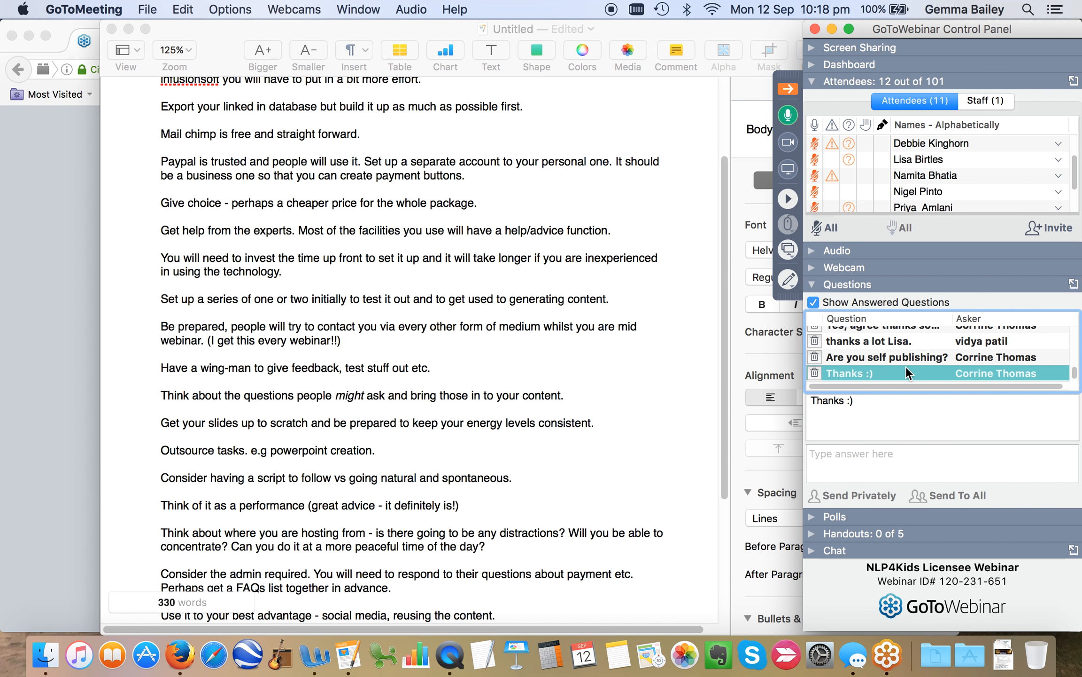
pyautogui.moveTo(1008, 216)
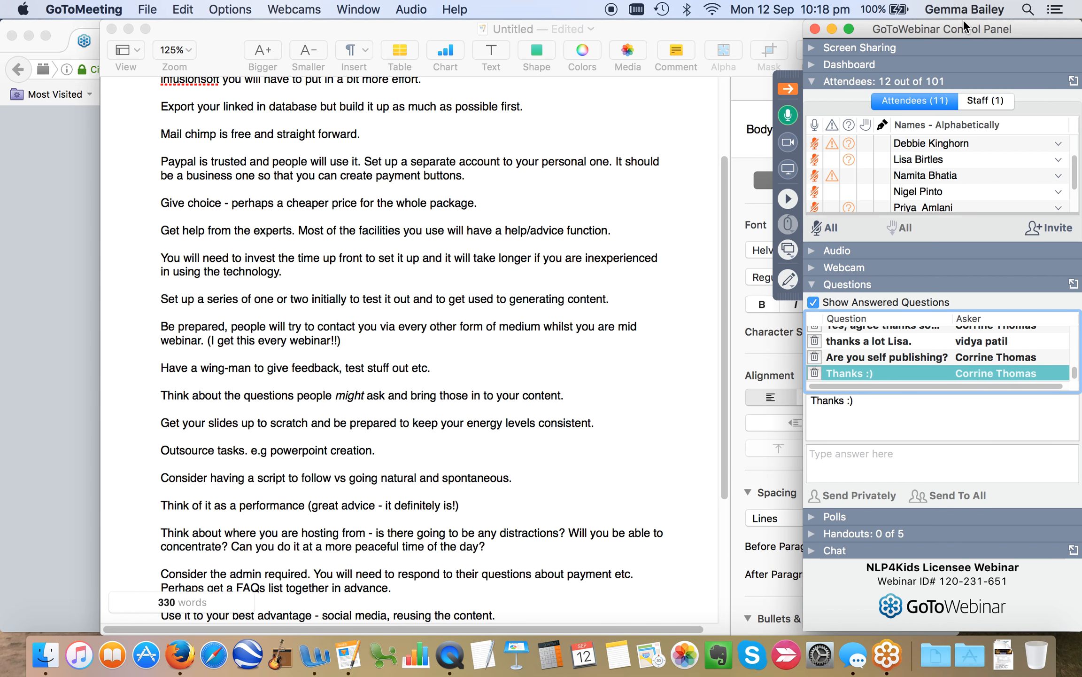
pyautogui.moveTo(852, 349)
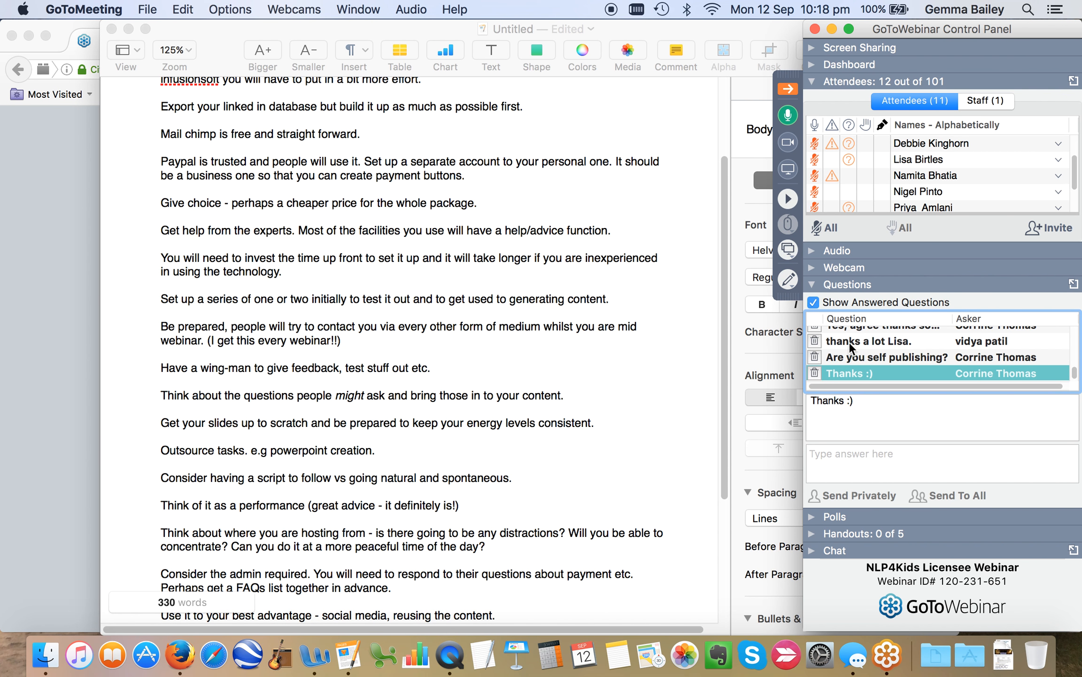